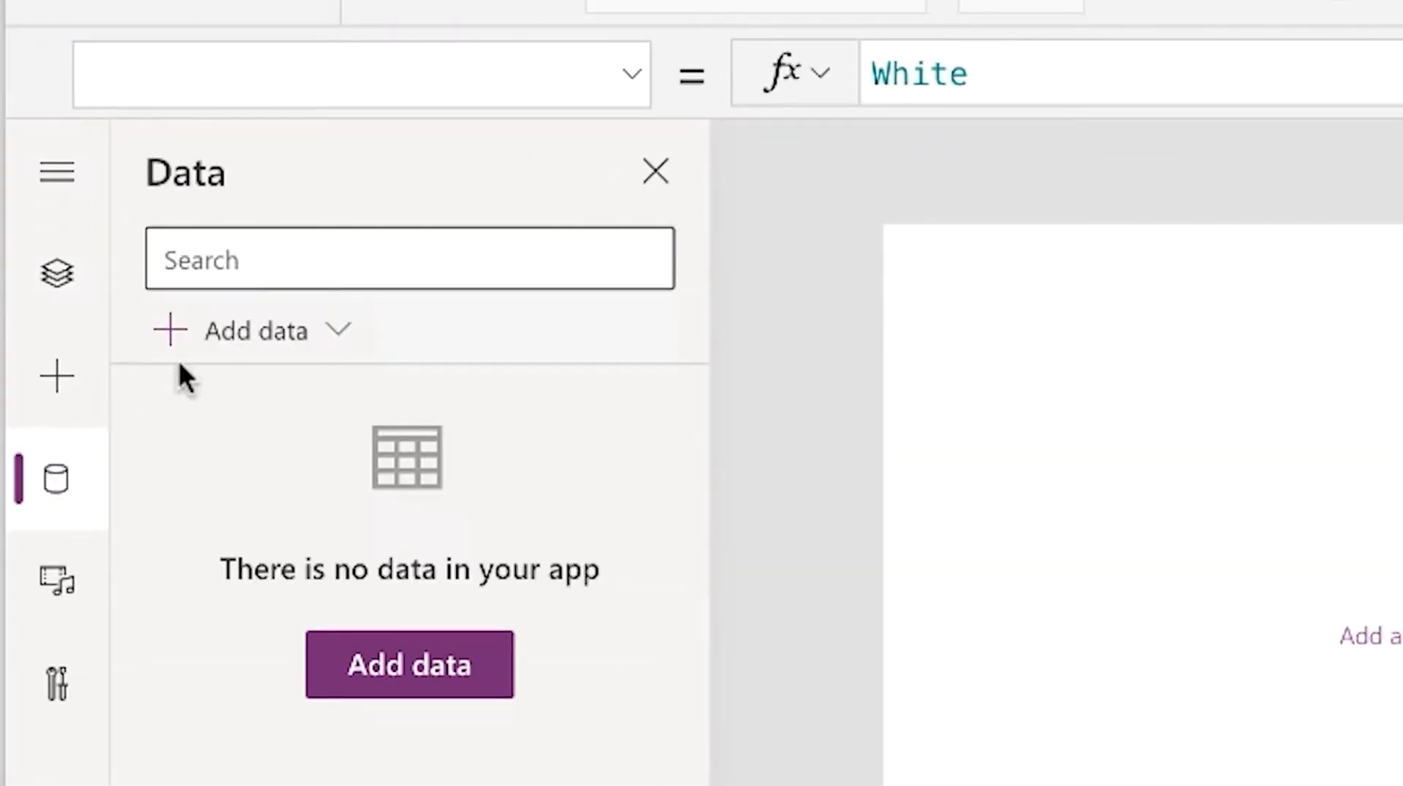
Add the SharePoint connector as the app's data source from the Data pane
click(254, 330)
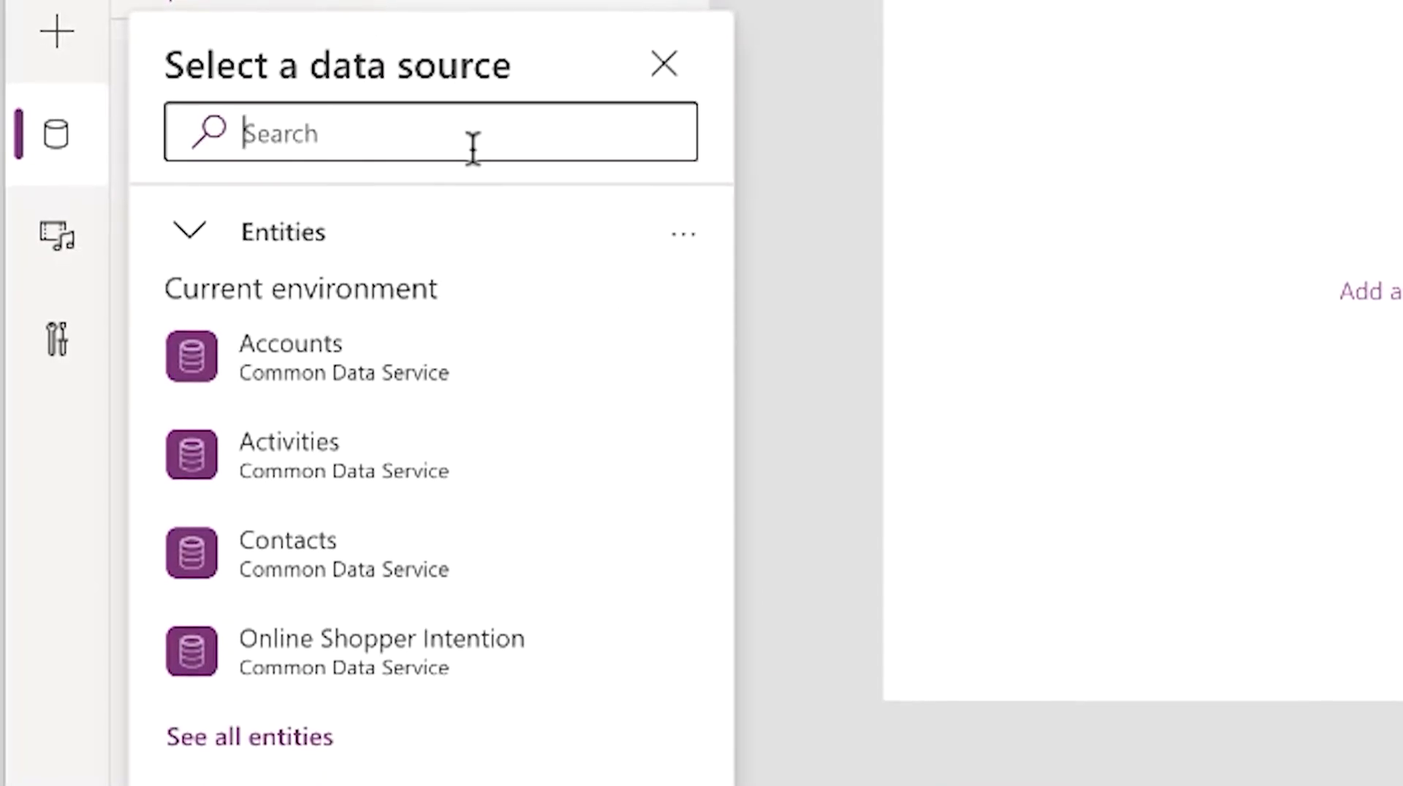
text(ShareP)
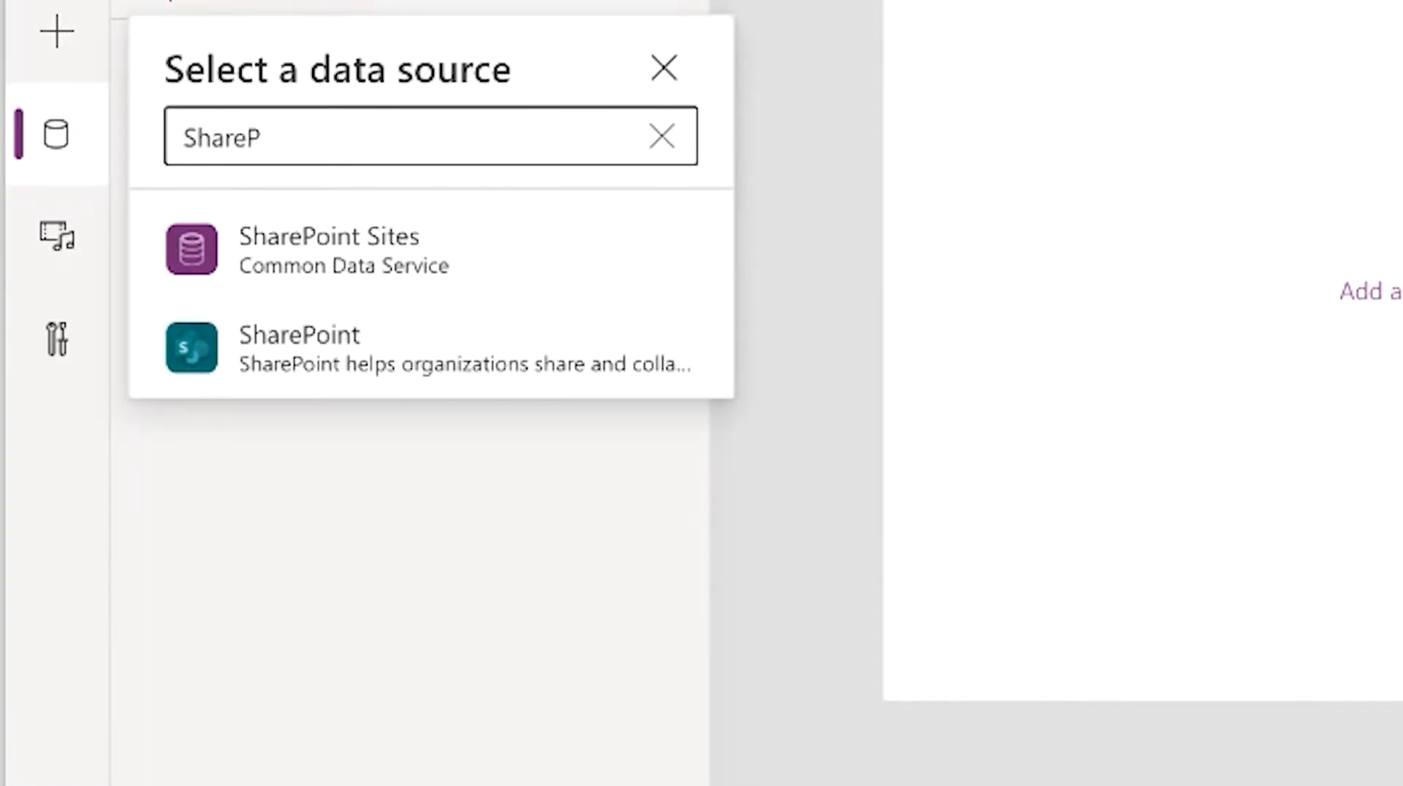
click(298, 347)
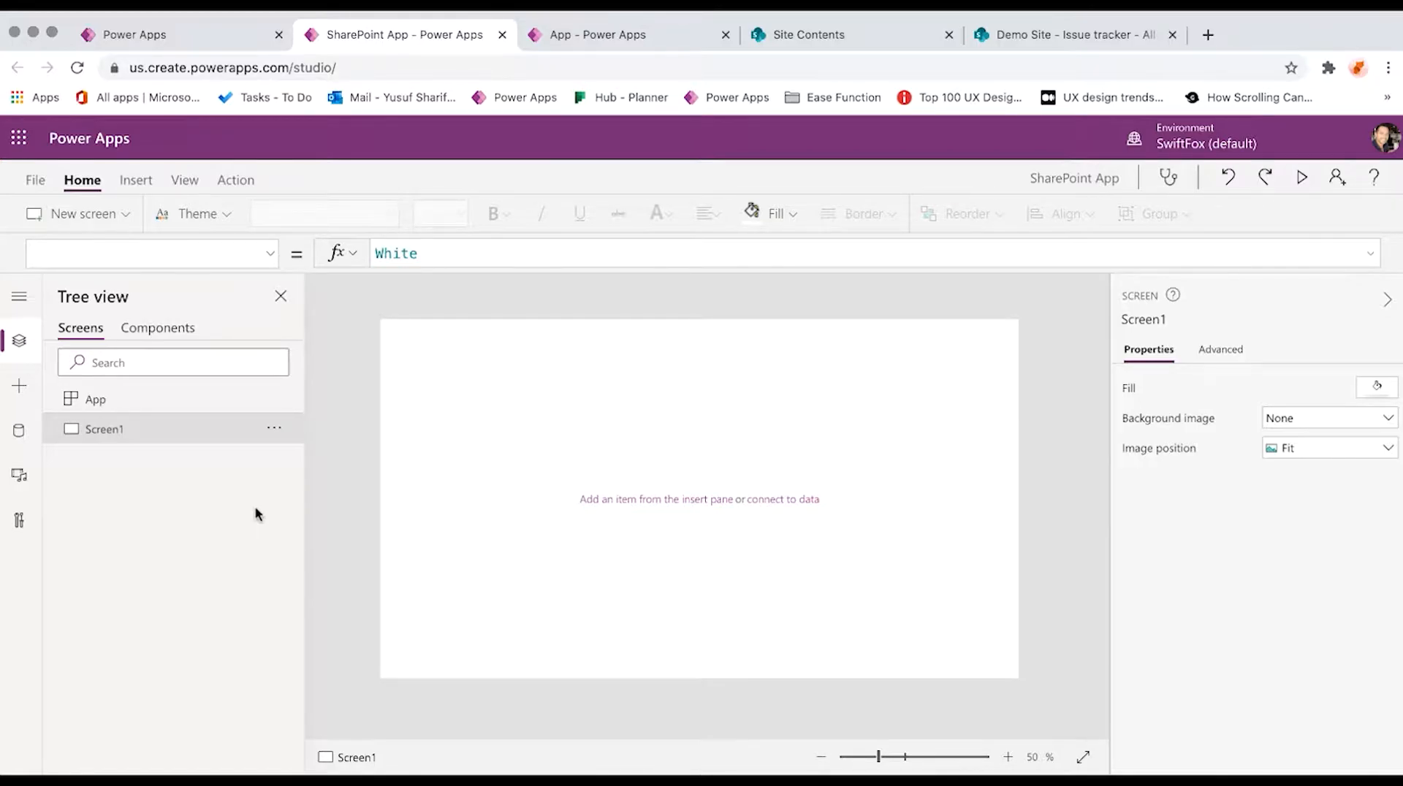
Insert a blank vertical gallery and bind it to the Issue tracker list
click(174, 363)
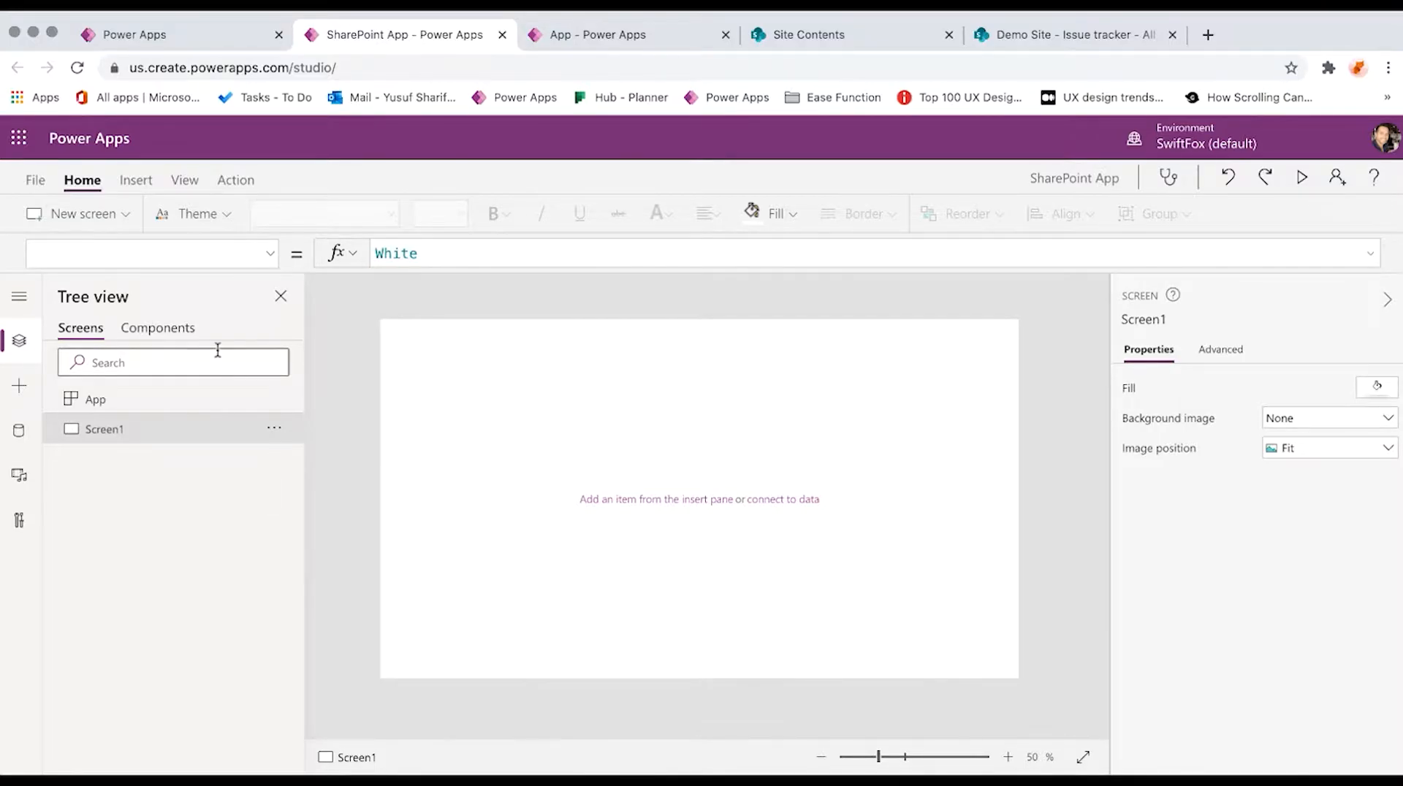
click(134, 180)
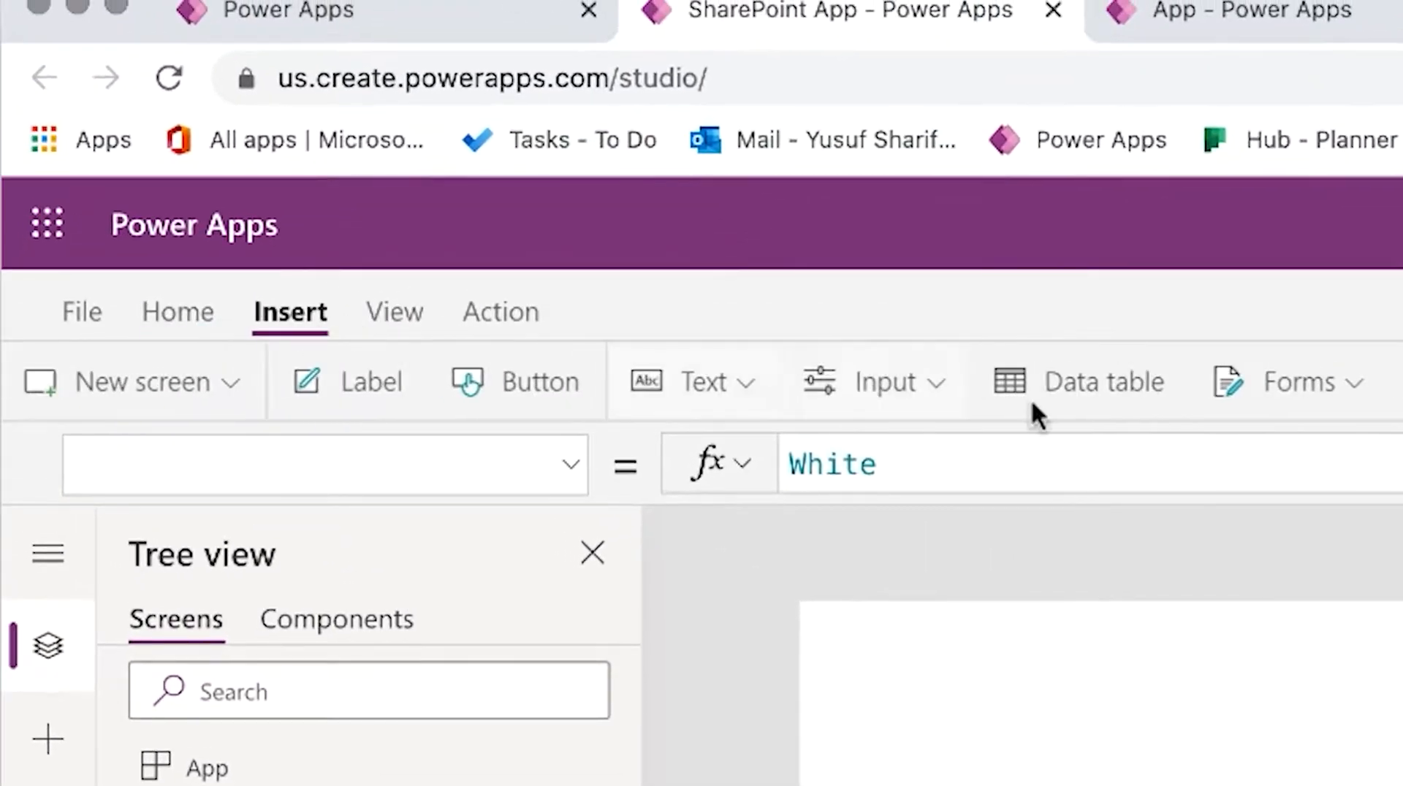
click(1260, 380)
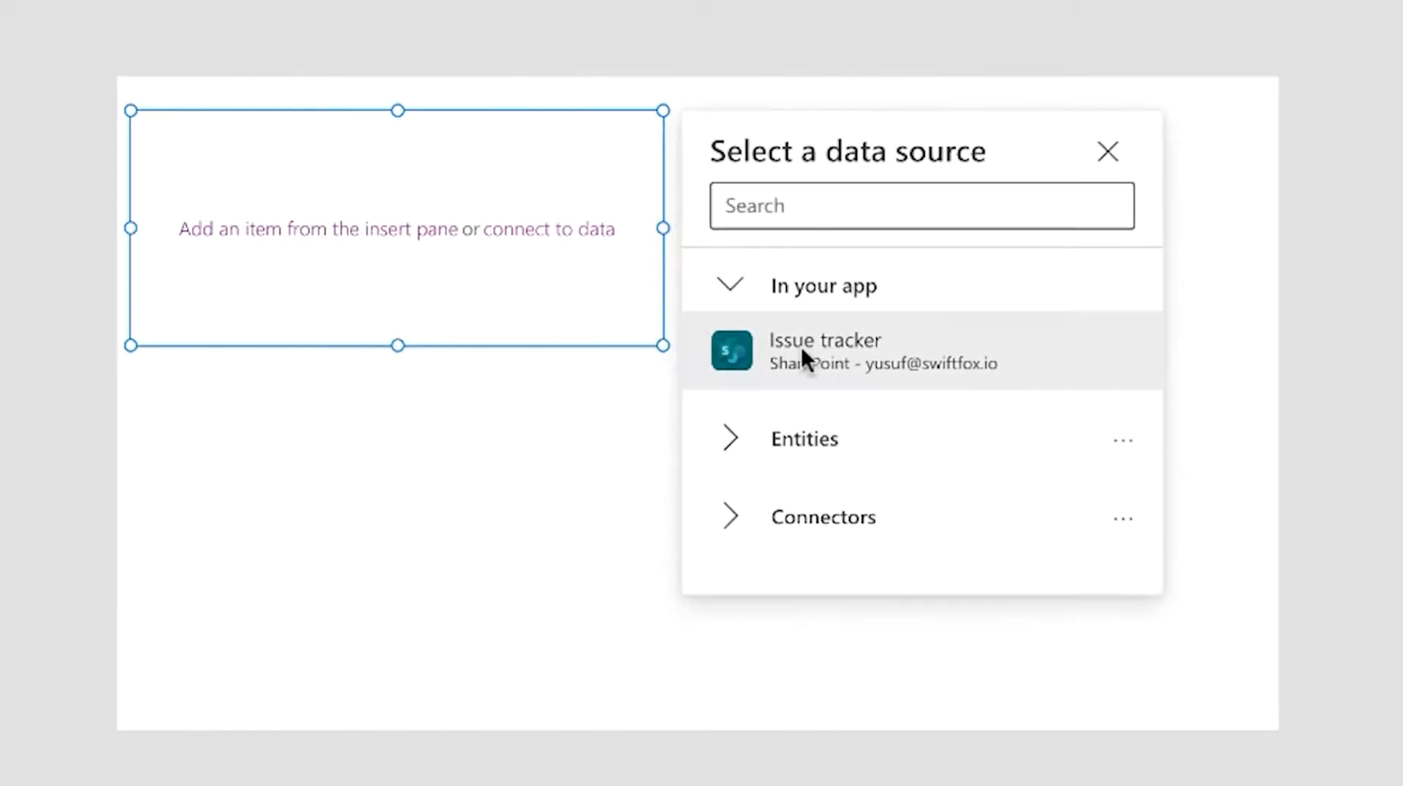
click(1107, 150)
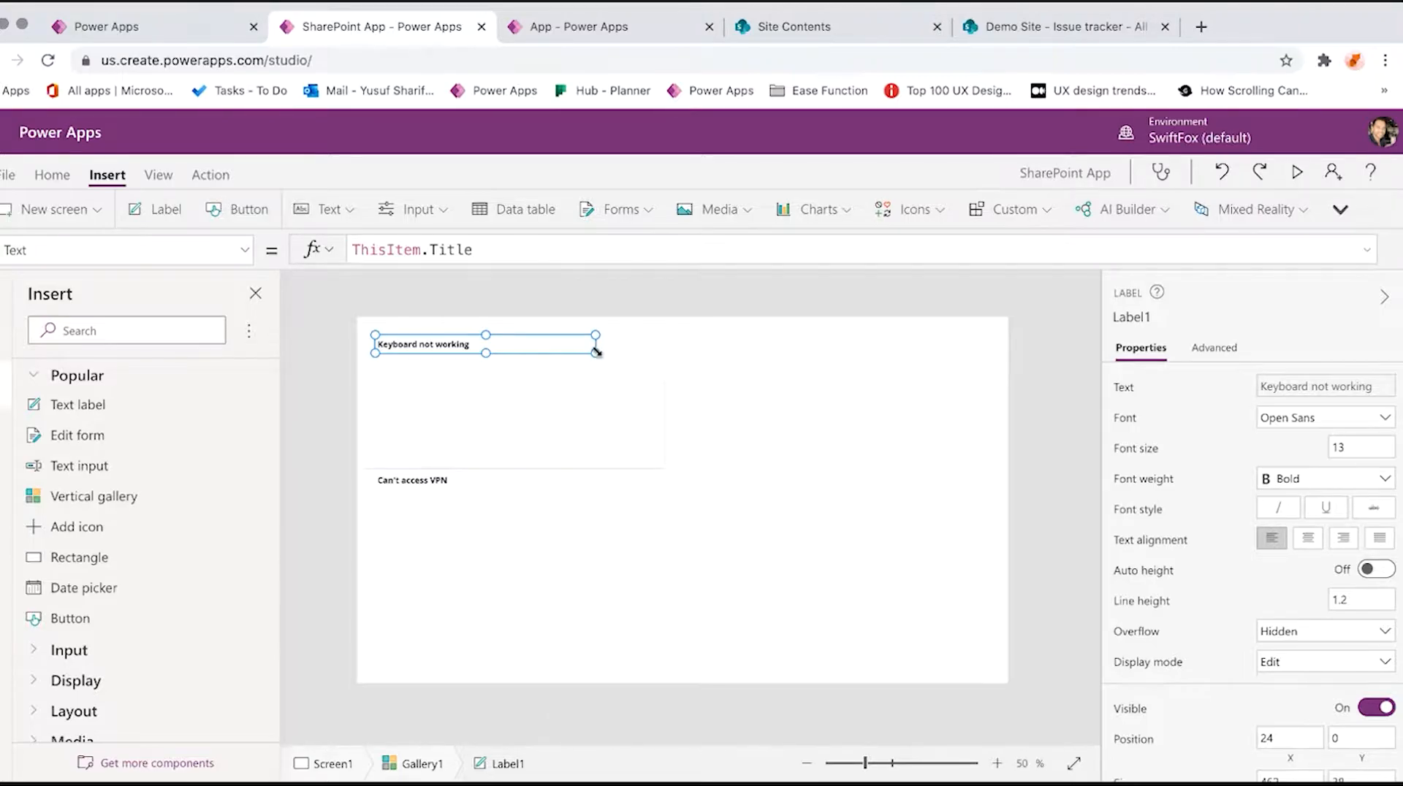
mouse_move(509, 355)
text(Status)
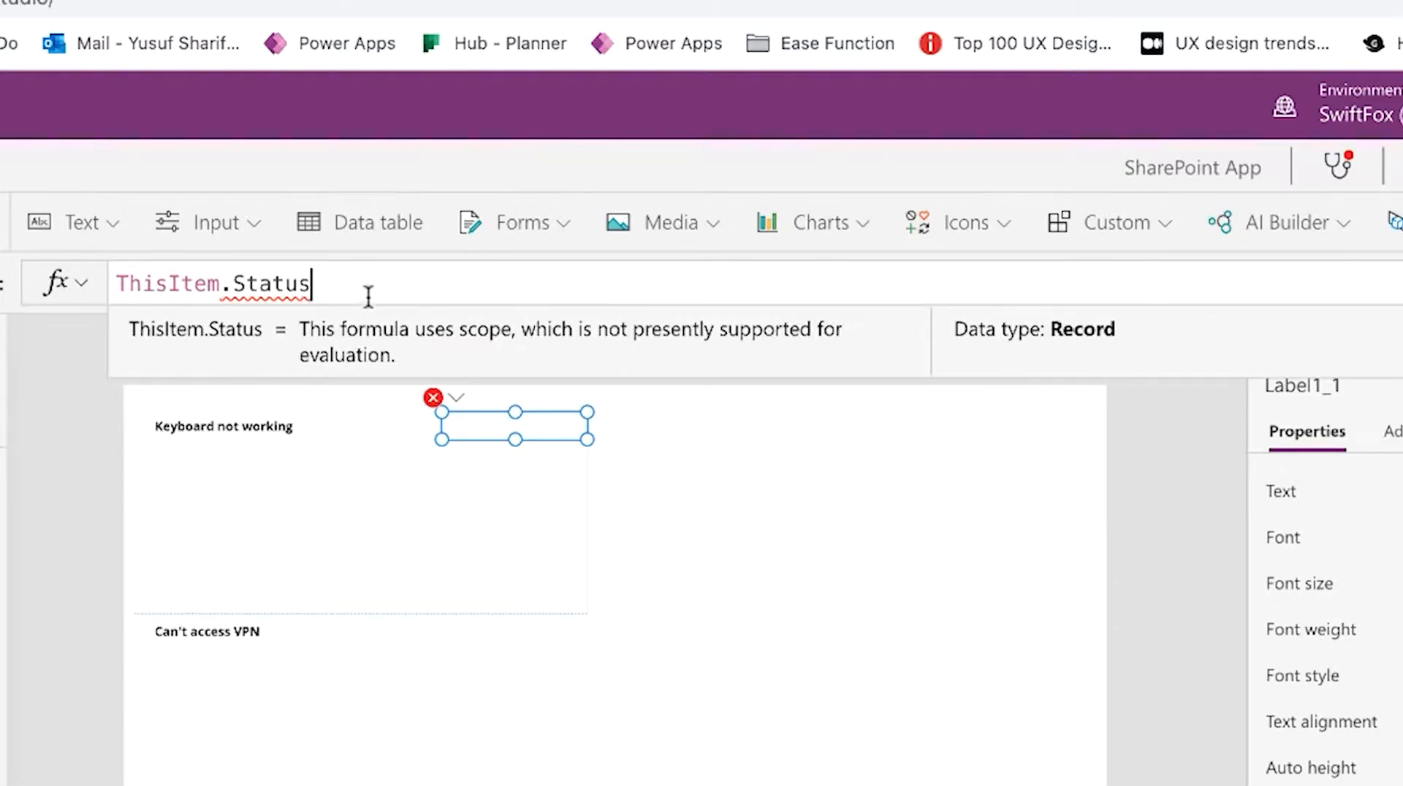
Bind the status label to ThisItem.Status.Value and give it a black fill
text(.v)
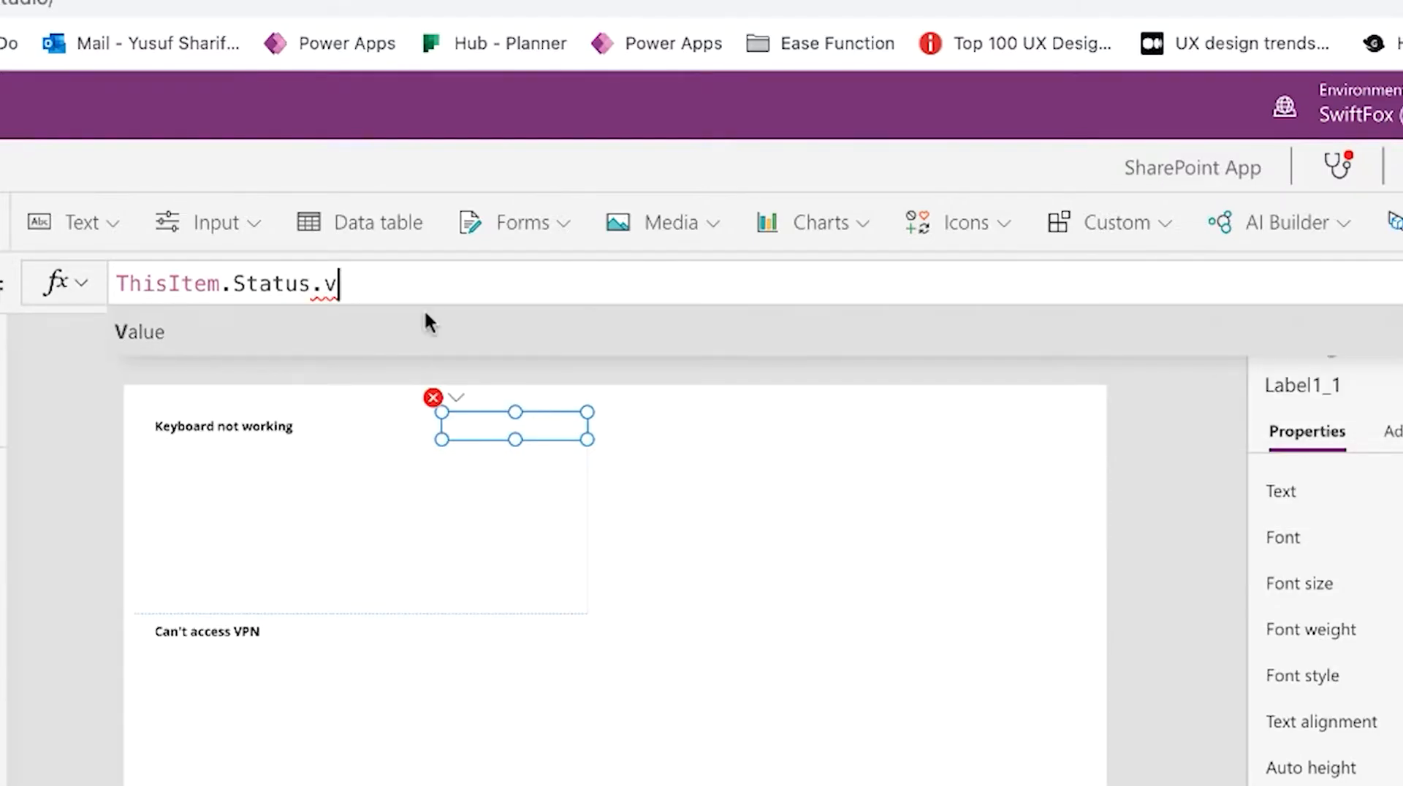
text(alue)
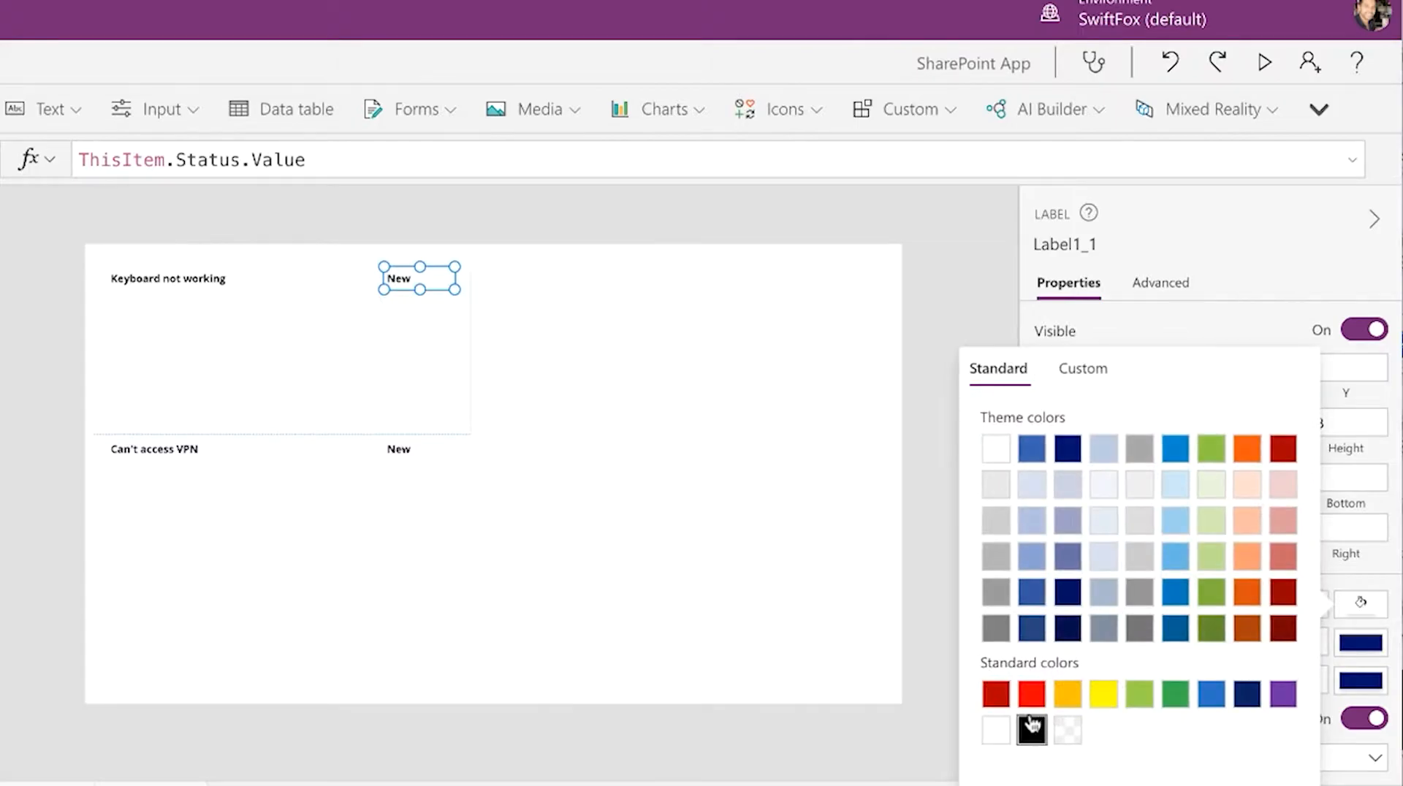
click(1031, 729)
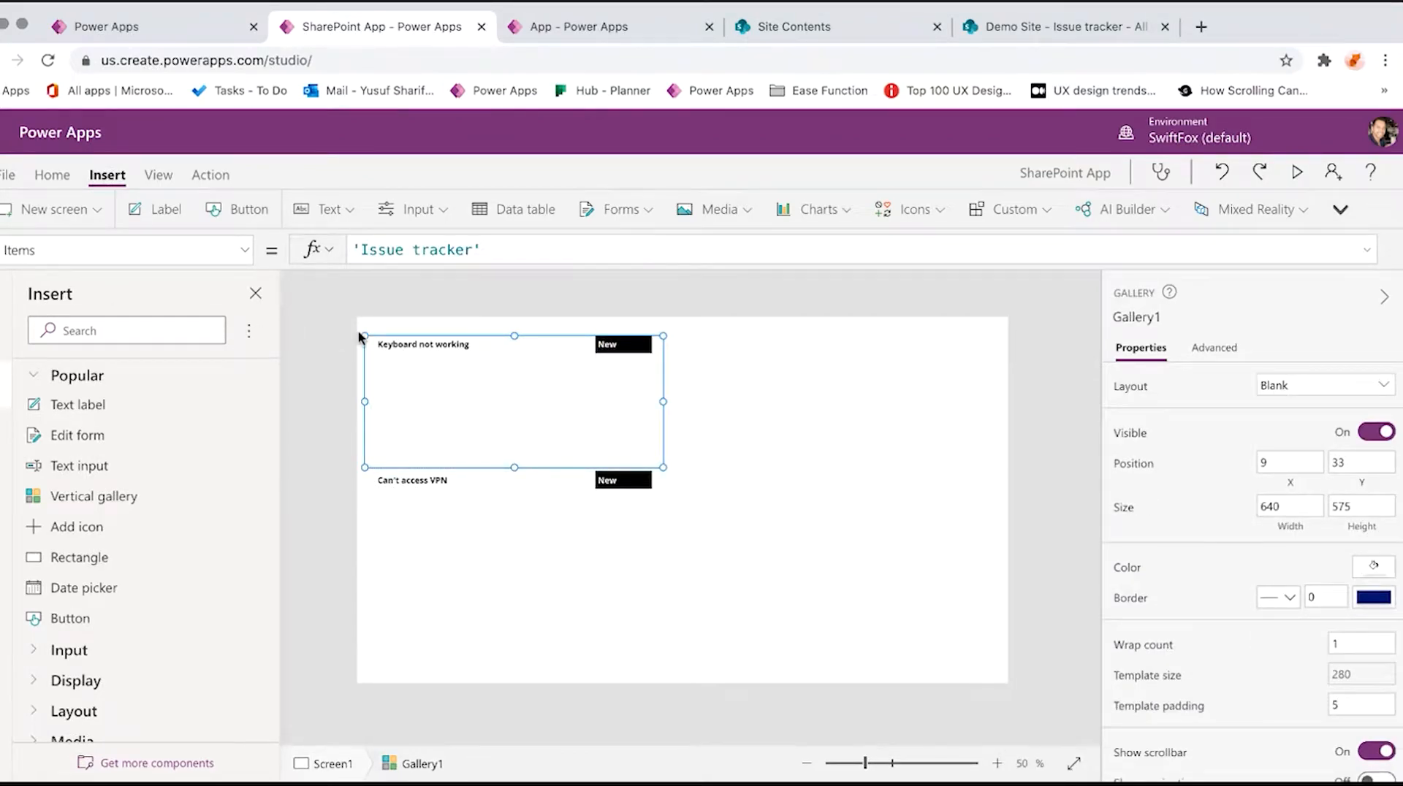
Add a rectangle to the gallery row at 0,0 stretched to the full 626 width
click(623, 345)
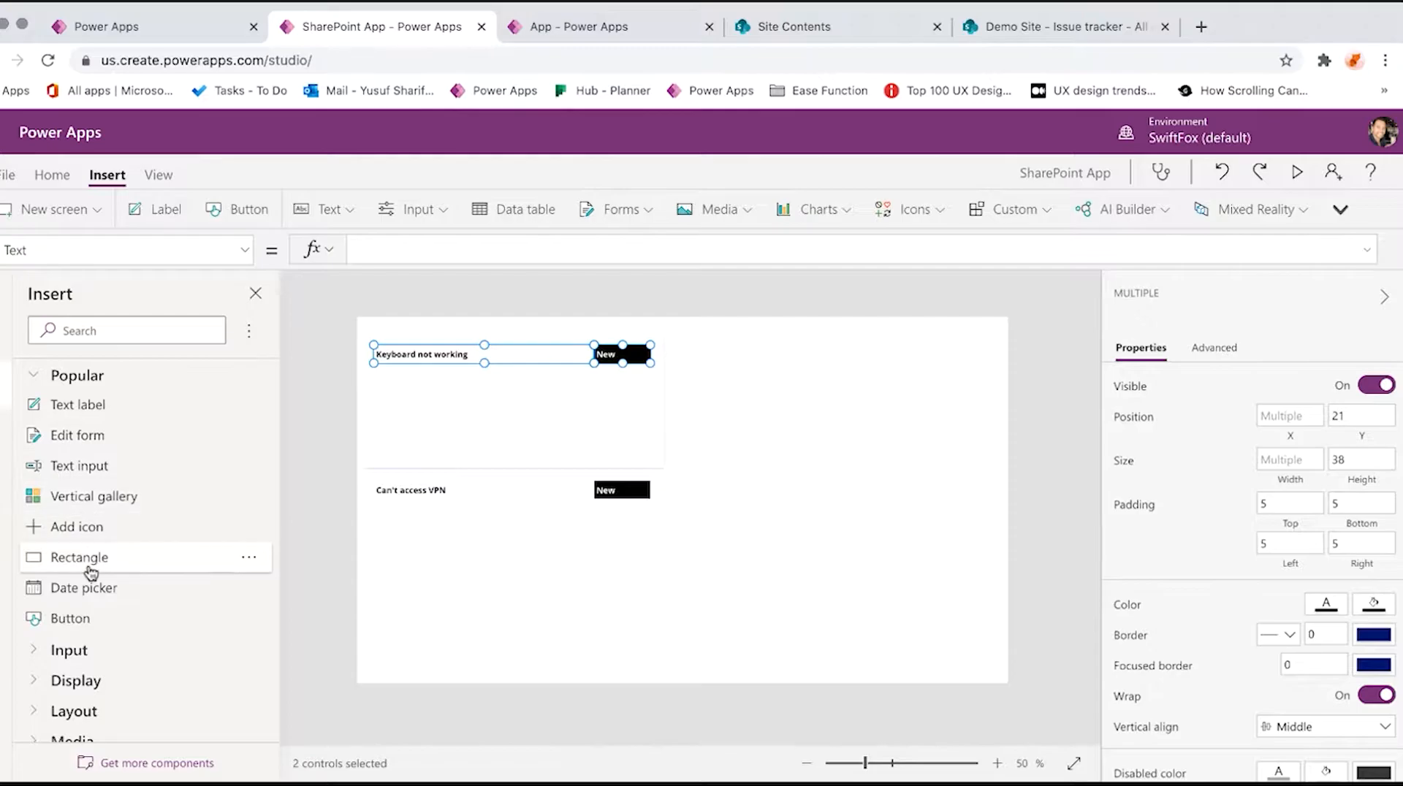
click(79, 556)
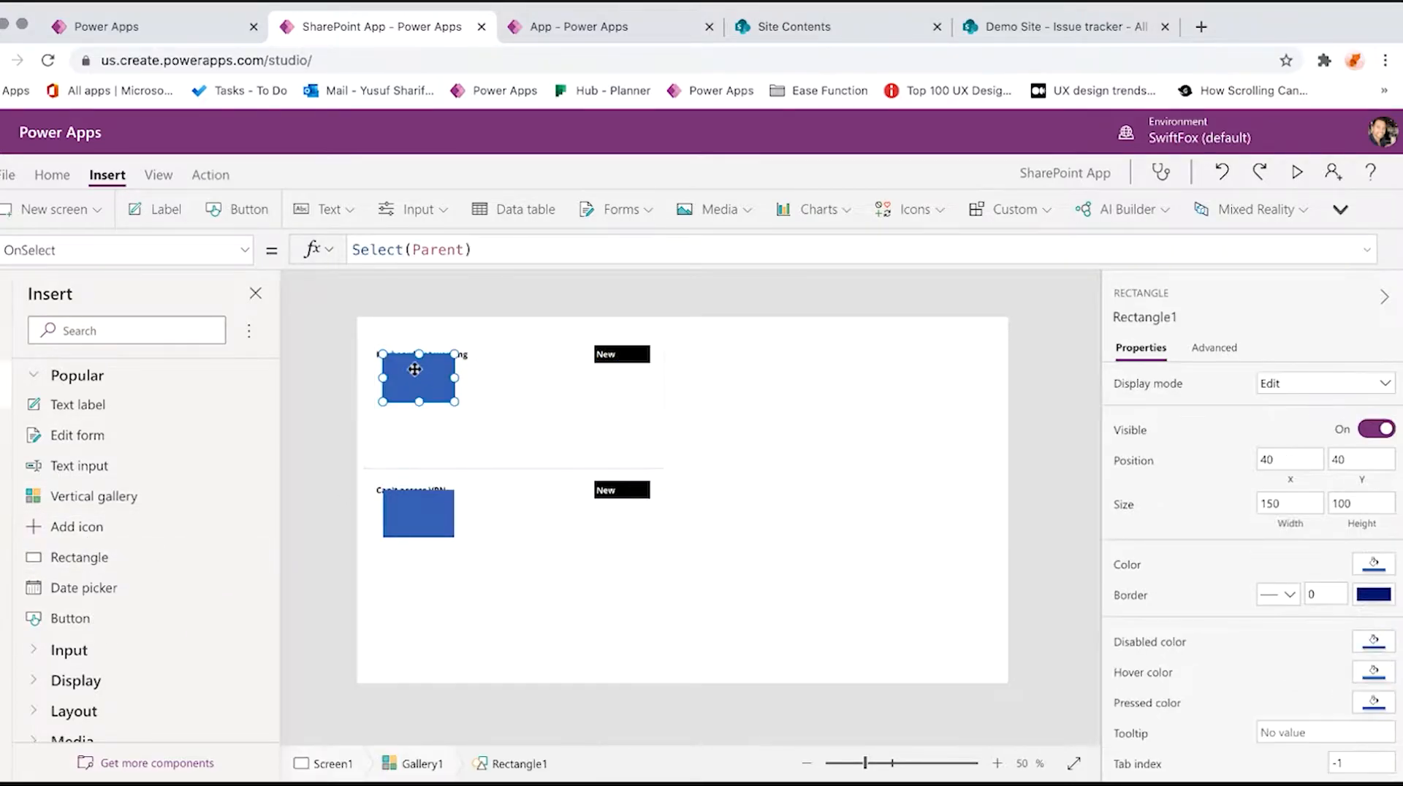
drag(416, 377, 397, 358)
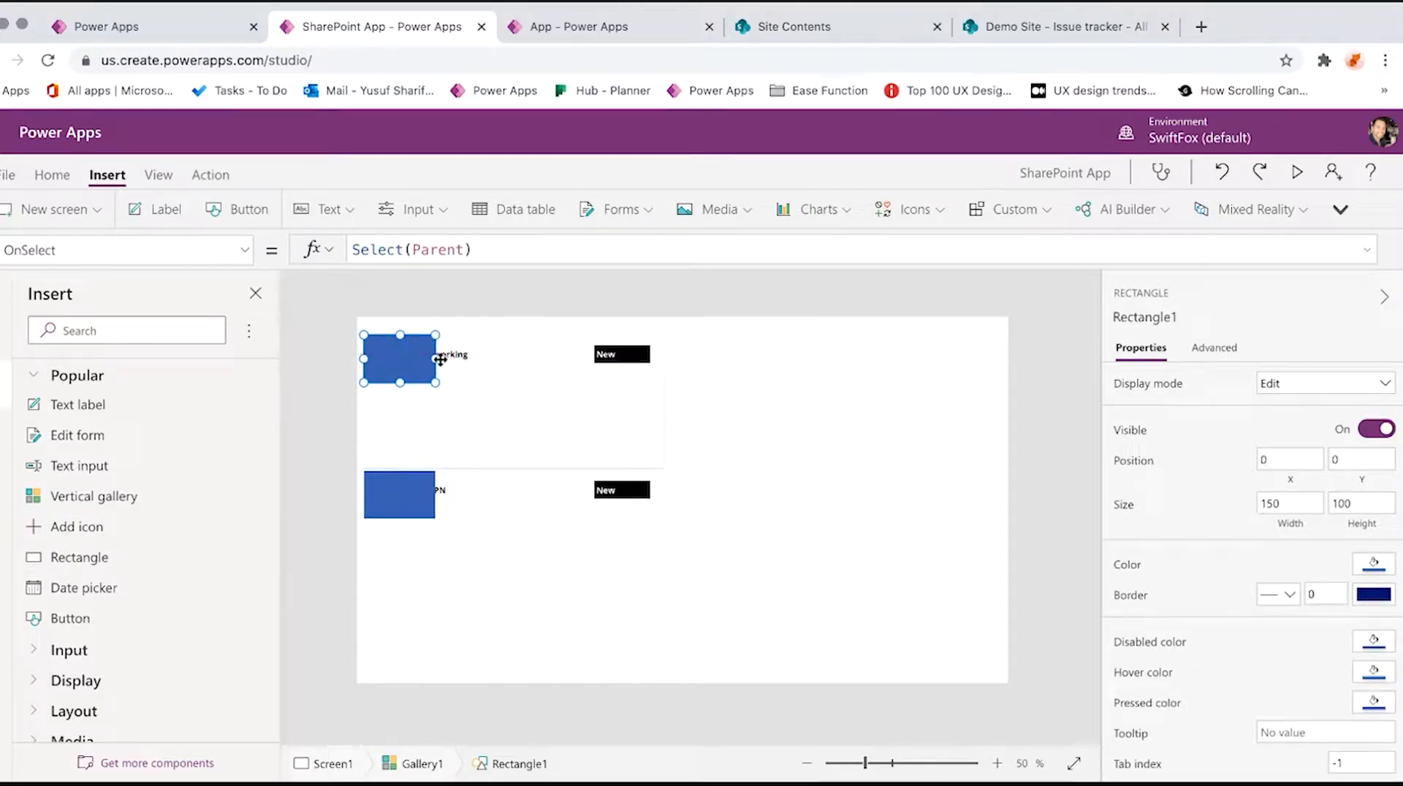
drag(438, 358, 662, 358)
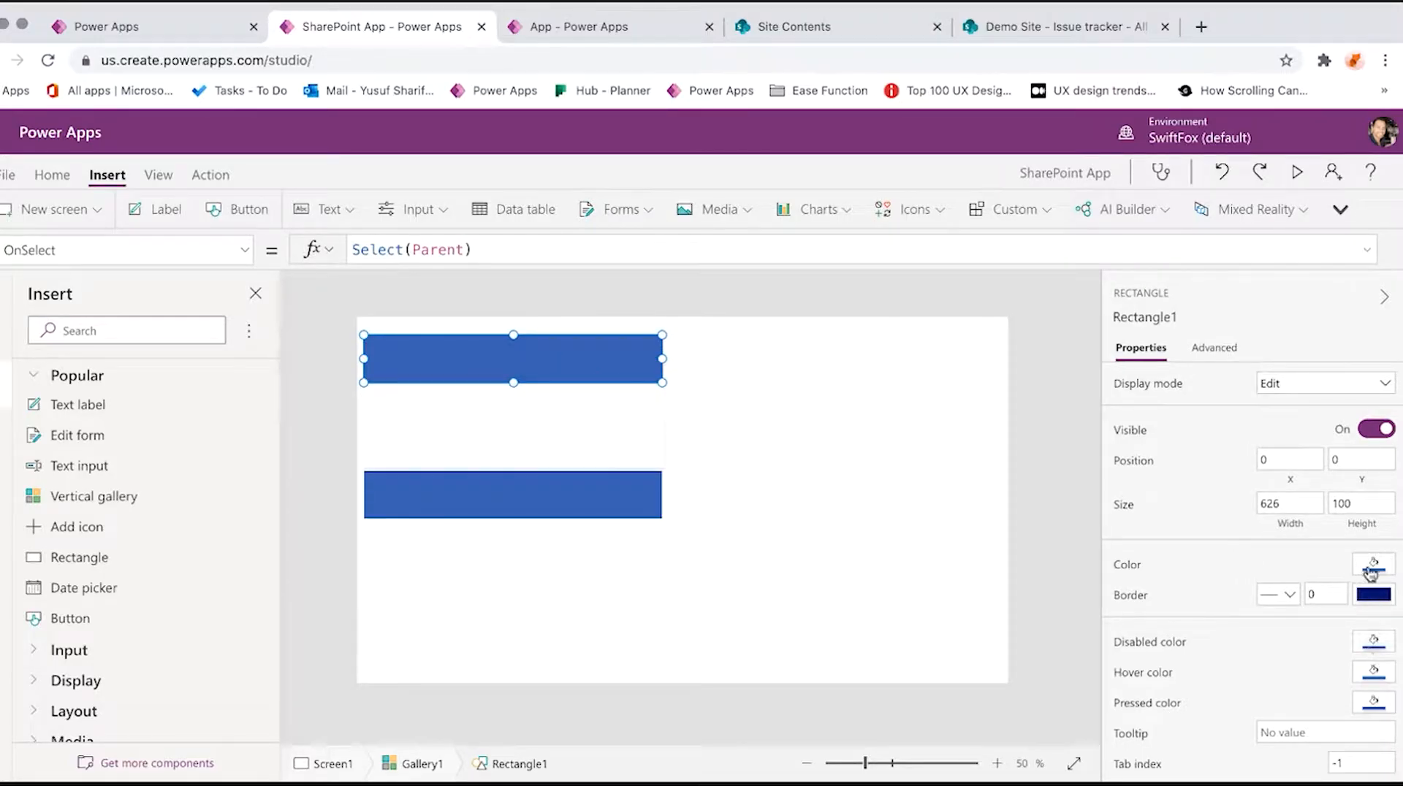
Send the rectangle behind the row labels, shorten it slightly and recolour its fill
right_click(513, 358)
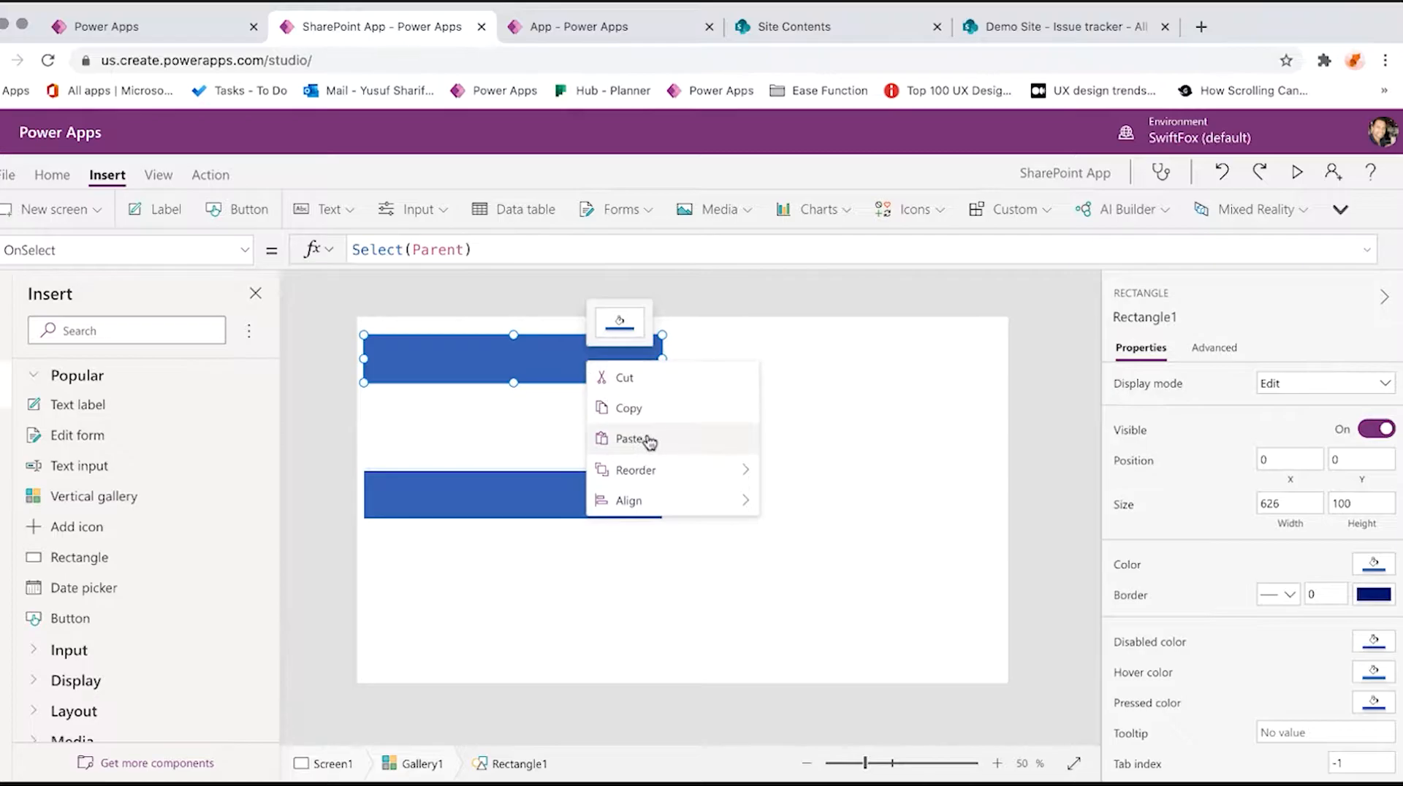
mouse_move(636, 469)
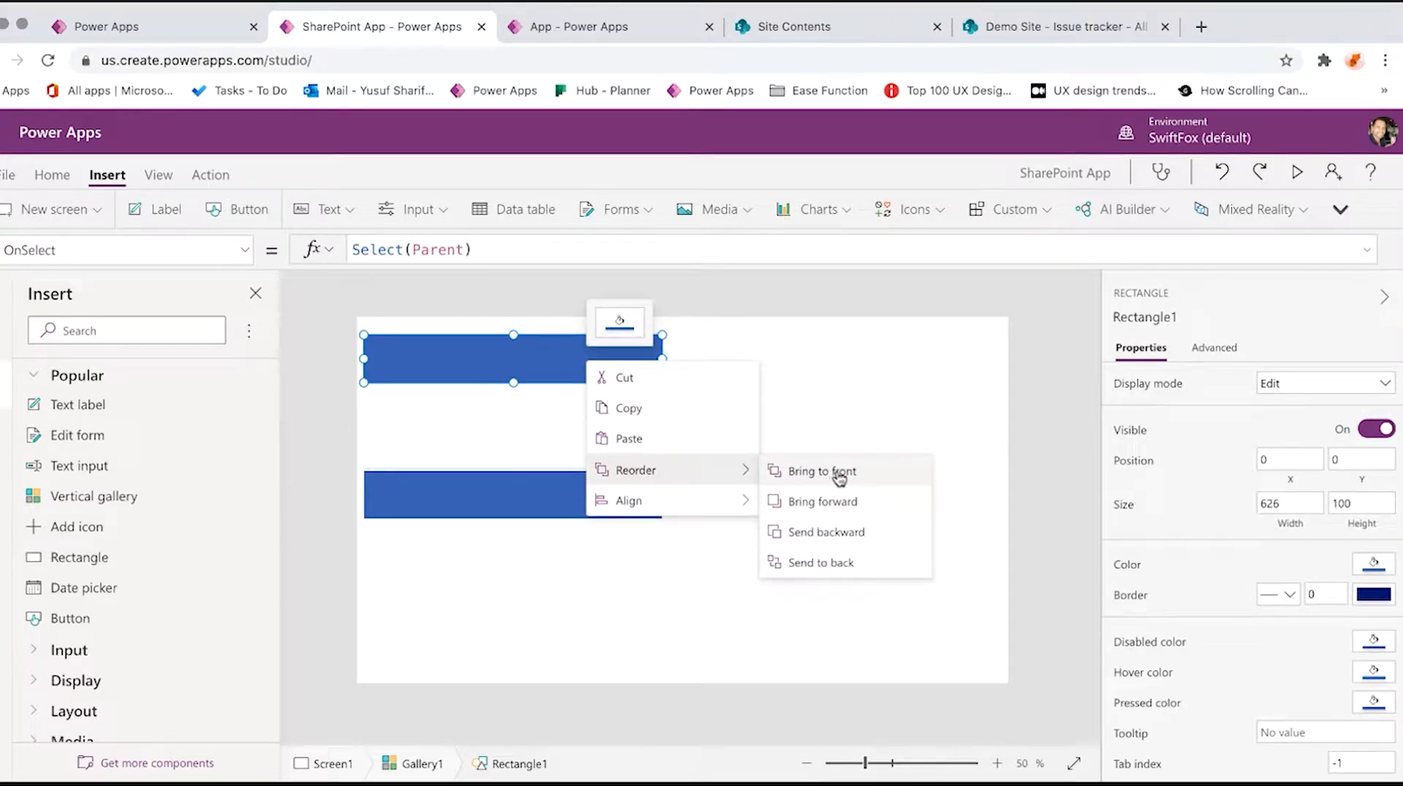
mouse_move(836, 561)
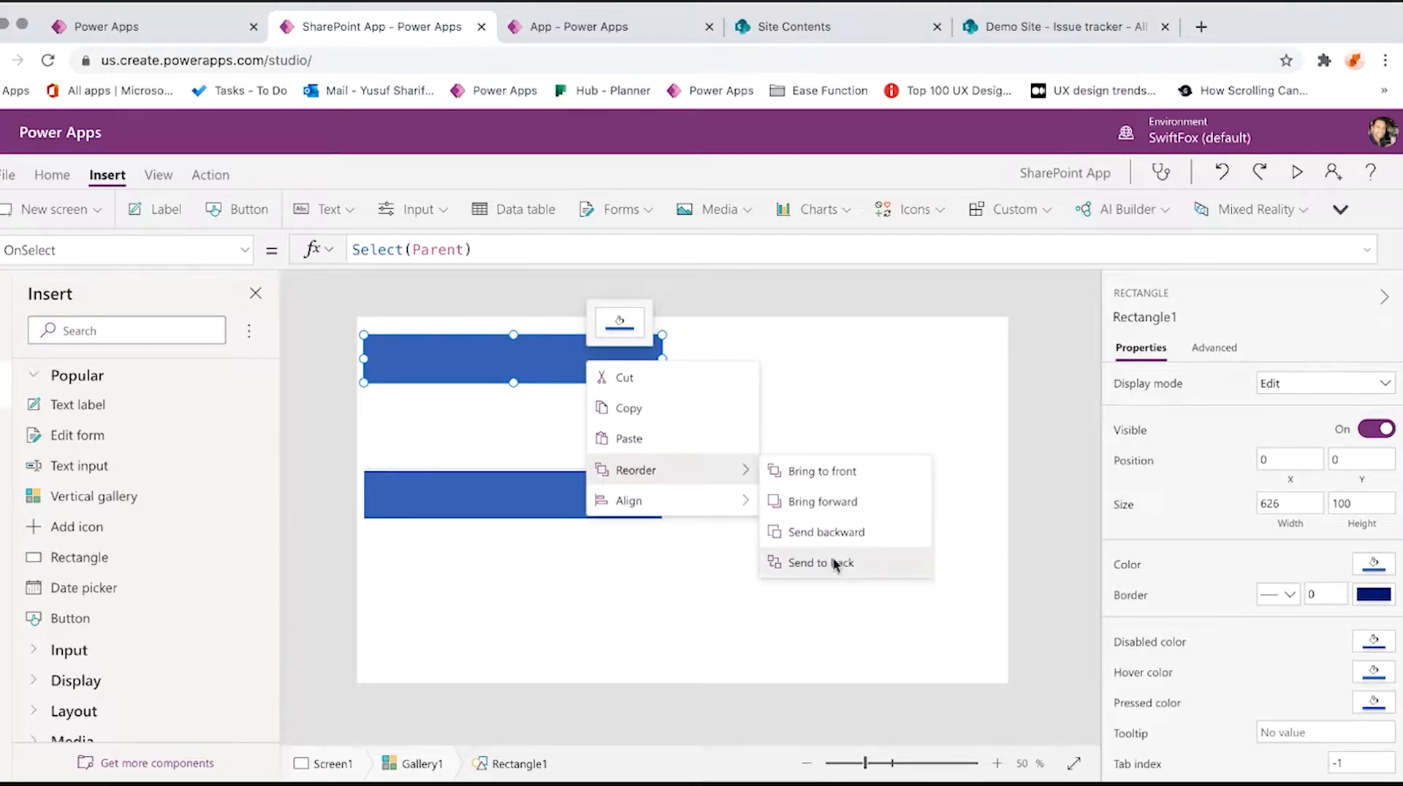
click(817, 561)
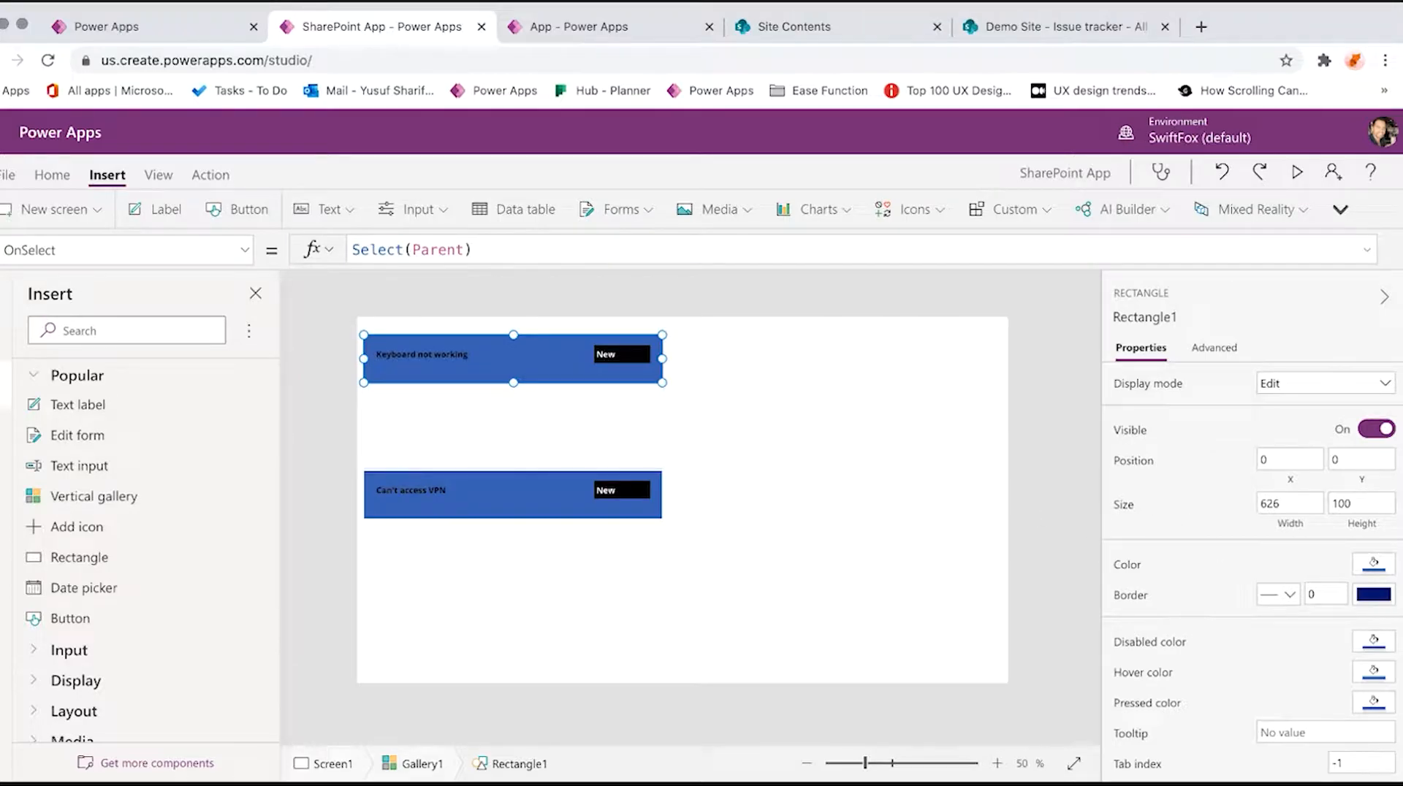
drag(512, 383, 513, 373)
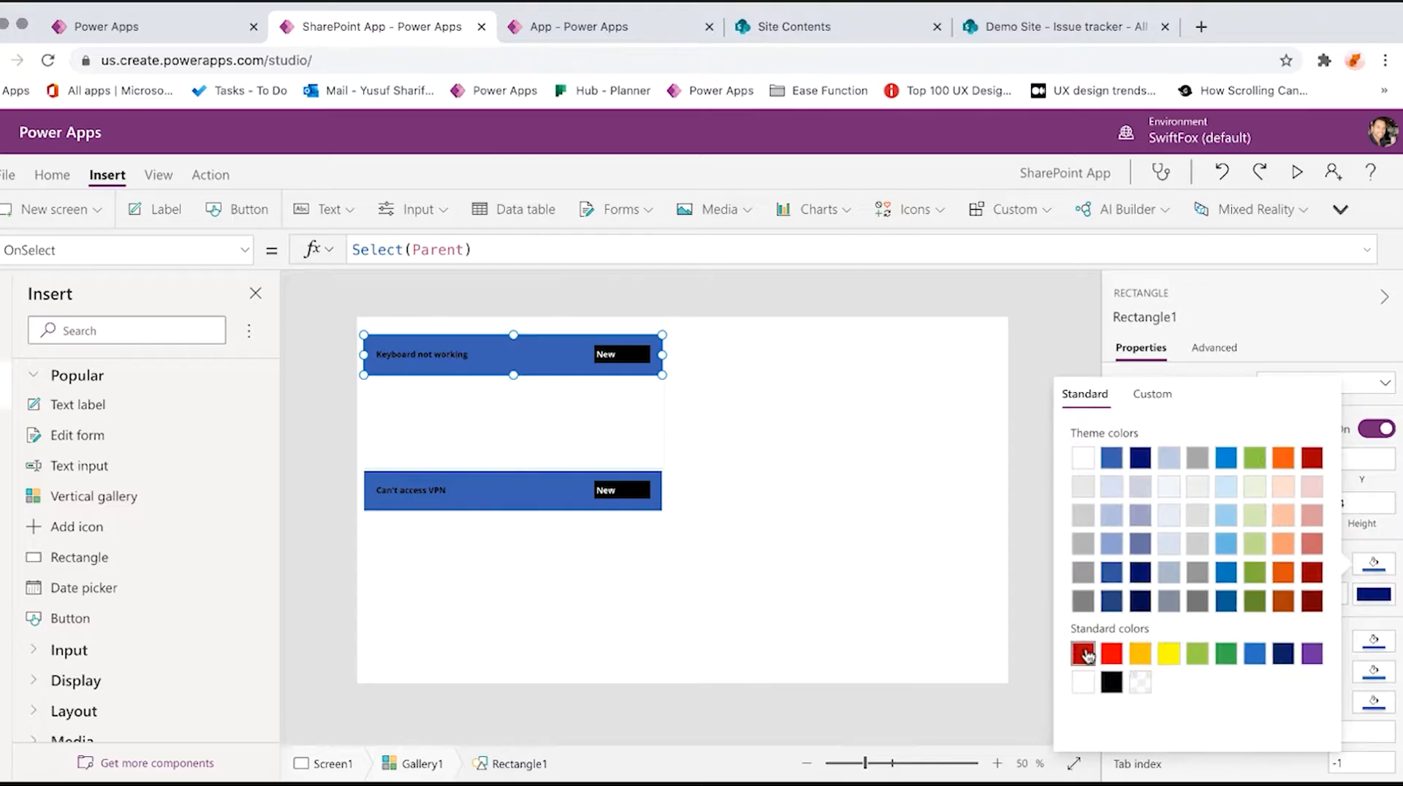
click(1083, 653)
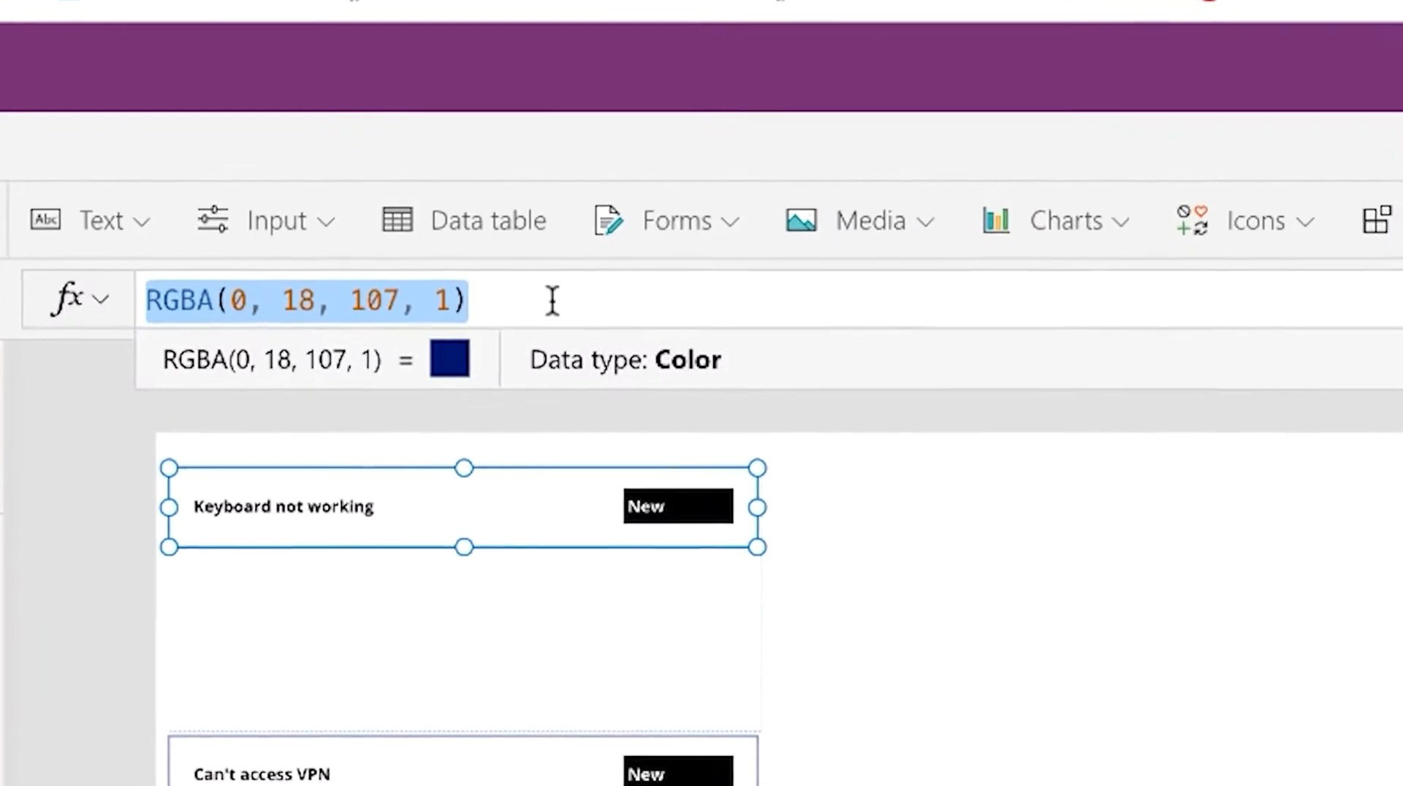
text(If(Th)
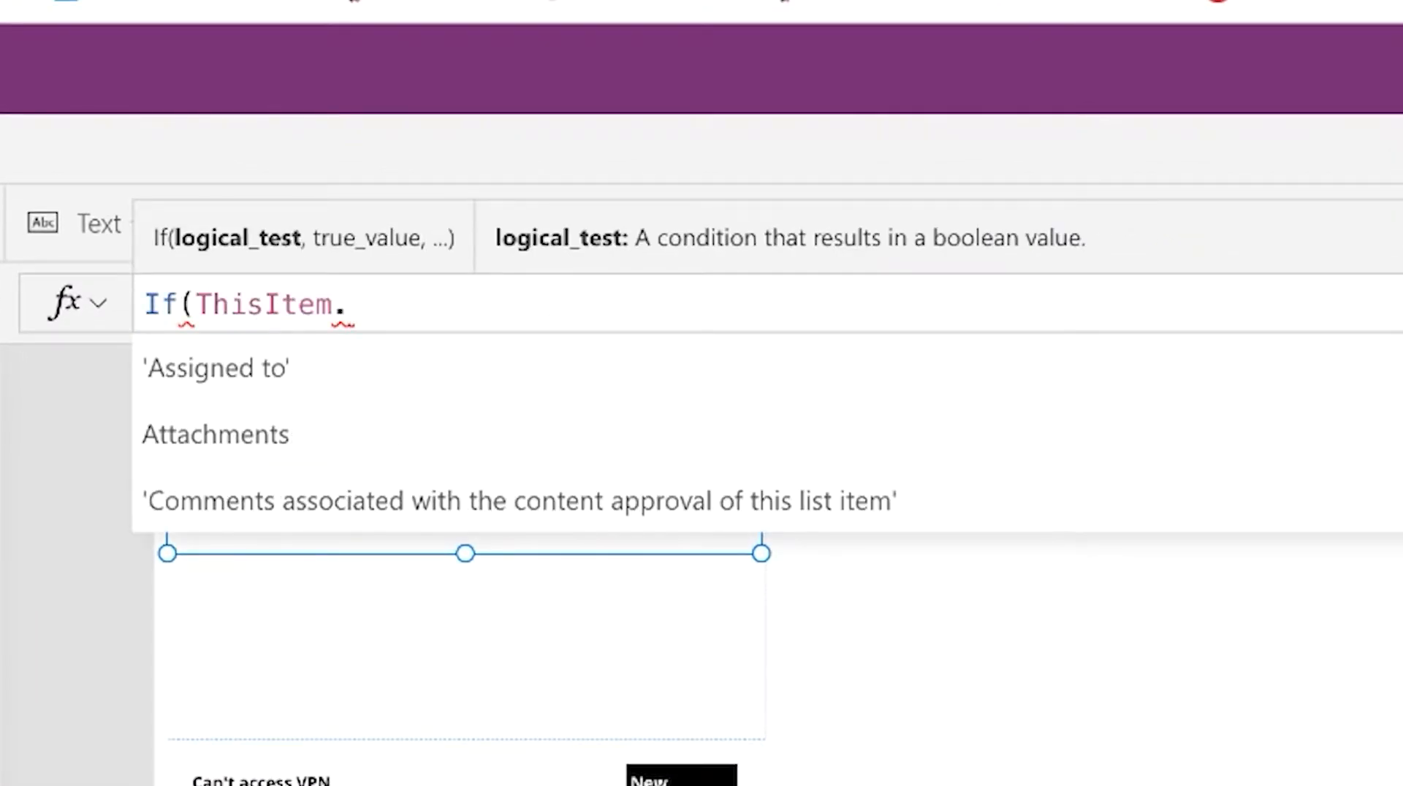
text(is)
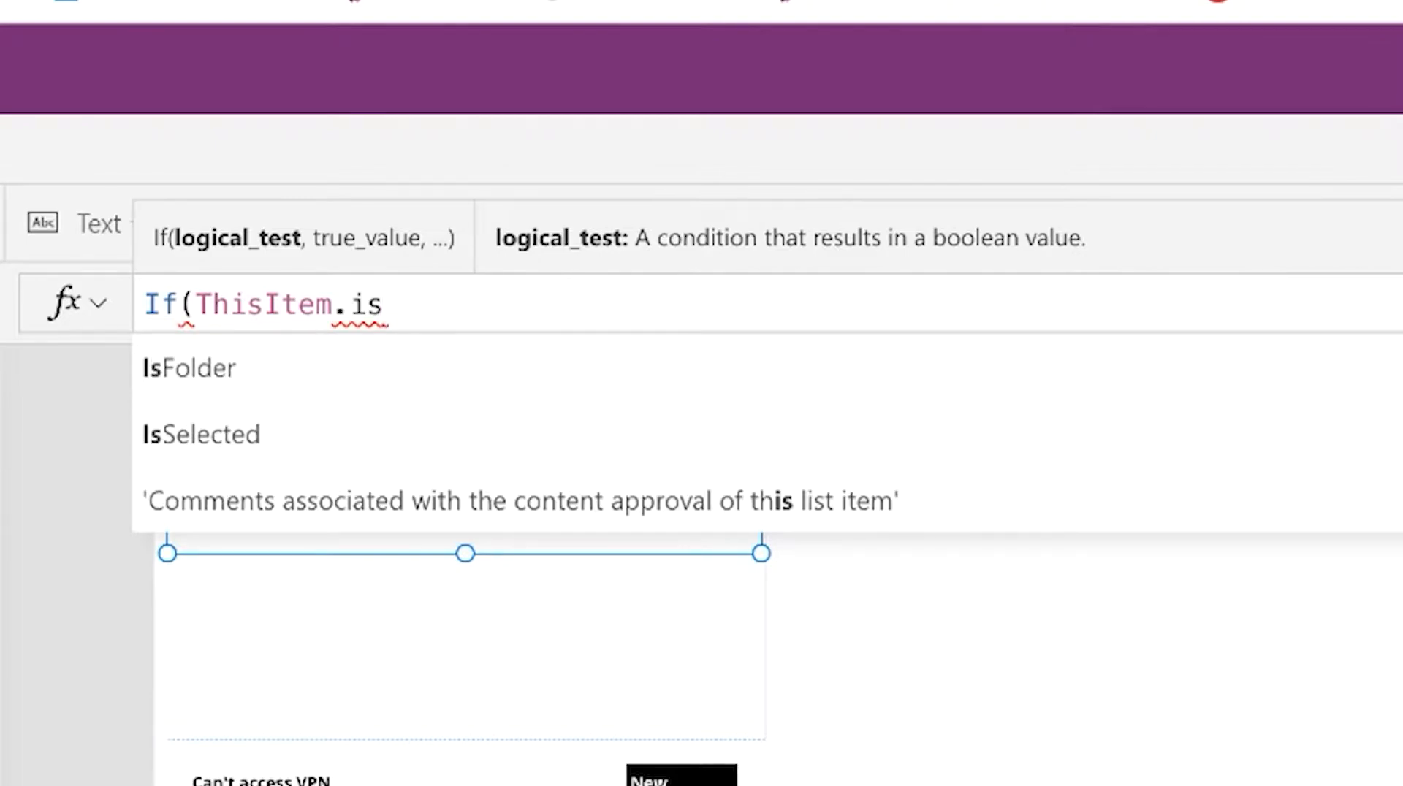
click(202, 434)
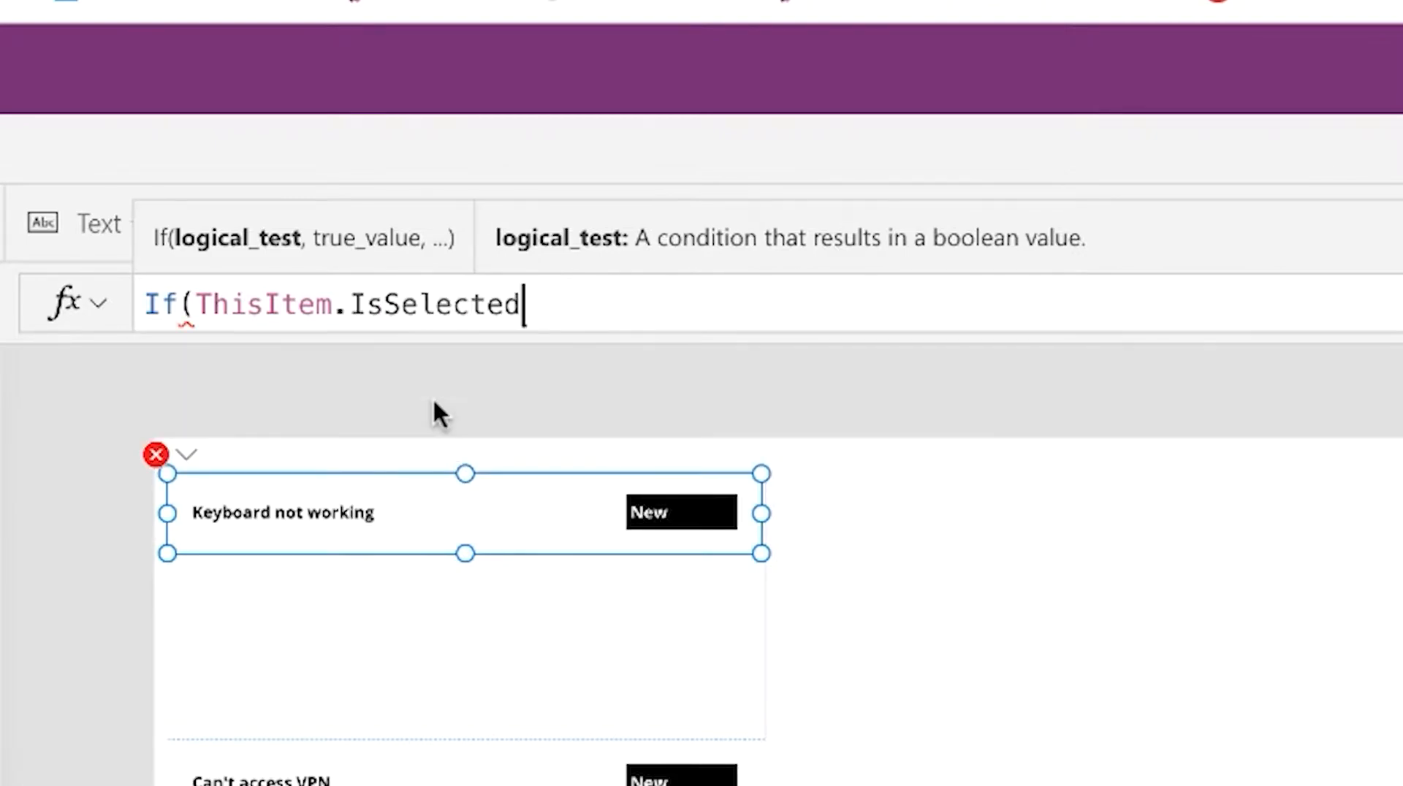
text(,)
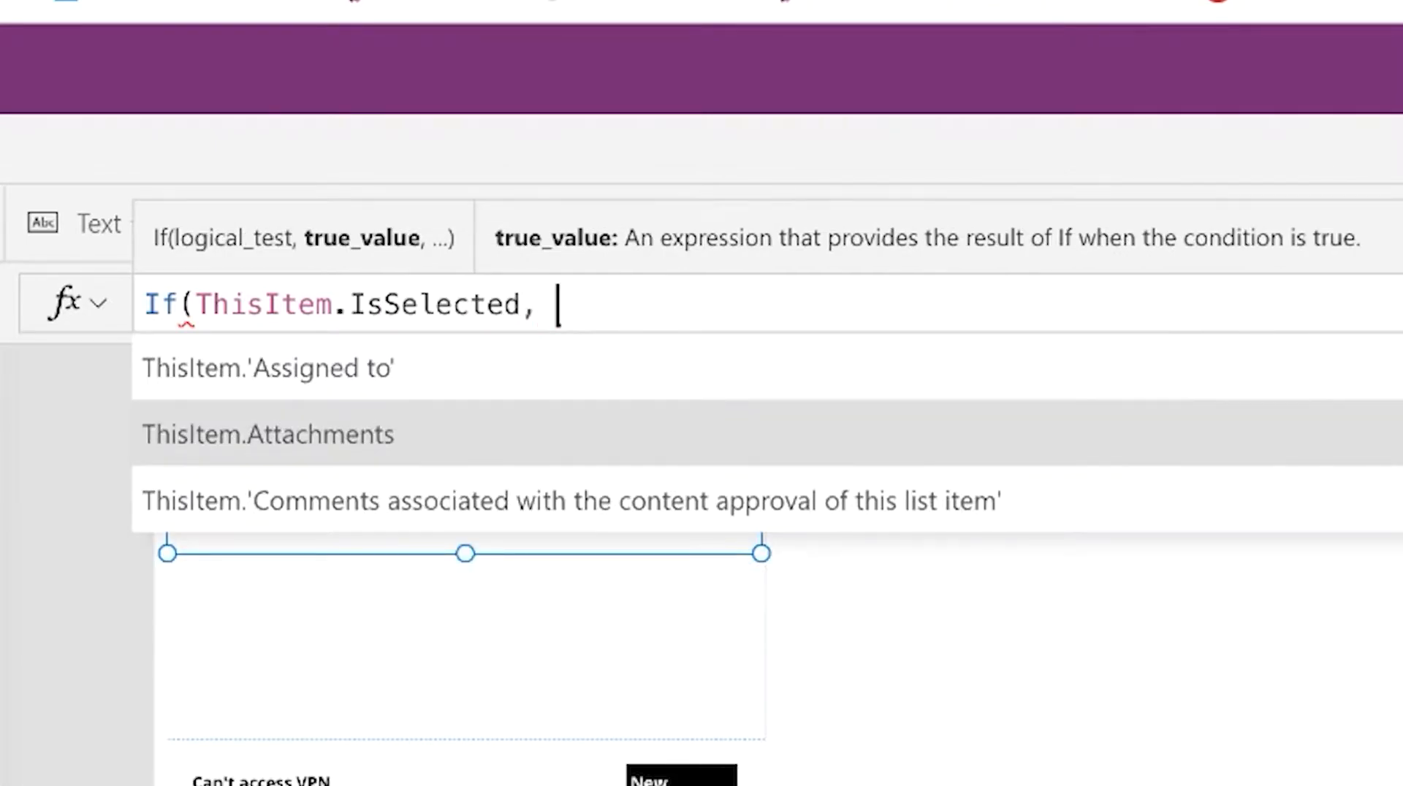
text(Blue,)
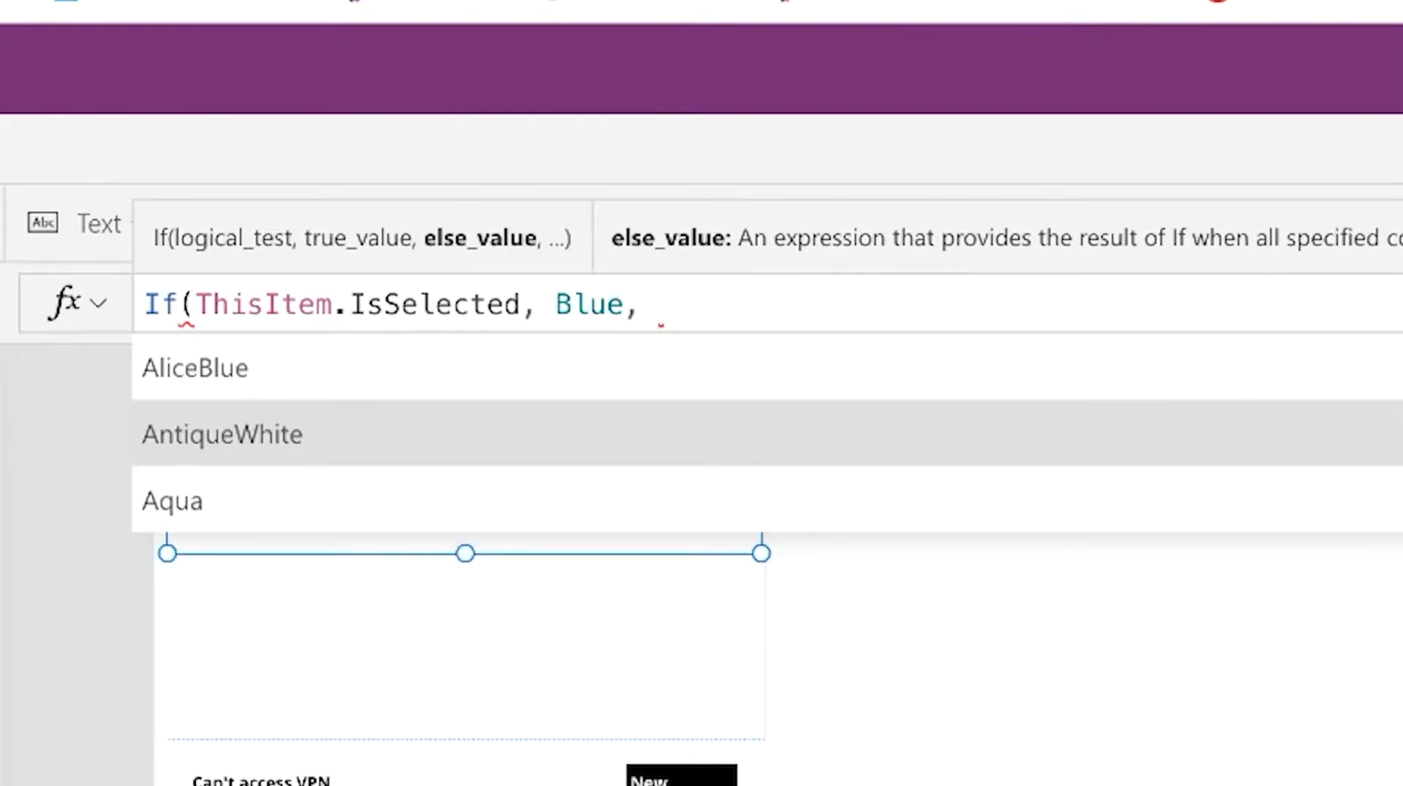
text(gray)
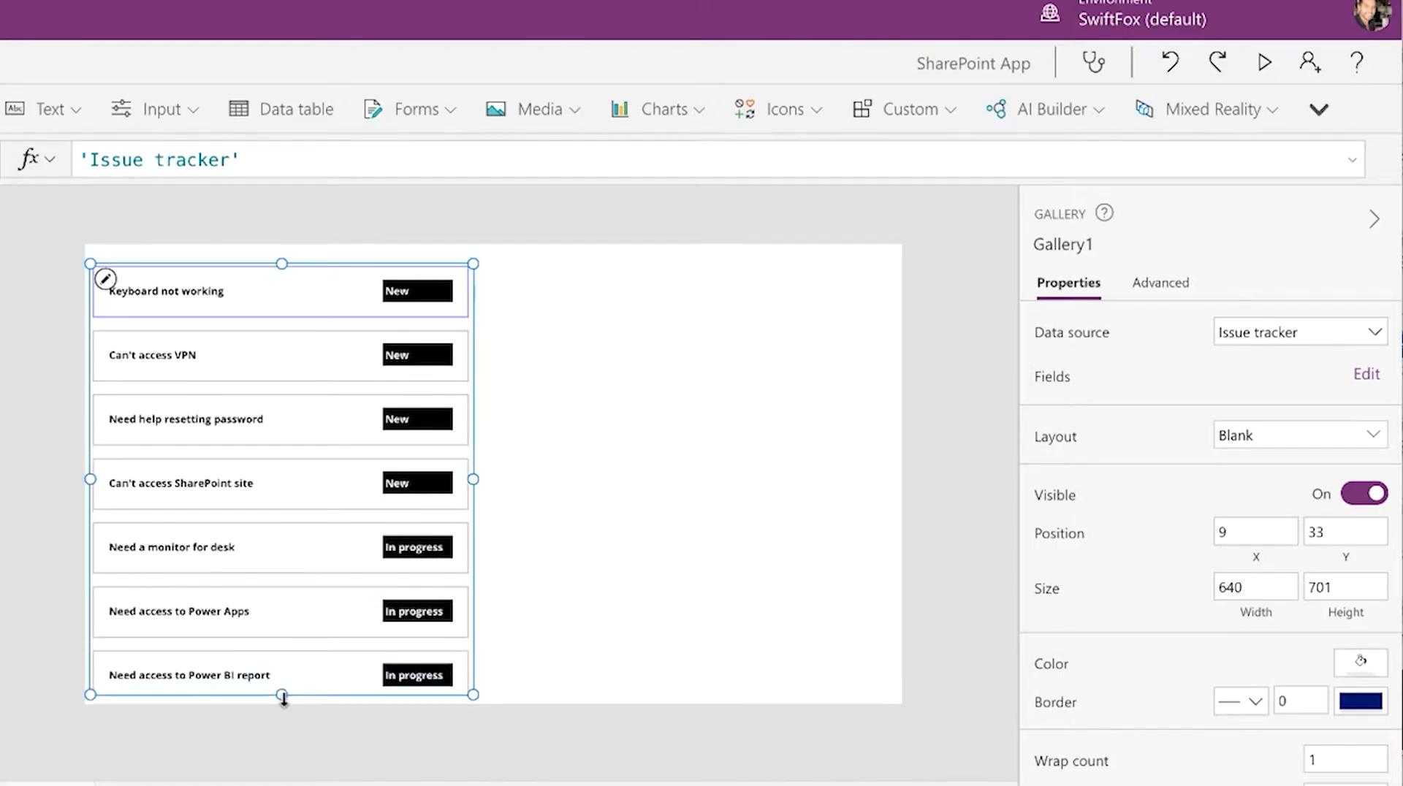
click(1262, 62)
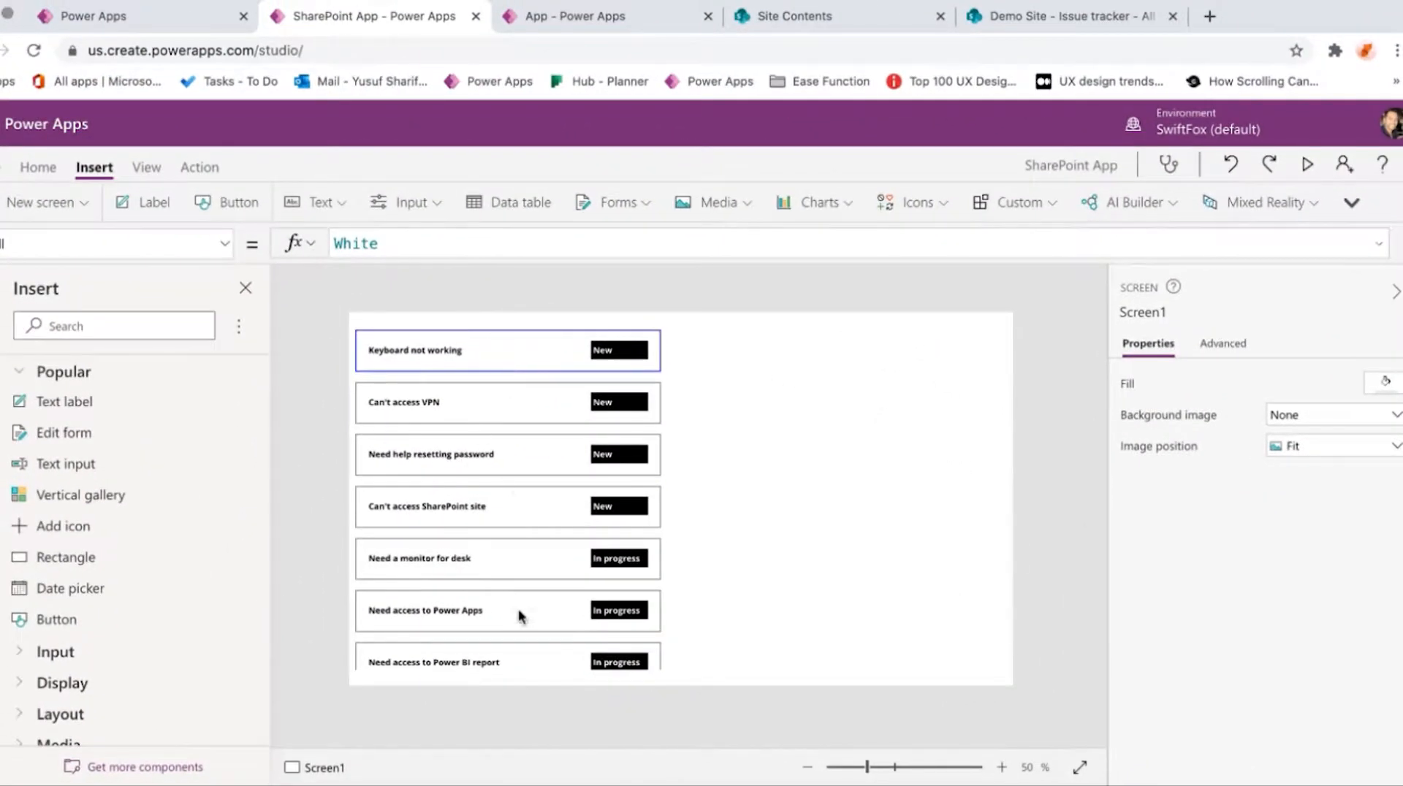
mouse_move(635, 438)
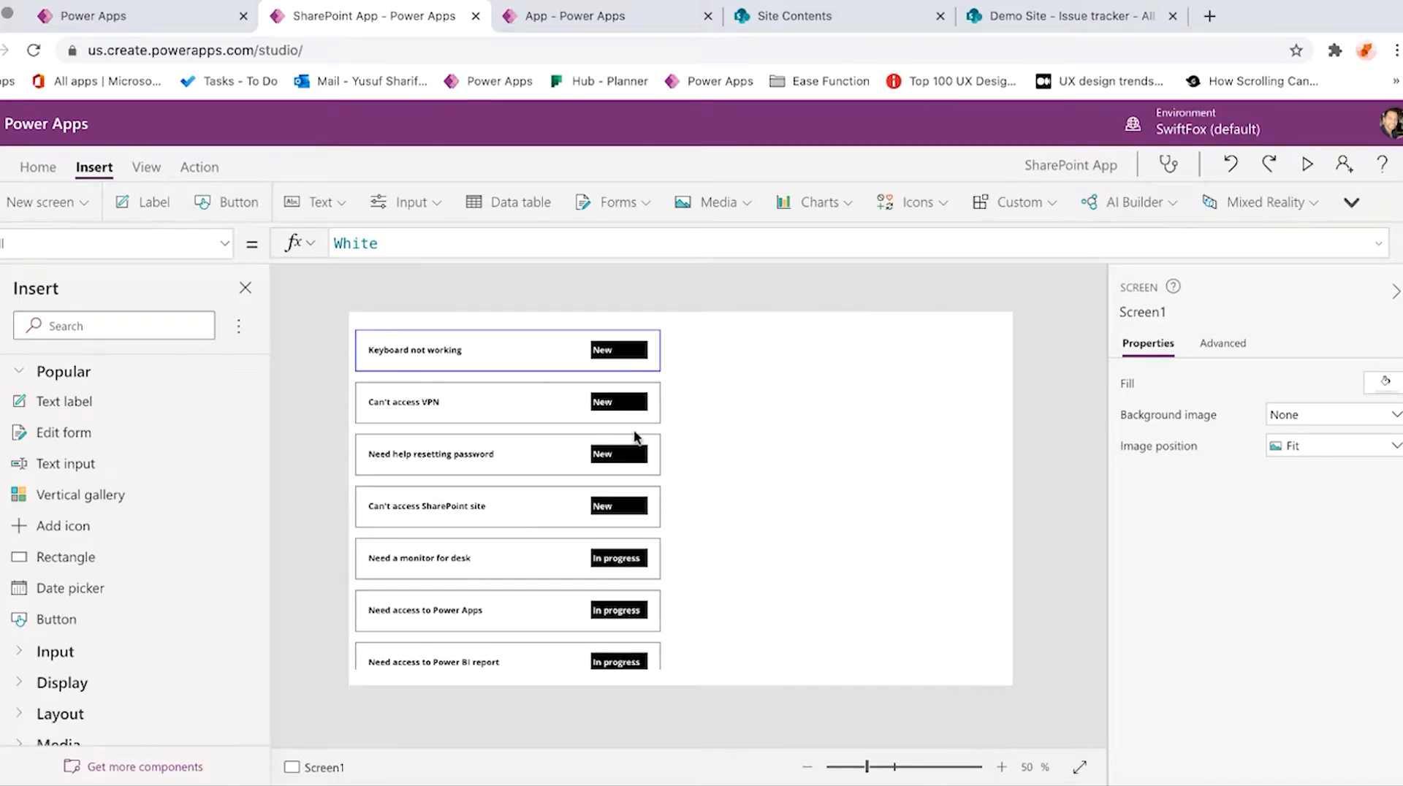
mouse_move(837, 527)
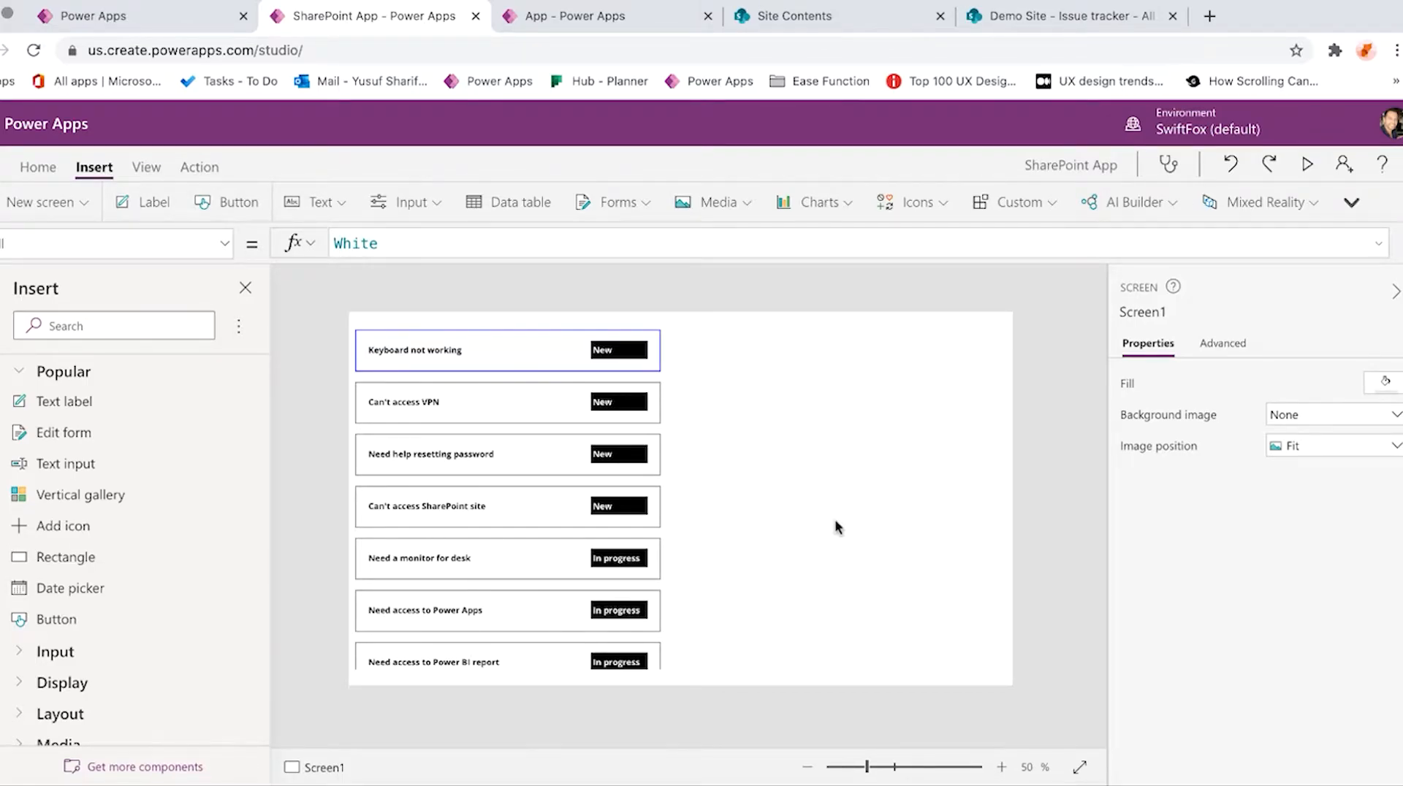
mouse_move(354, 229)
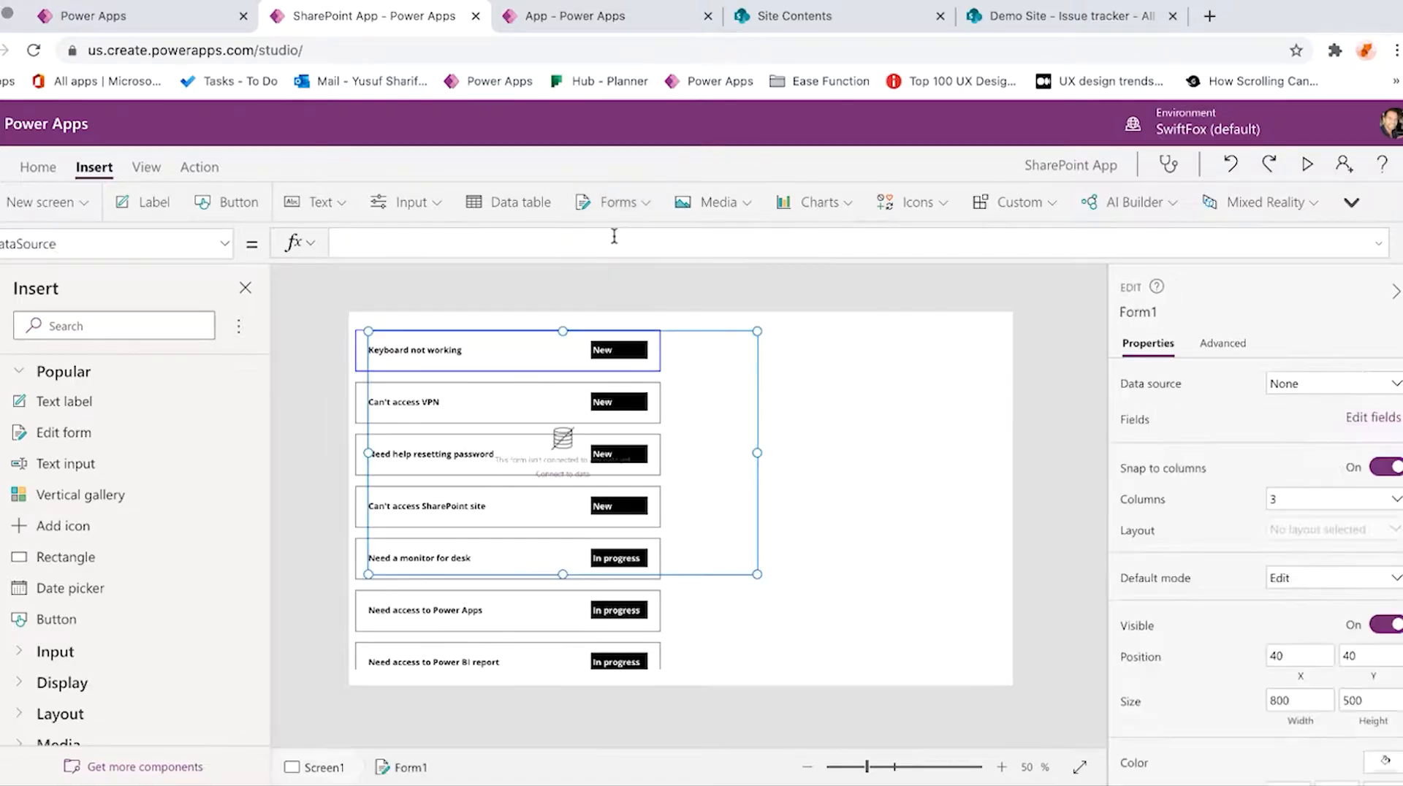
mouse_move(616, 201)
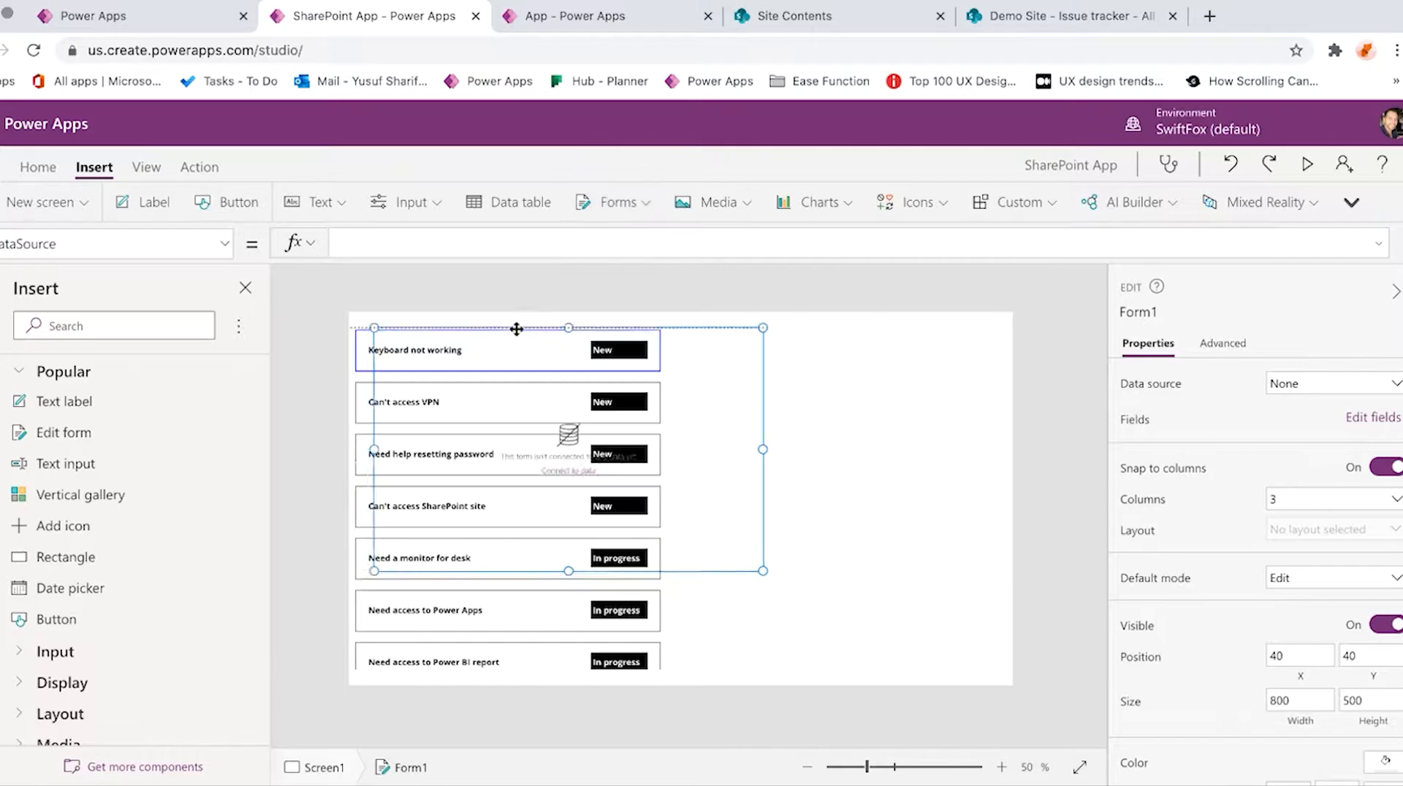
Move the new edit form beside the gallery, aligned with its top
drag(516, 329, 753, 360)
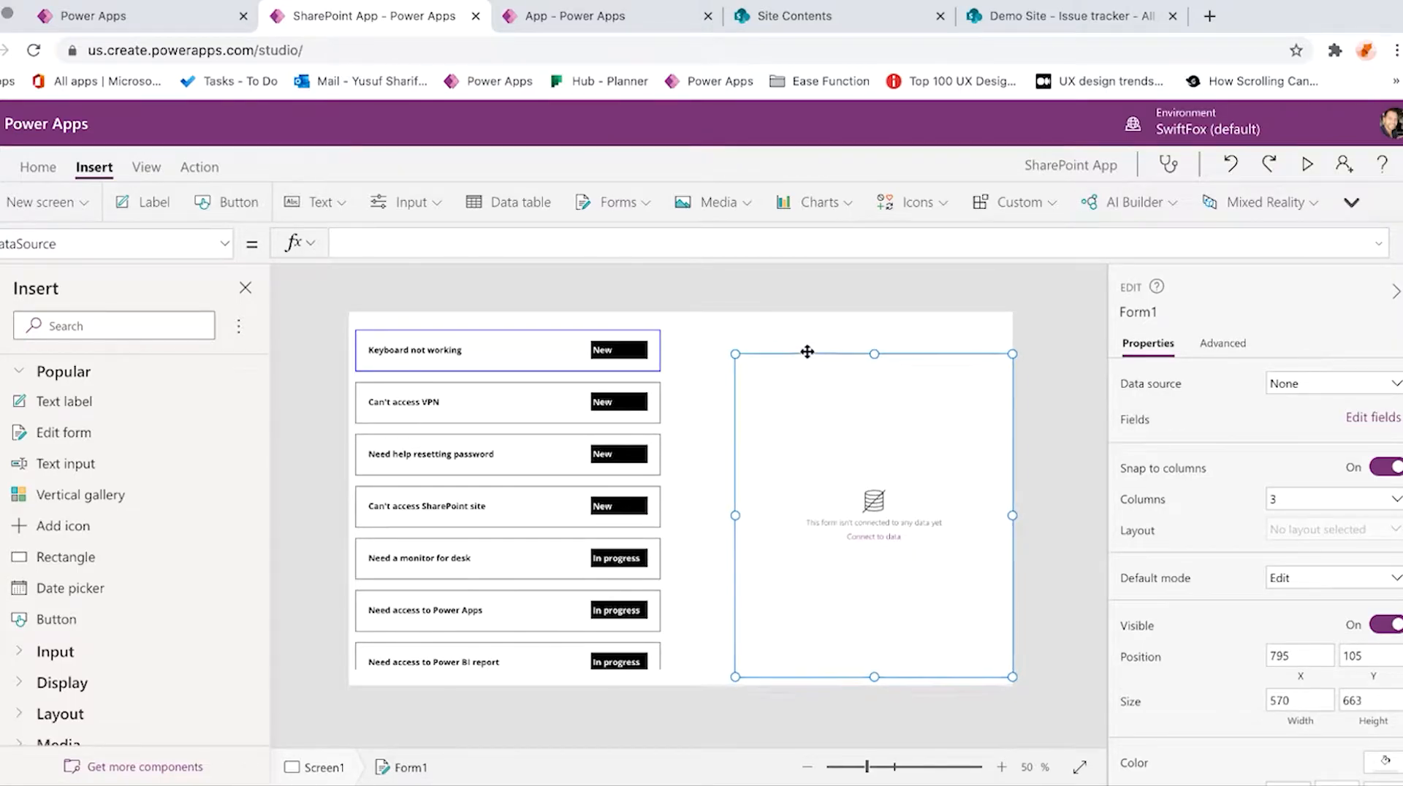
drag(807, 352, 788, 324)
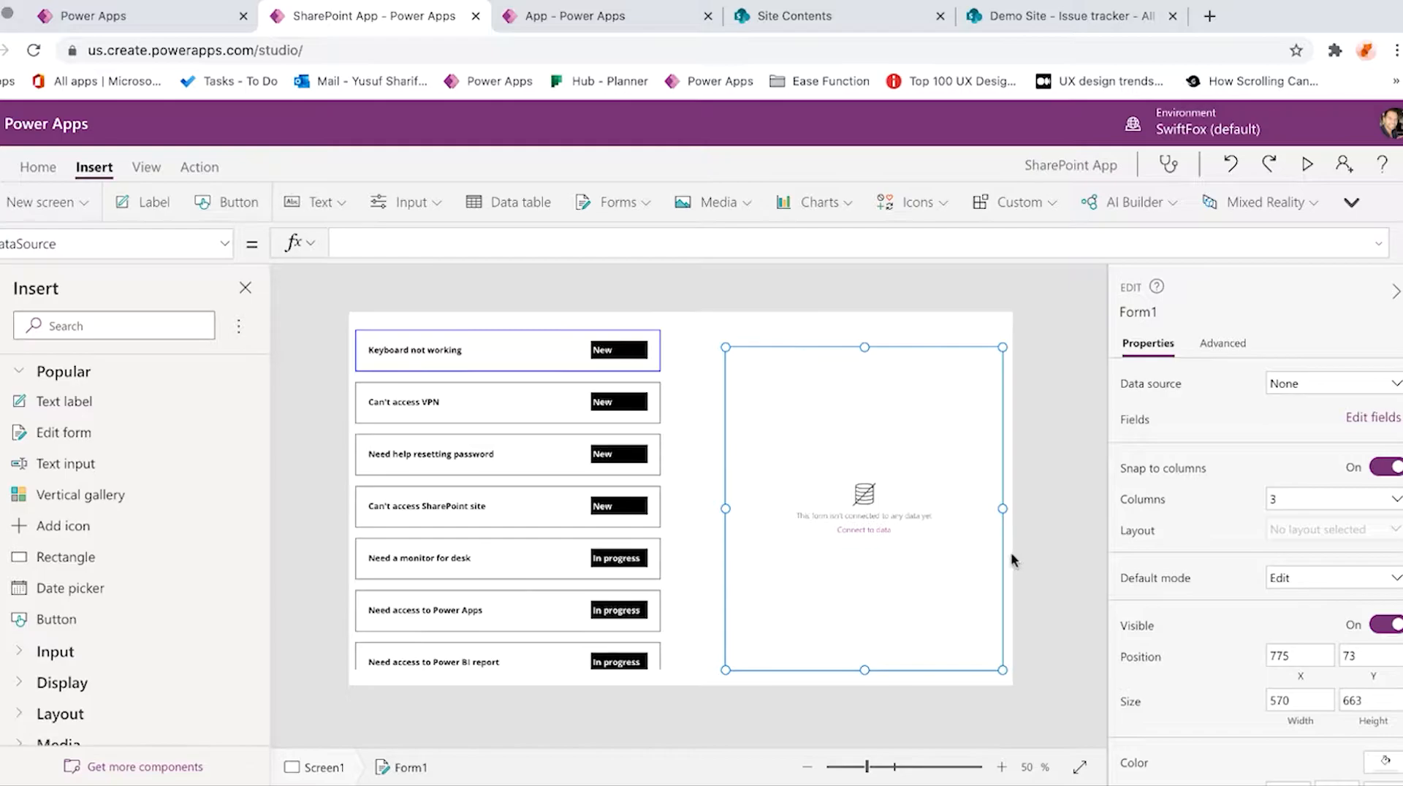
scroll(down, 3)
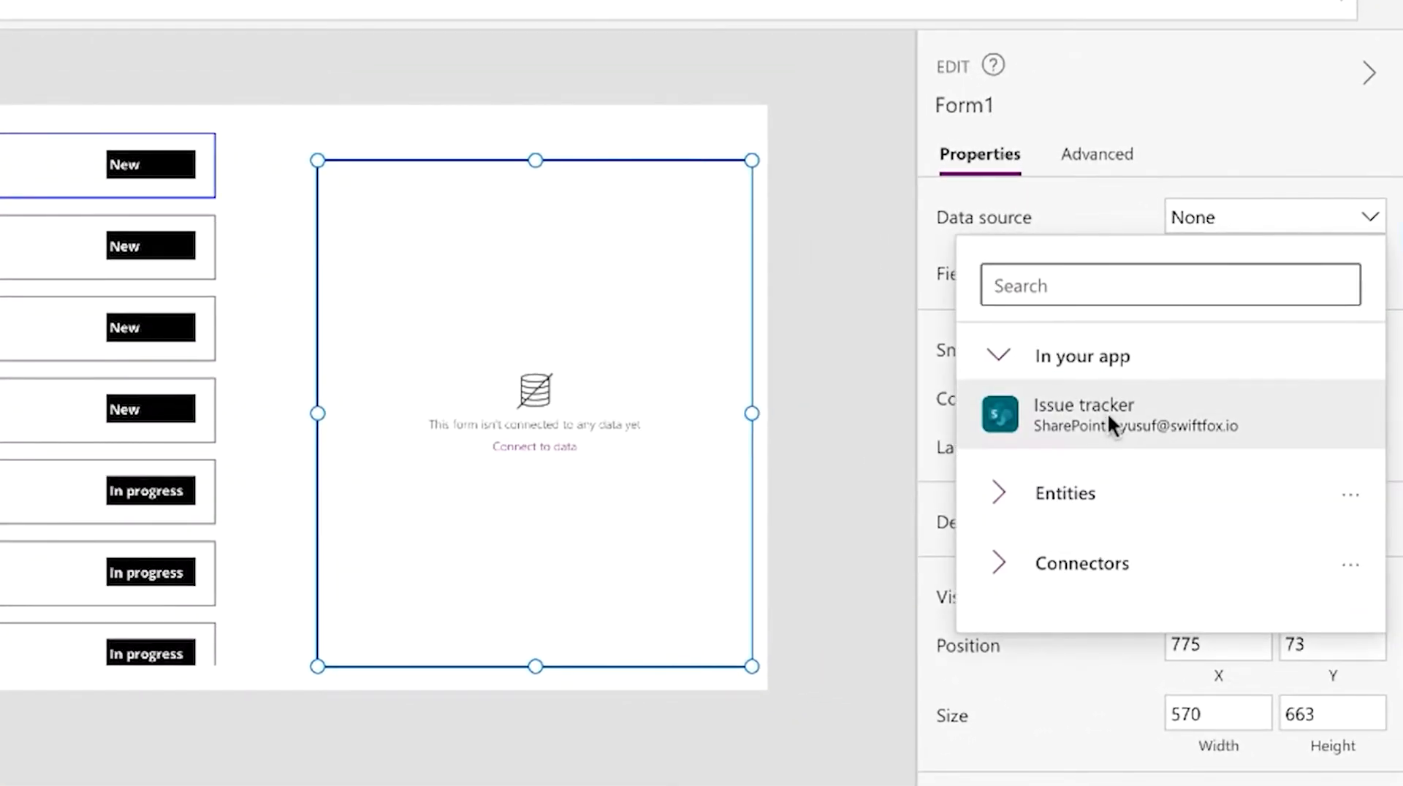
Set the form's data source to Issue tracker and its Columns to 1
click(1082, 415)
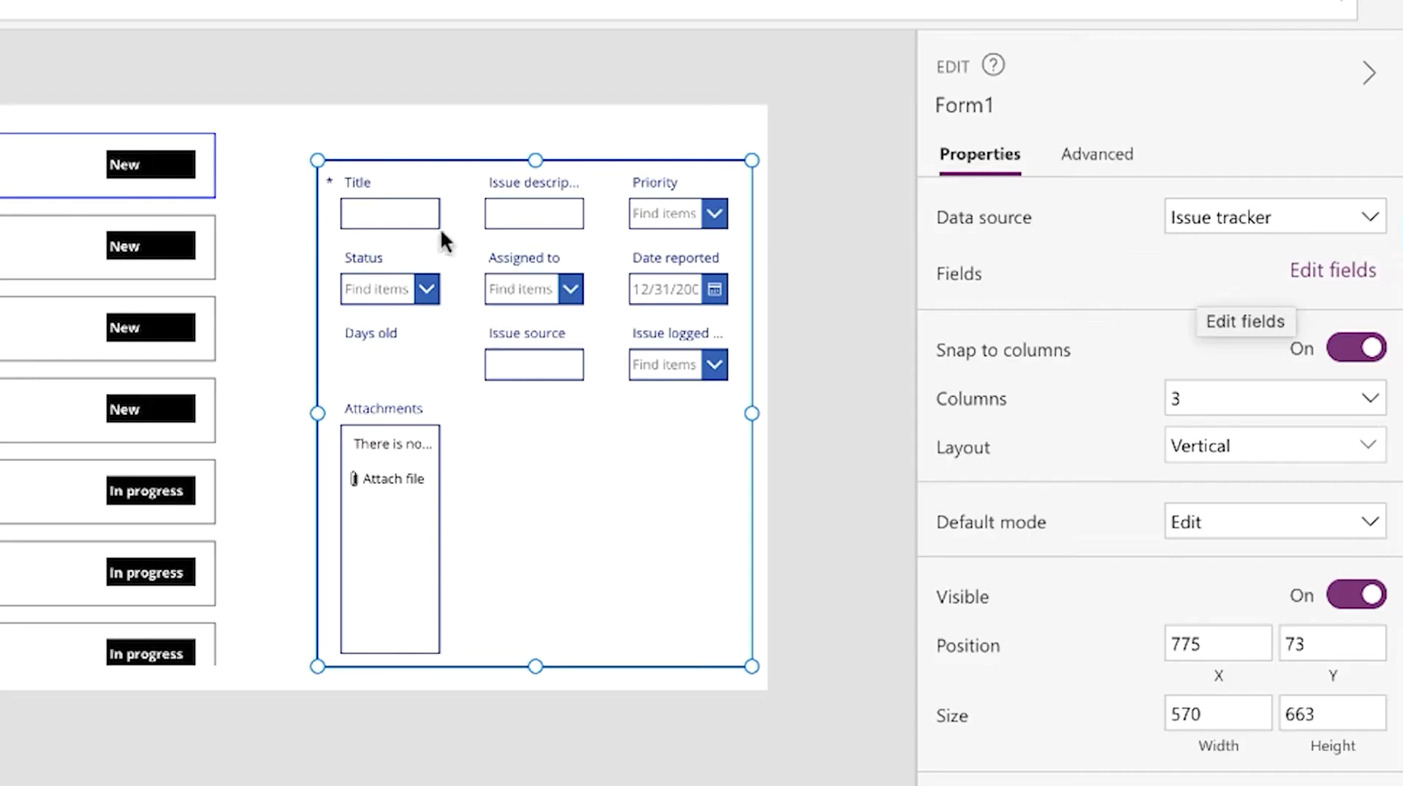
mouse_move(1277, 300)
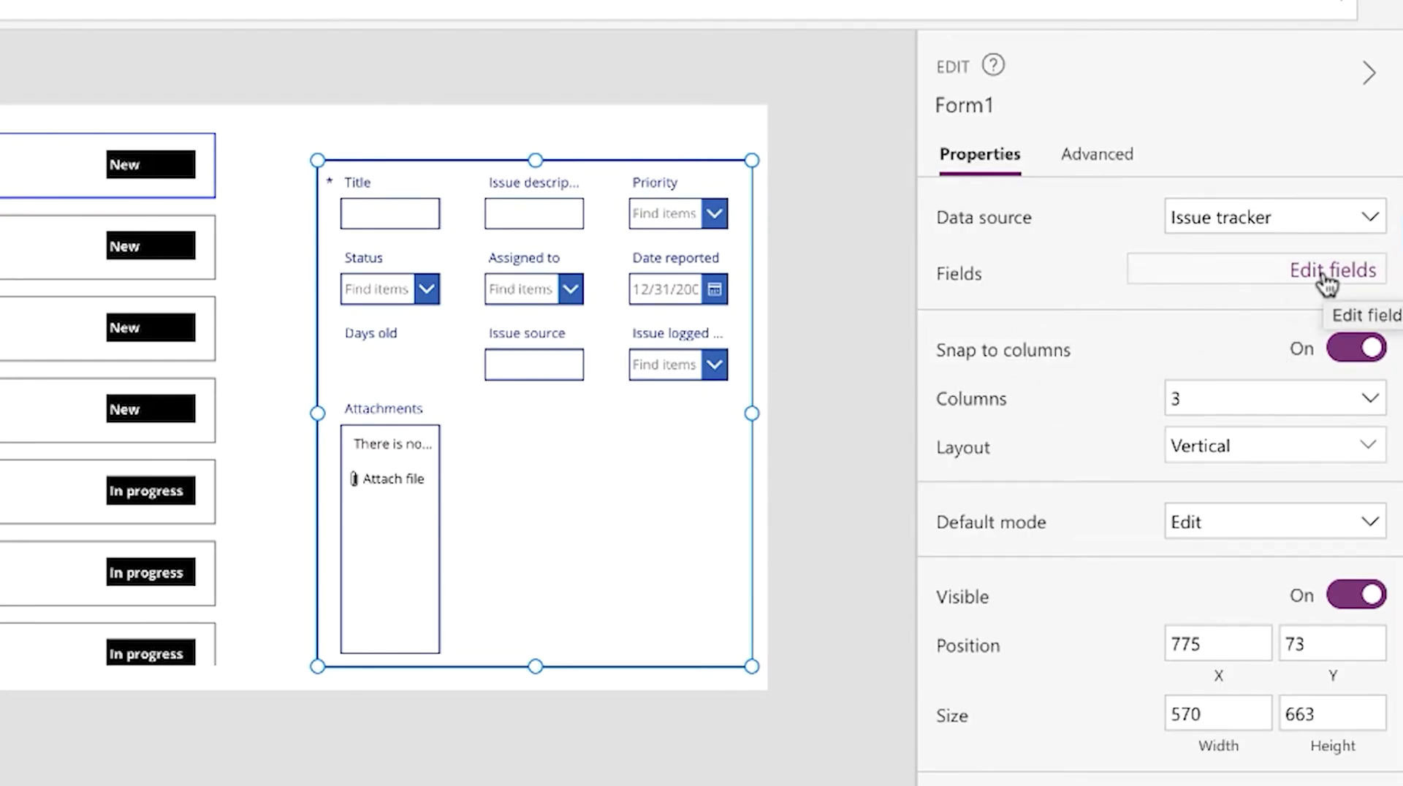
click(1269, 397)
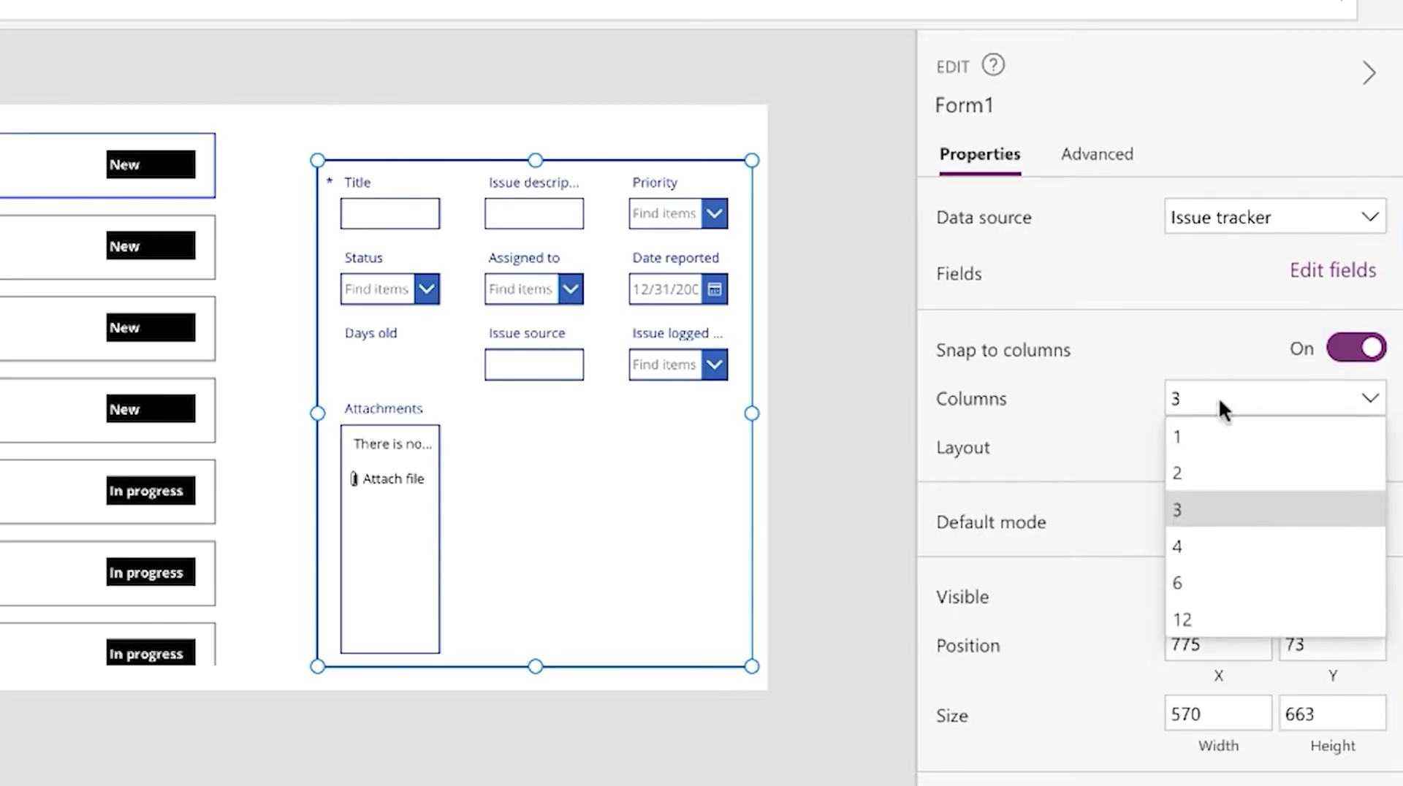
click(1176, 437)
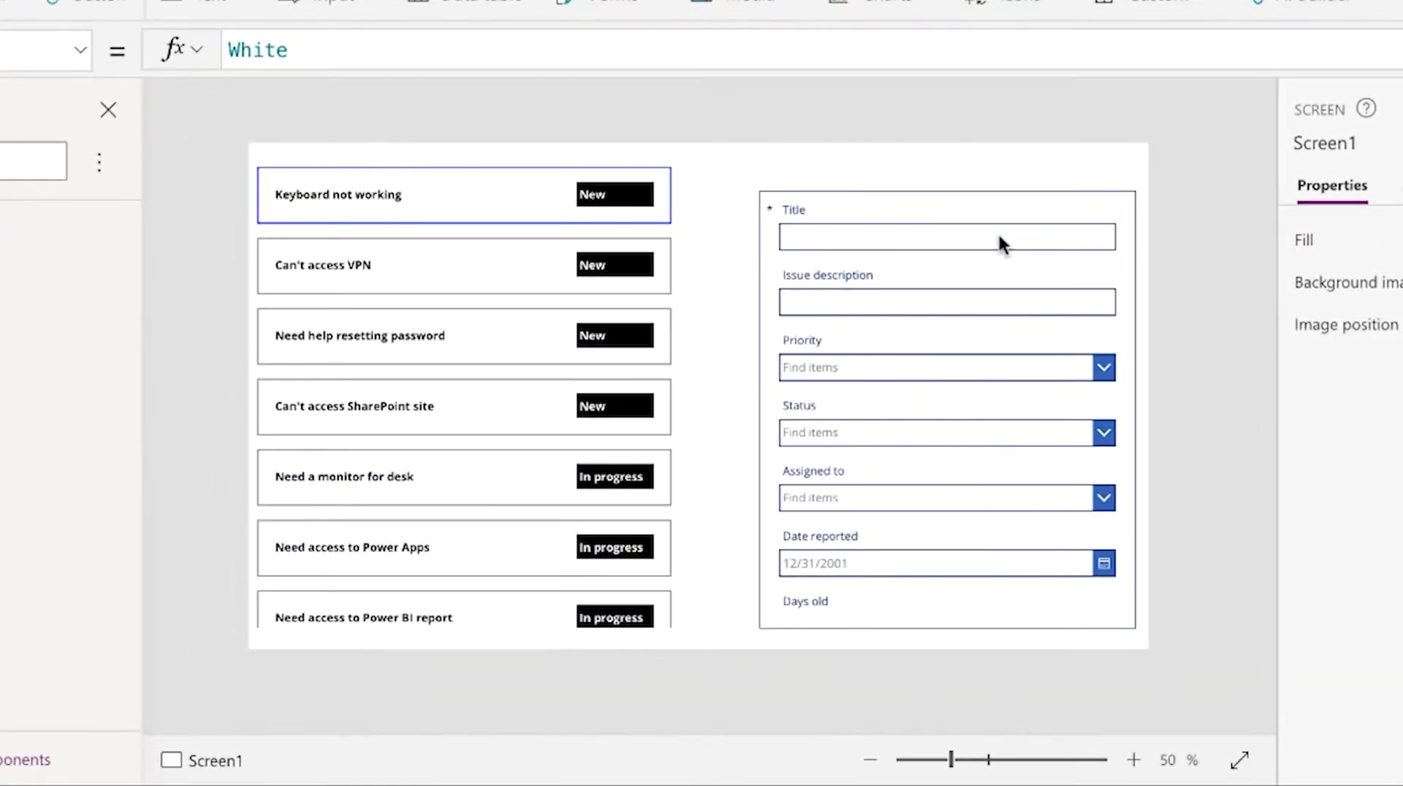
mouse_move(669, 554)
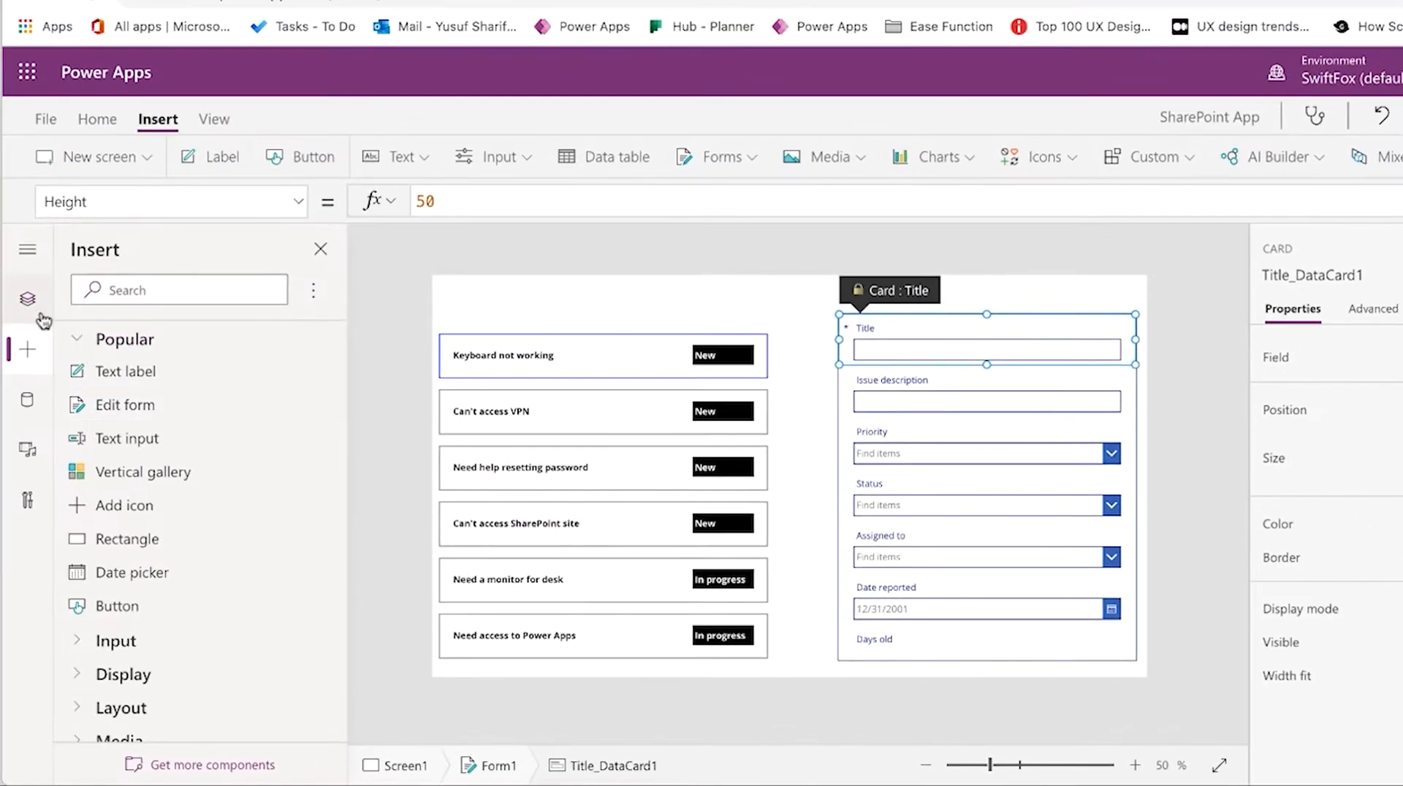
Place a button above the gallery with its Text set to NEW
click(28, 298)
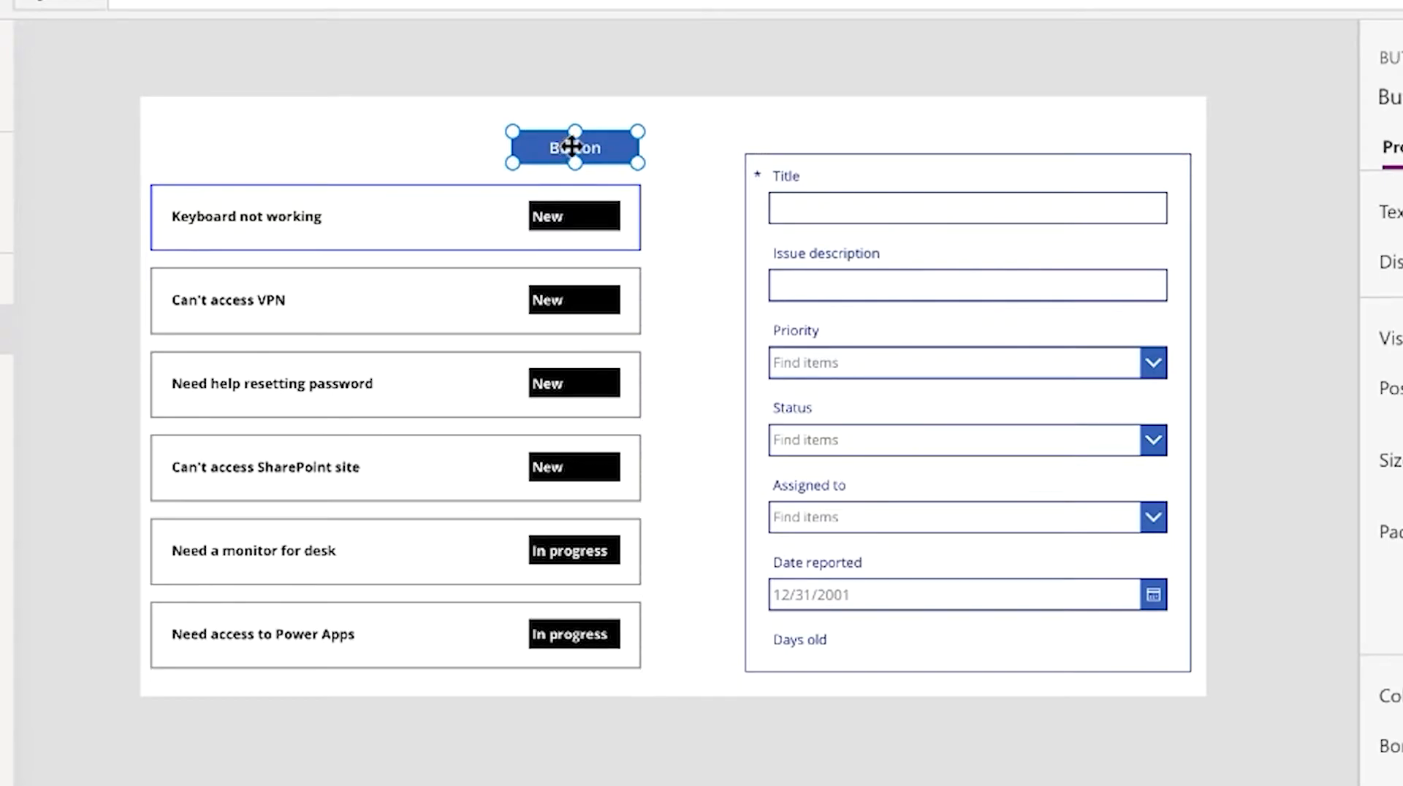
text(NEW)
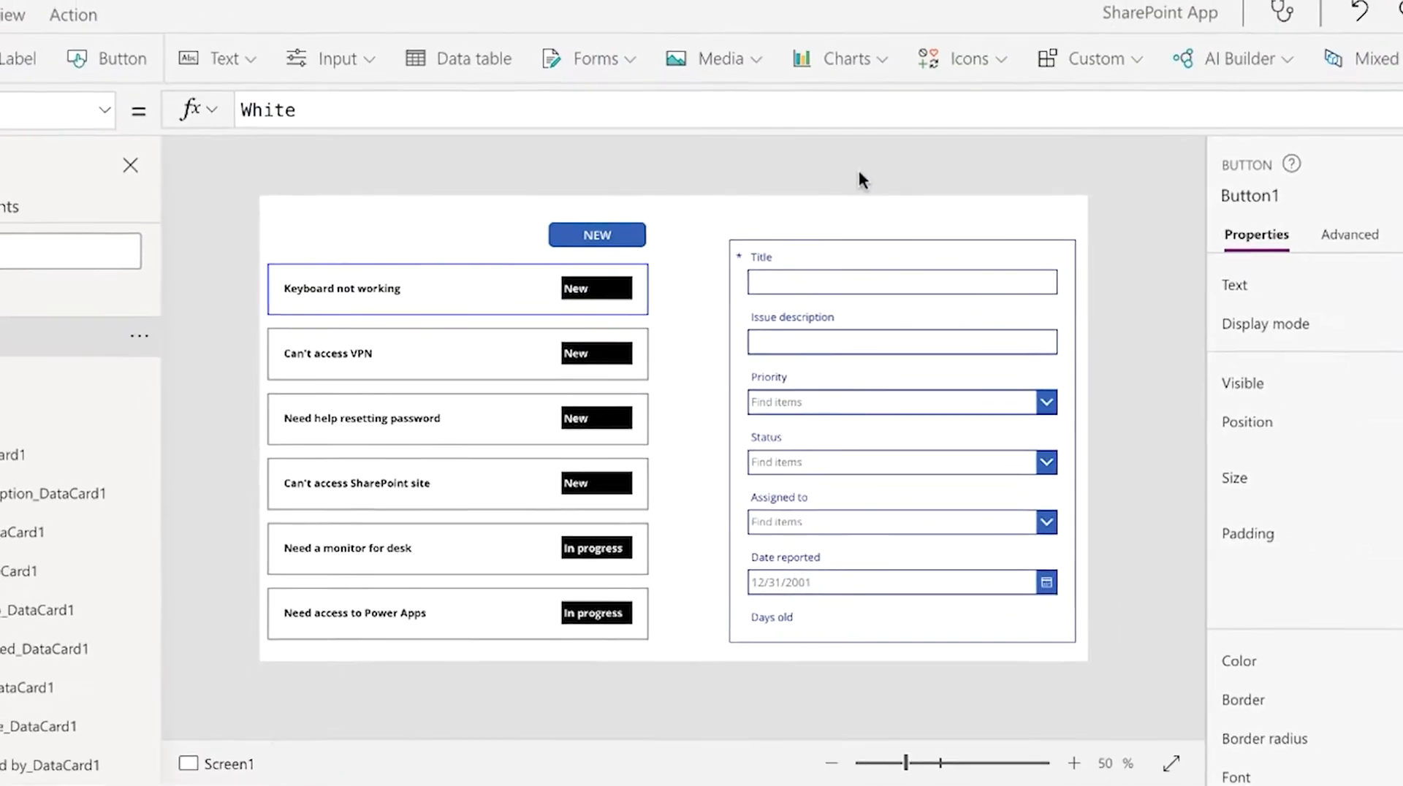
Set the NEW button's OnSelect to NewForm(Form1) and test it in preview
click(596, 234)
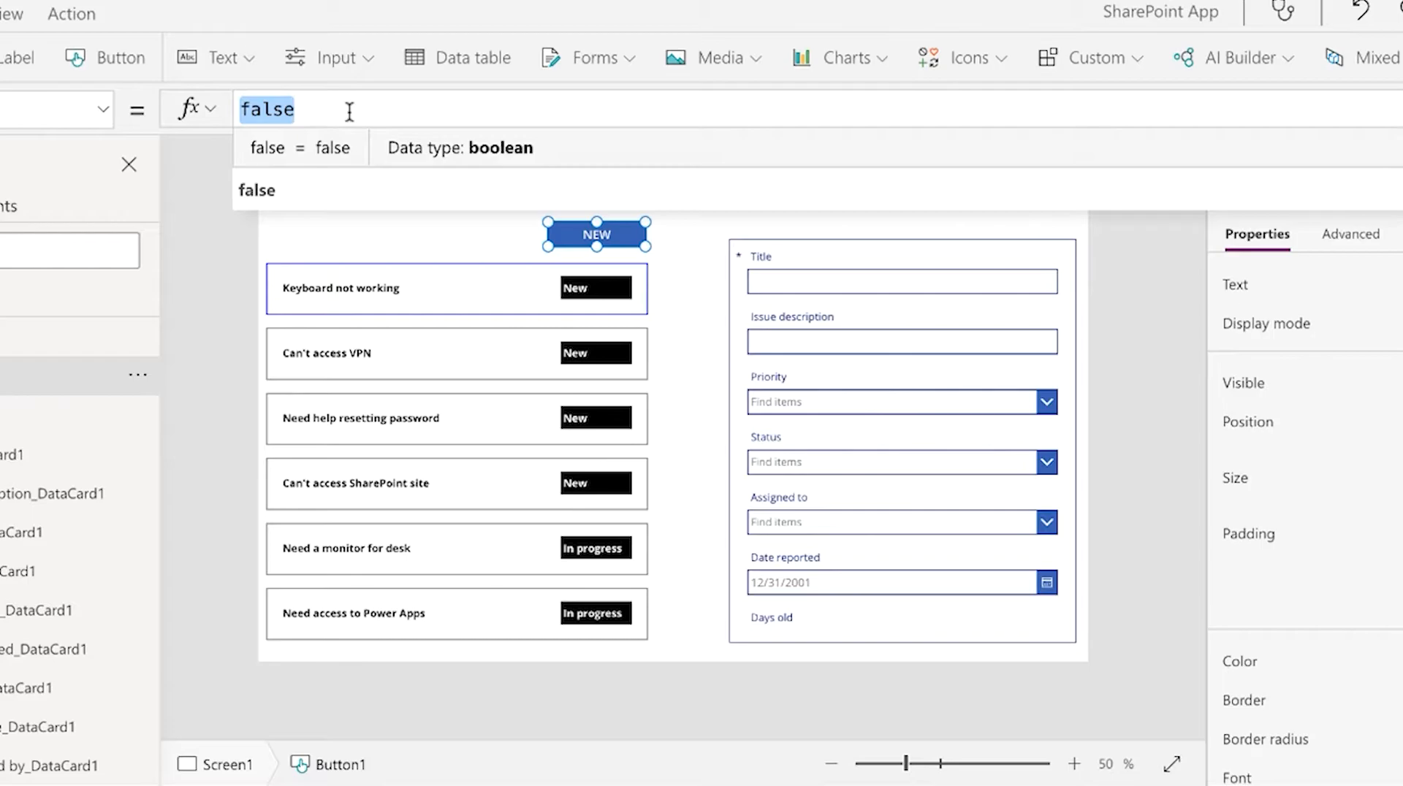
text(NewForm(Form)
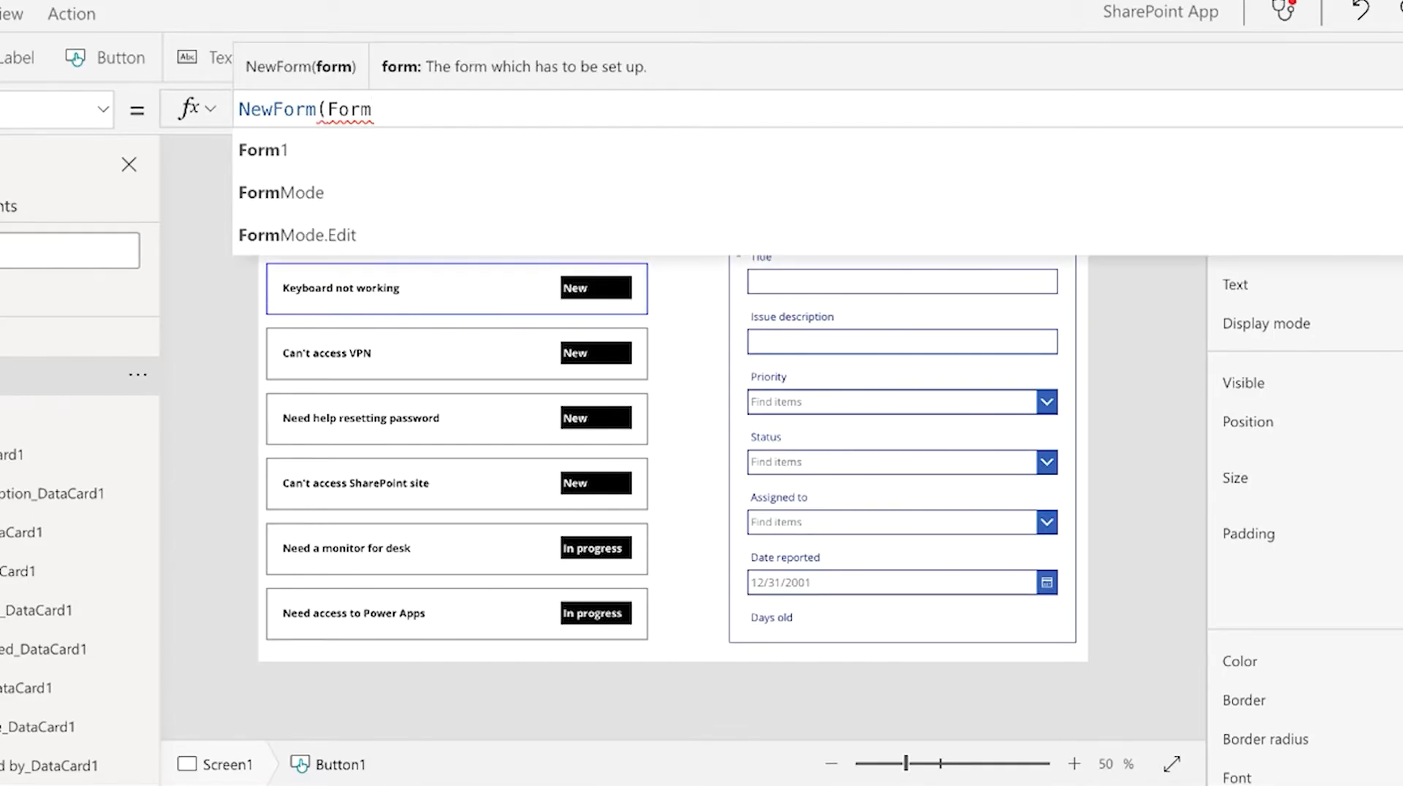
click(263, 149)
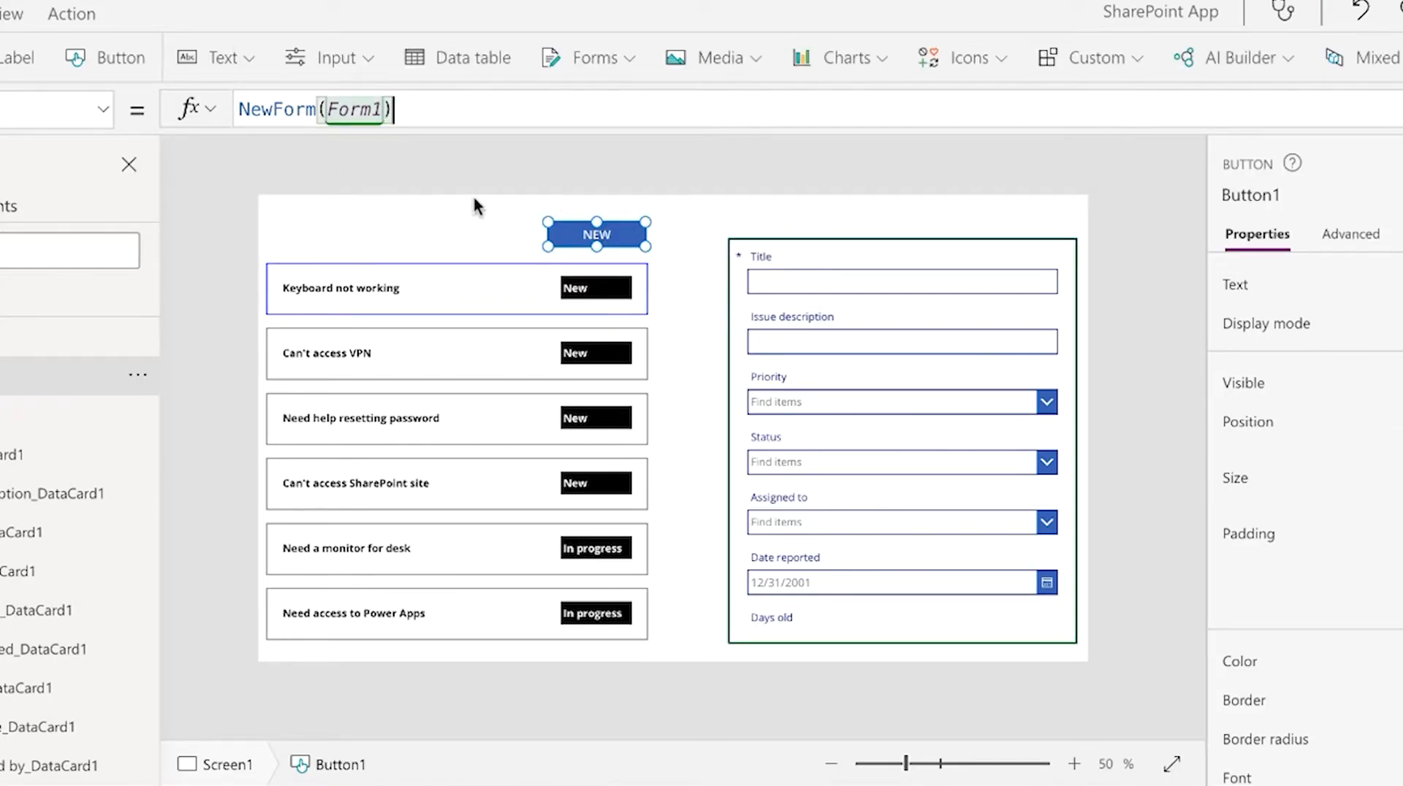
mouse_move(883, 308)
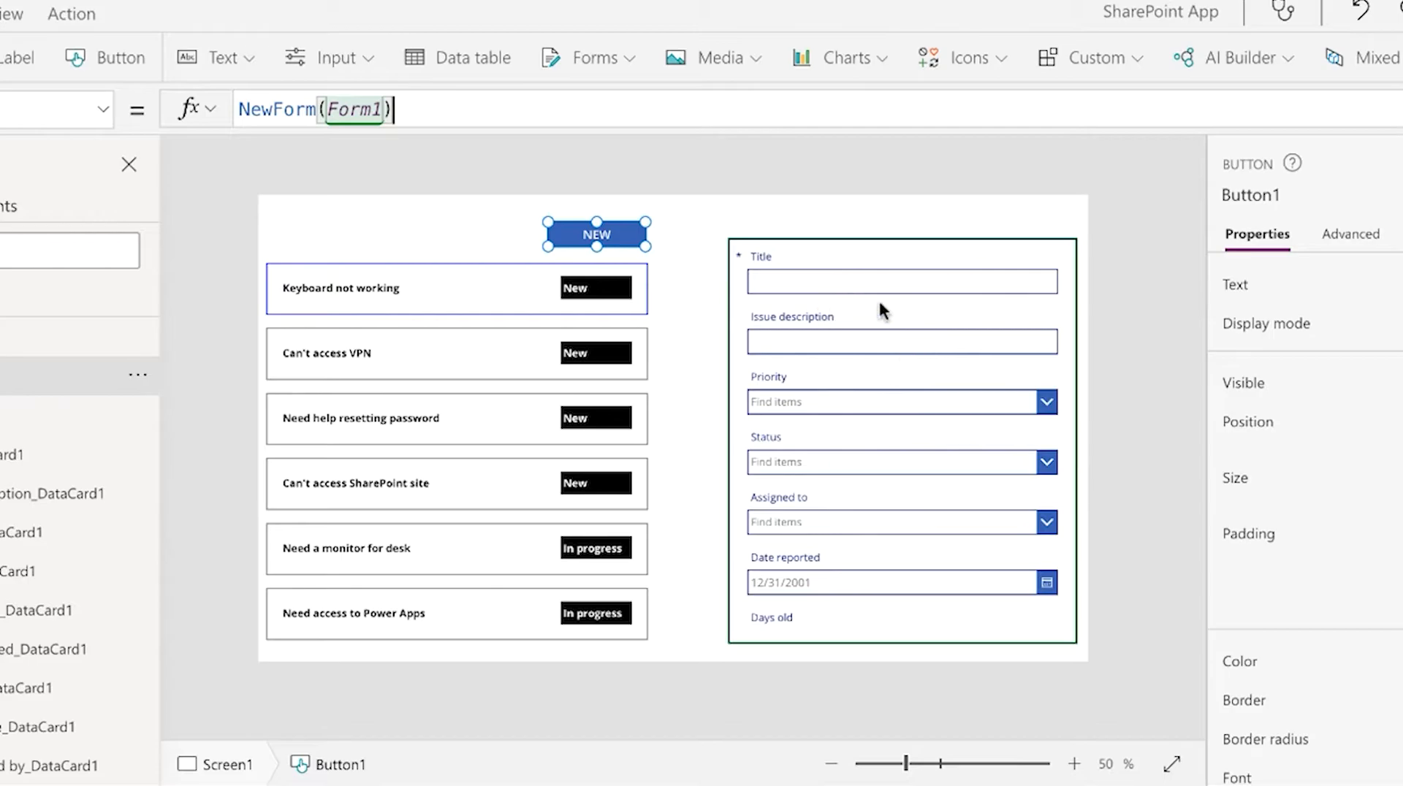
mouse_move(878, 178)
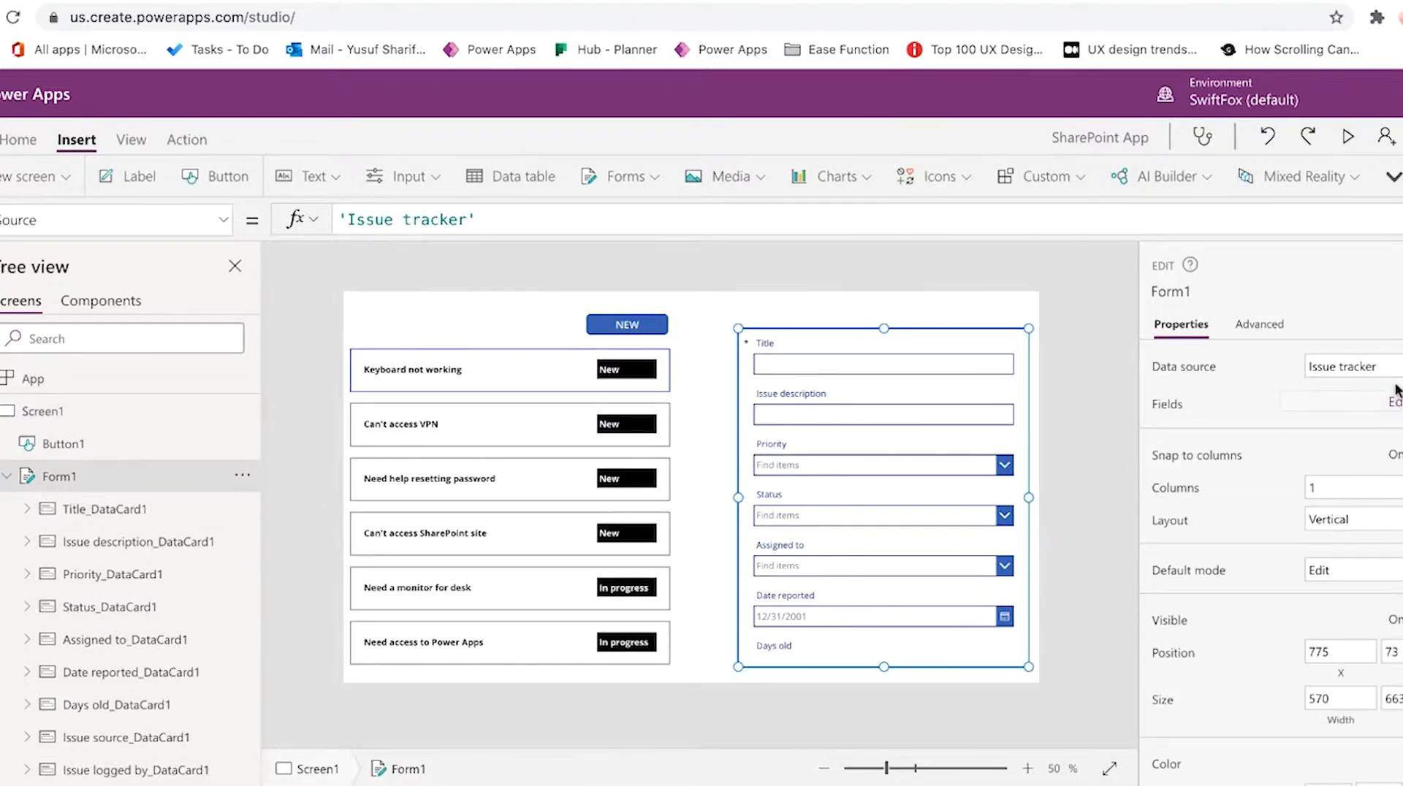
mouse_move(192, 241)
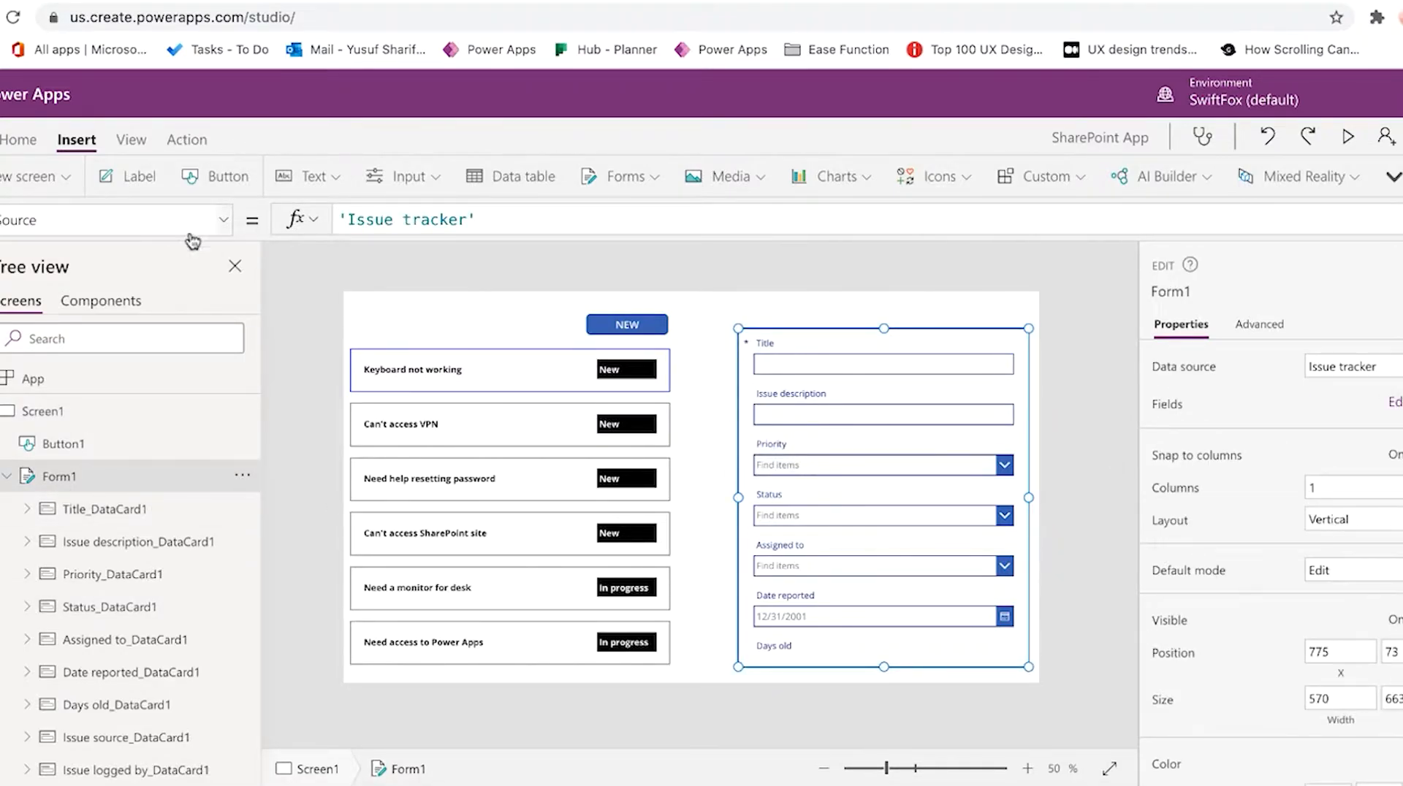
click(225, 219)
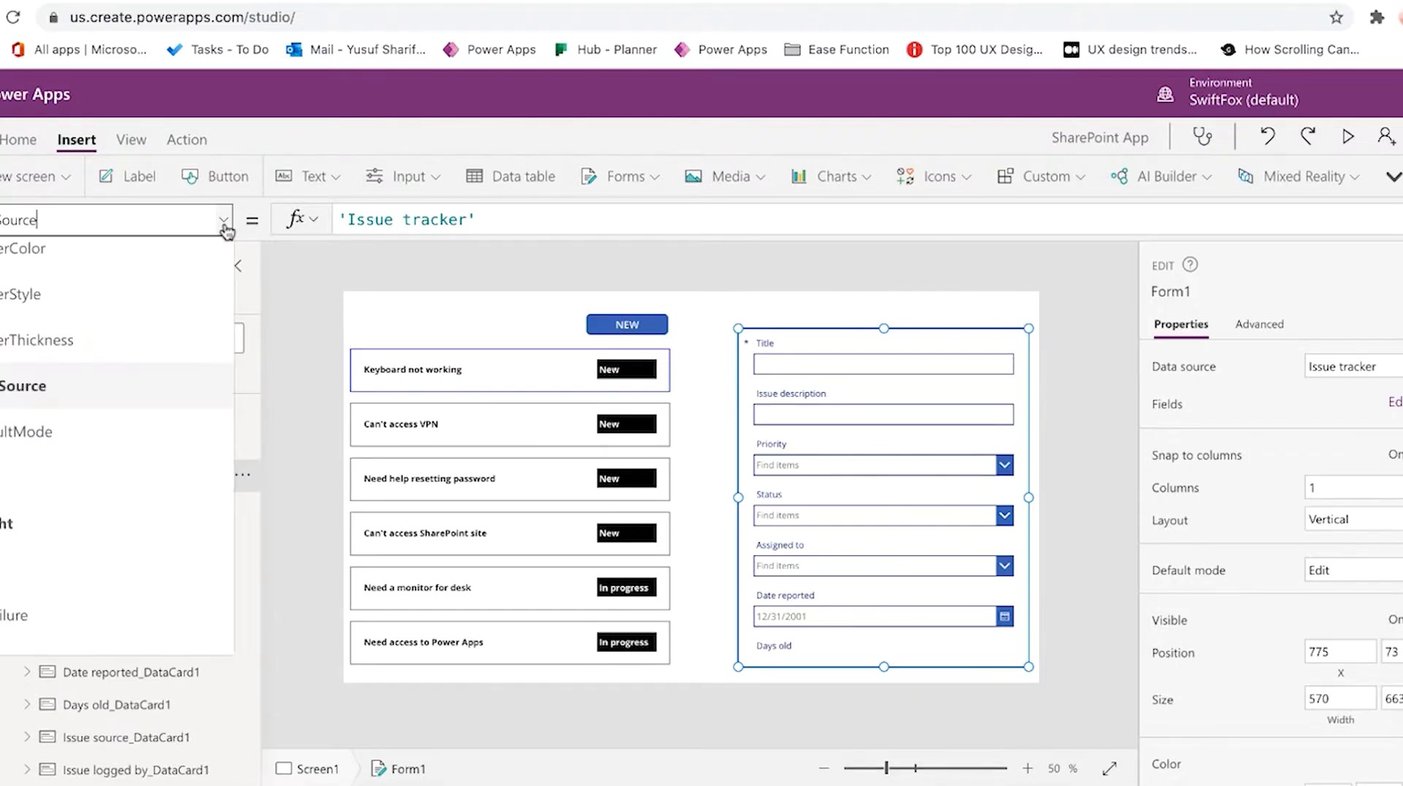
mouse_move(431, 276)
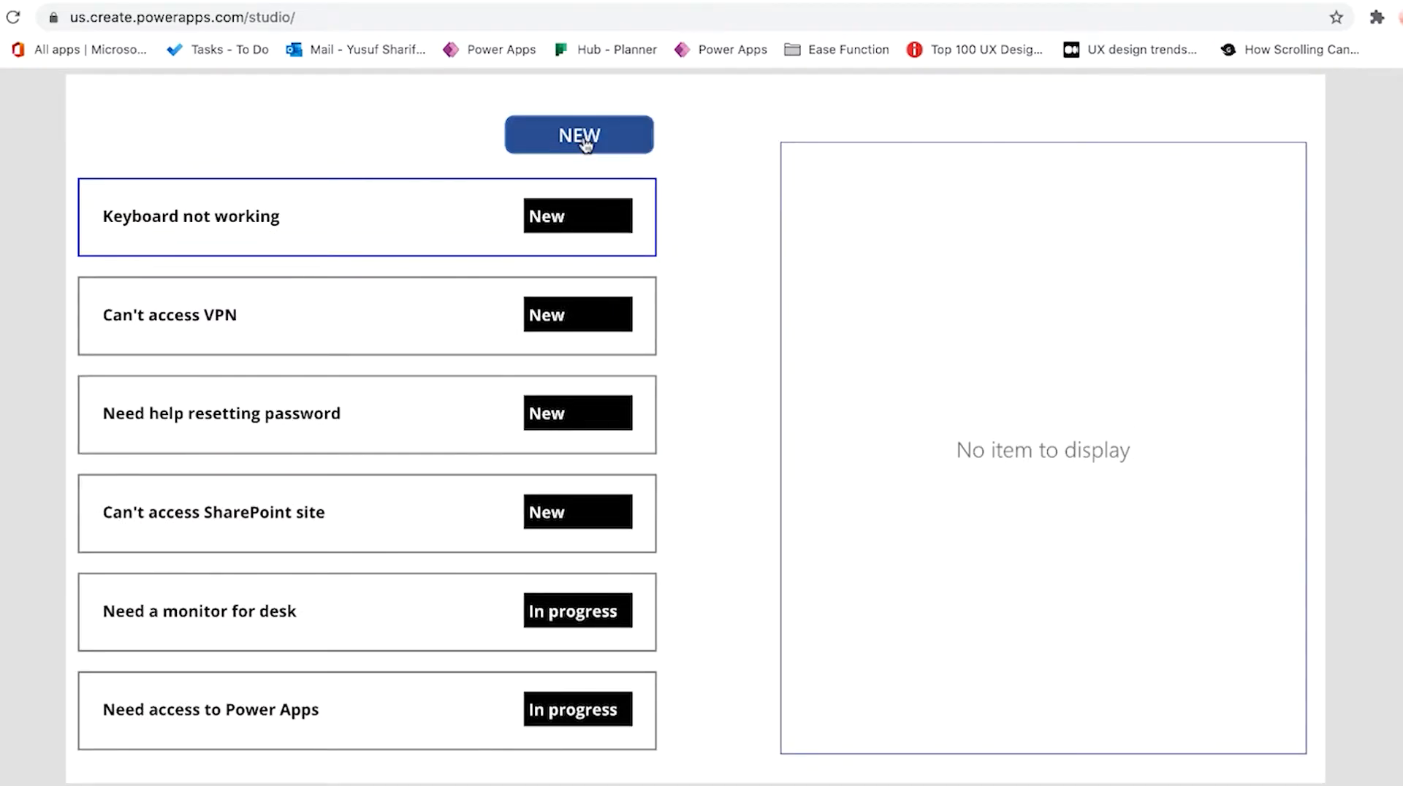
click(578, 134)
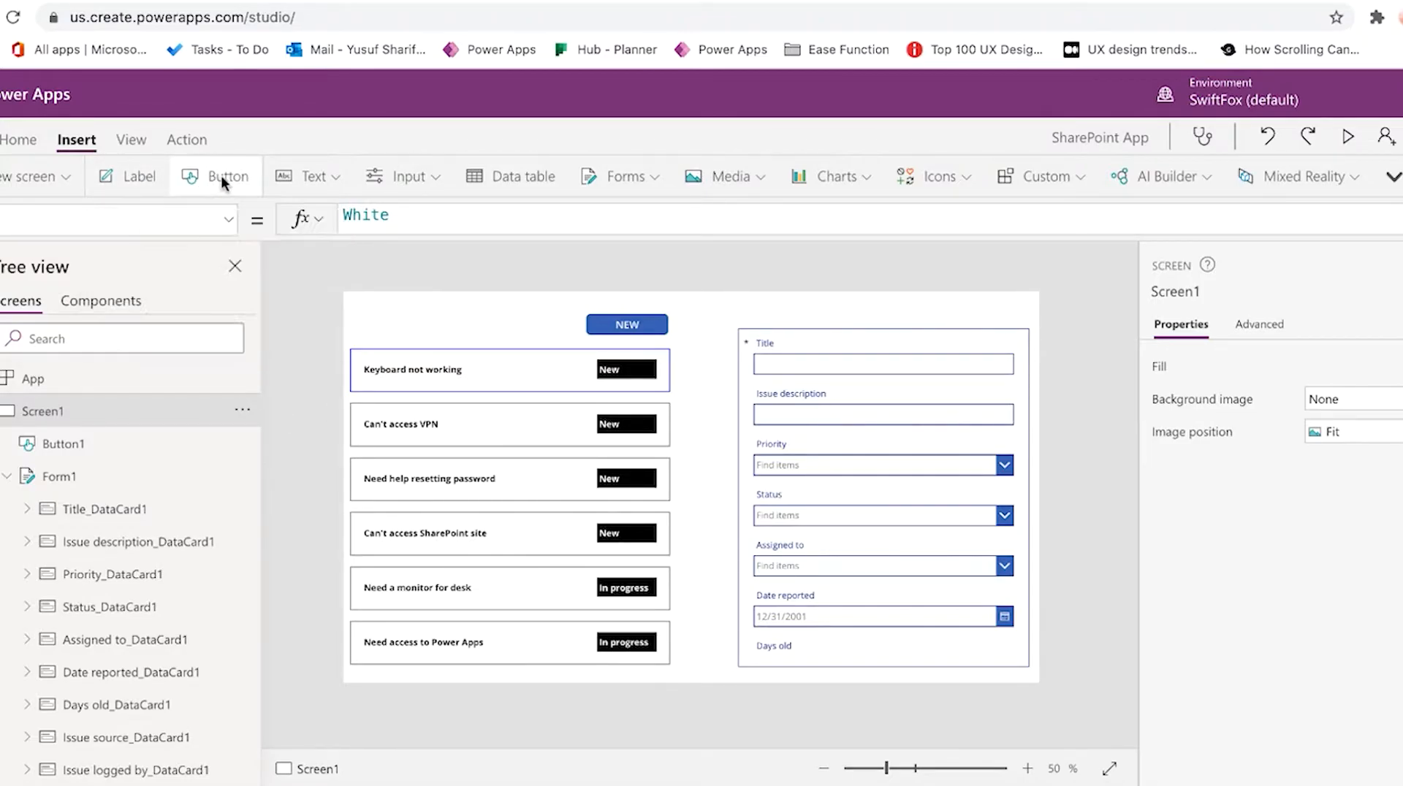
Add a SAVE button above the form with OnSelect SubmitForm(Form1)
click(228, 176)
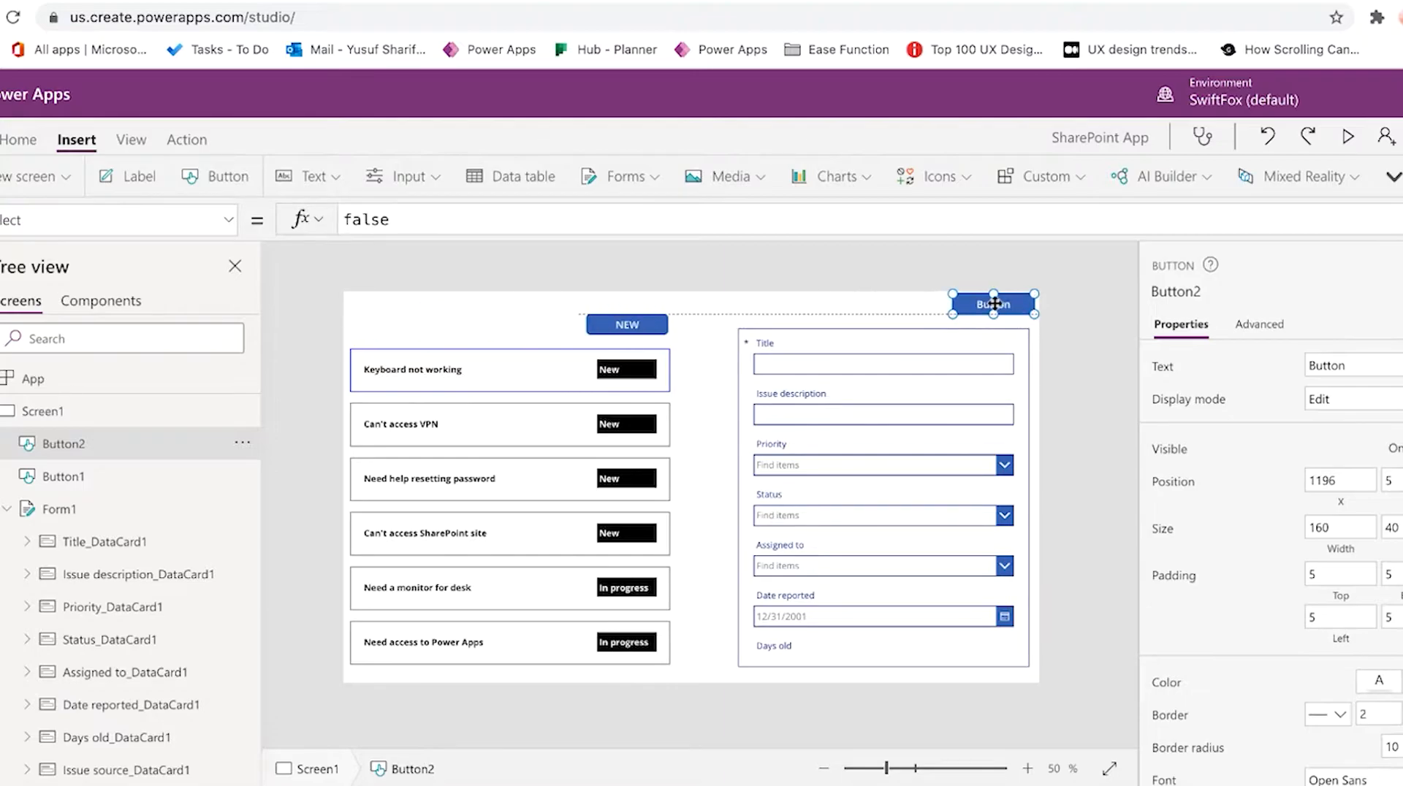
drag(991, 303, 986, 312)
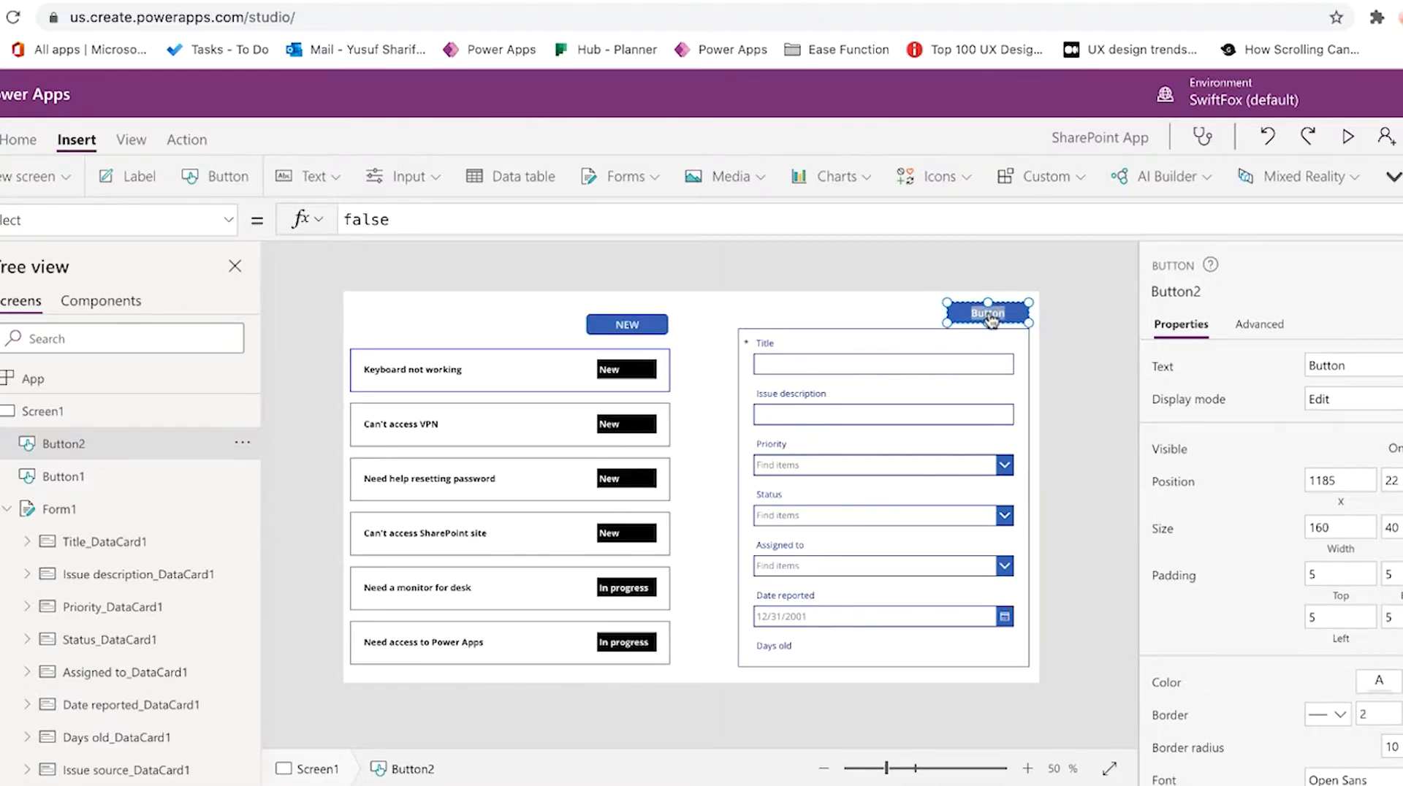
text(SAVE)
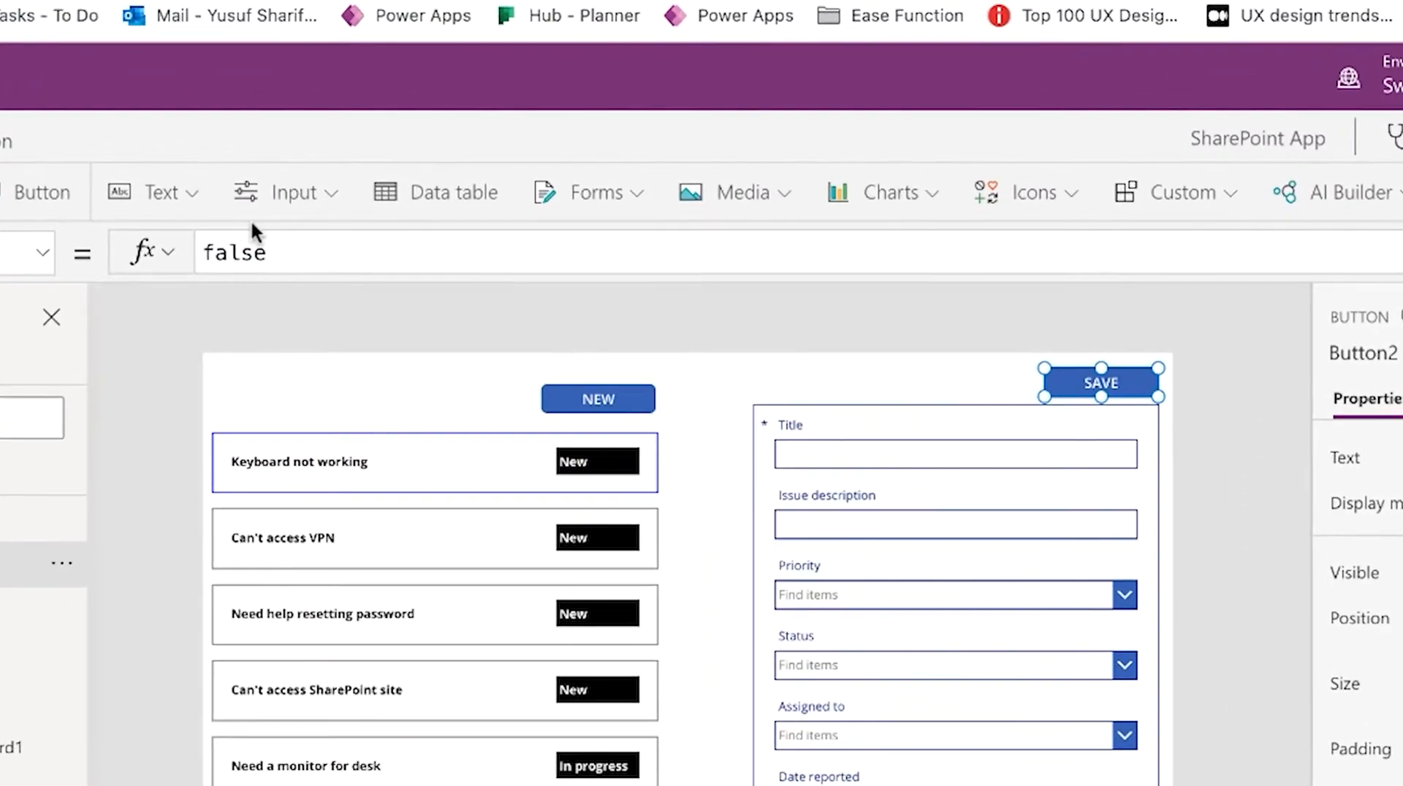
text(SubmitForm()
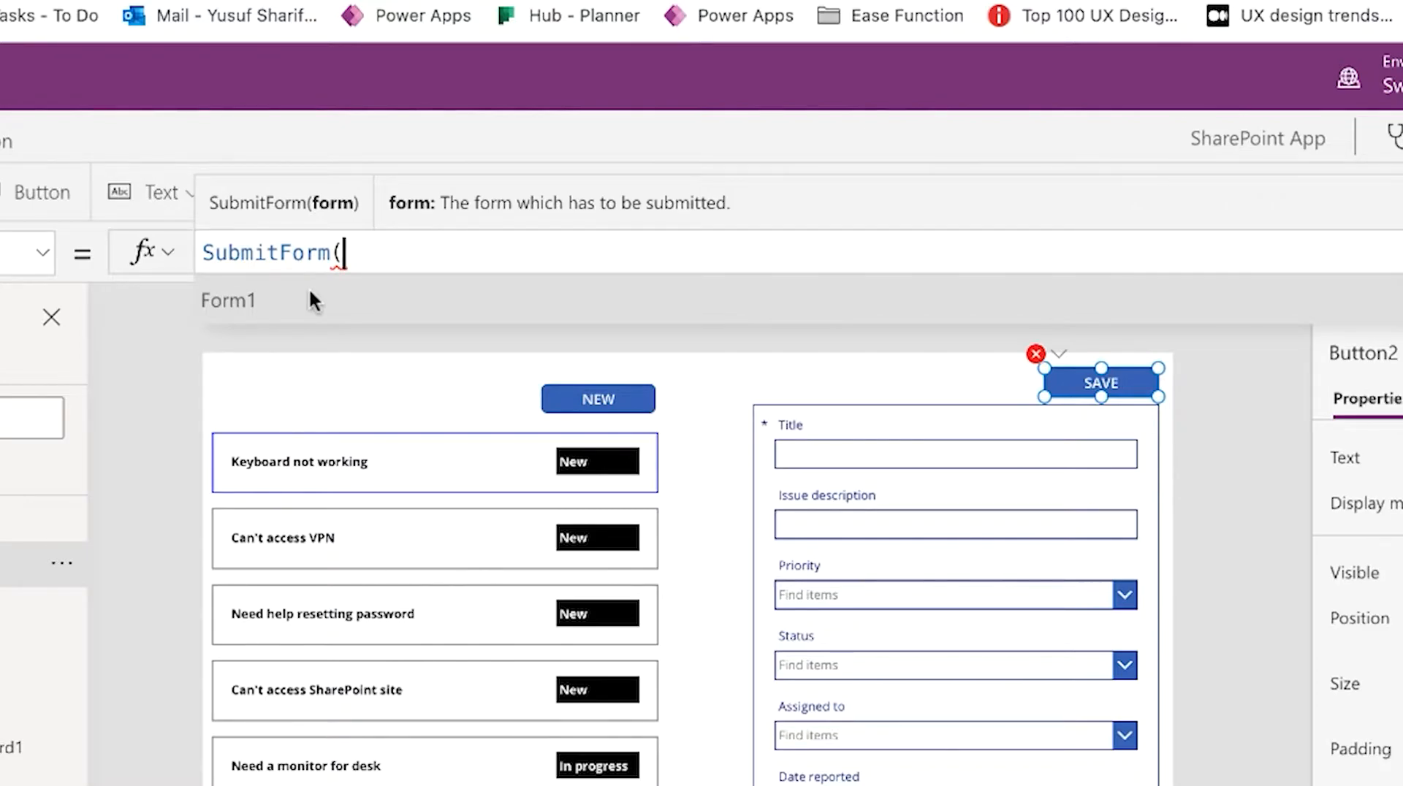
text(Submit)
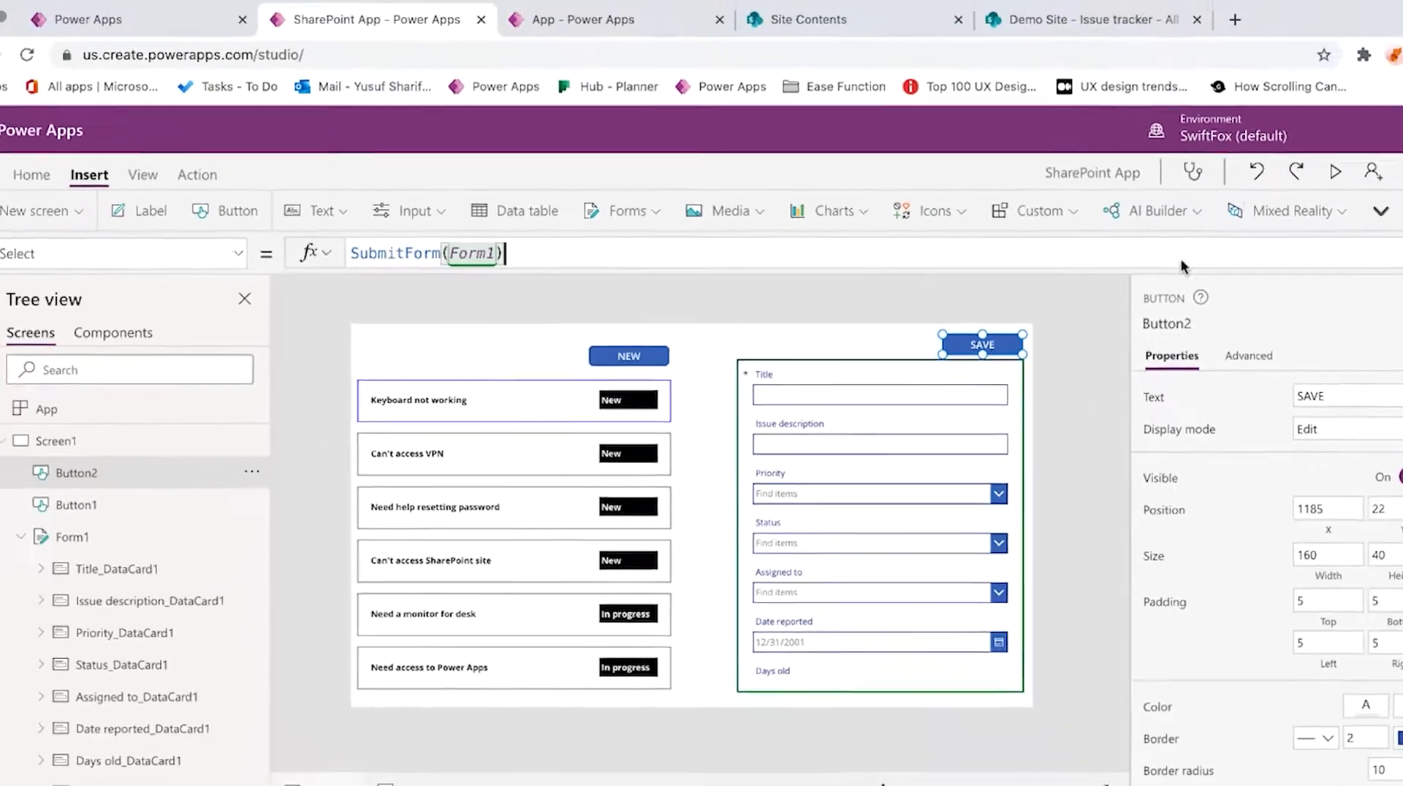
In preview, enter the title 'This is a New Record' and submit it with SAVE
click(1334, 171)
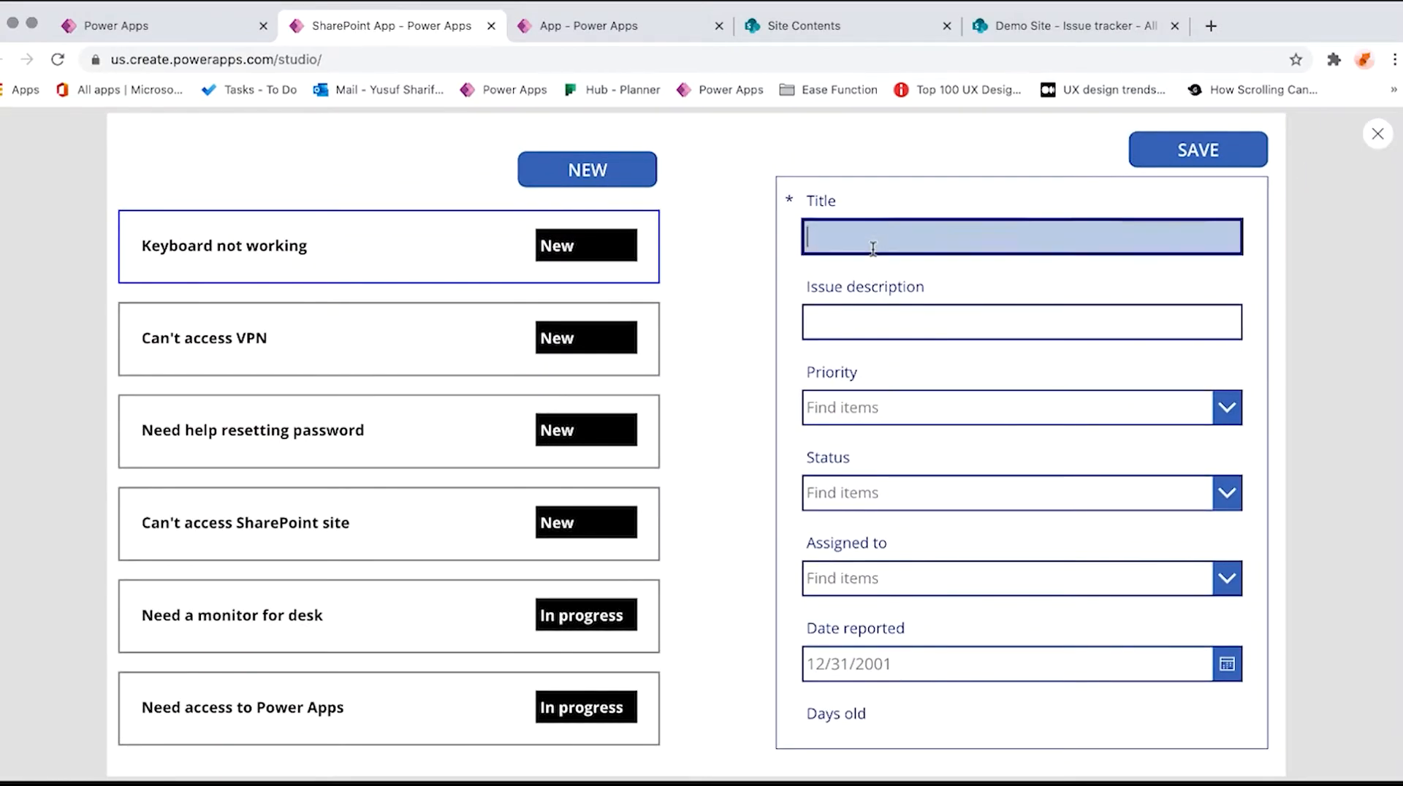
text(This is a New)
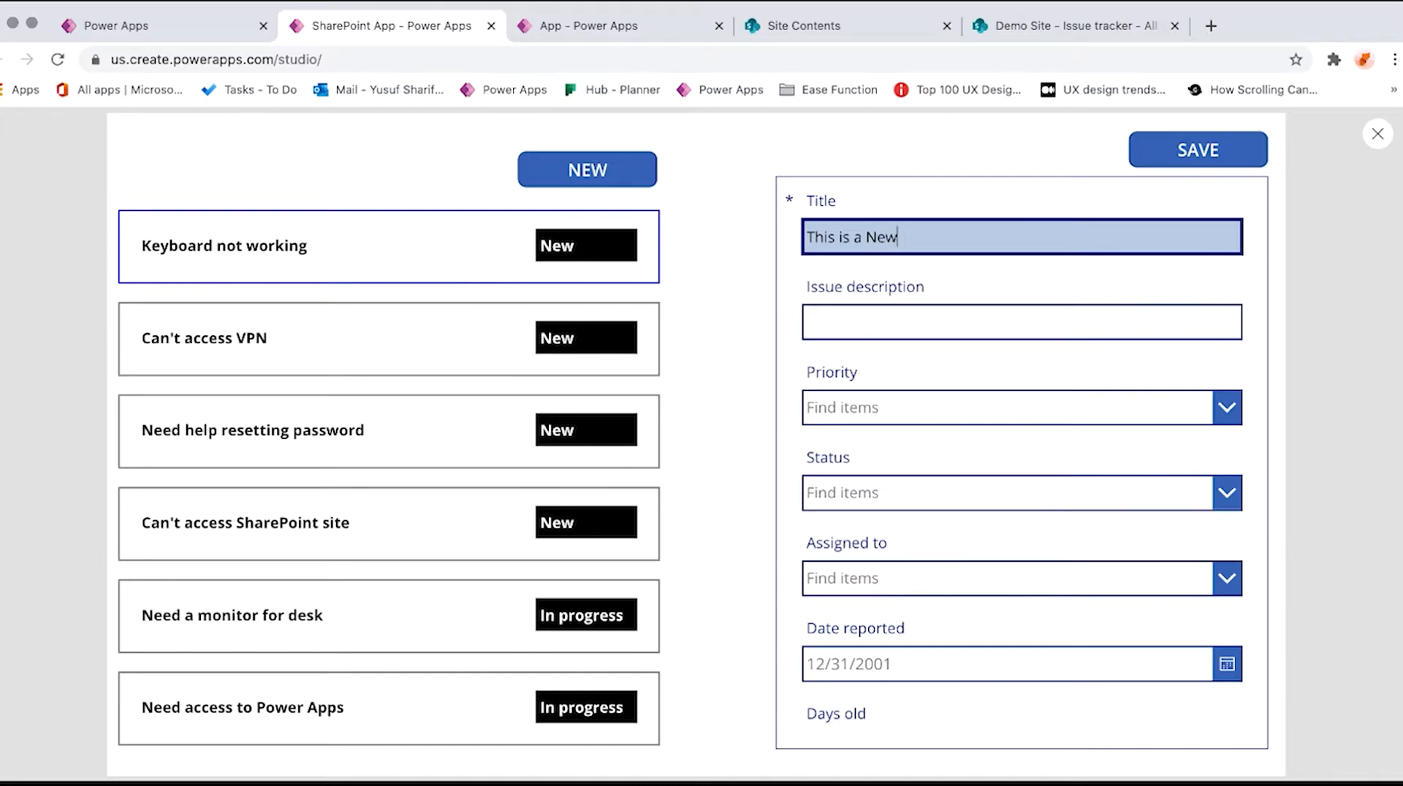
text(Record)
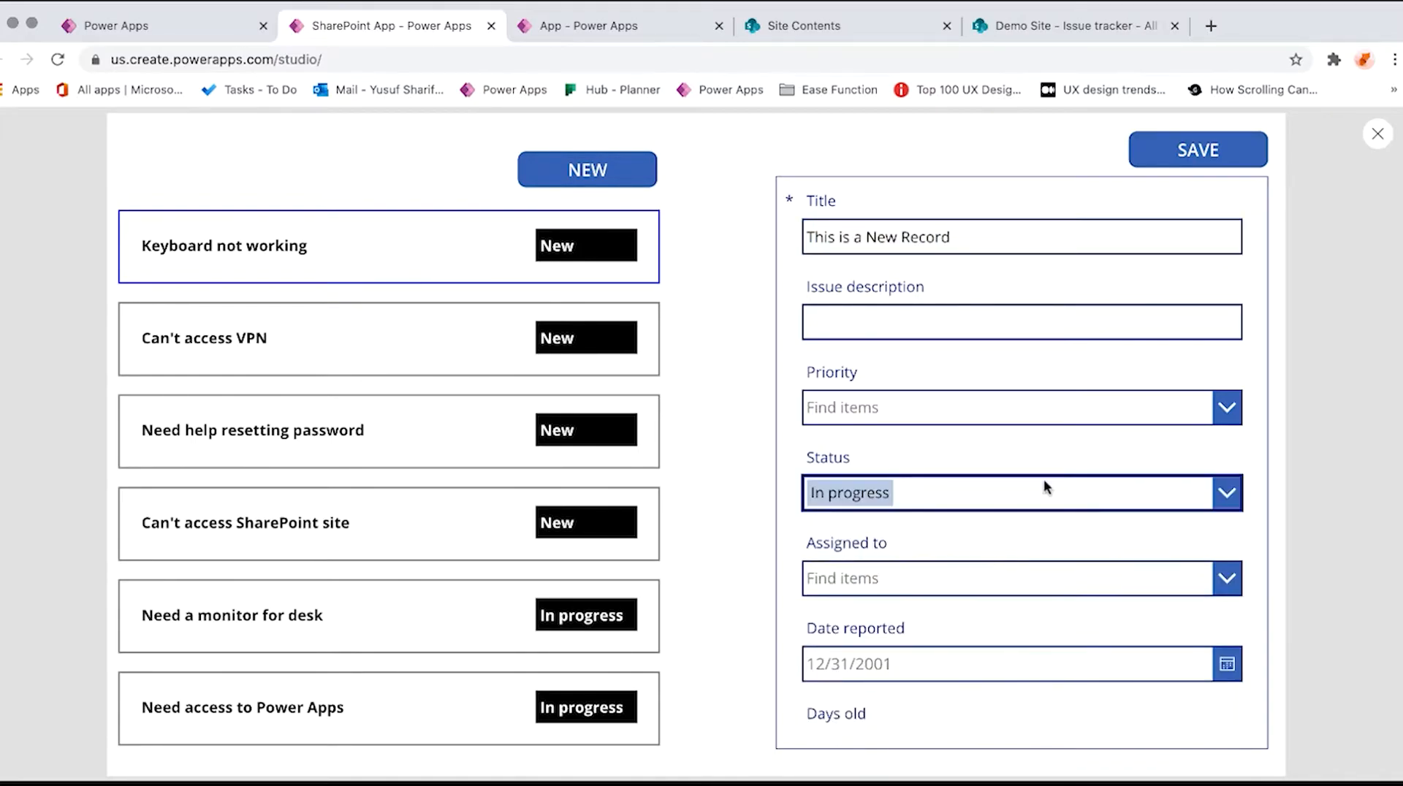
click(1197, 149)
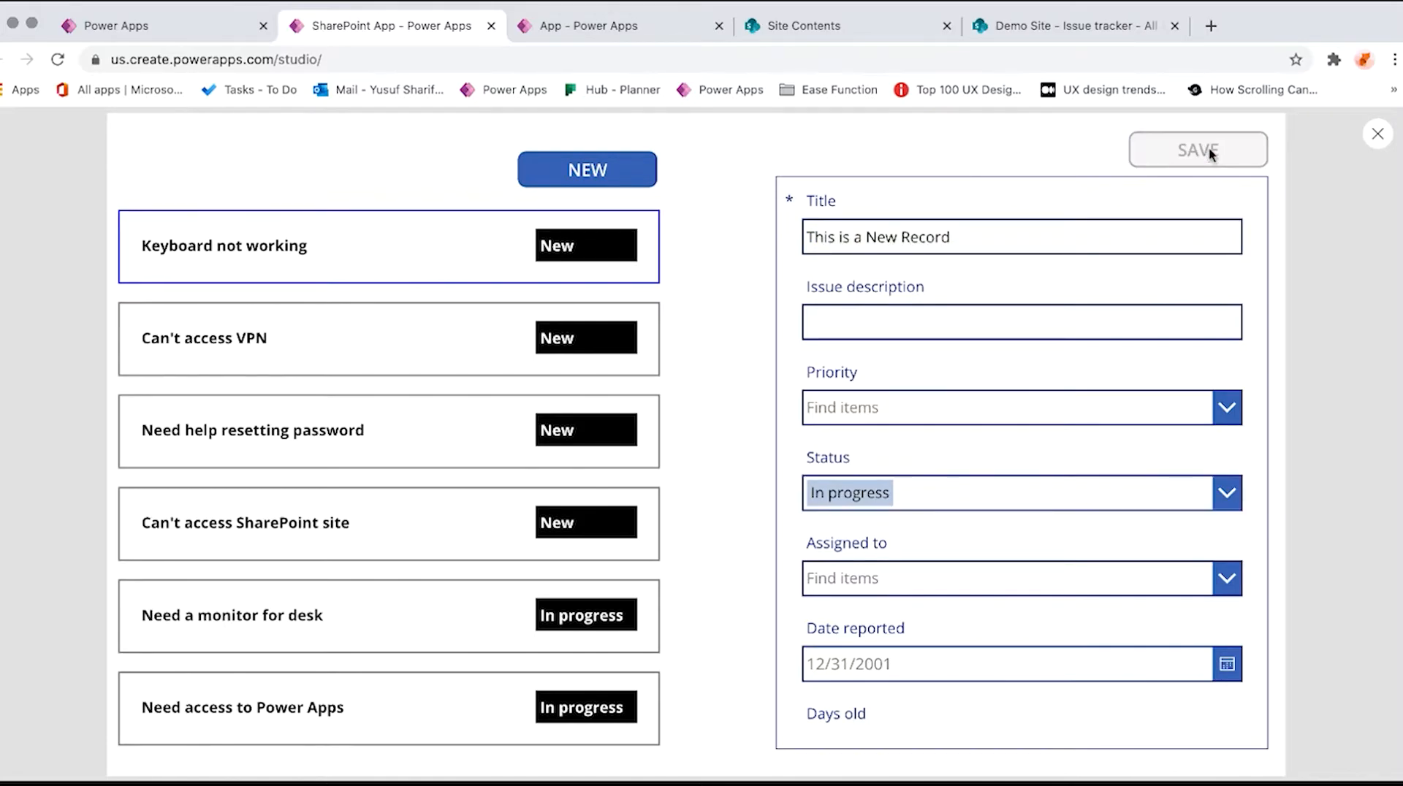
click(1197, 149)
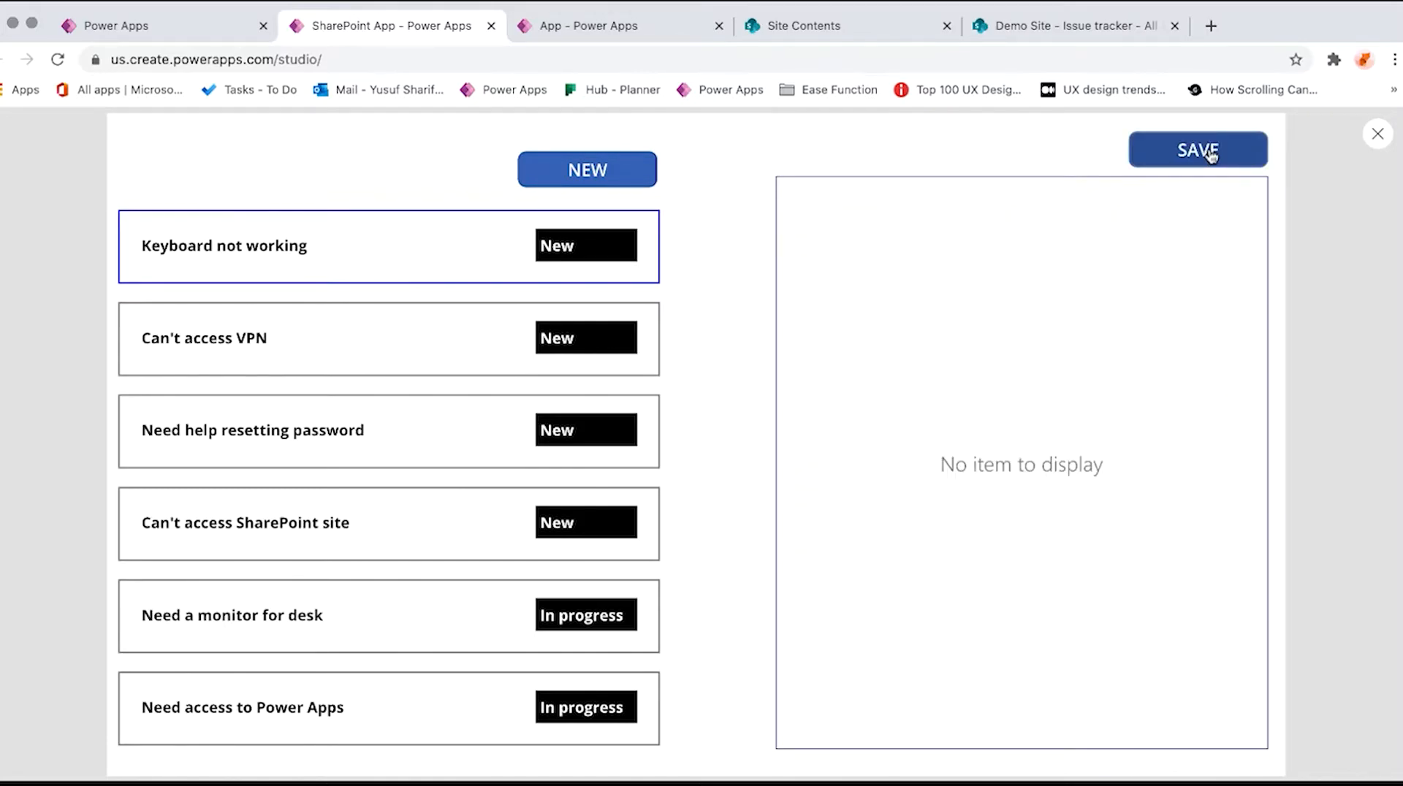
mouse_move(1290, 529)
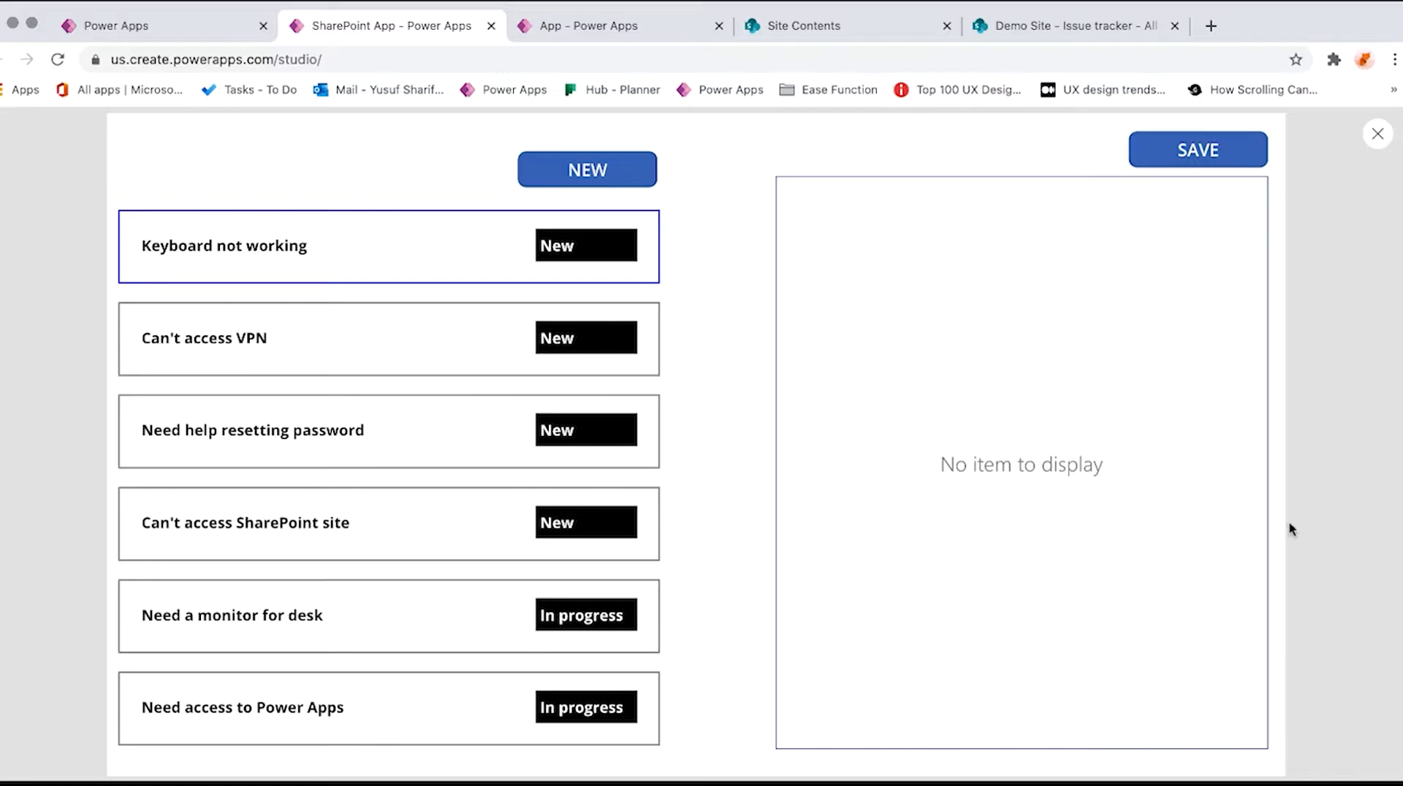
mouse_move(1100, 603)
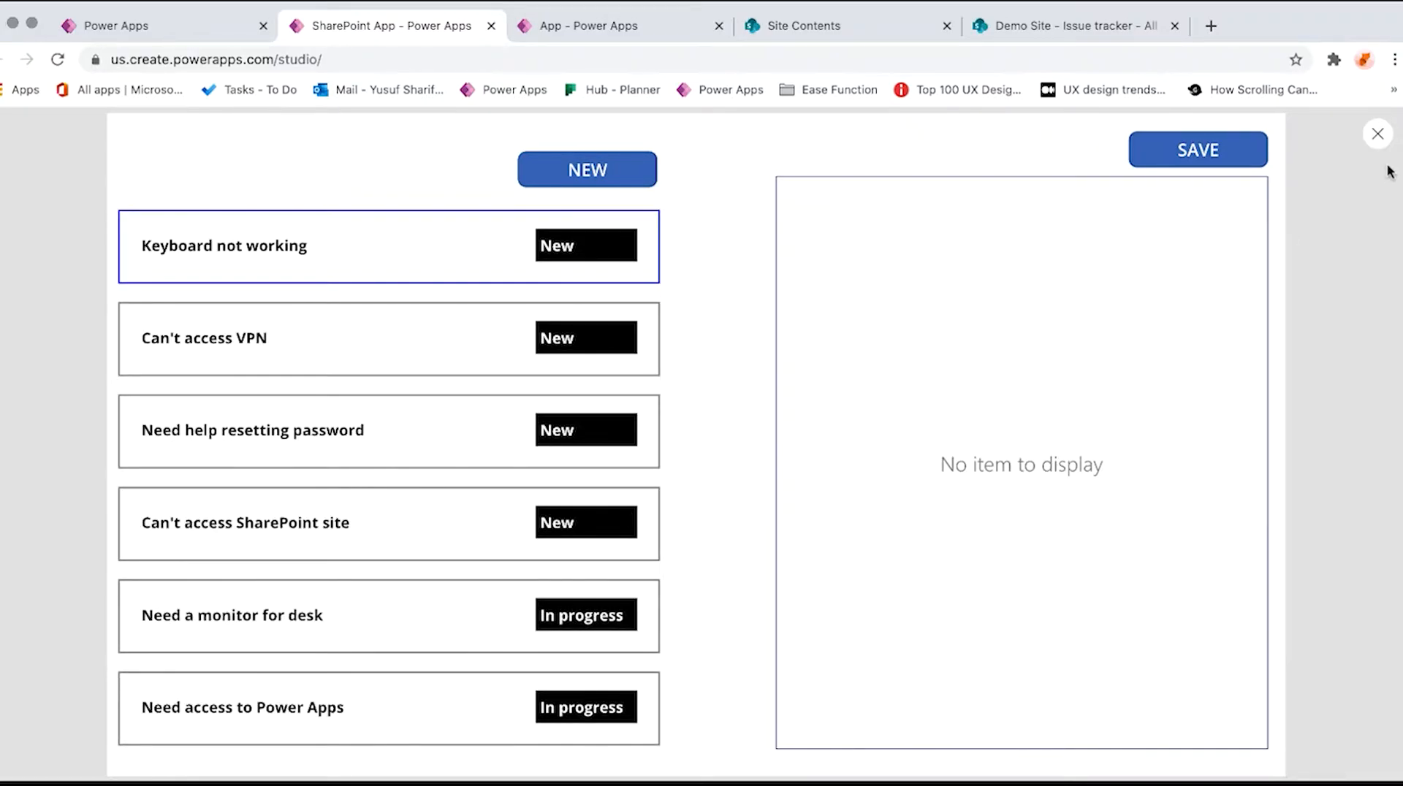
Leave the app preview and inspect the first gallery row's title and border rectangle
click(1377, 133)
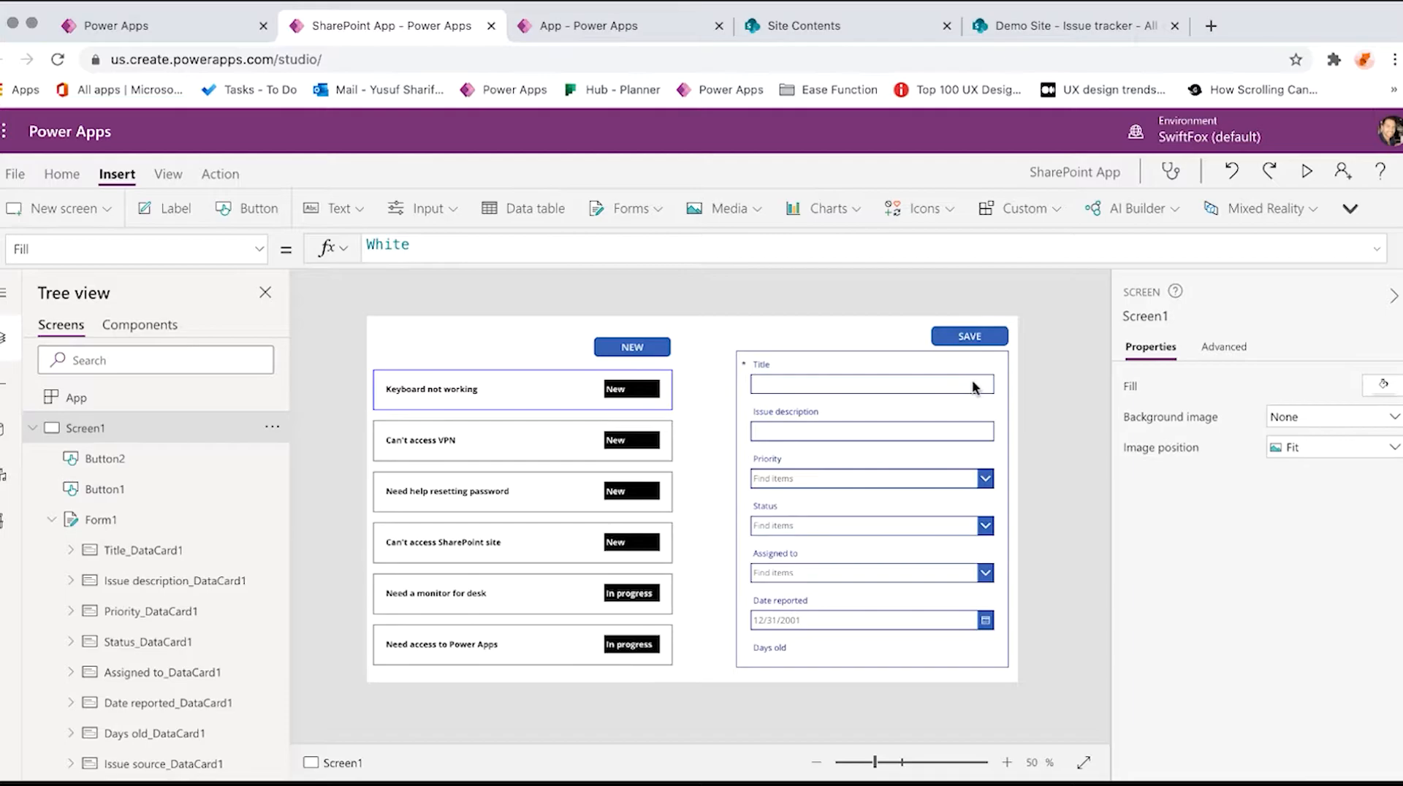
mouse_move(534, 430)
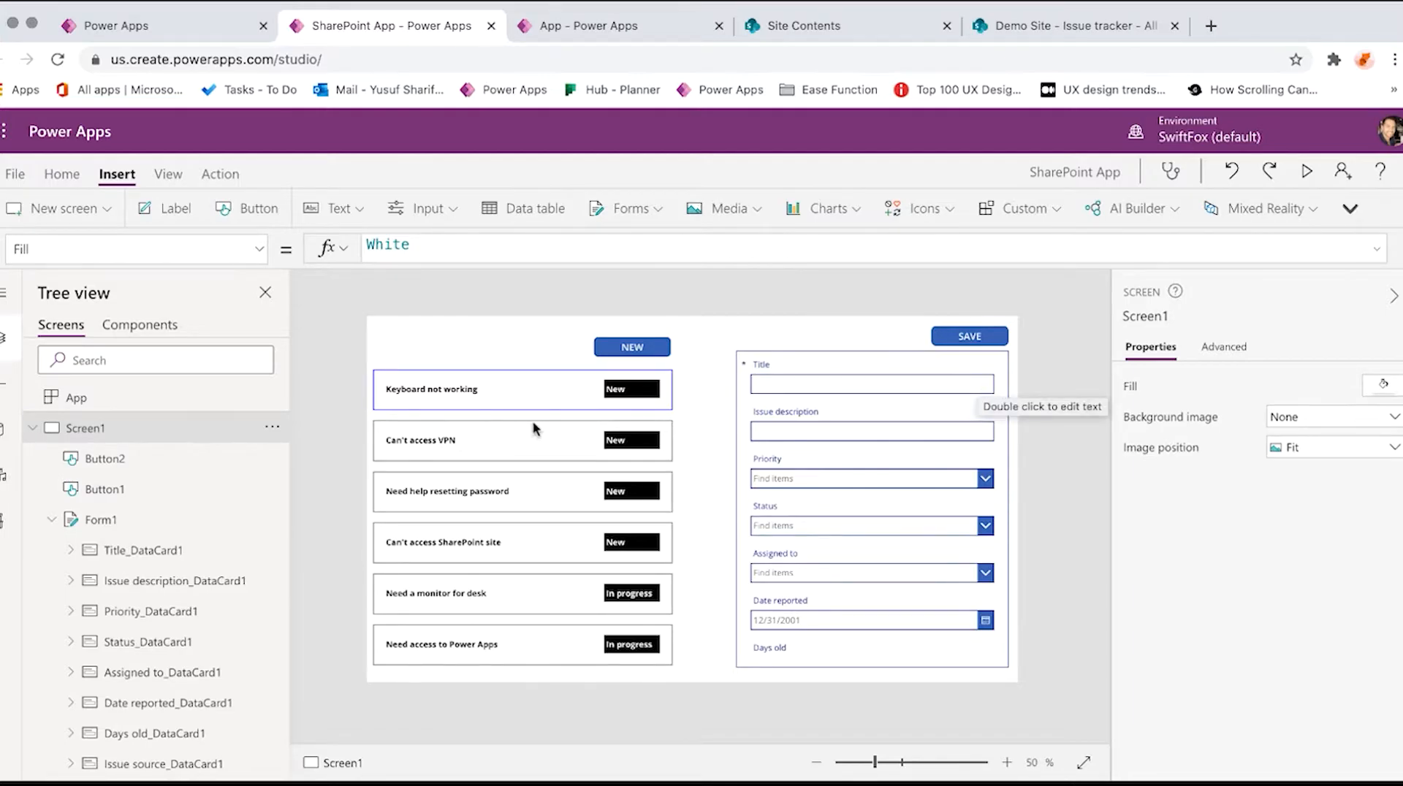
click(429, 389)
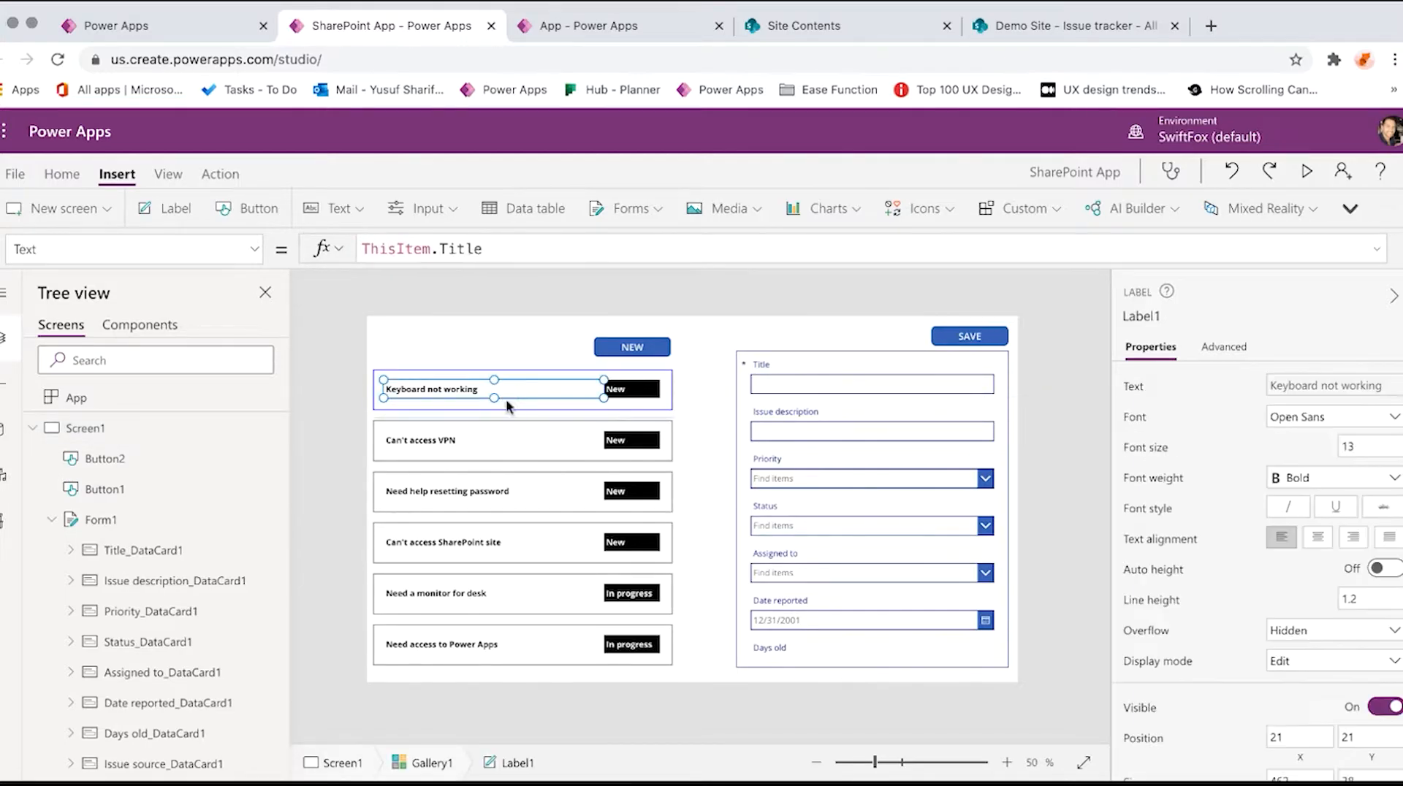
click(522, 389)
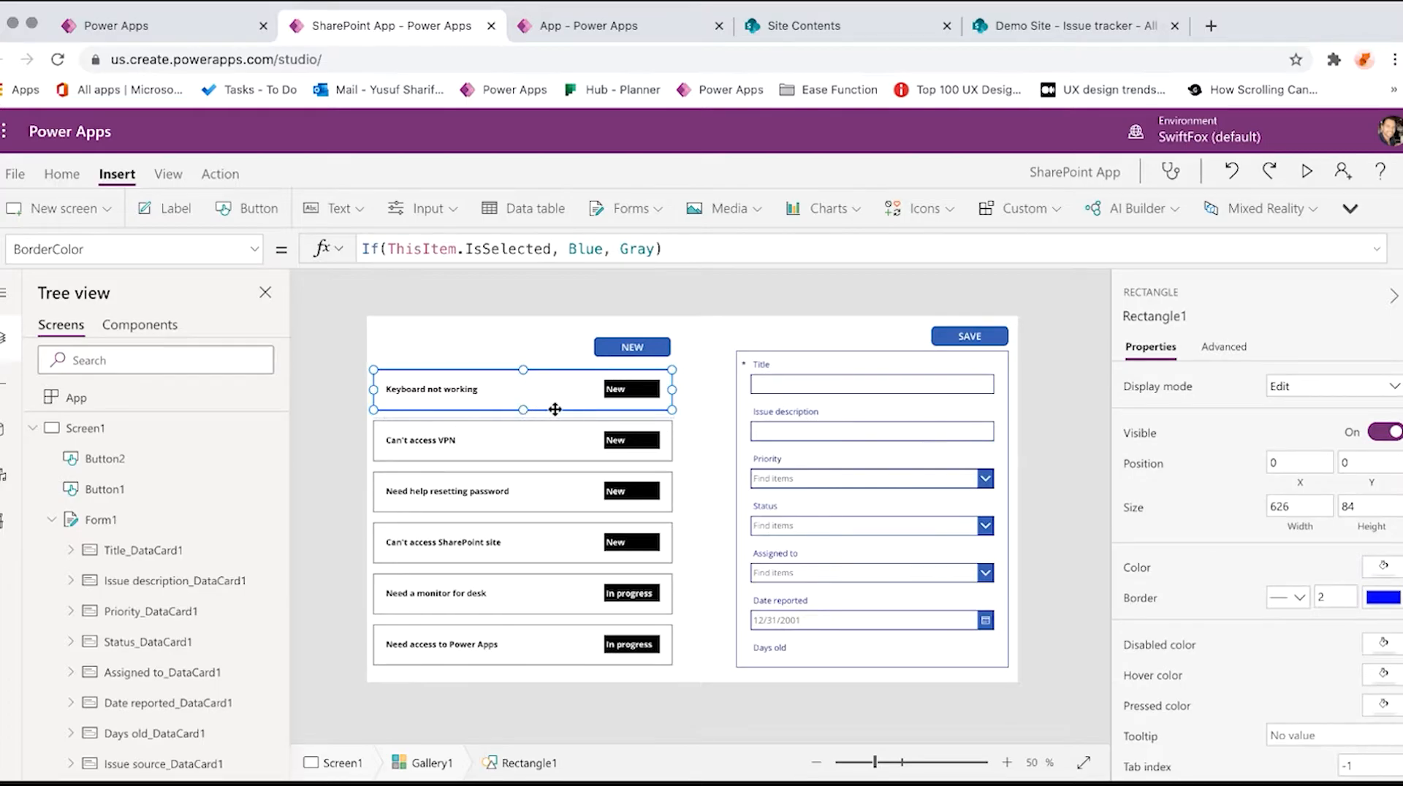
mouse_move(529, 399)
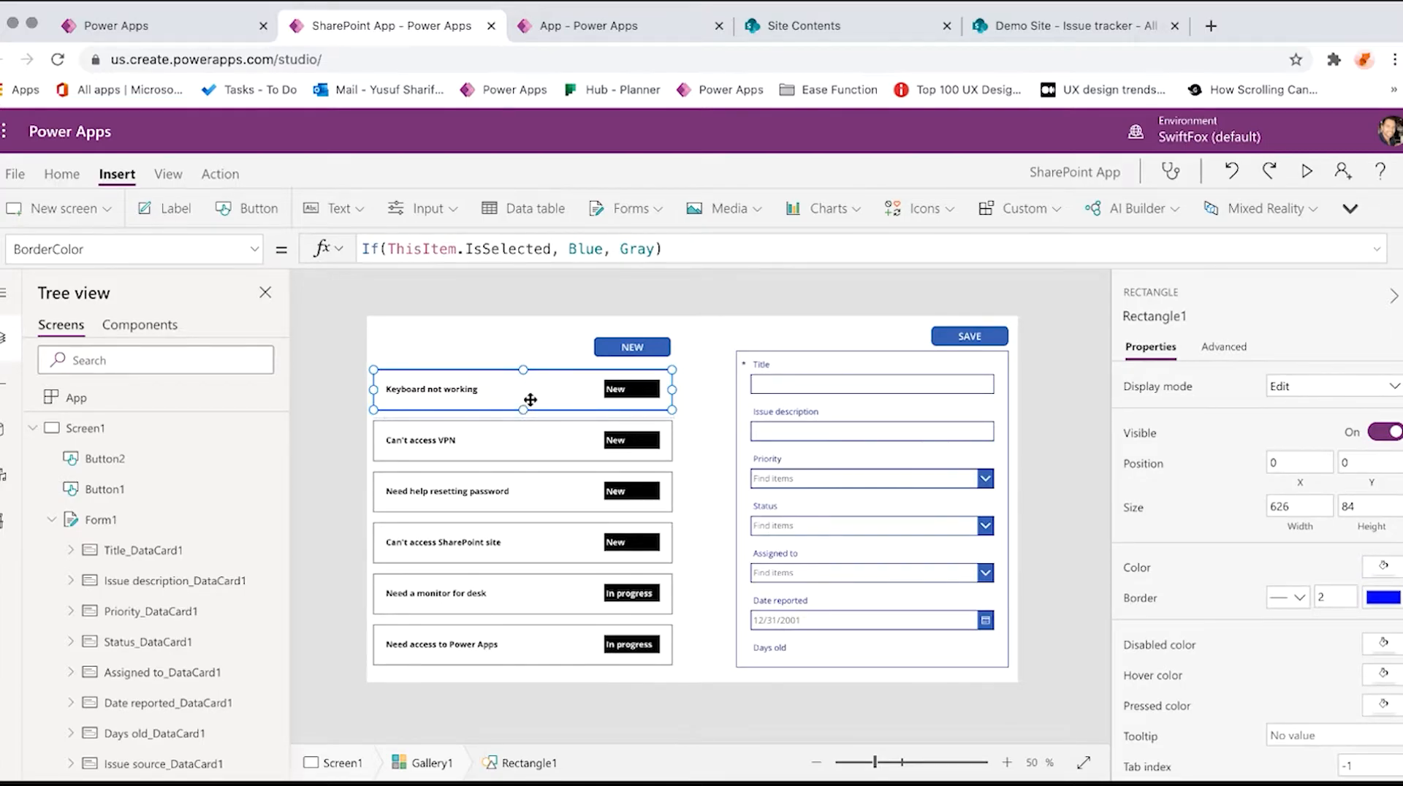
mouse_move(601, 421)
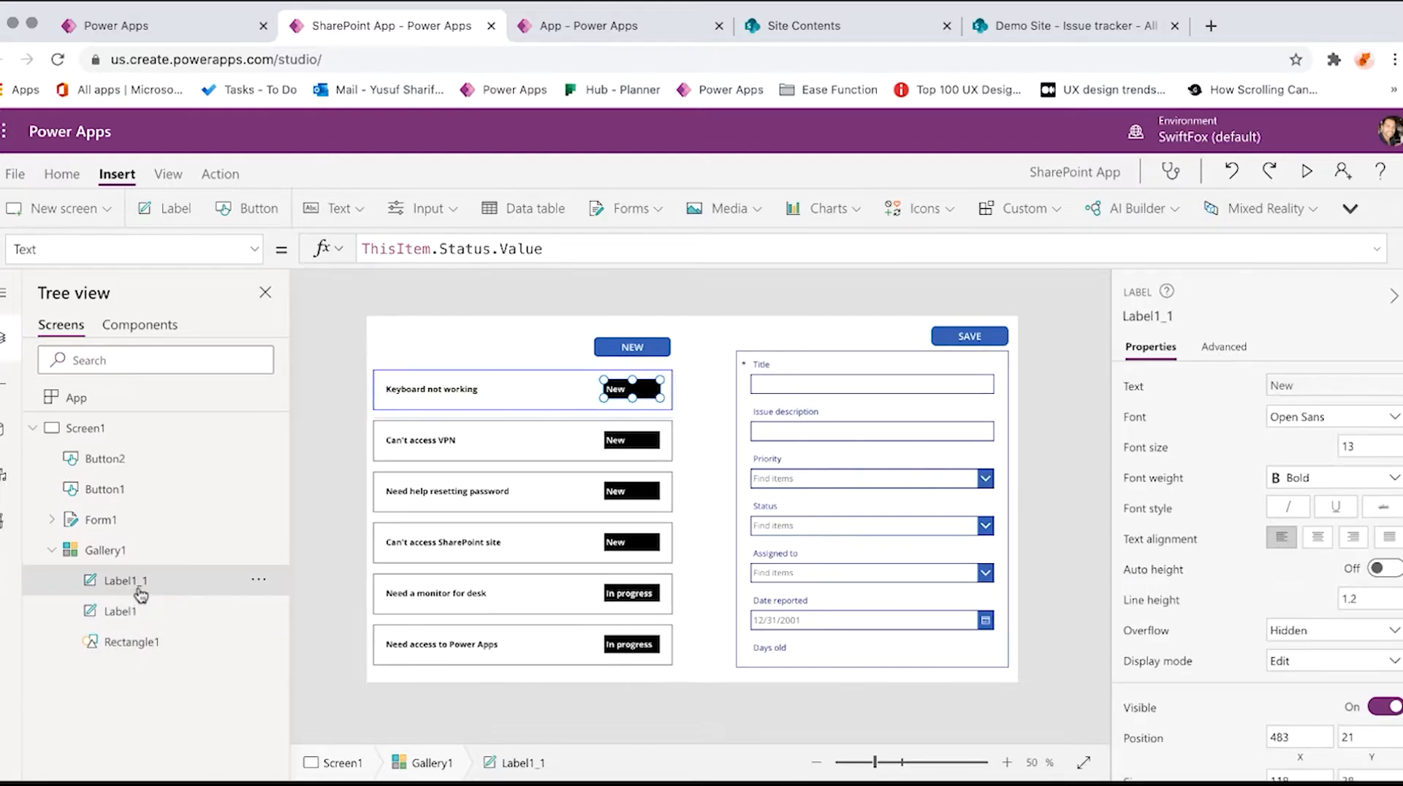
Review Gallery1's parts in the Tree view: the row rectangle and the title label
click(104, 549)
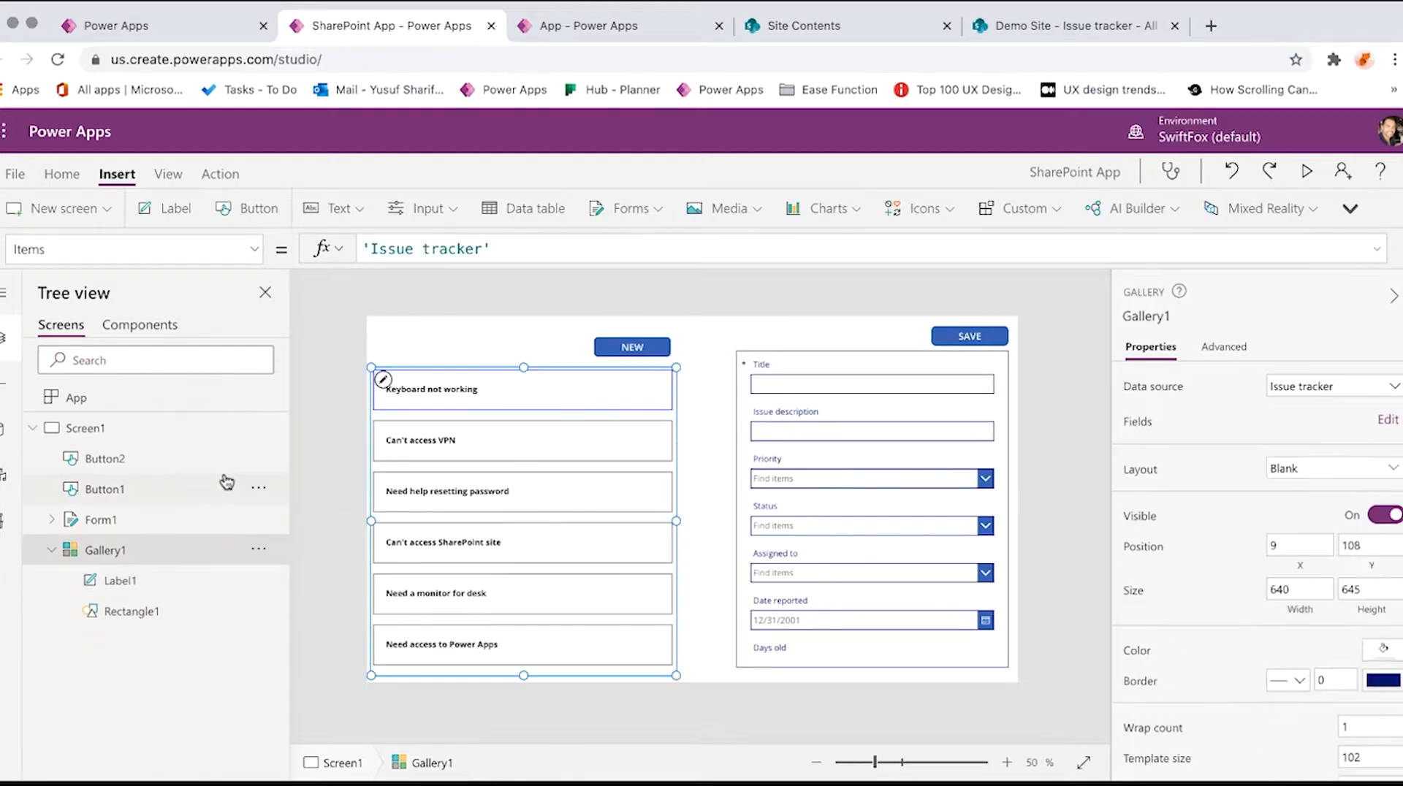
click(127, 610)
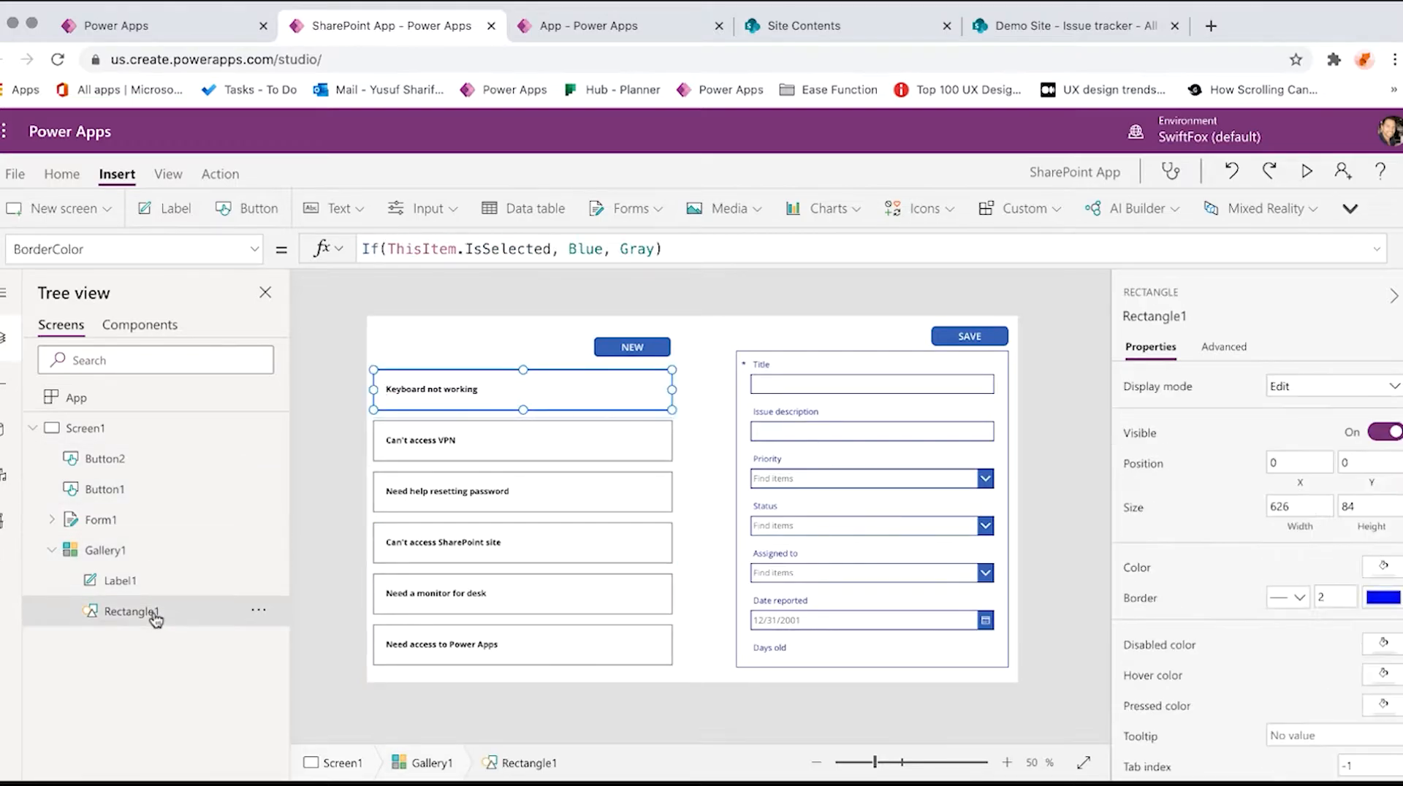
click(119, 580)
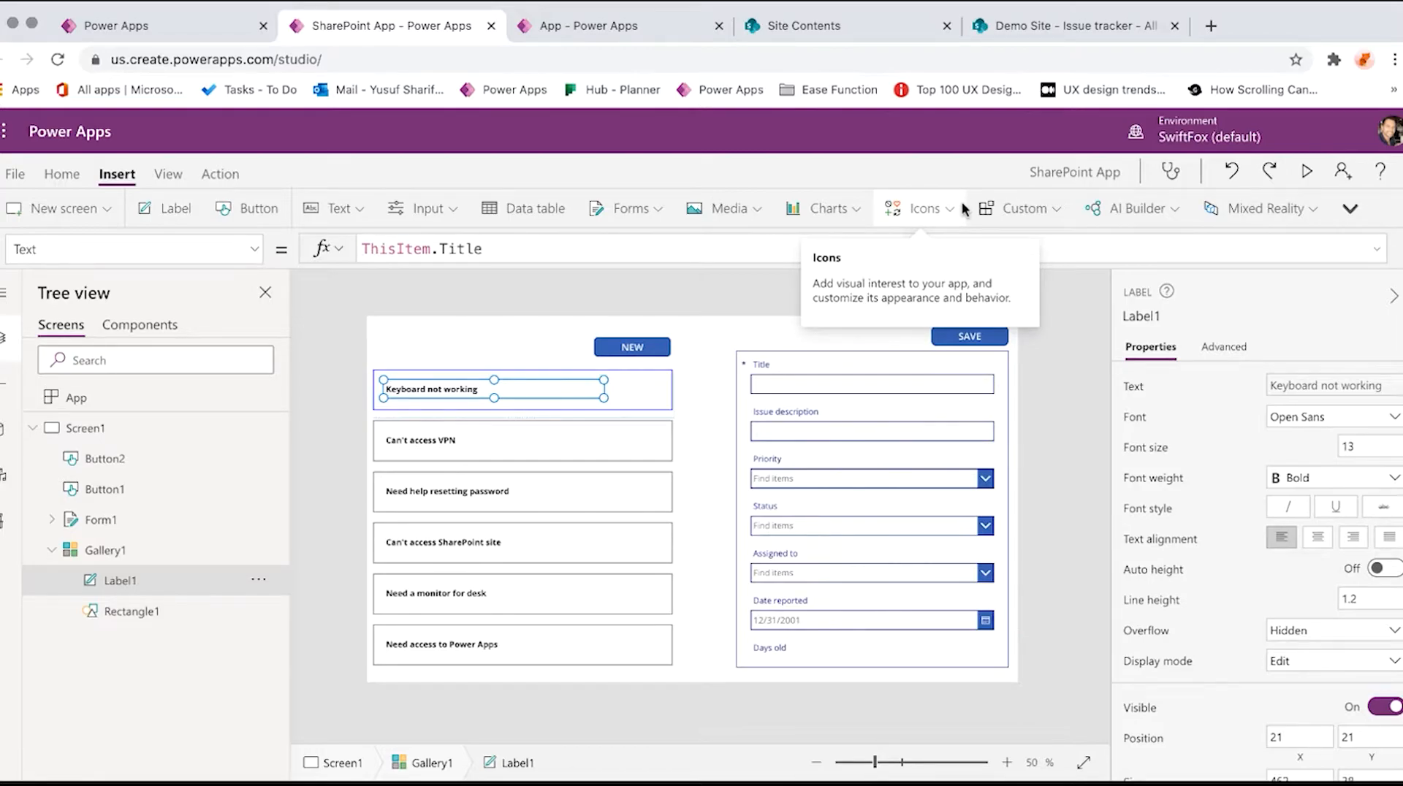
mouse_move(1132, 209)
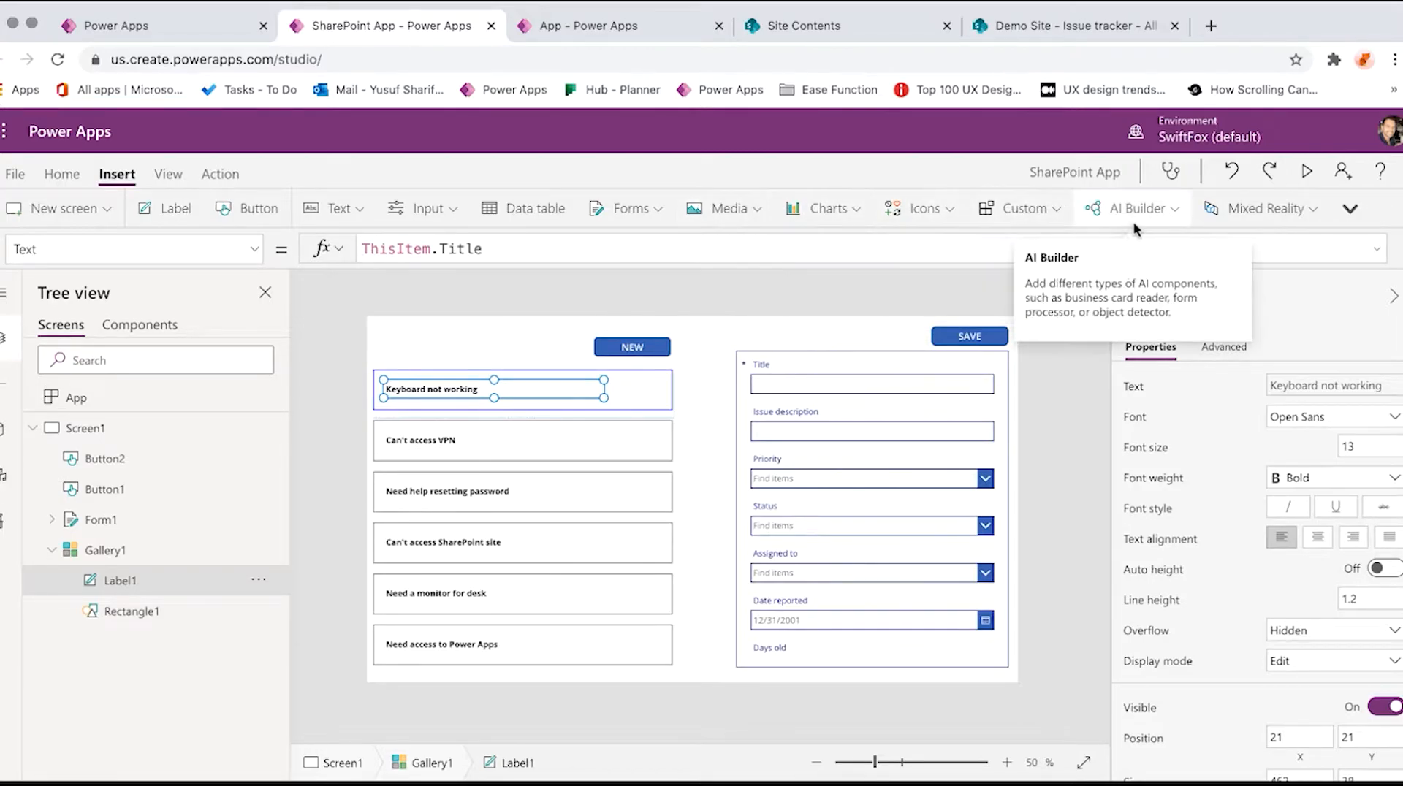
Add an Edit pencil icon to the gallery rows sized 24
click(919, 208)
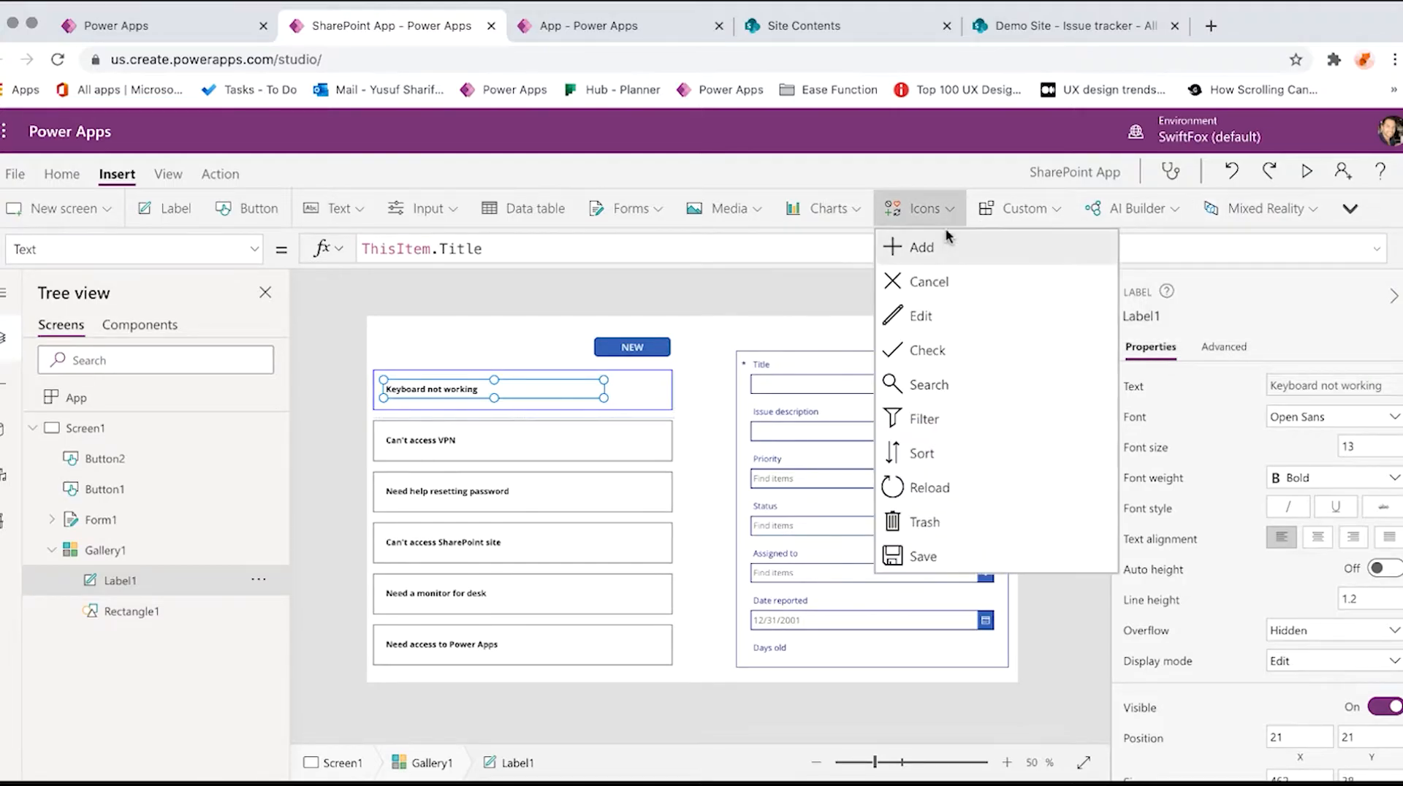
mouse_move(922, 418)
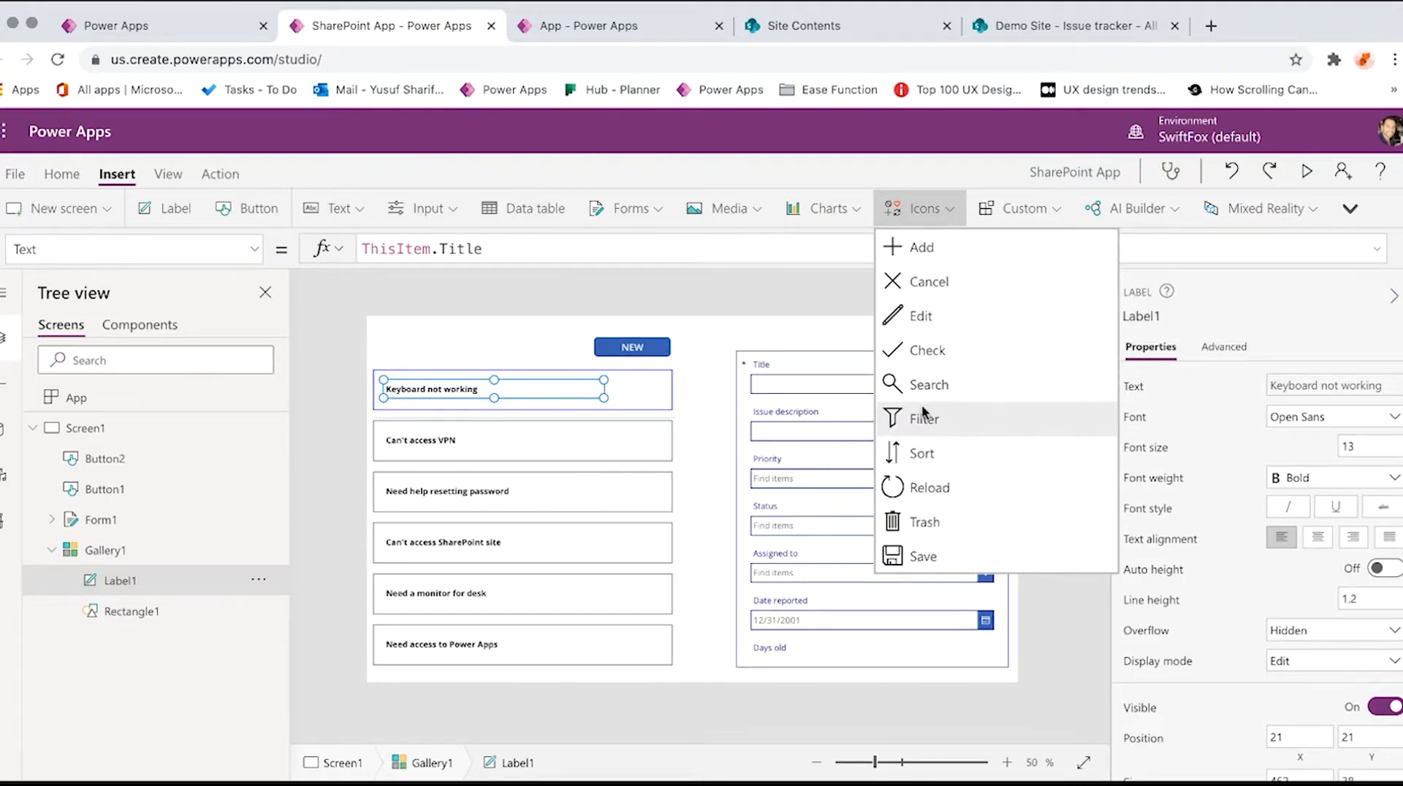
click(920, 315)
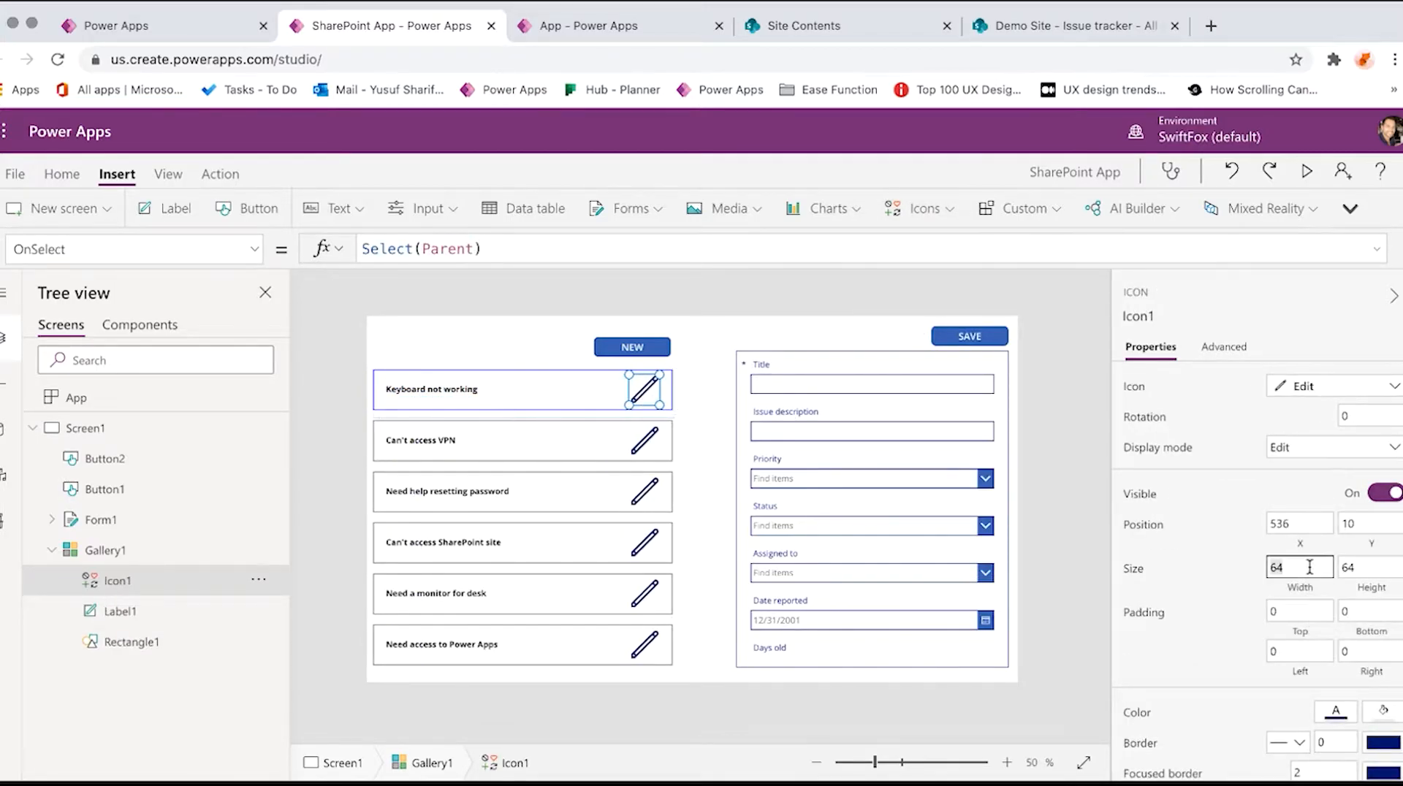
text(24)
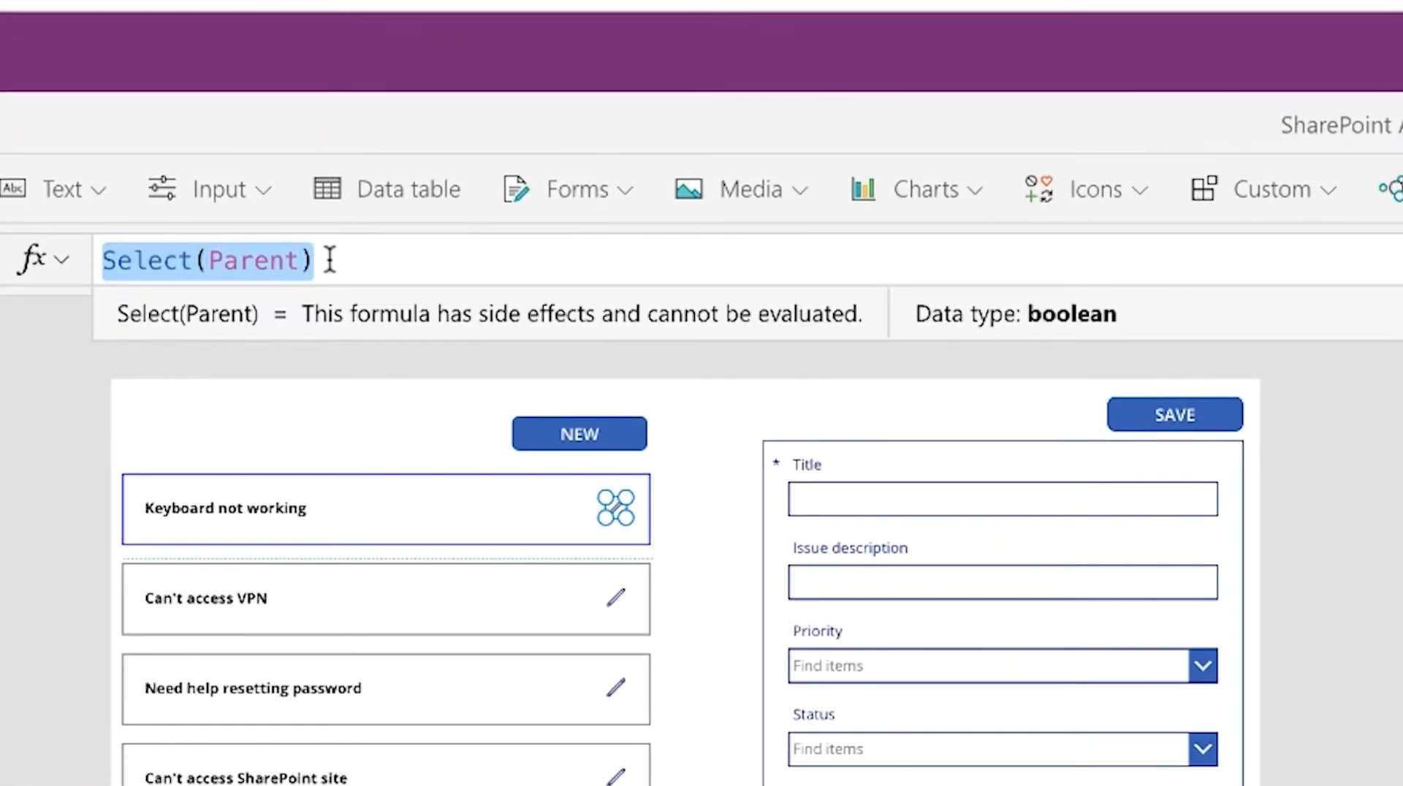
Set the pencil icon's OnSelect to EditForm(Form1)
text(EditFor)
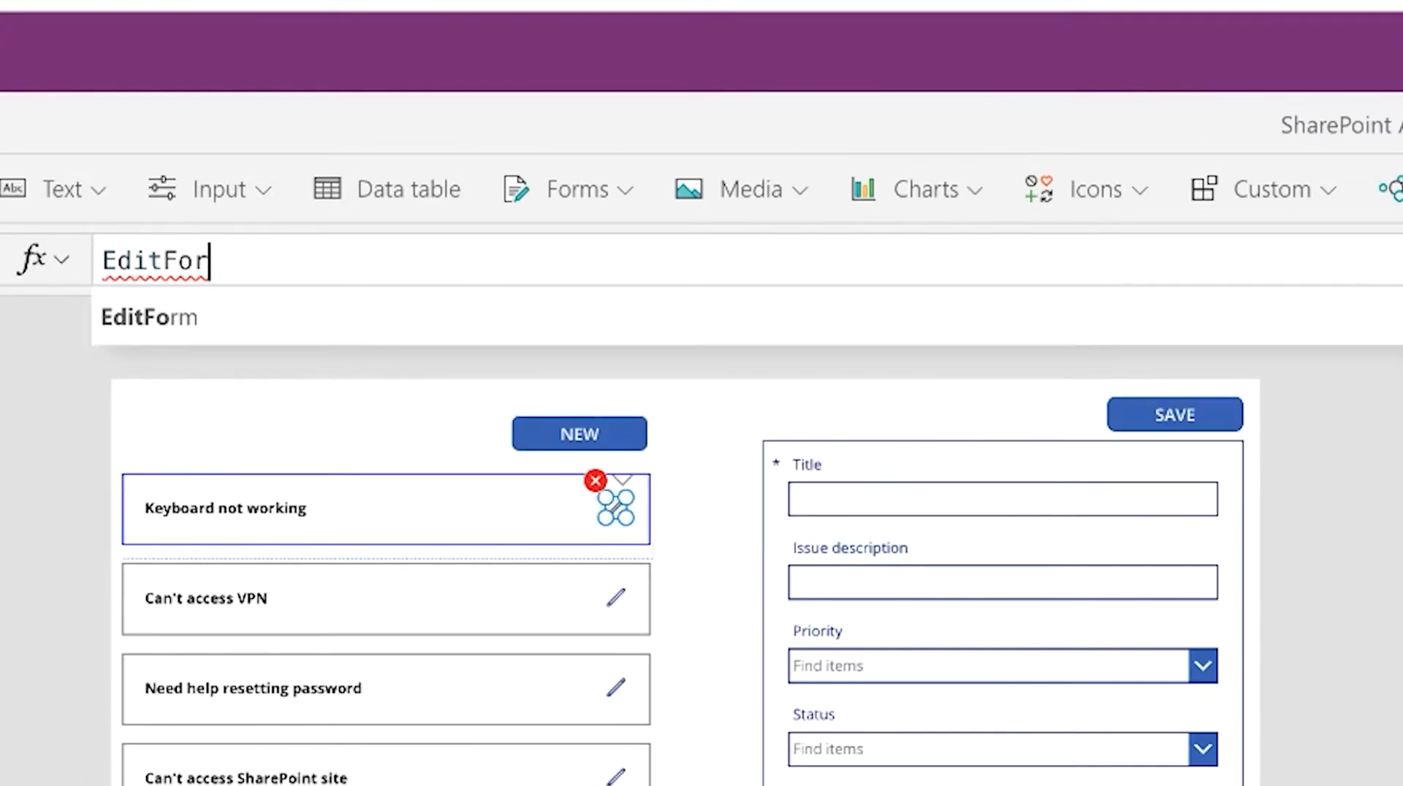
text(m()
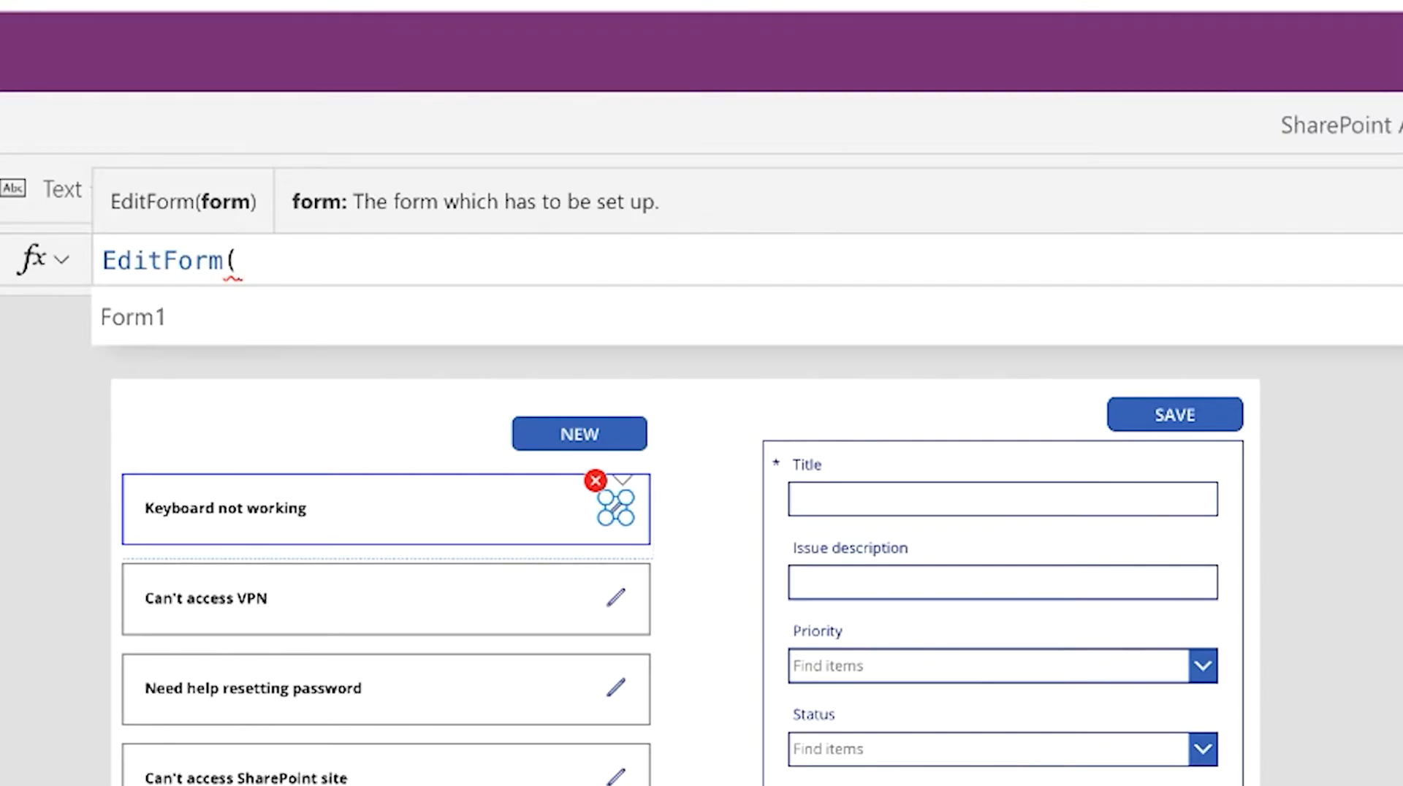
text(Form1)
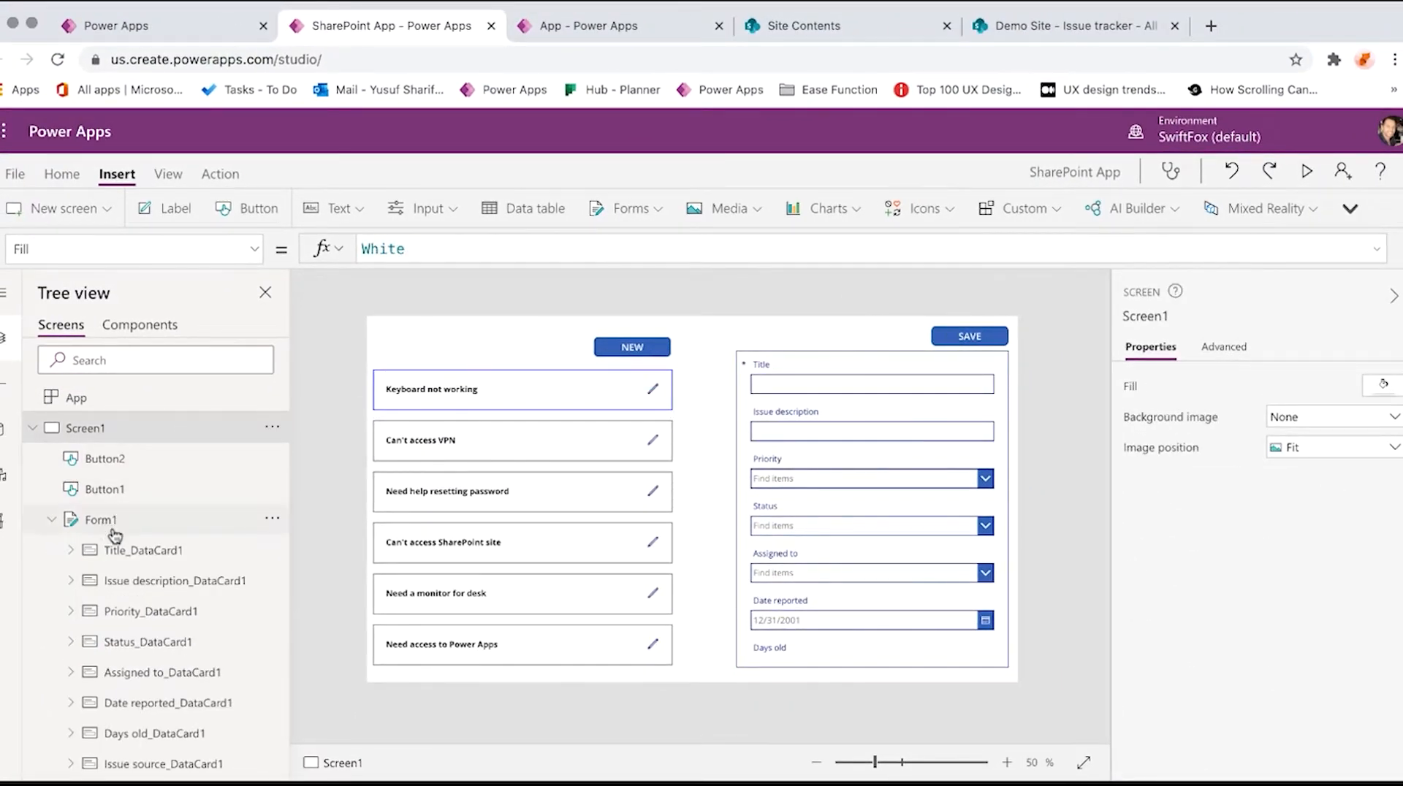
Set Form1's Item property to Gallery1.Selected
click(97, 520)
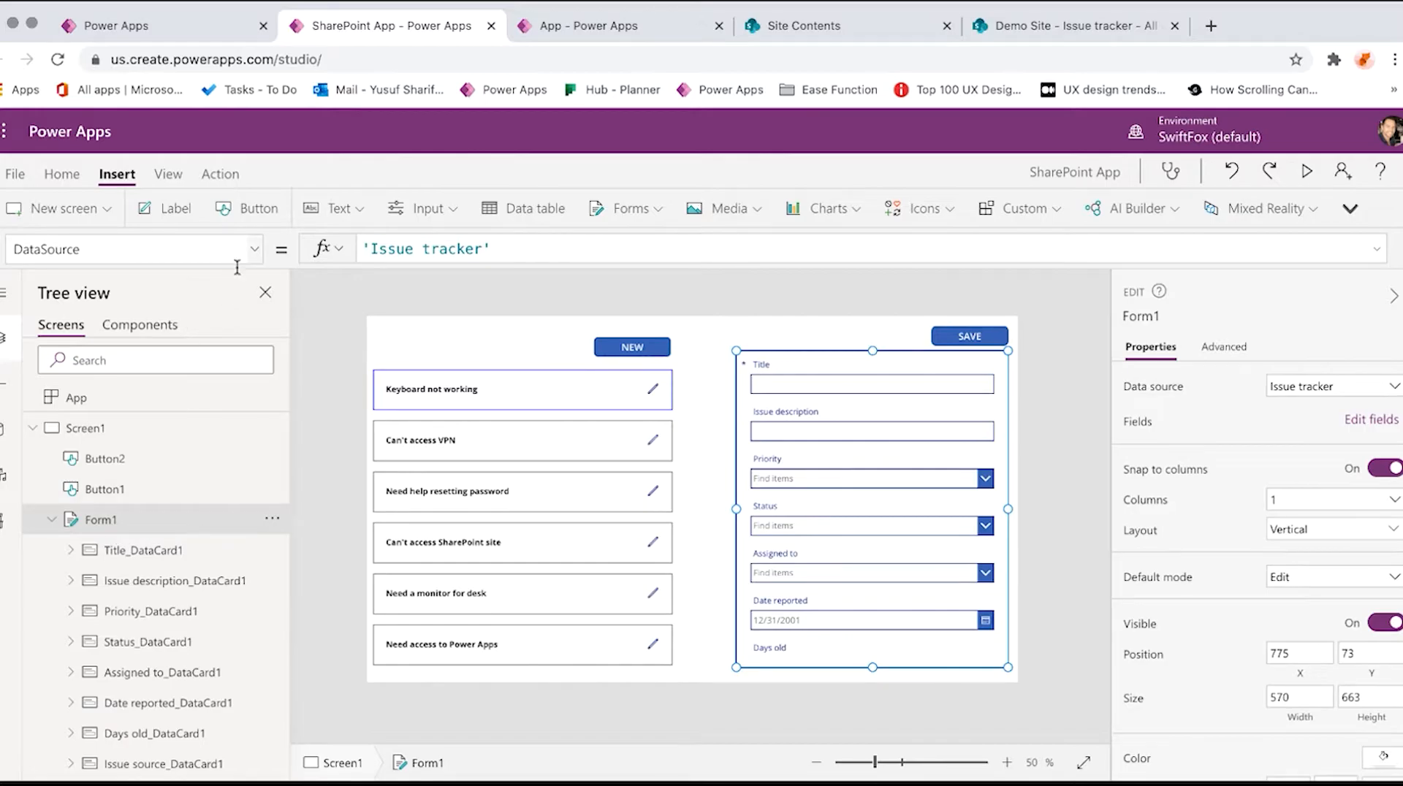
click(135, 249)
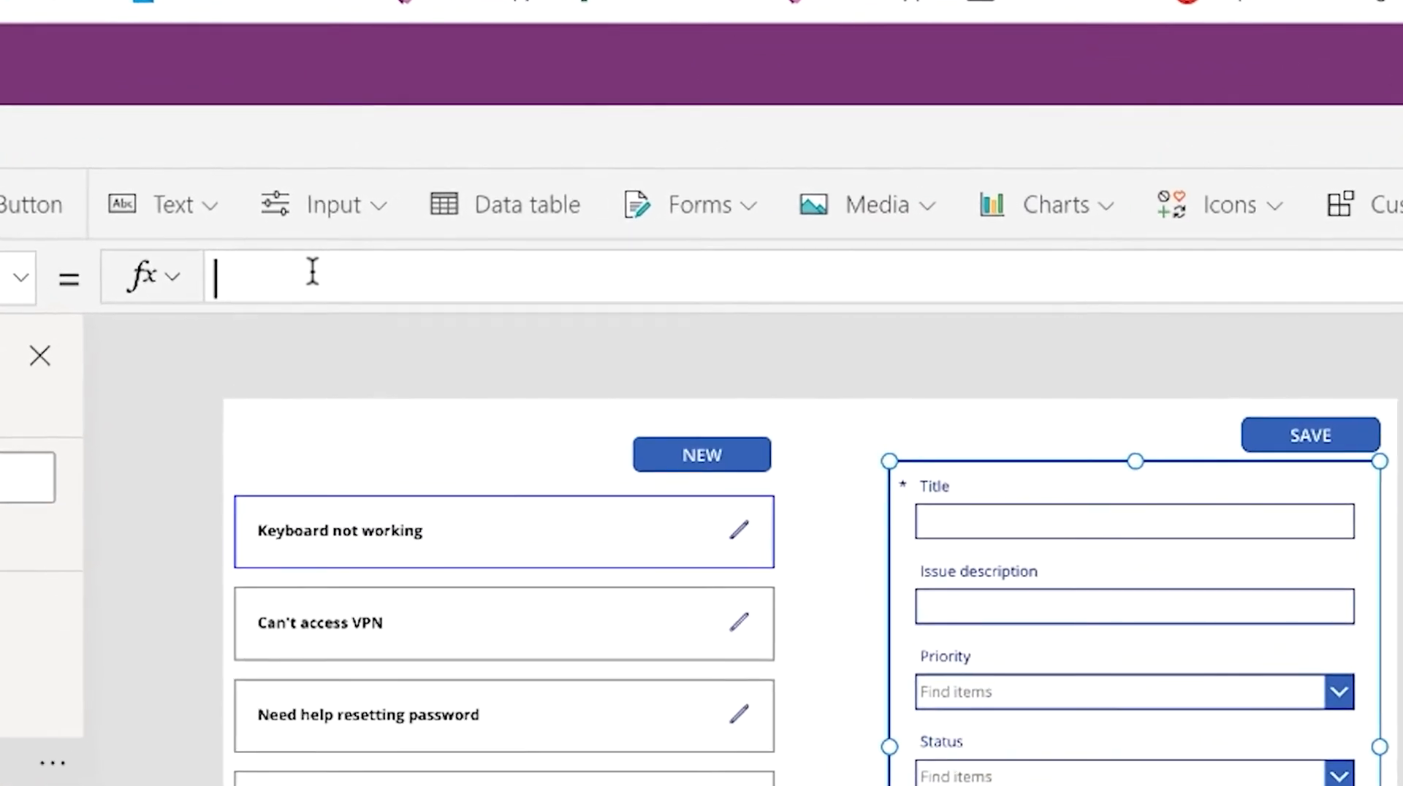
text(Gallery1)
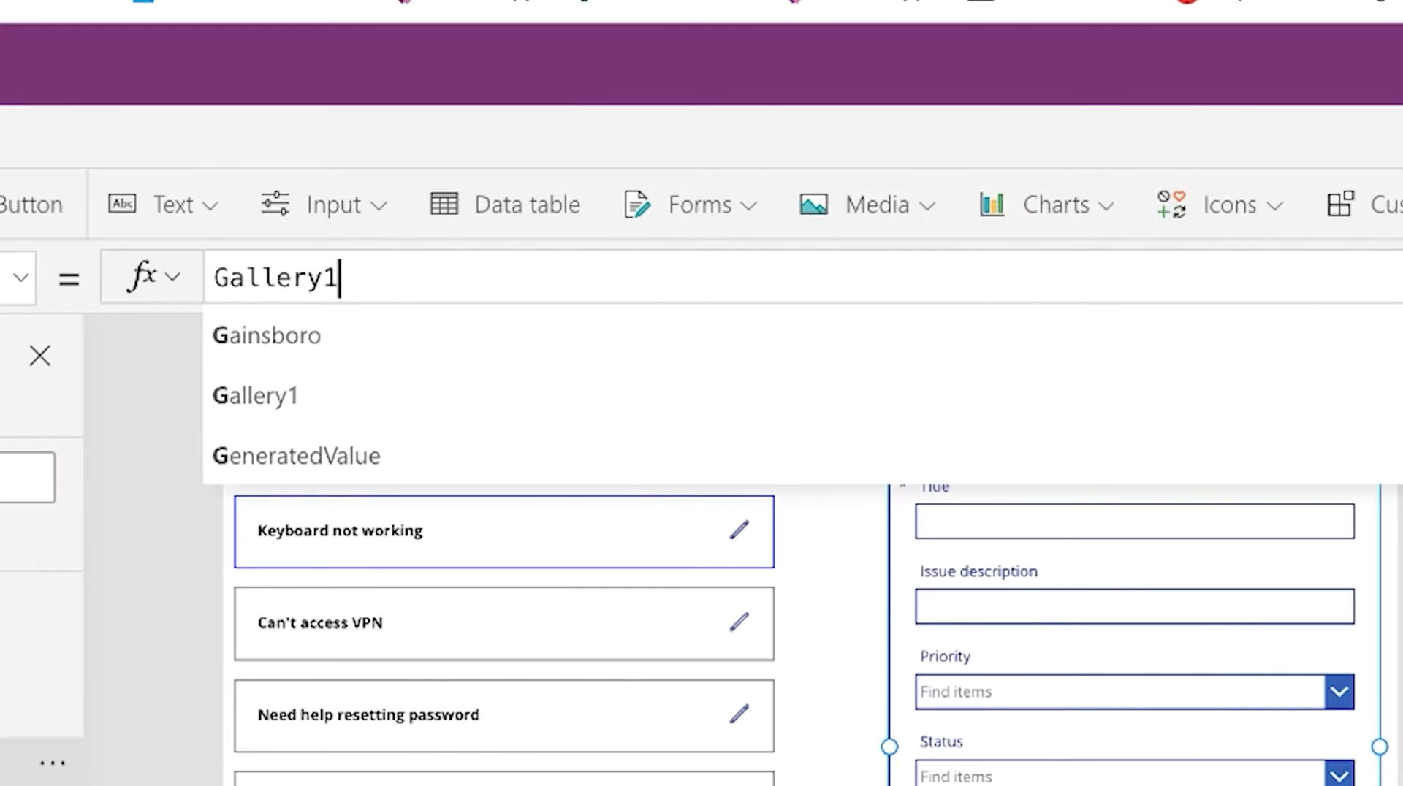
text(.Selected)
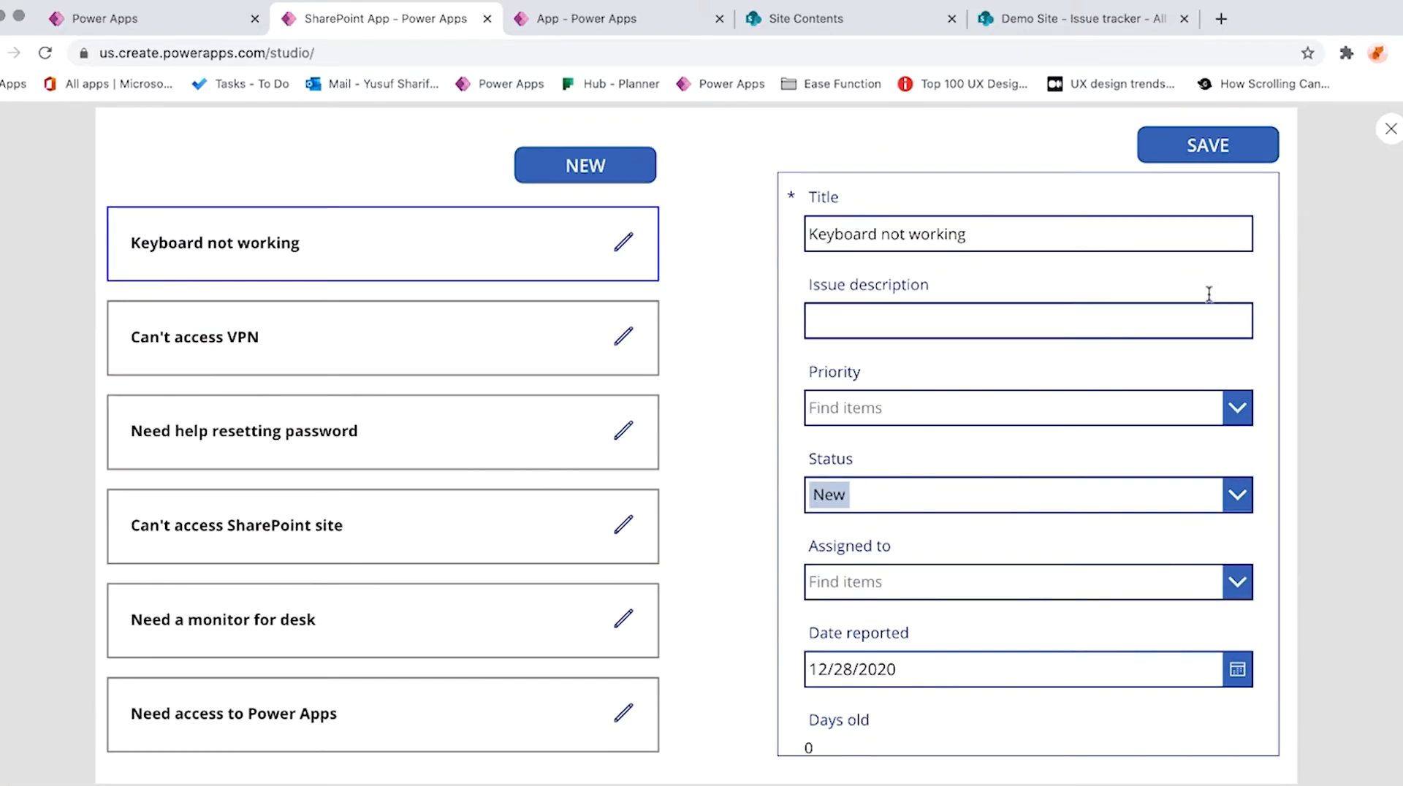
mouse_move(507, 308)
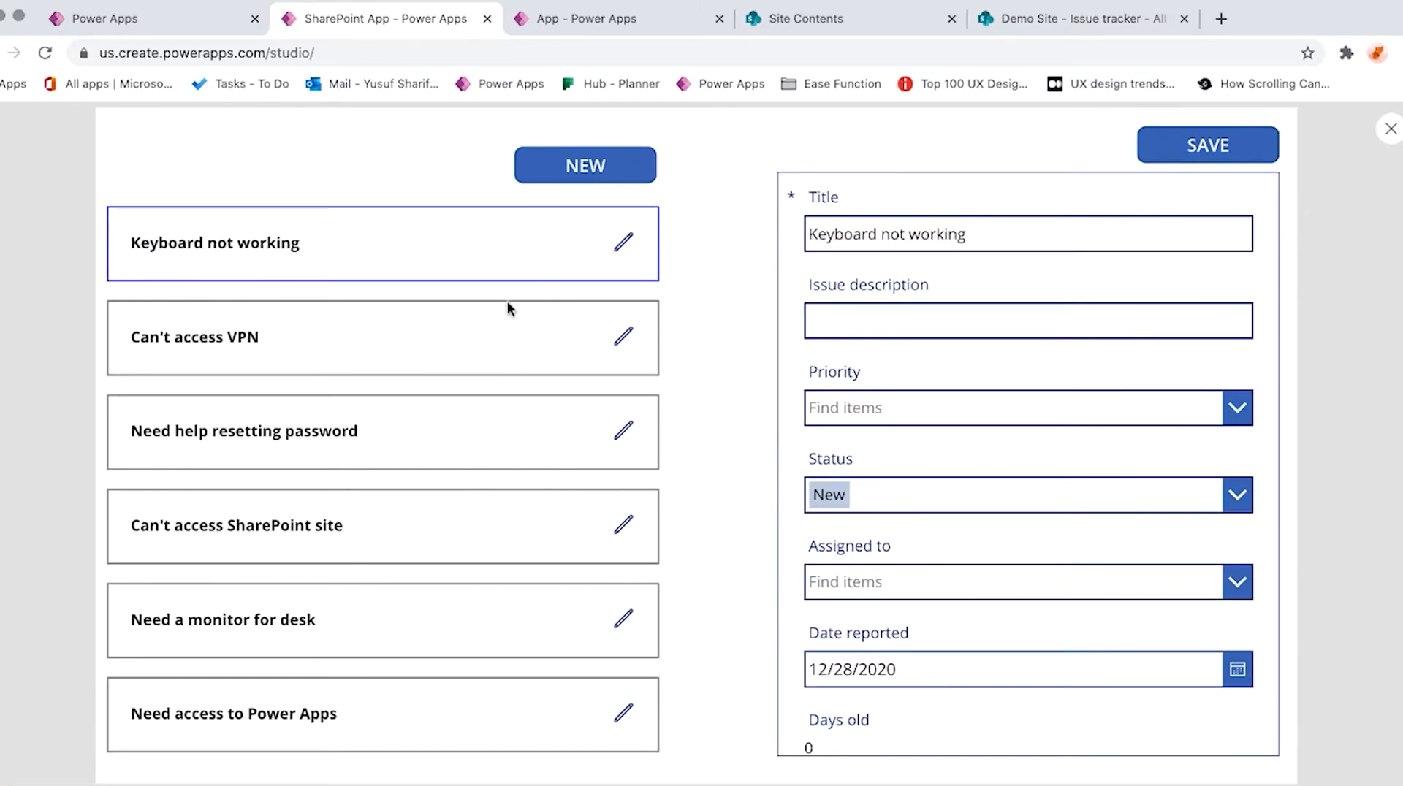
Edit Keyboard not working via its pencil, append ' (This is an updated Record)' and save
click(358, 337)
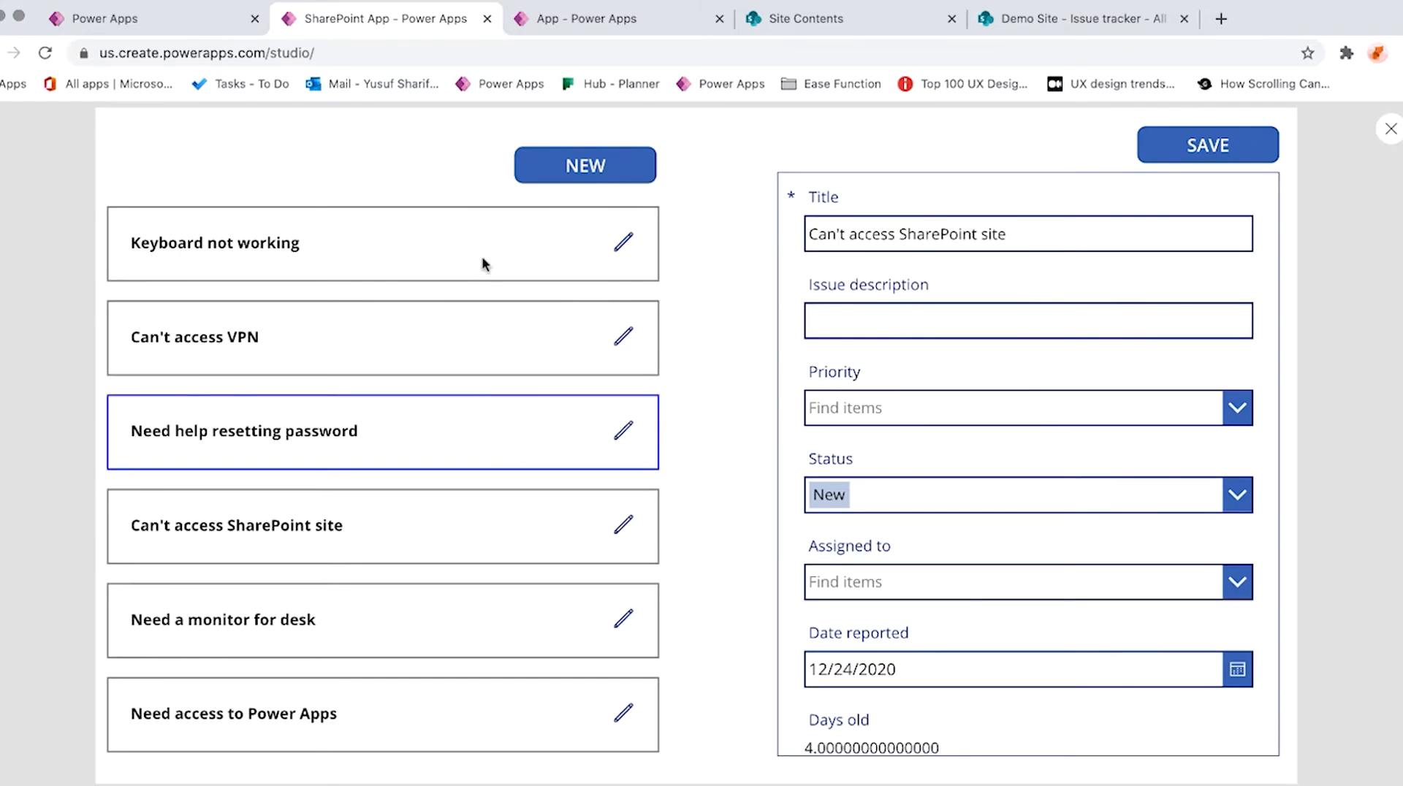
click(215, 243)
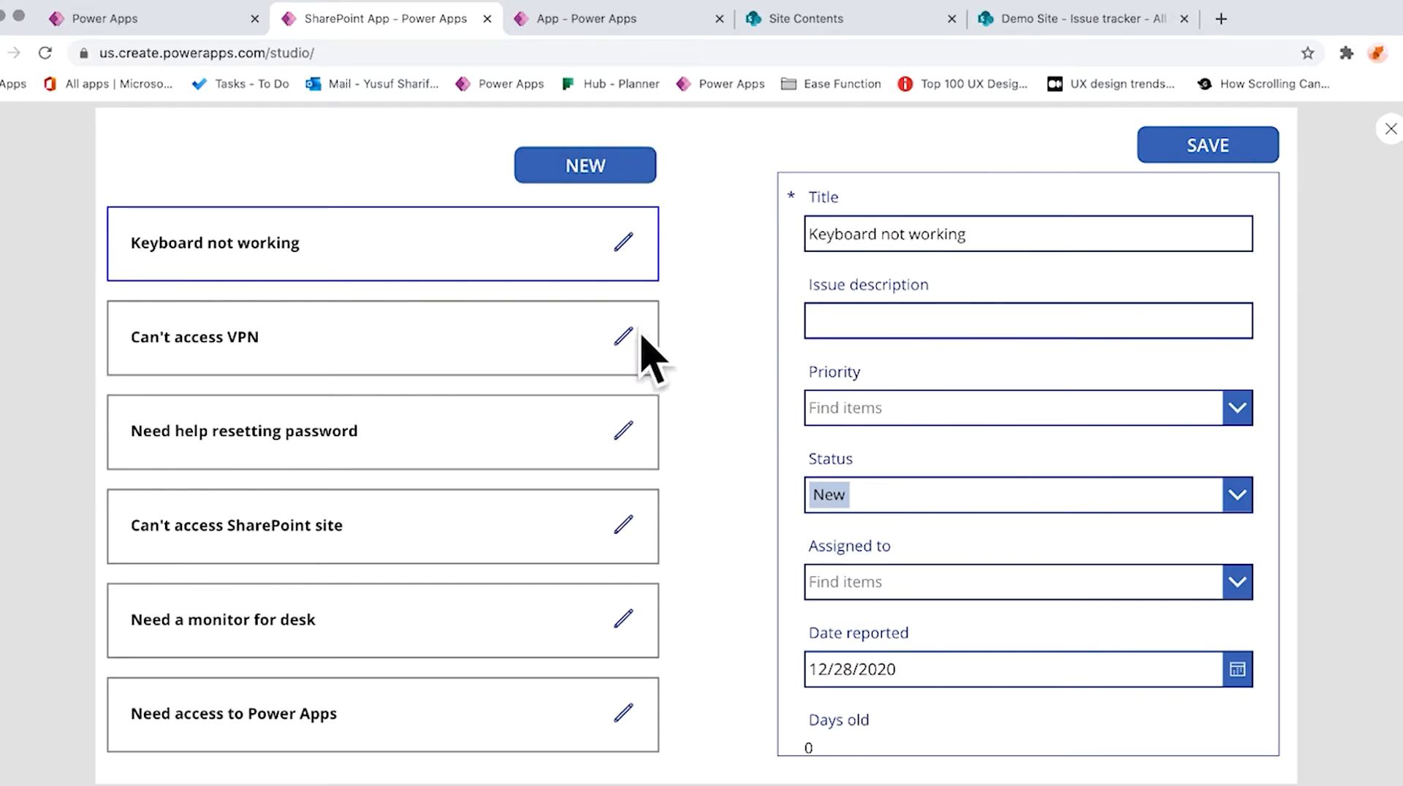
mouse_move(624, 243)
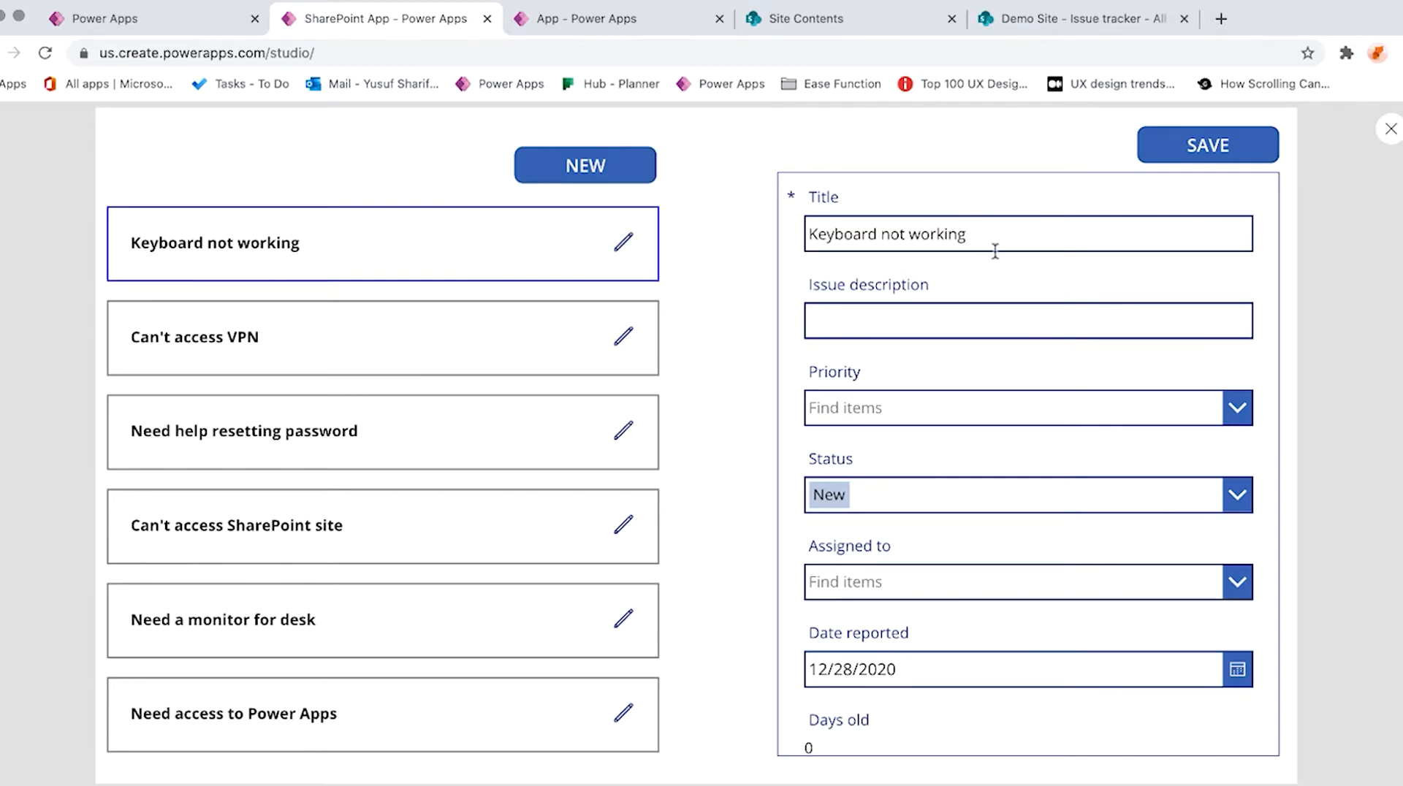
scroll(down, 3)
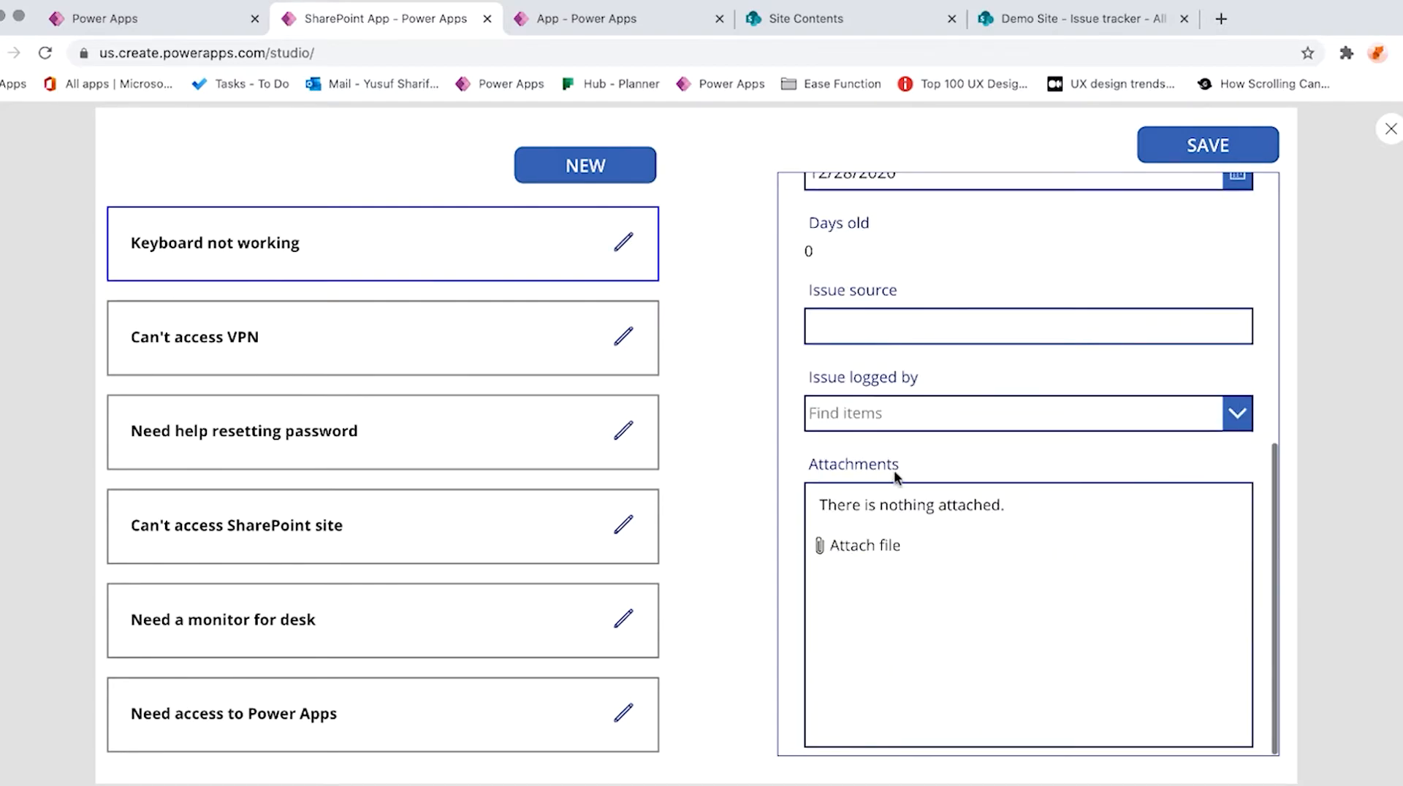
mouse_move(910, 616)
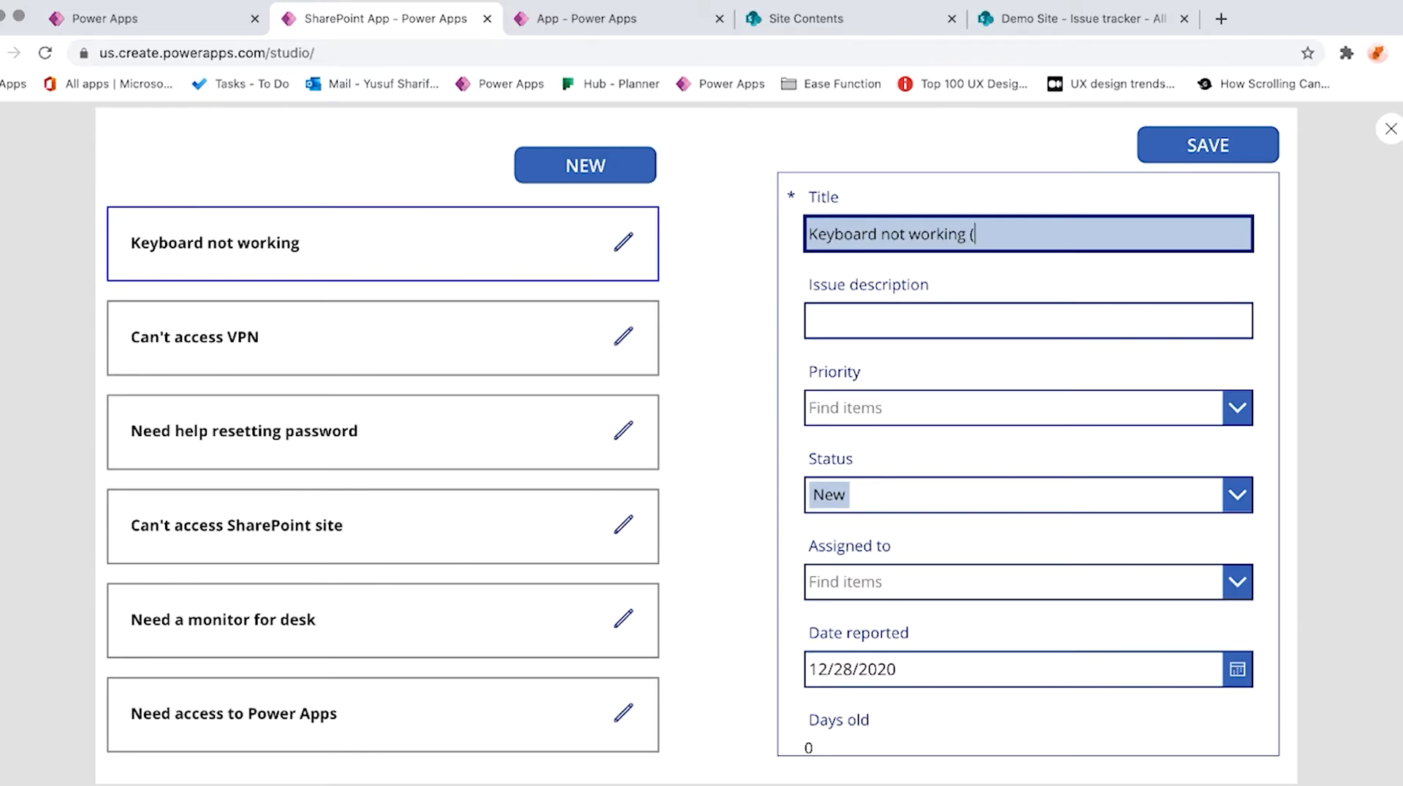
text(This is an updated Record))
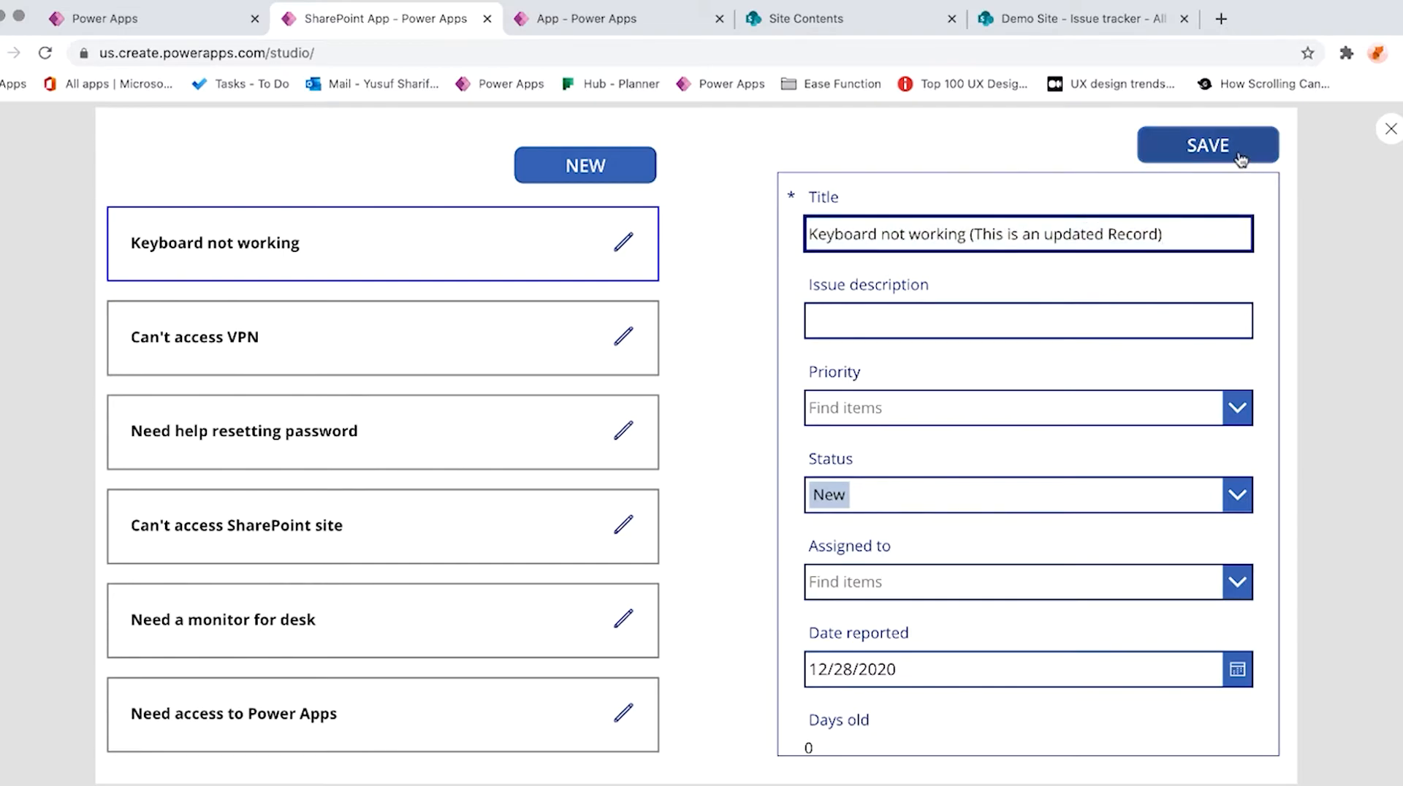
click(1207, 145)
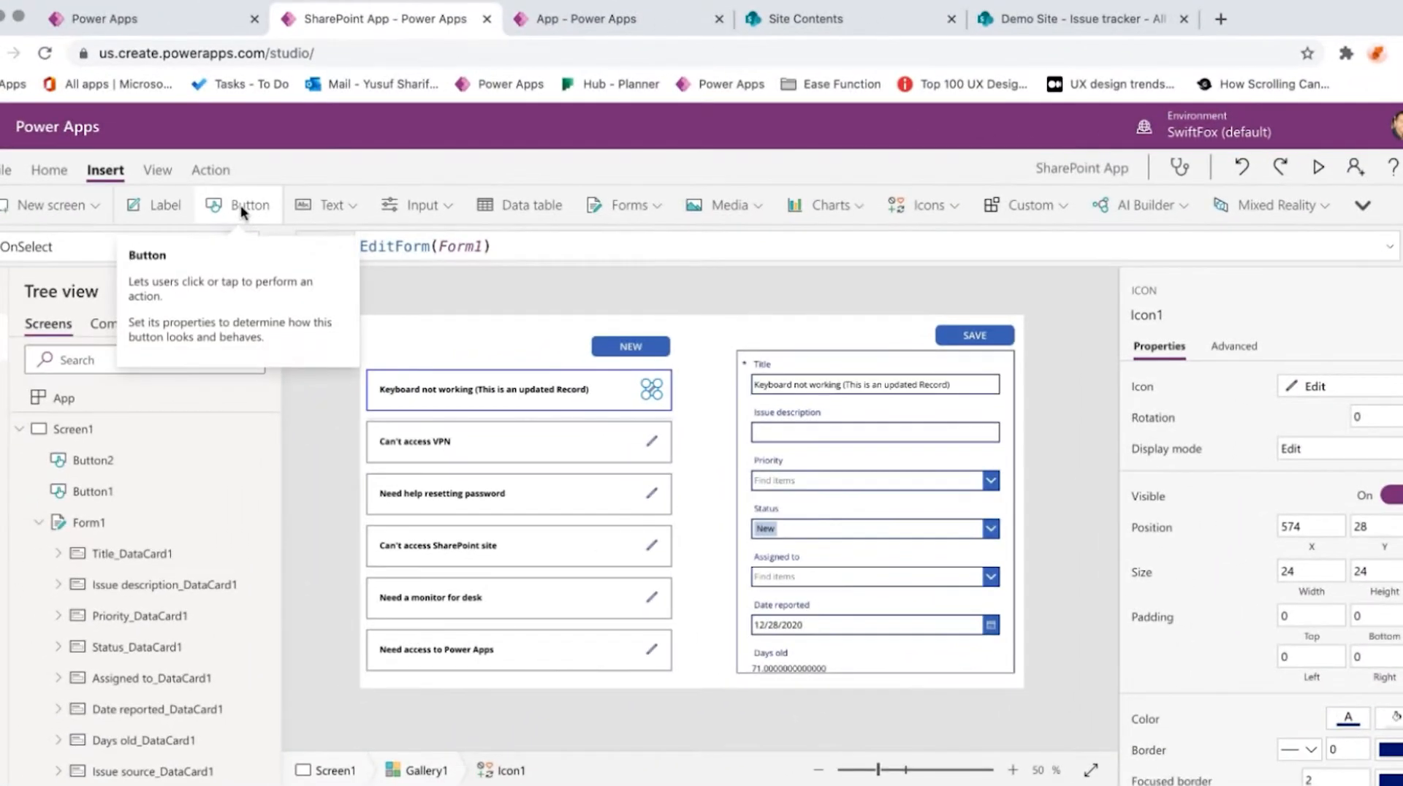
Insert a button into the gallery rows and set its text to View
click(247, 205)
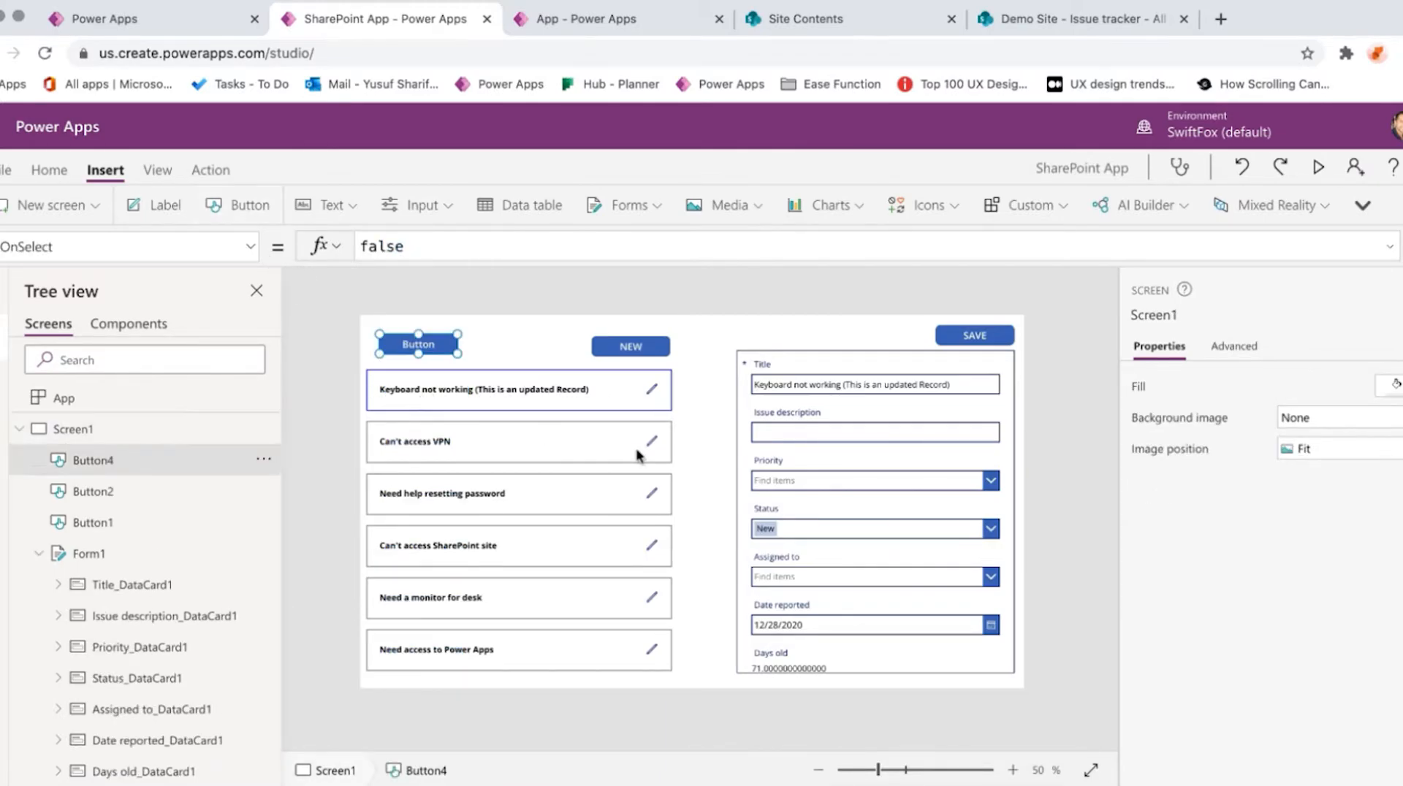
click(416, 345)
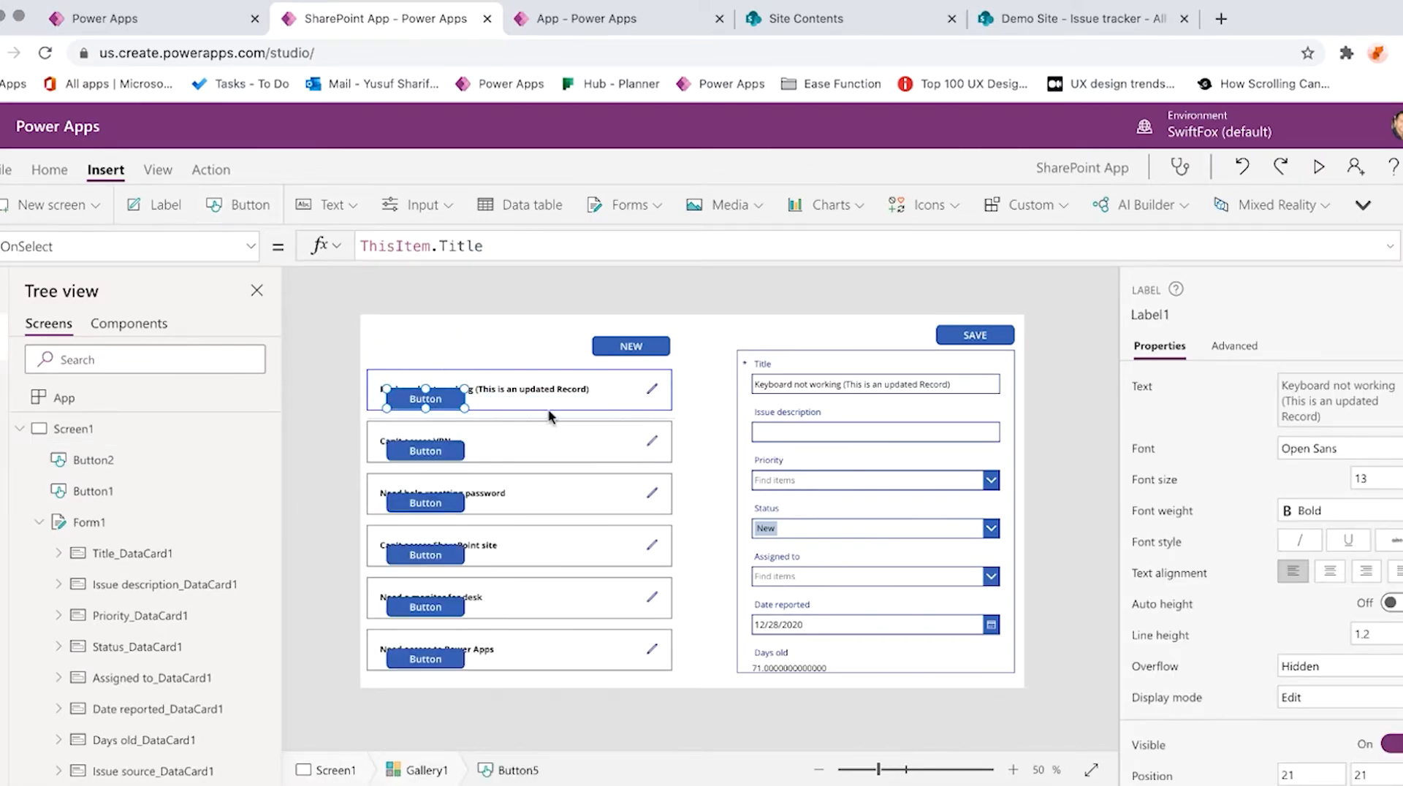
click(588, 389)
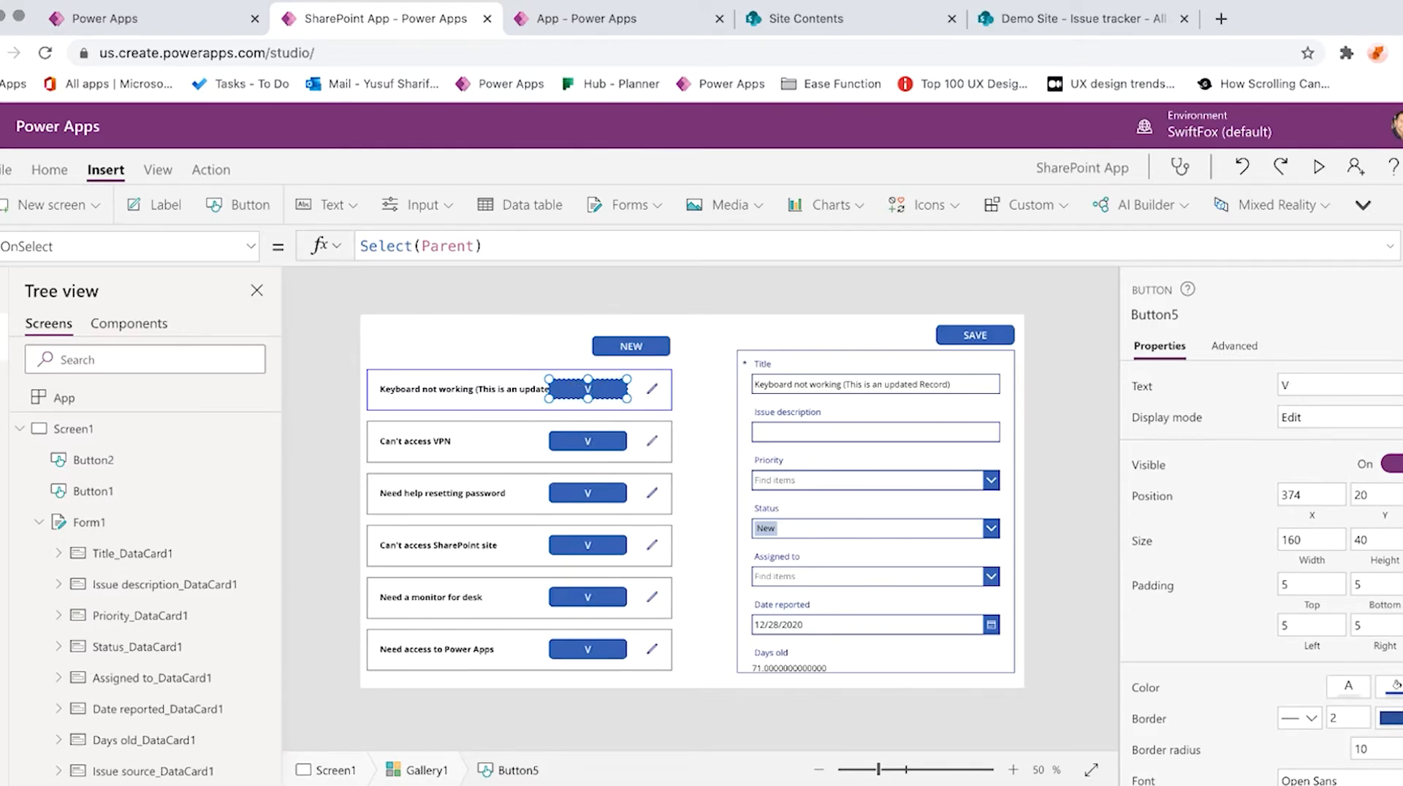
text(iew)
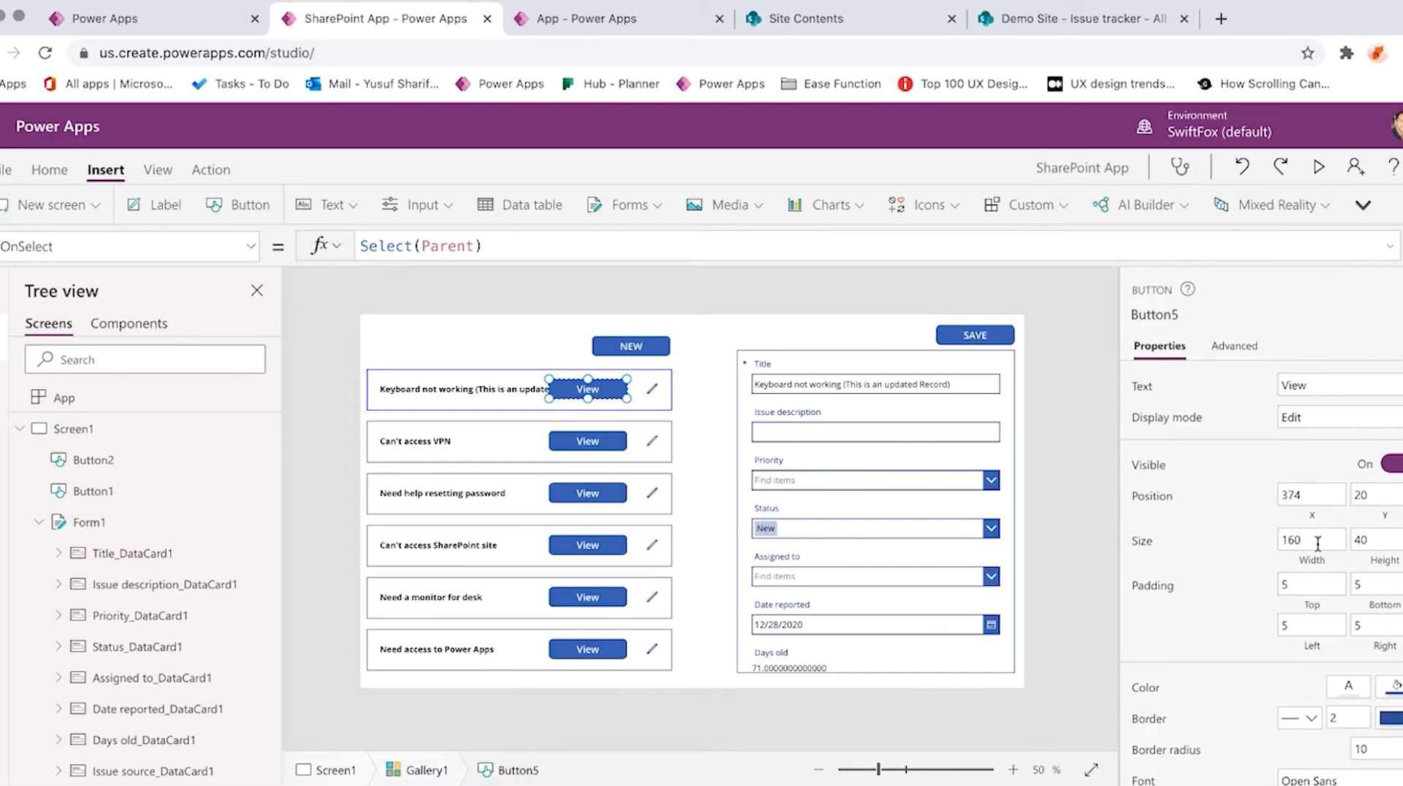
Shrink the View button's width to 64 in the Properties pane
click(1311, 540)
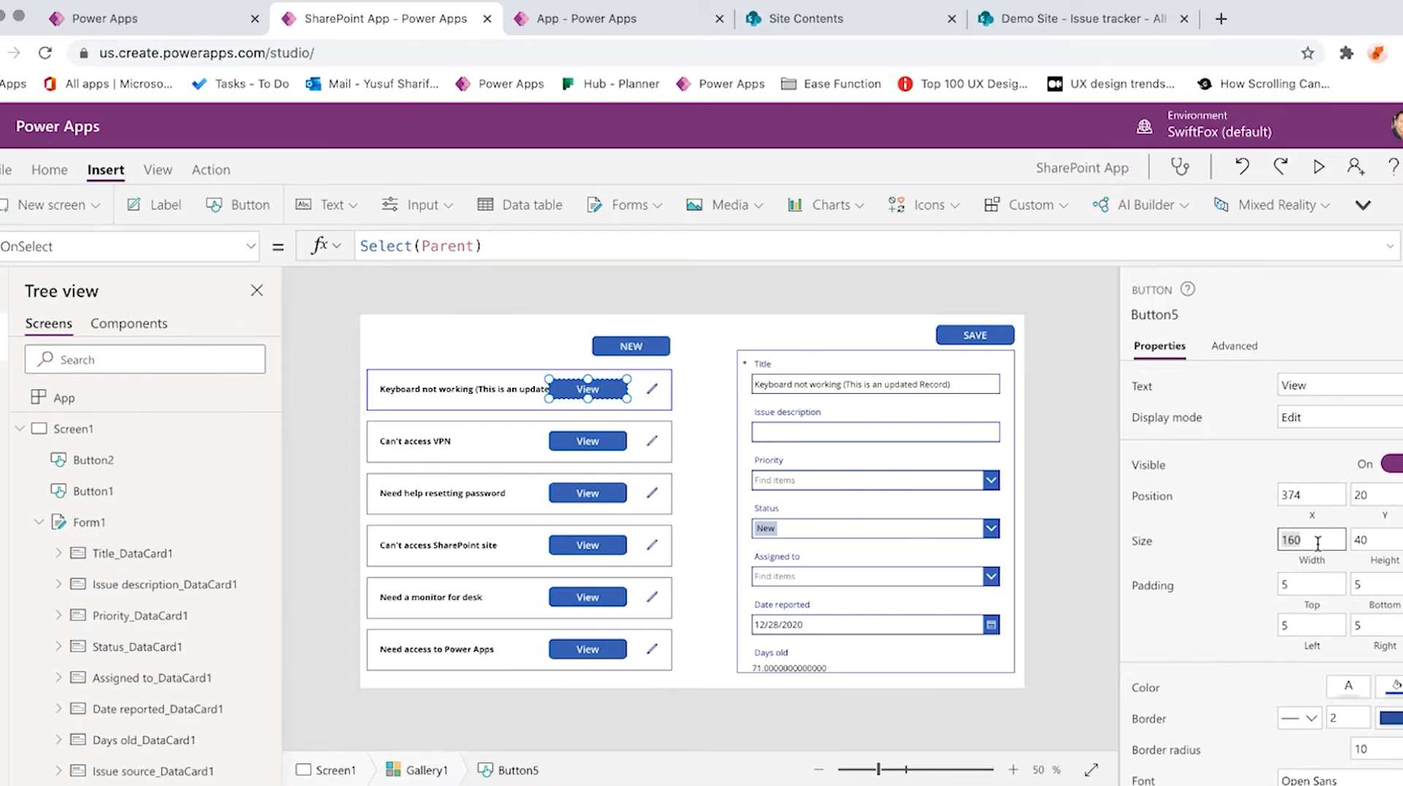
text(24)
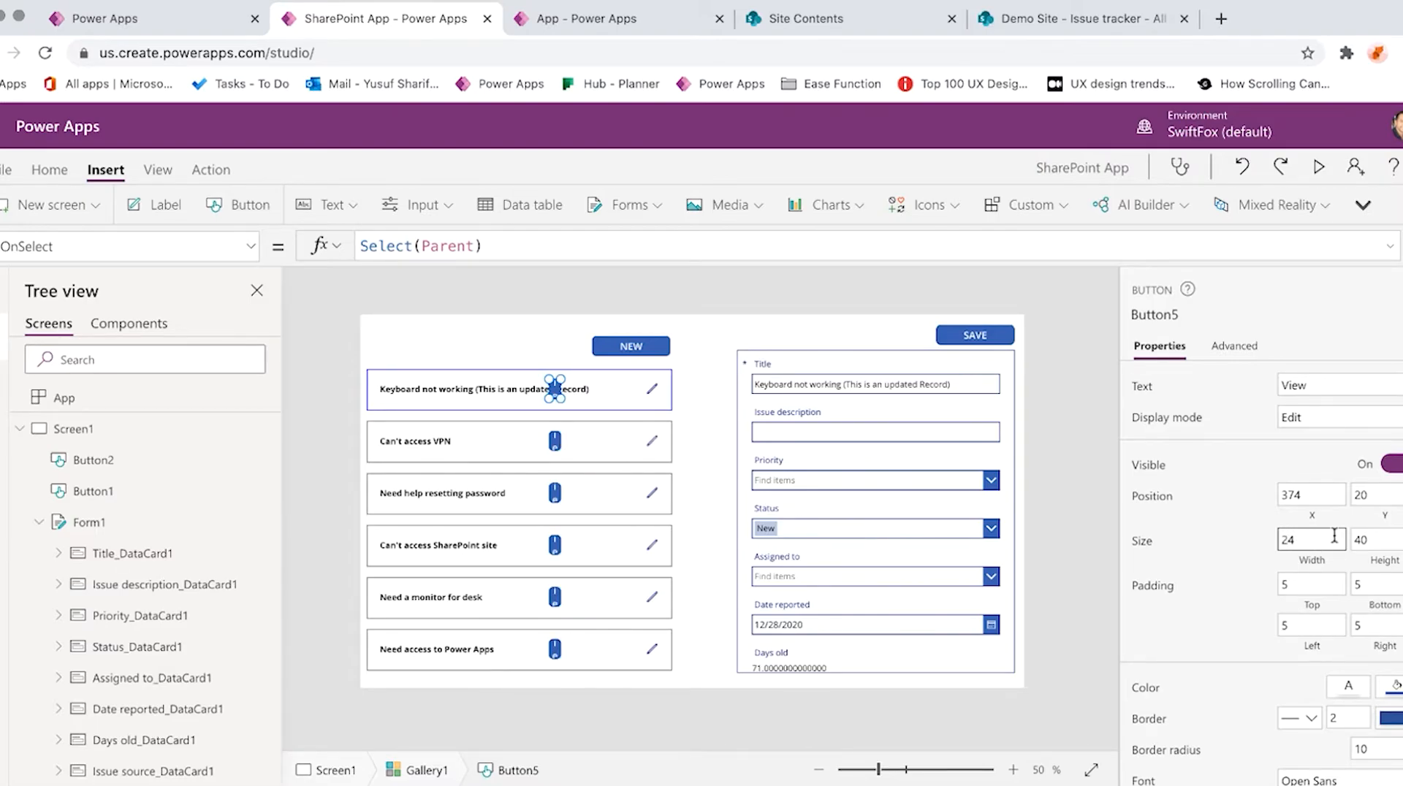
text(64)
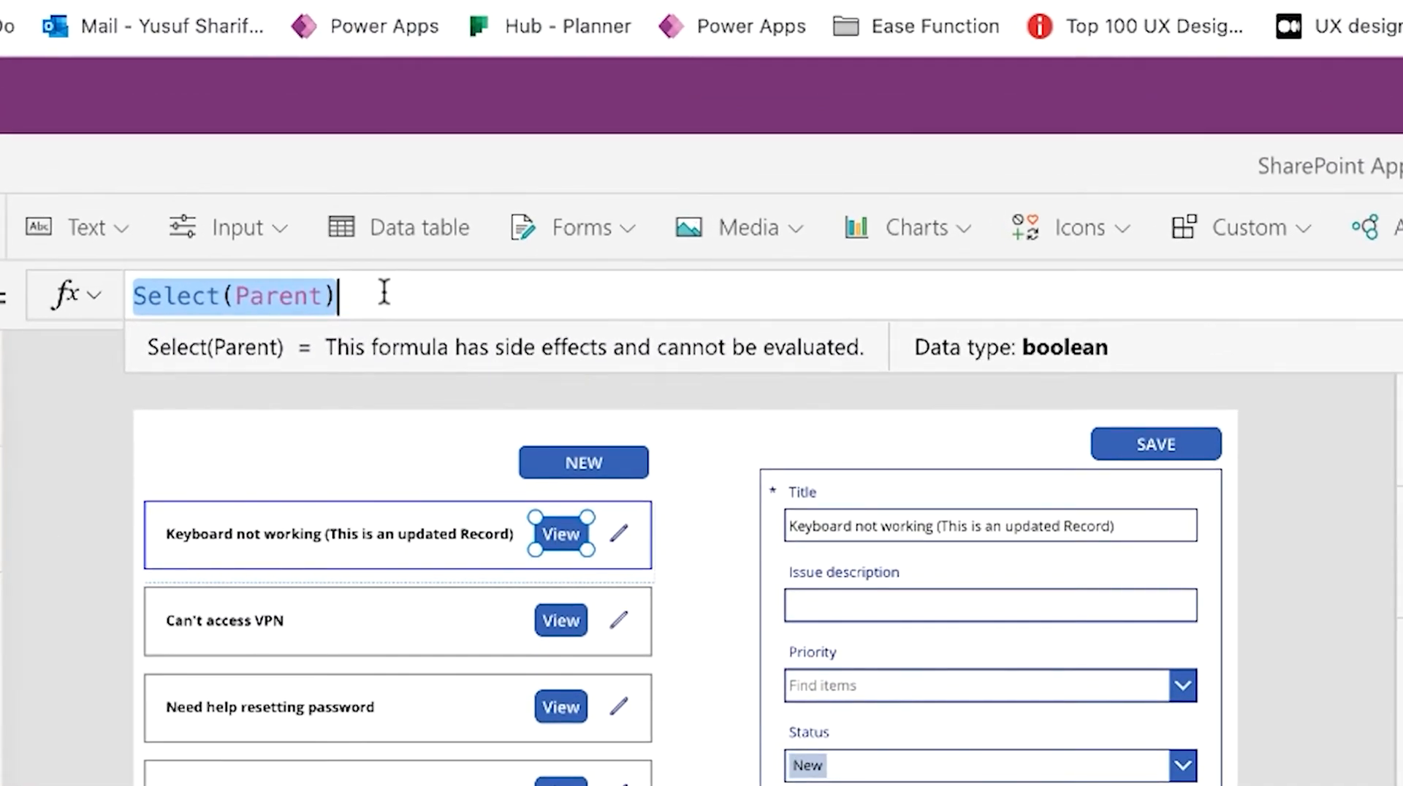
Set the View button's OnSelect to ViewForm(Form1)
text(ViewForm)
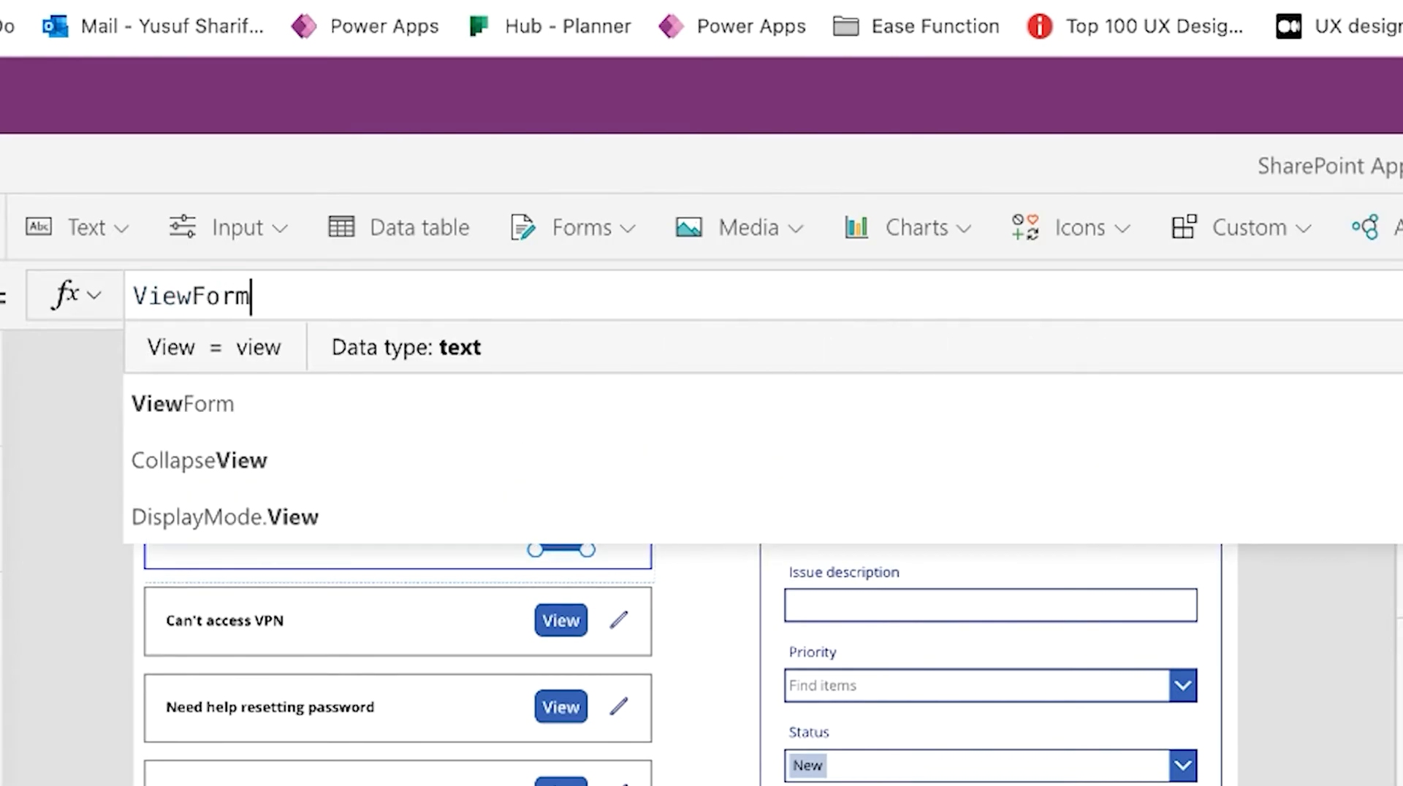
text((Form)
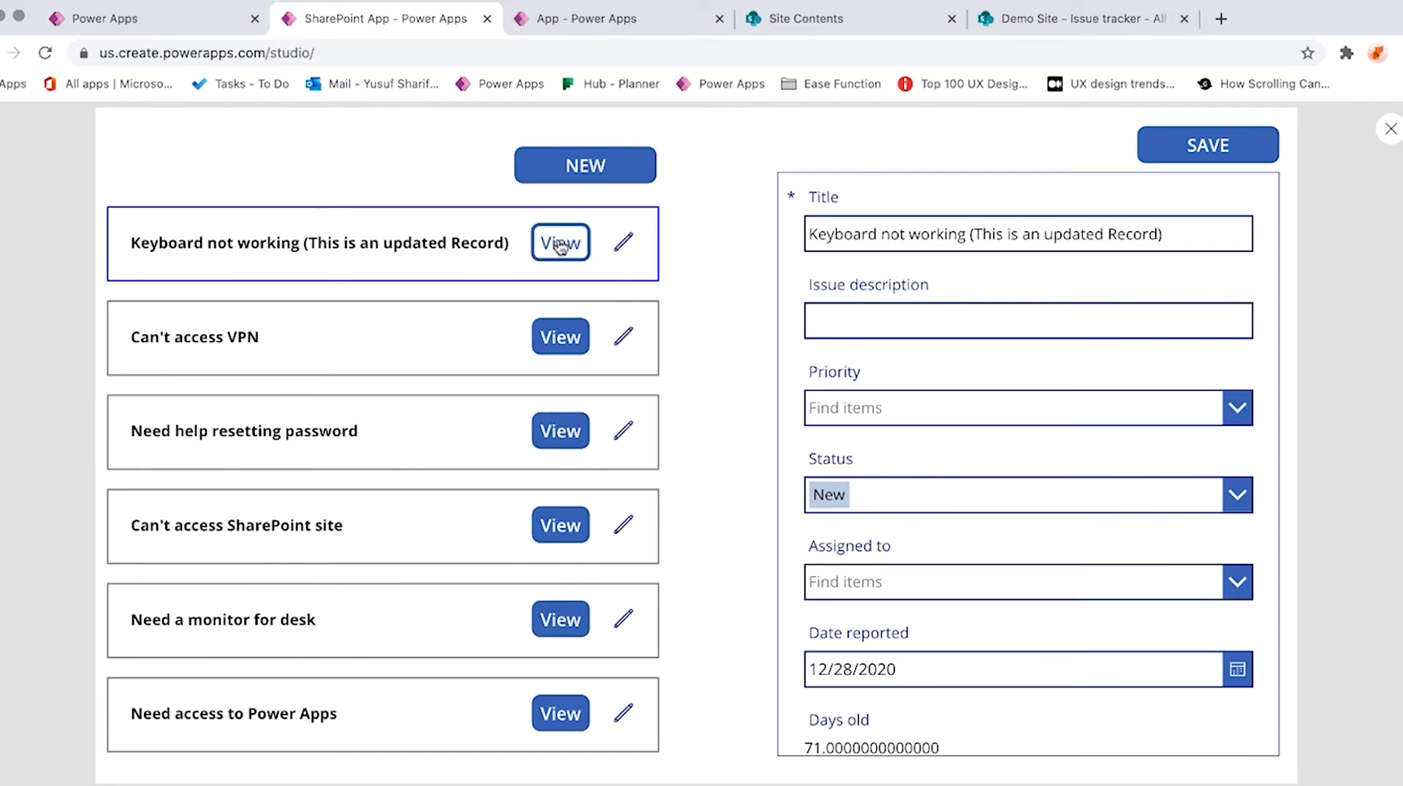
Scroll through the Keyboard not working issue shown read-only in the form
scroll(down, 3)
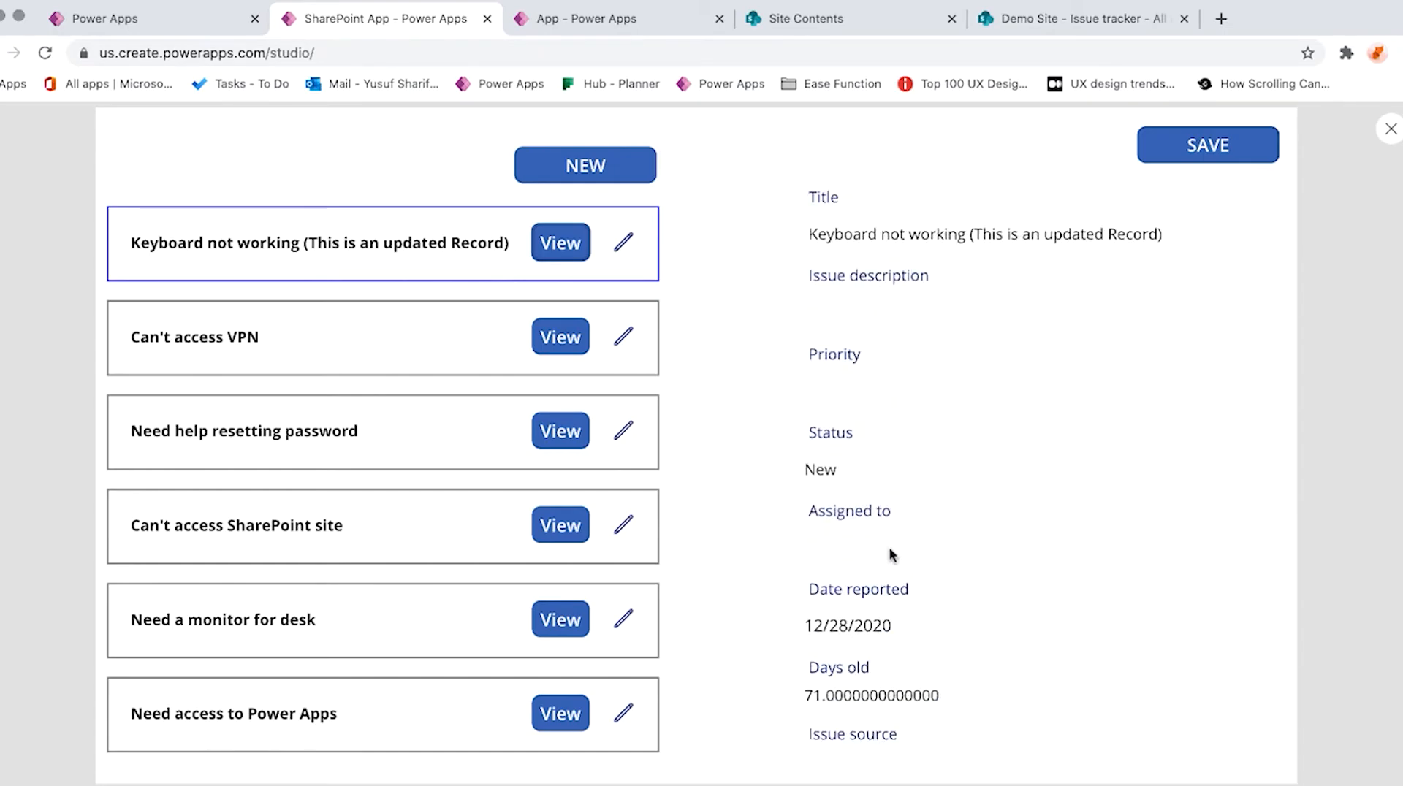
mouse_move(838, 250)
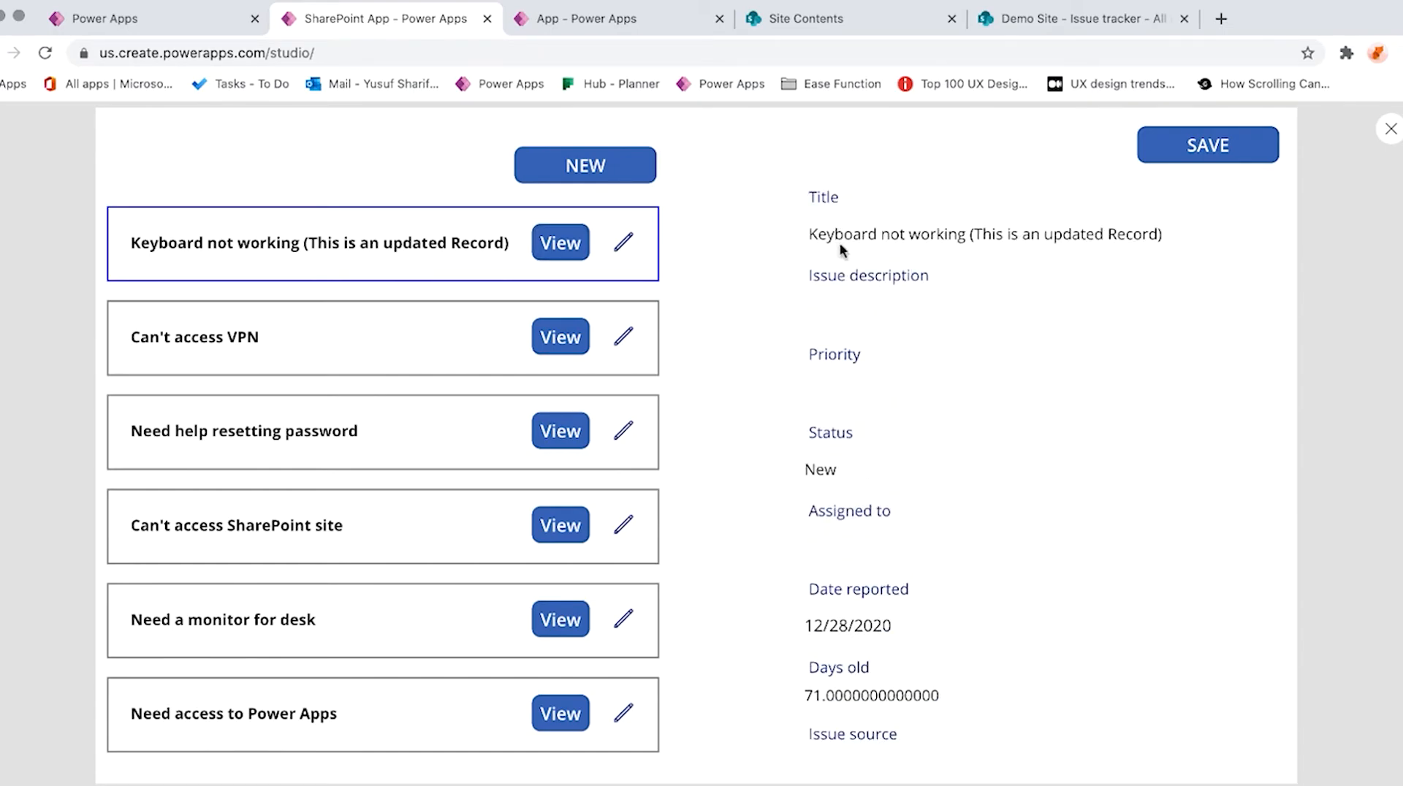
scroll(down, 3)
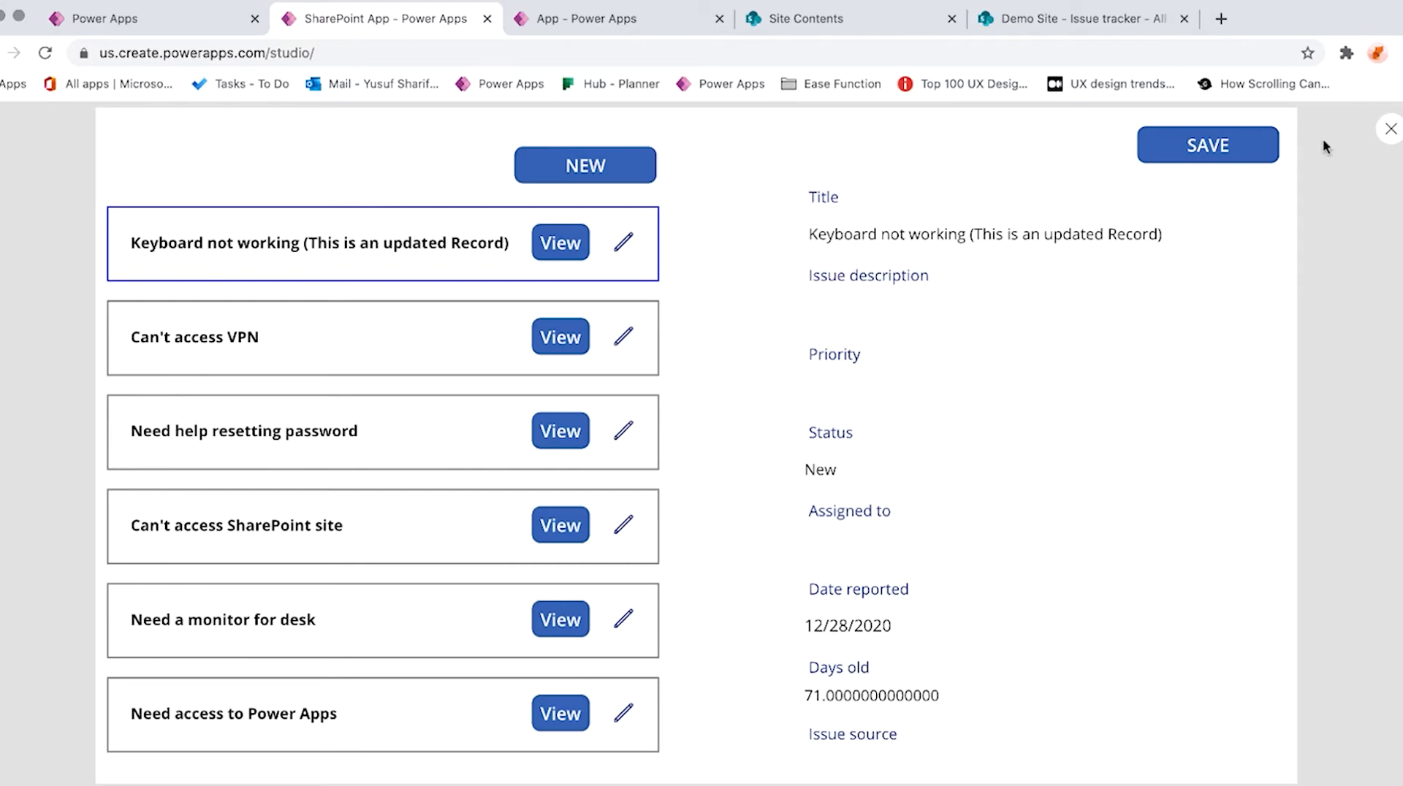
Leave preview and insert a new button placed just left of SAVE
click(1389, 128)
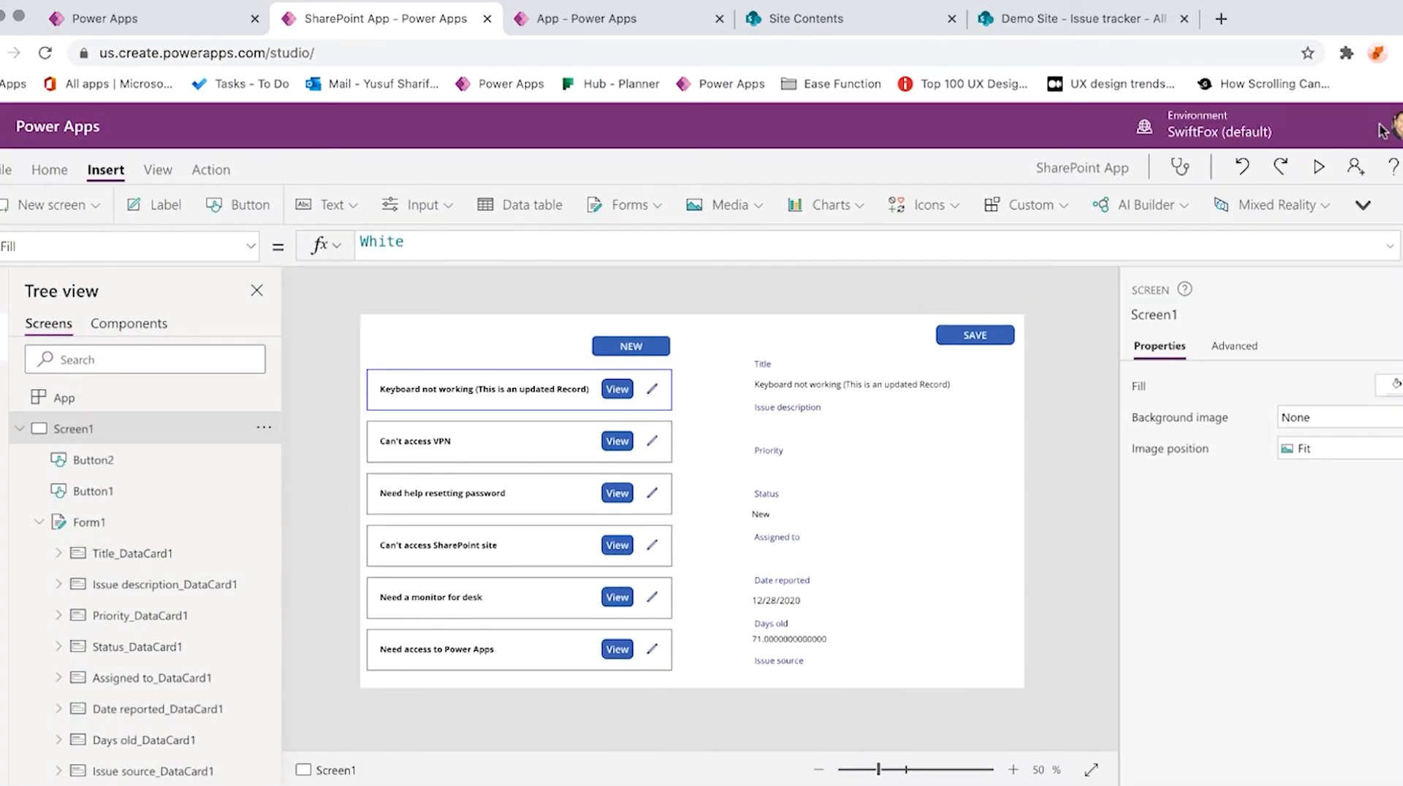
mouse_move(745, 341)
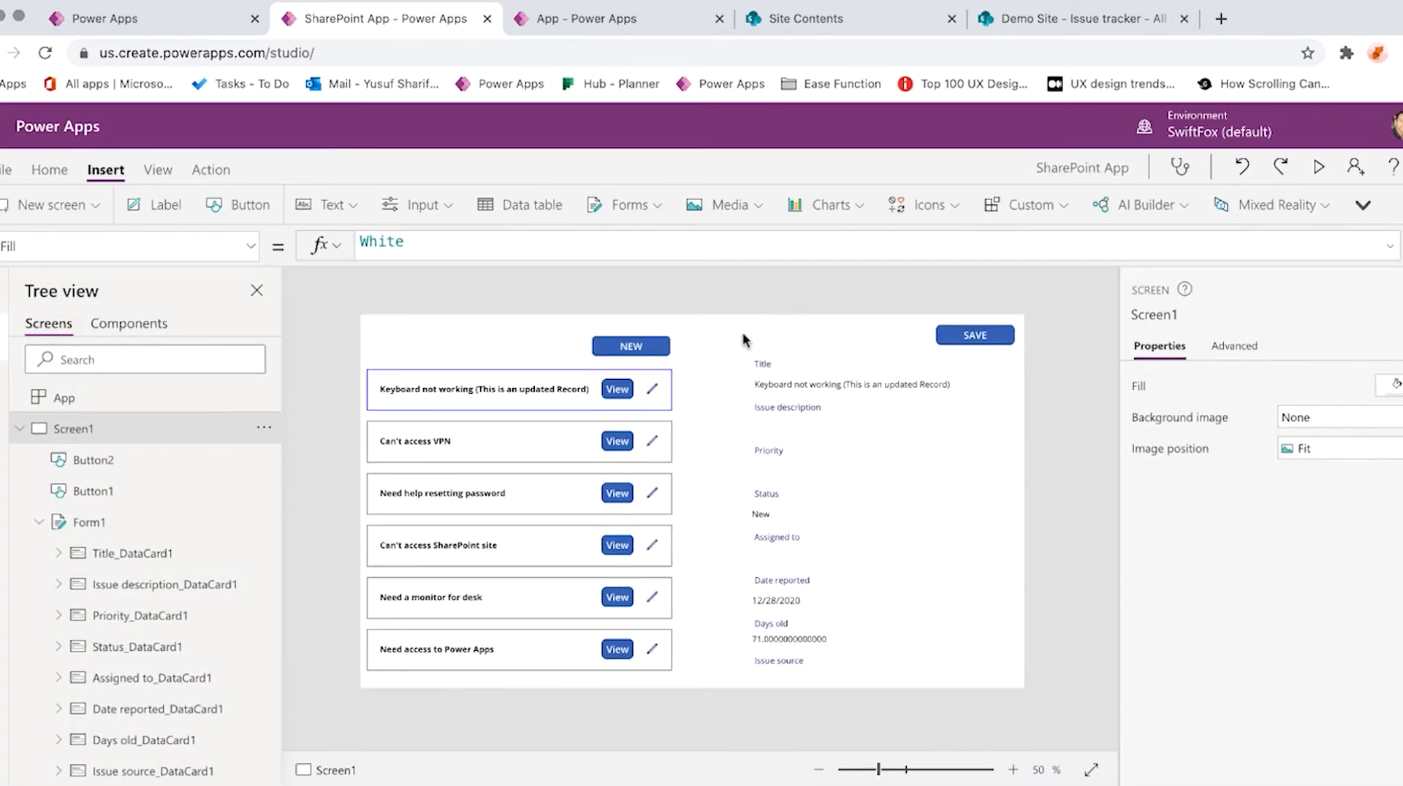
mouse_move(664, 438)
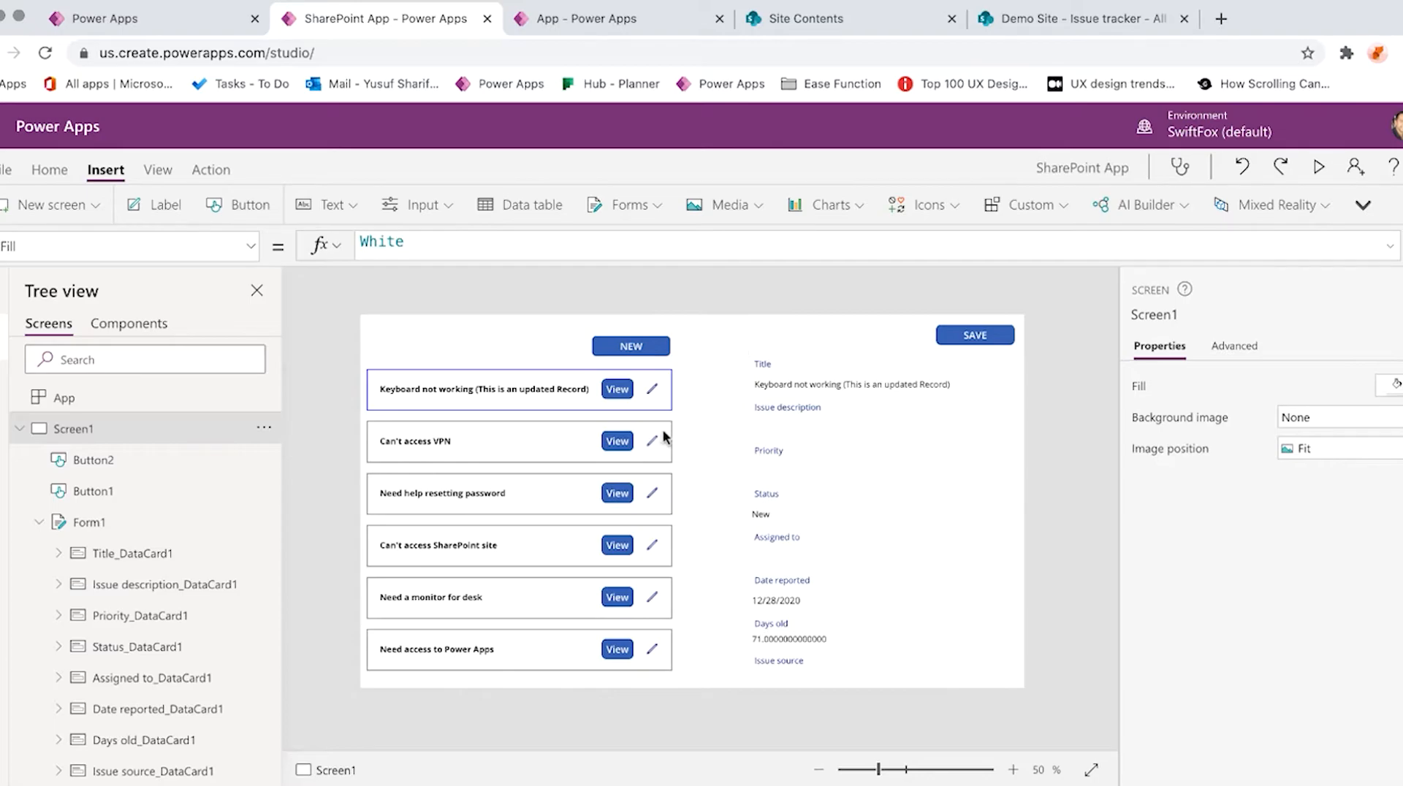
click(974, 334)
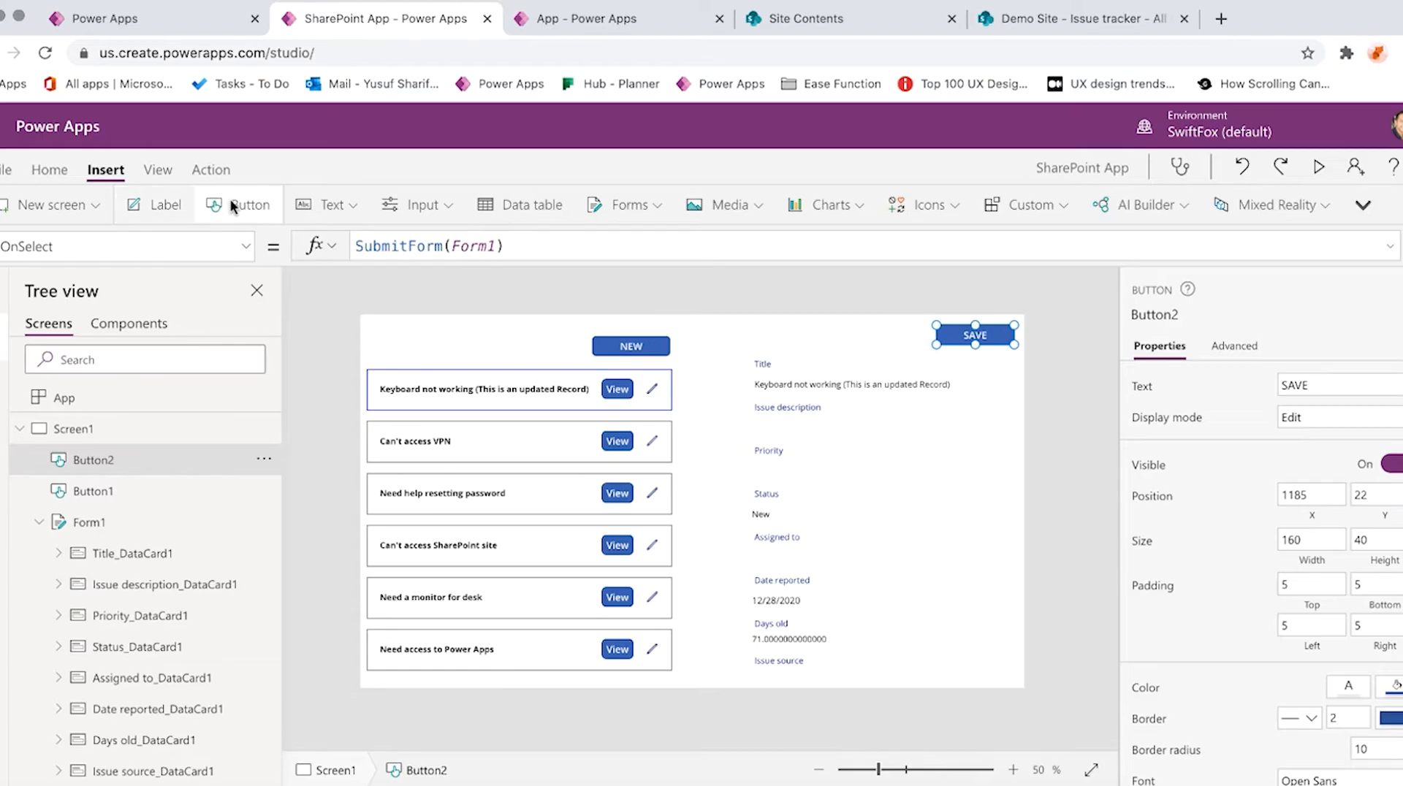
click(249, 205)
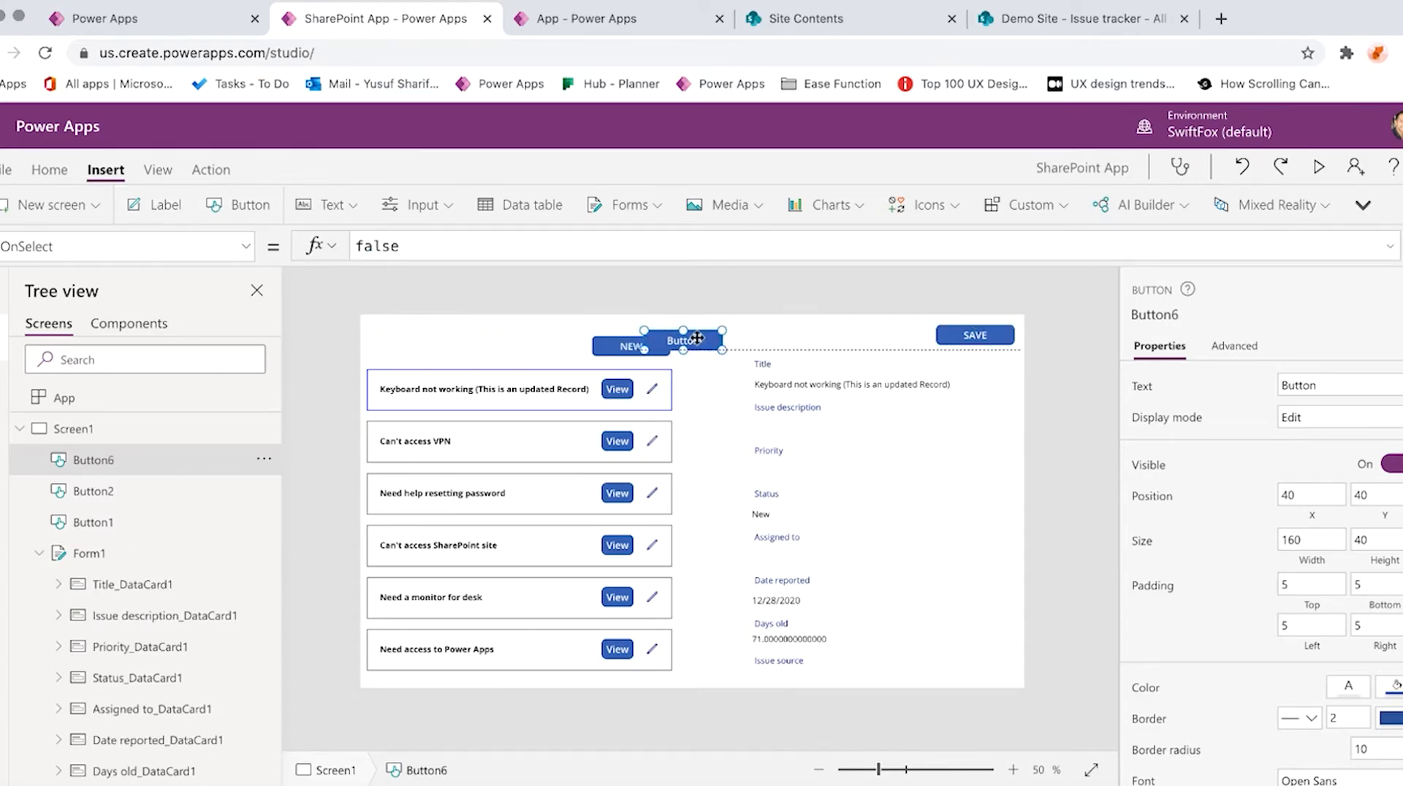
drag(684, 340, 885, 336)
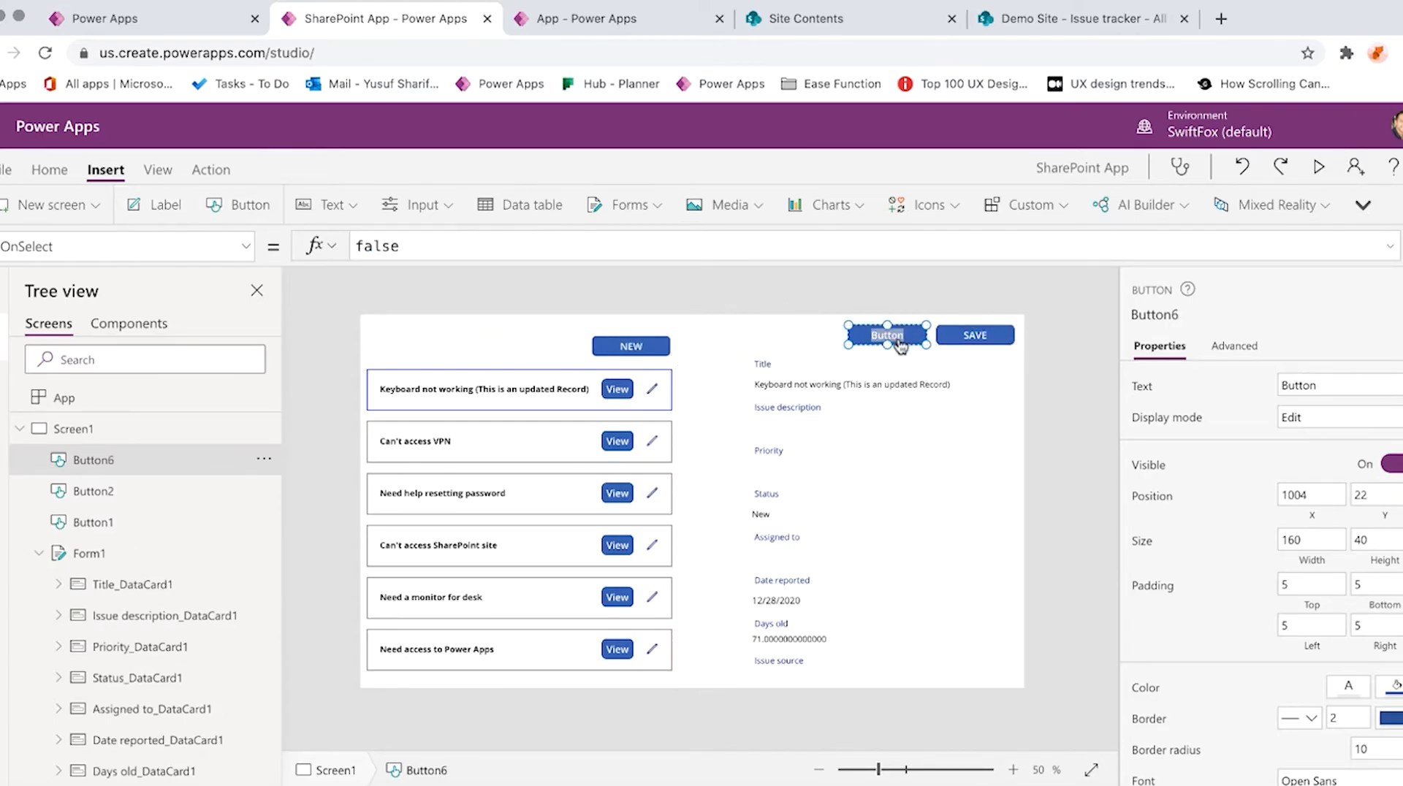
Label the new button DELETE and select its OnSelect property
text(DELETE)
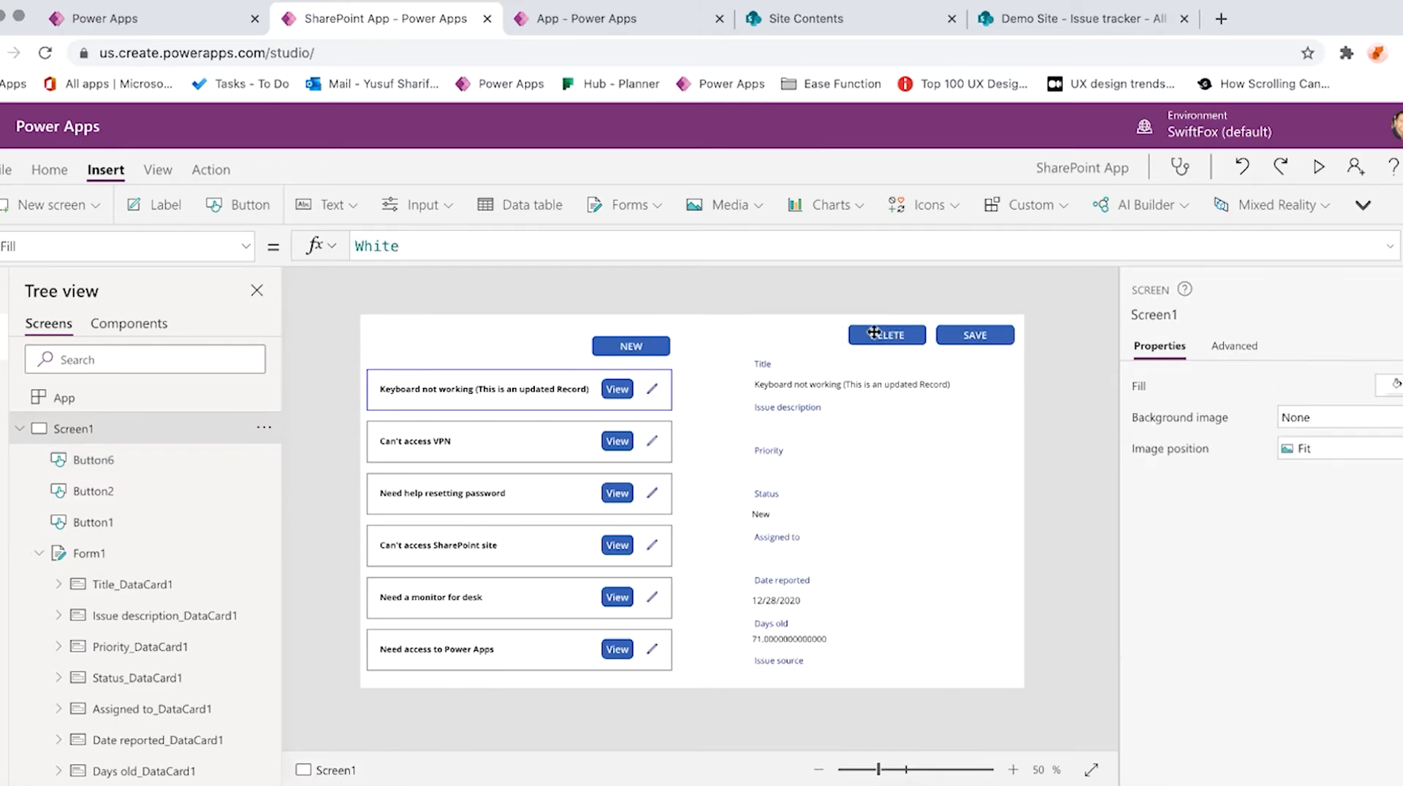
click(885, 335)
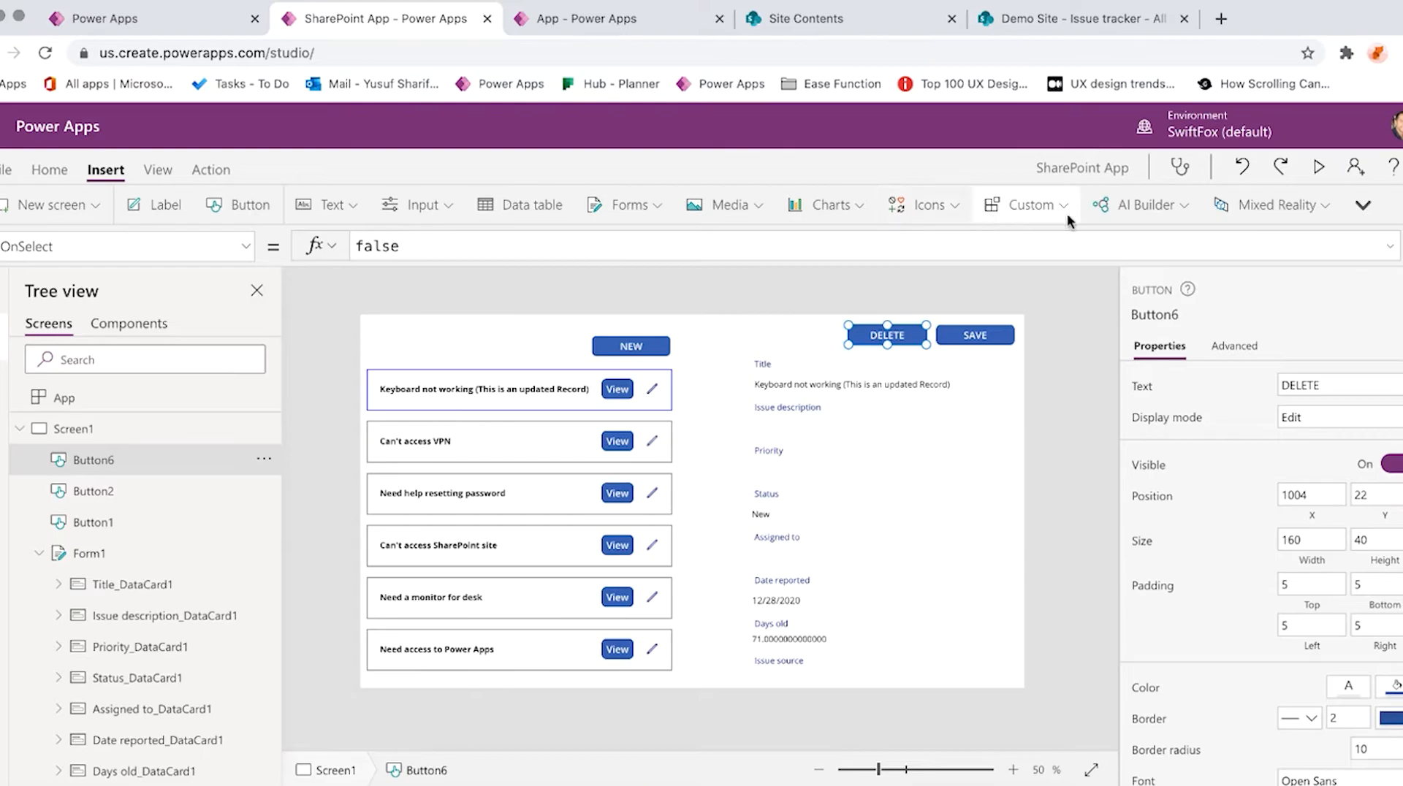
click(1346, 685)
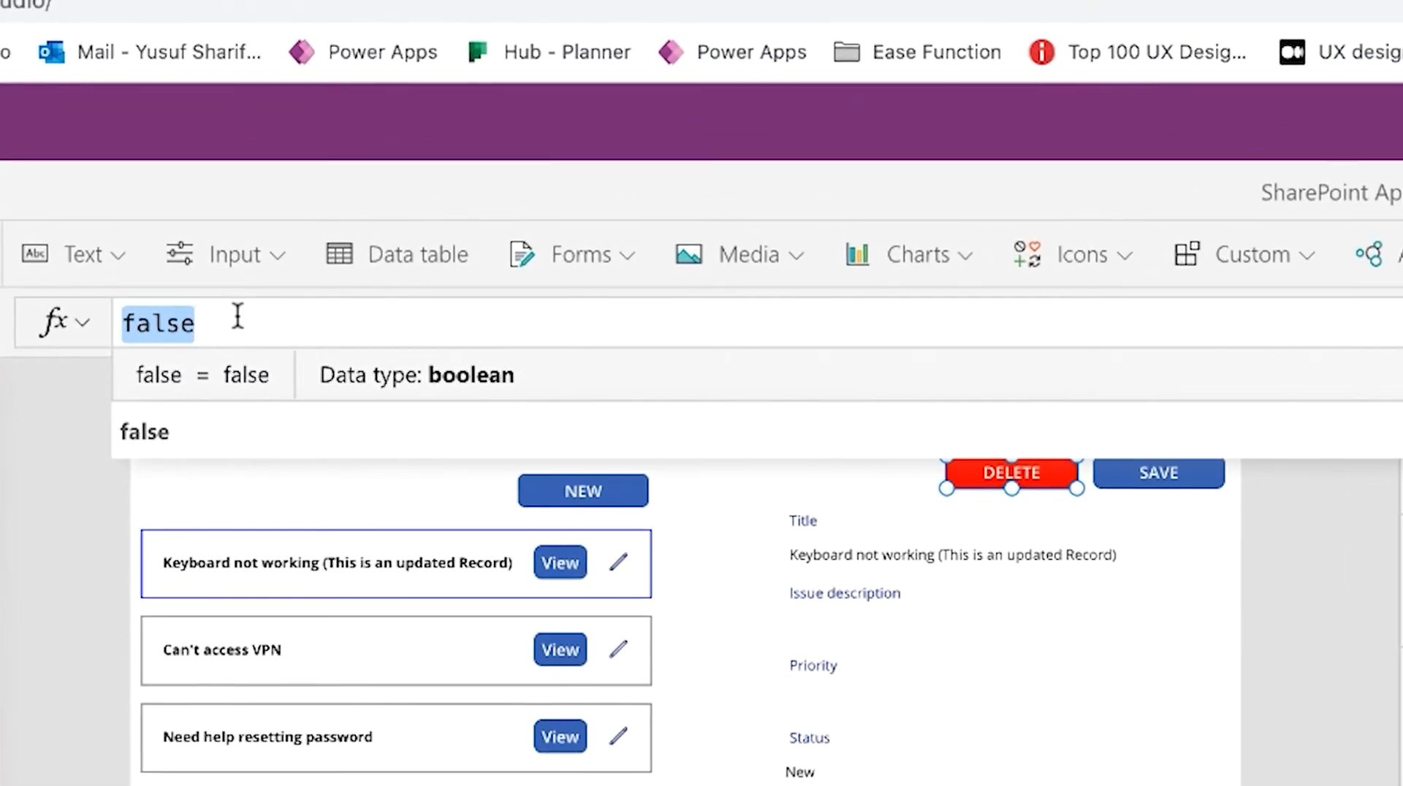
Set DELETE's OnSelect to Remove('Issue tracker', LookUp('Issue tracker', ID = Gallery1.Selected.ID))
text(Remove()
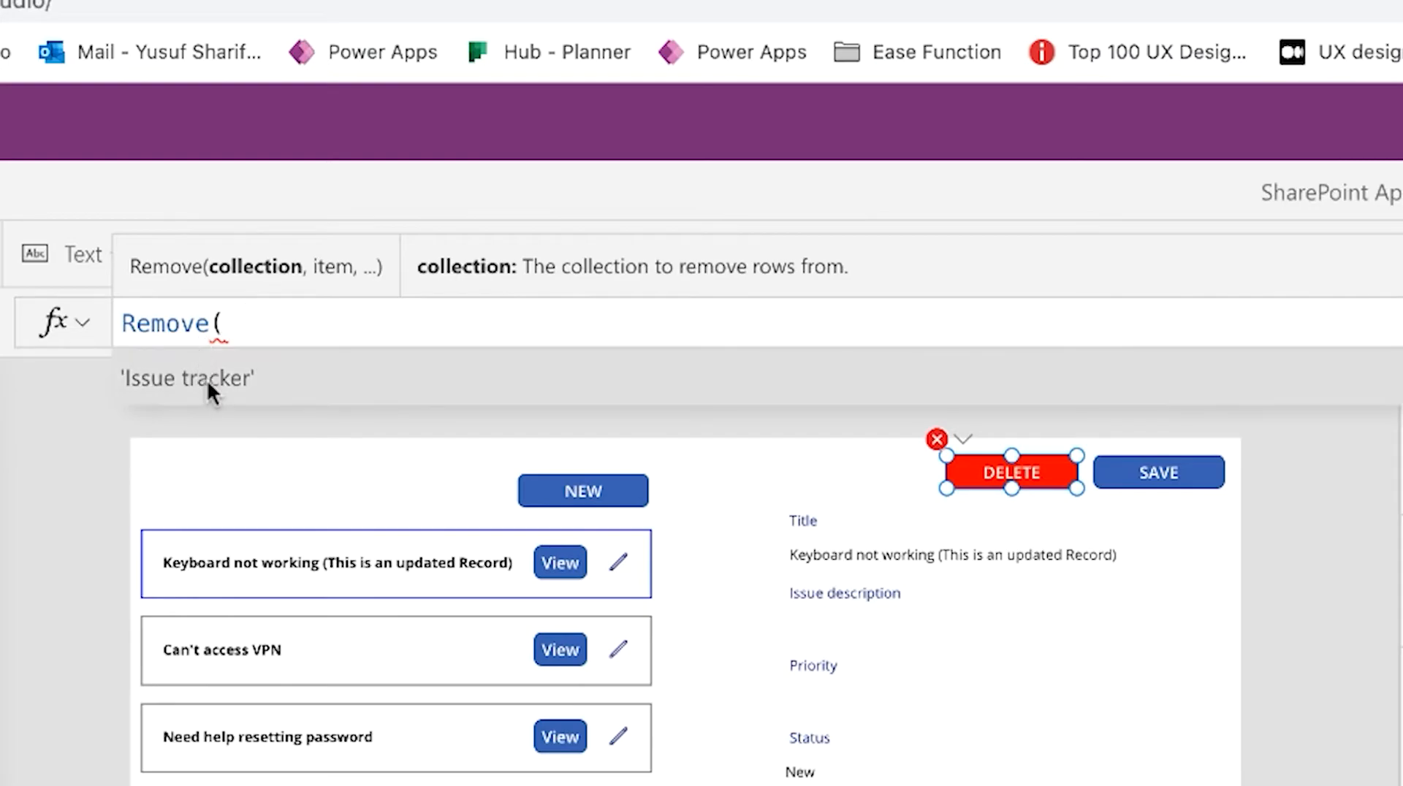
text('Issue tracker')
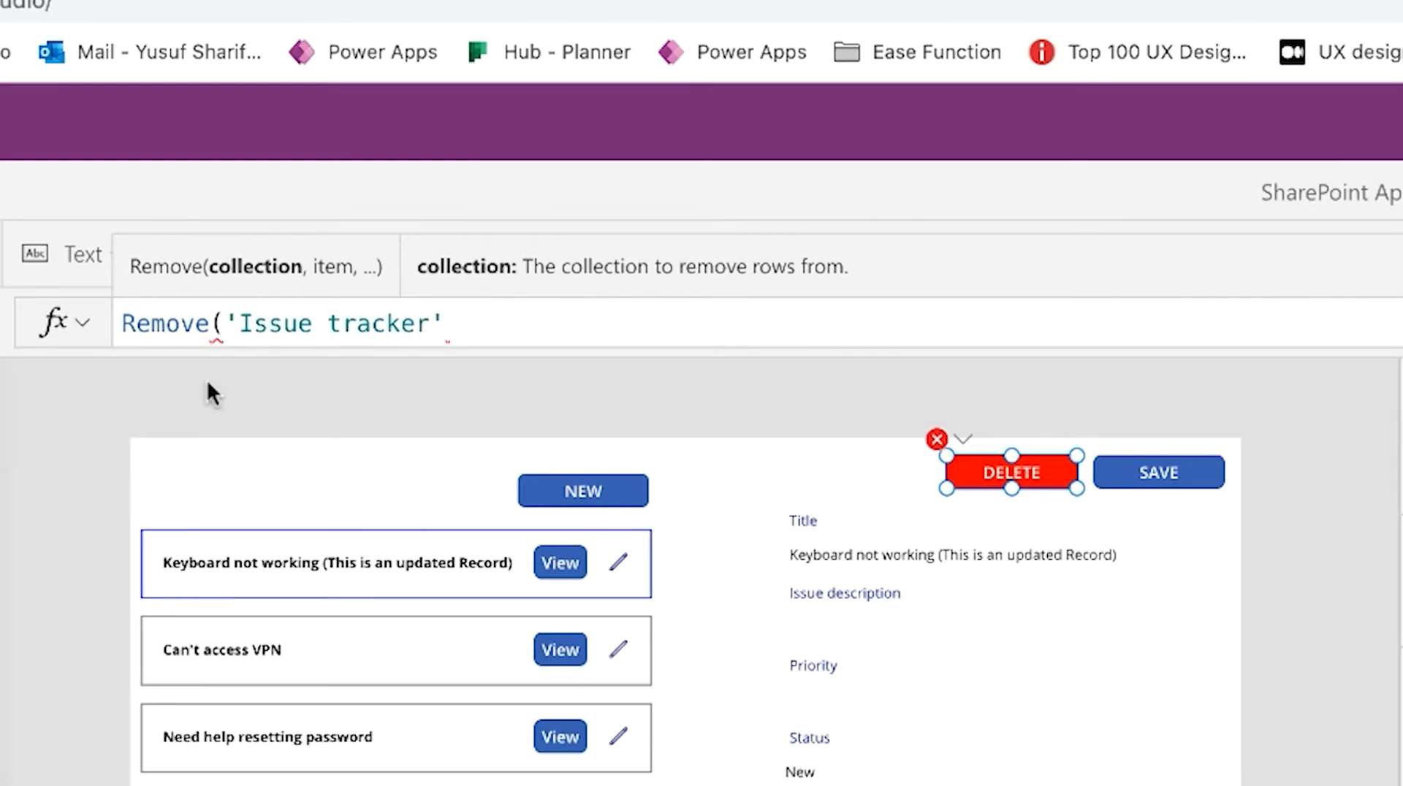
text(,)
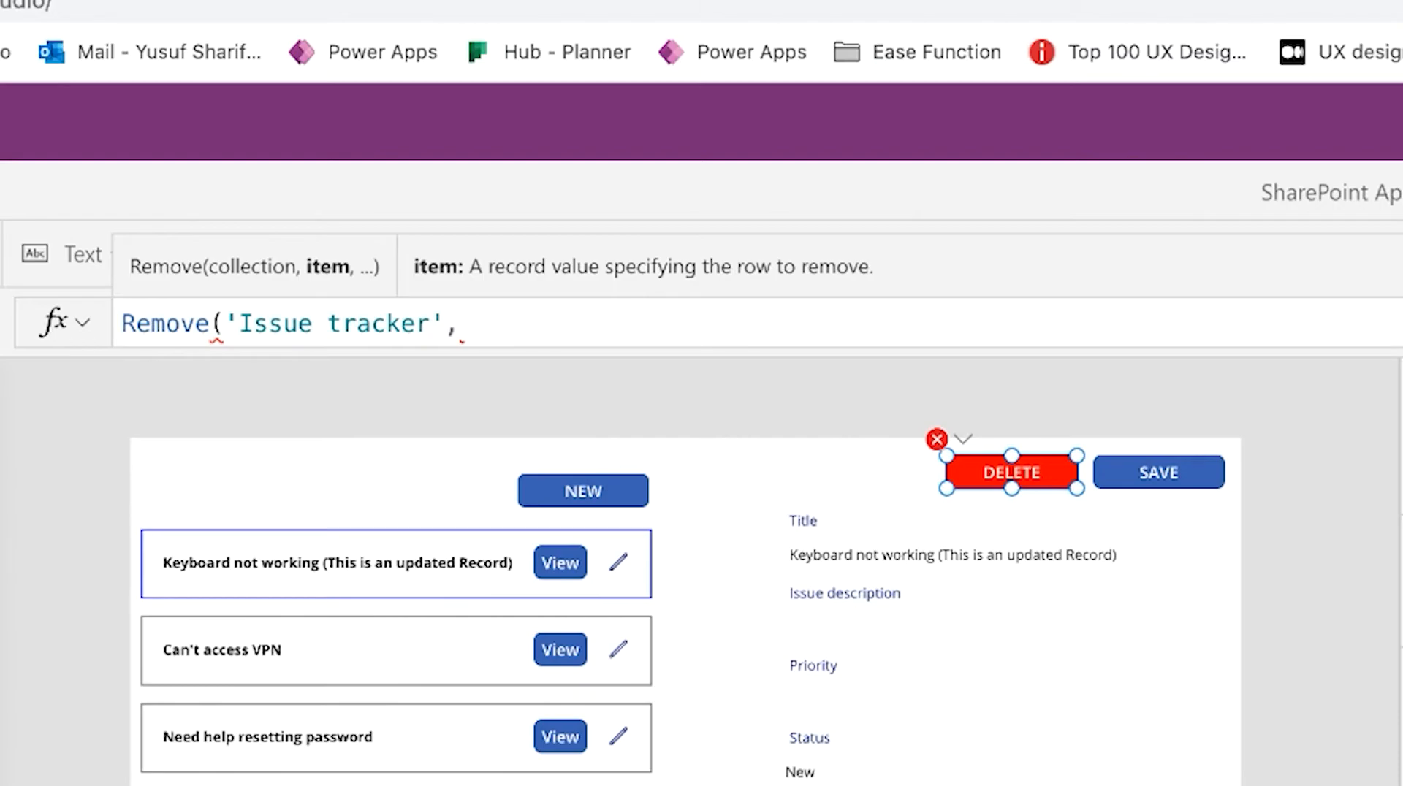
text(LookUp)
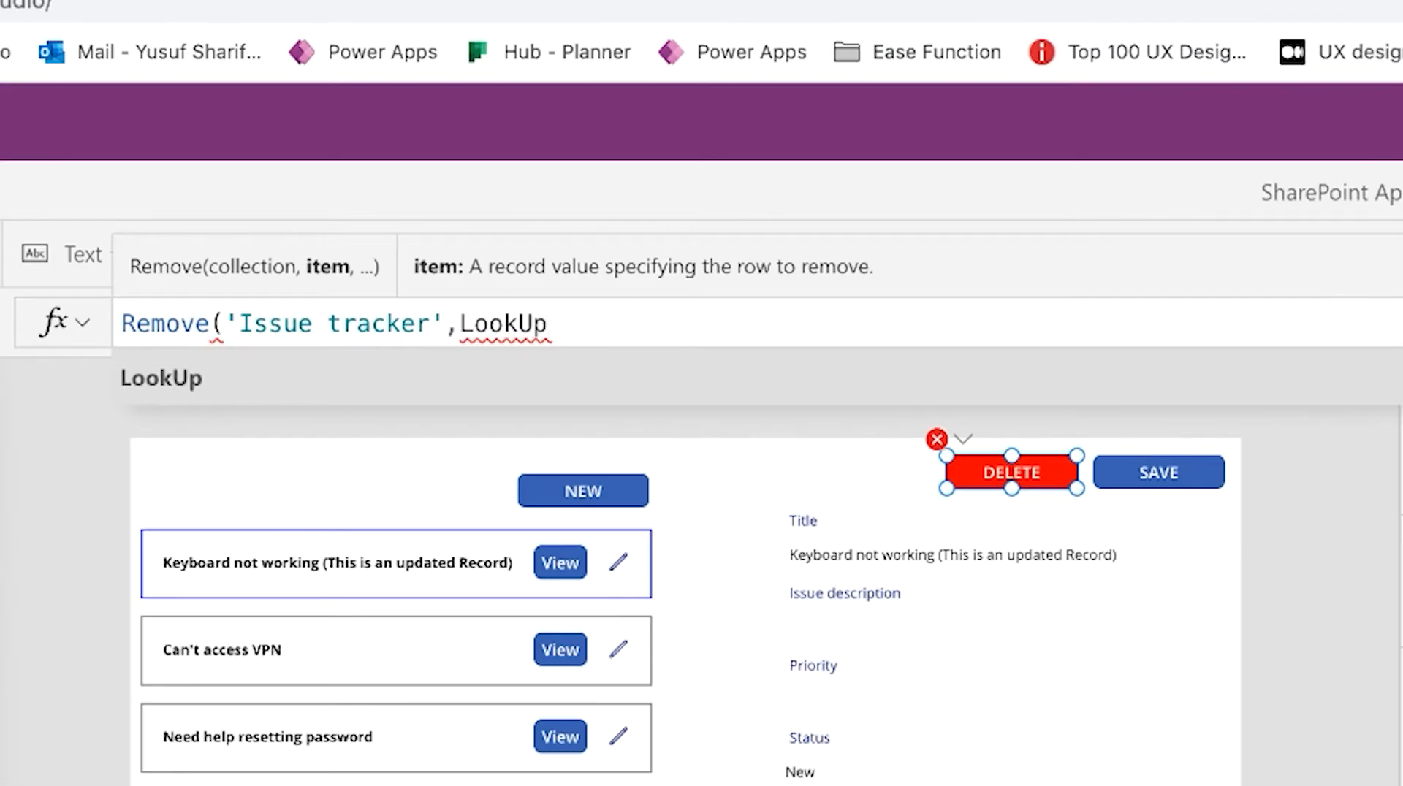
text(('Issue tracker')
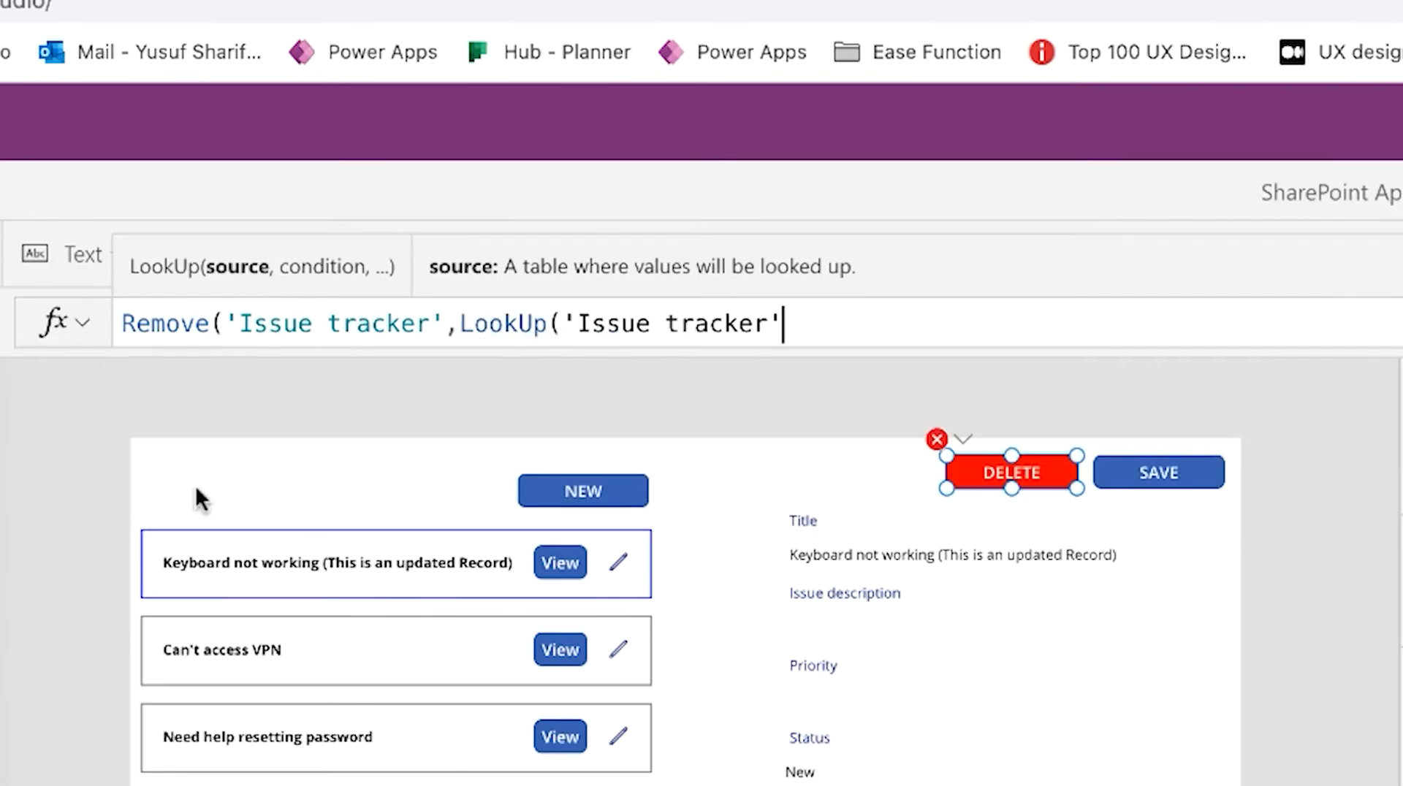
text(,I)
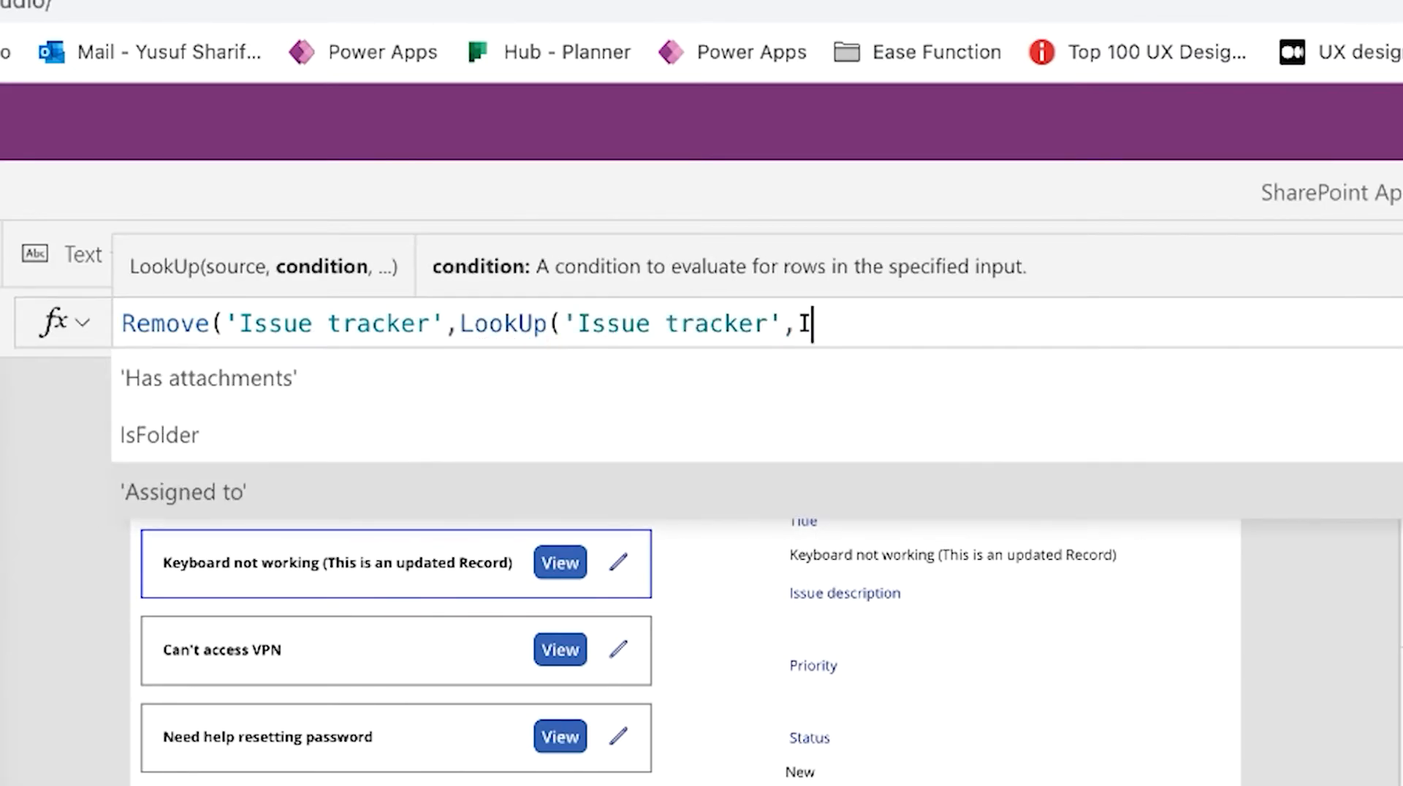
text(D =)
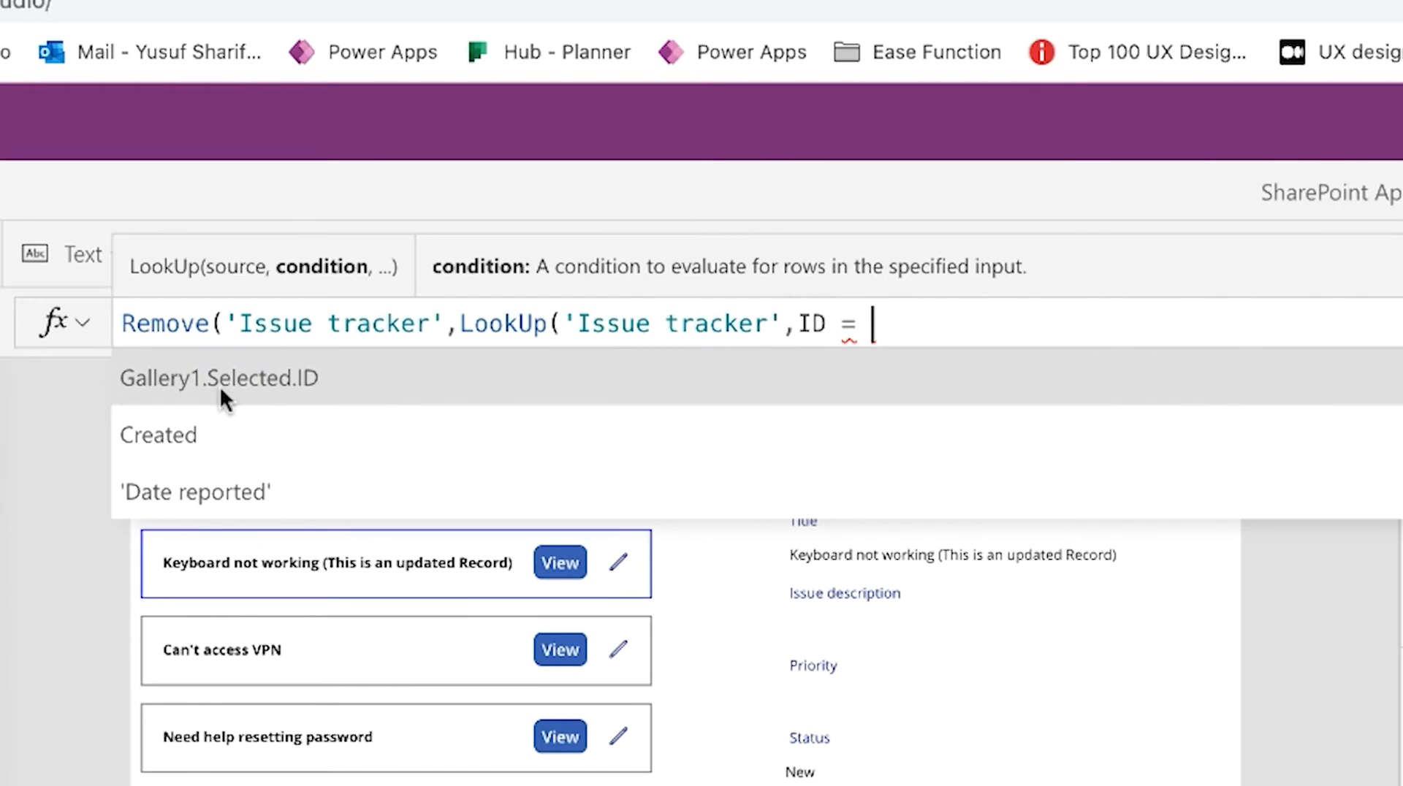
click(218, 377)
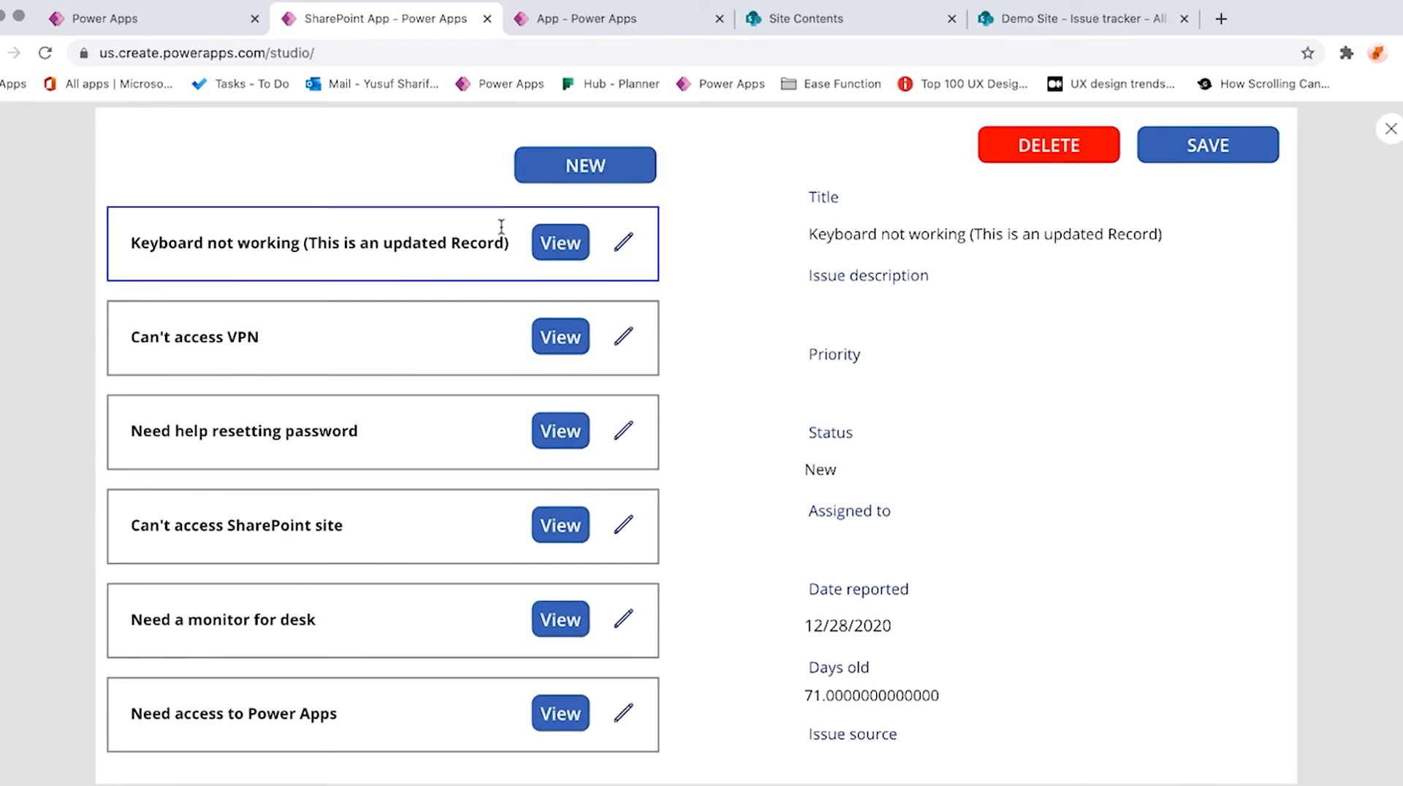
In preview, choose Keyboard not working and DELETE it from the tracker
click(624, 242)
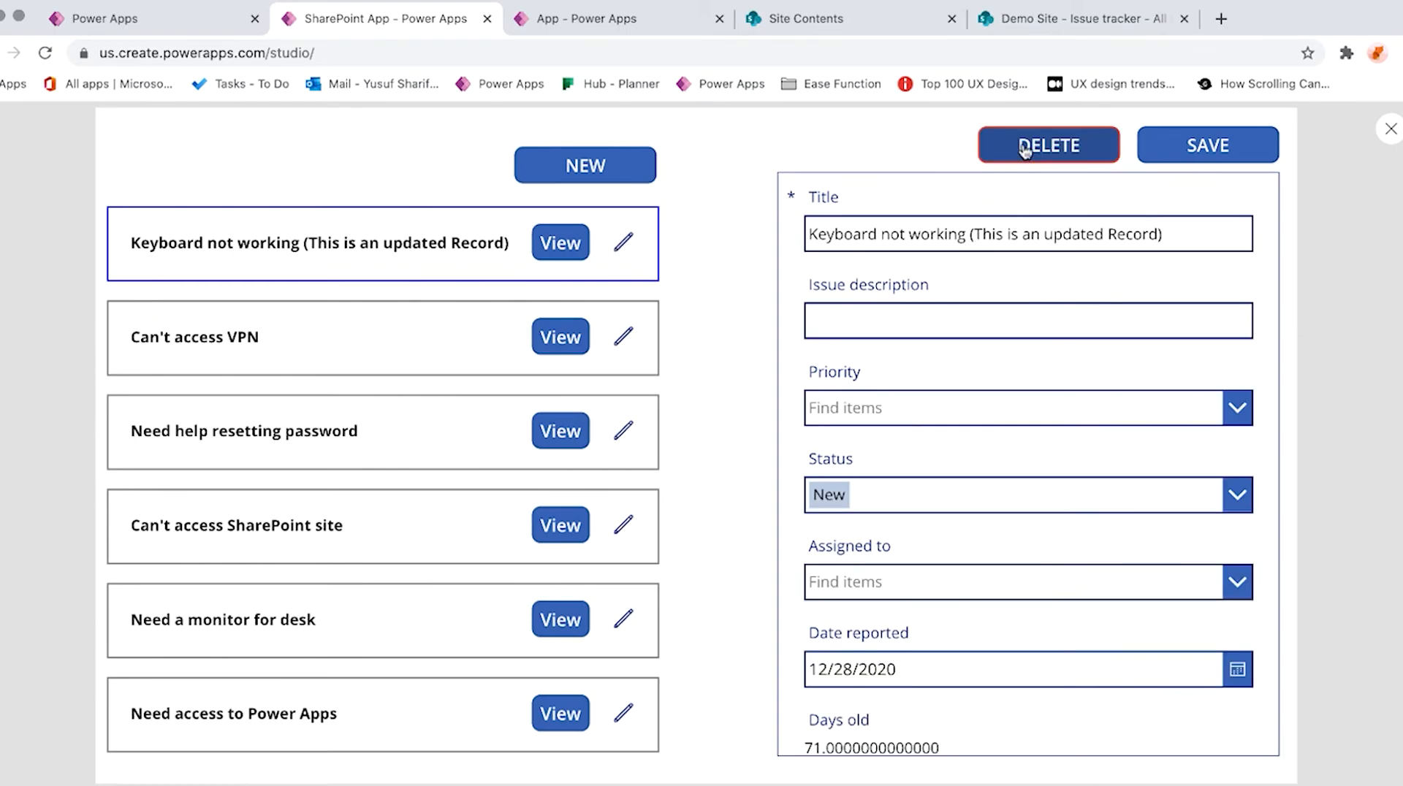
click(1047, 145)
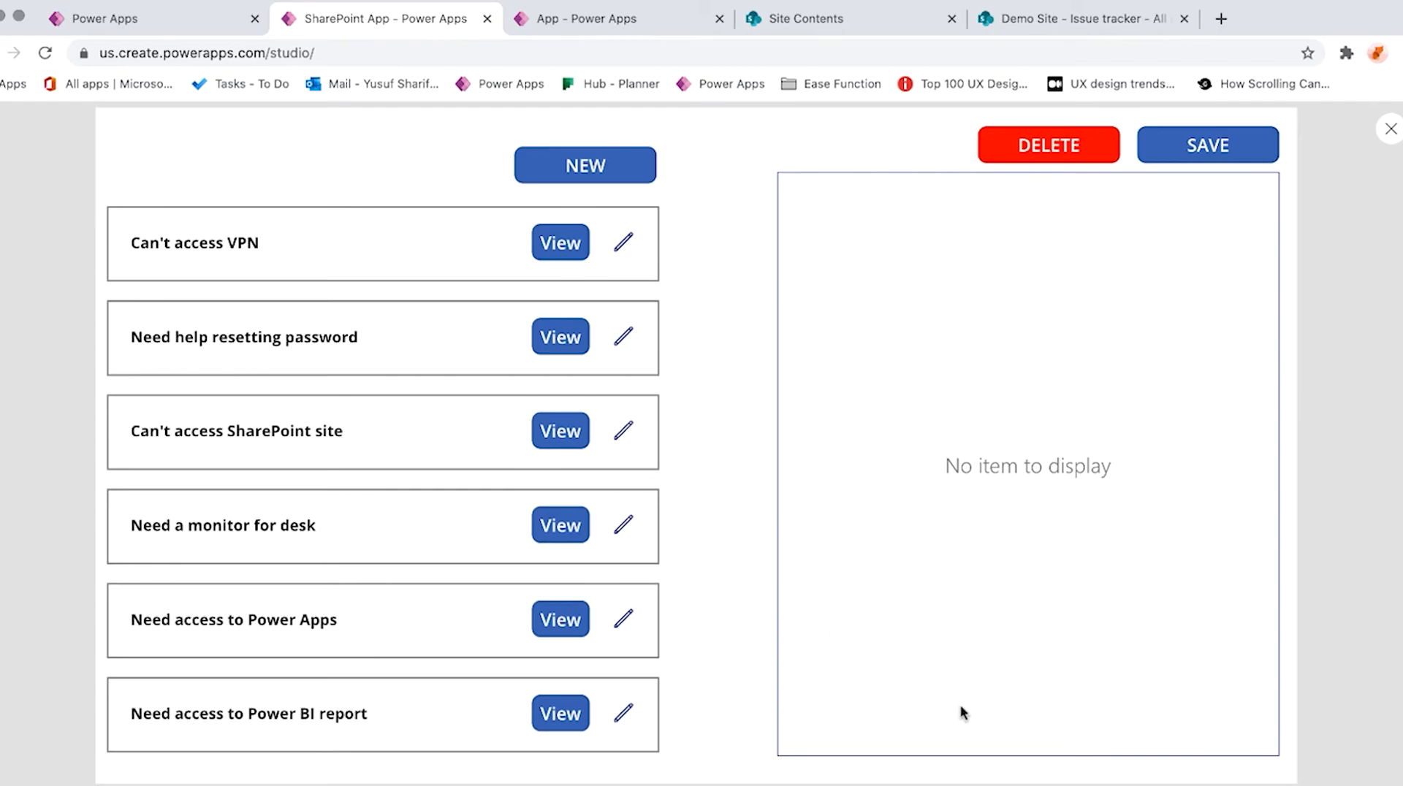
scroll(down, 3)
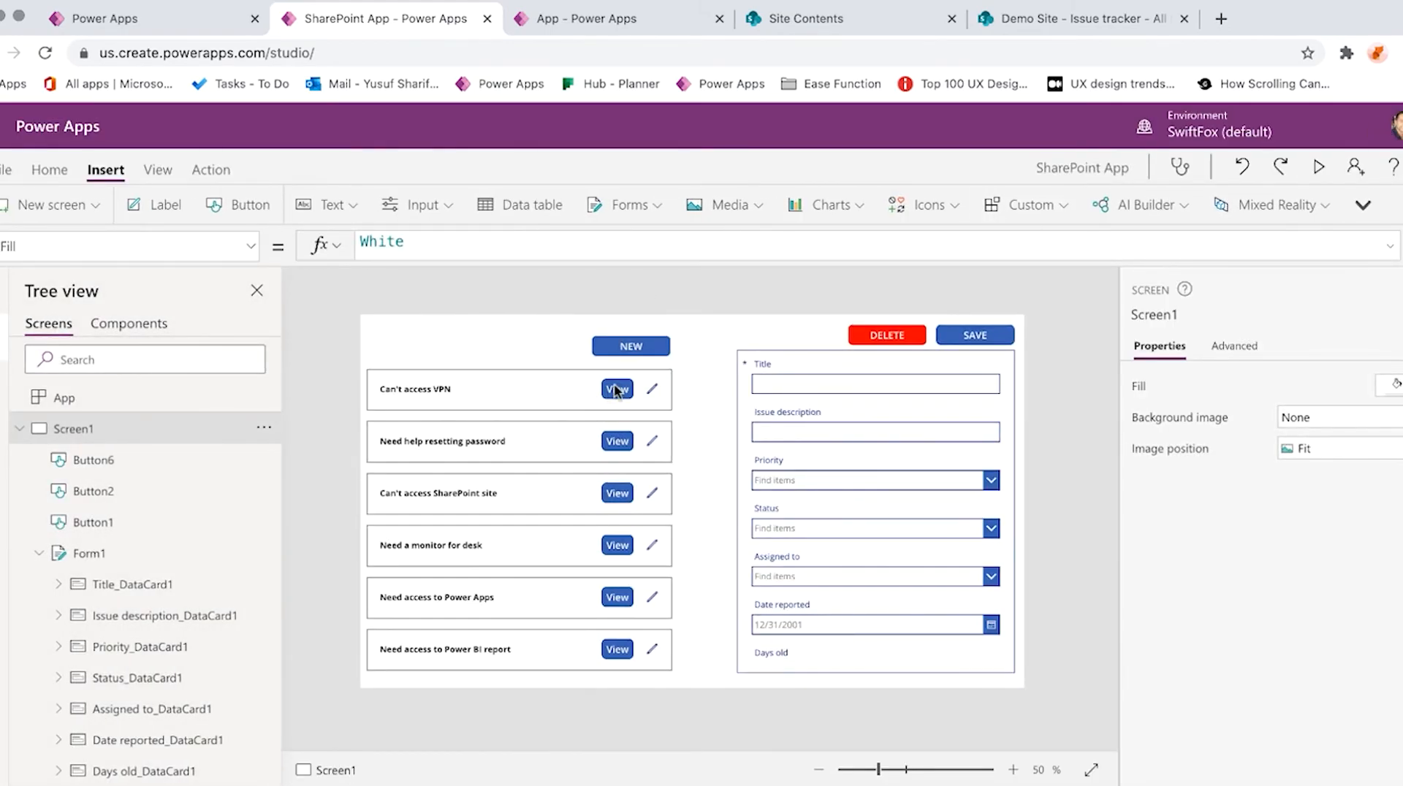
Shift the View button left and place a copied edit icon between View and the pencil
click(885, 334)
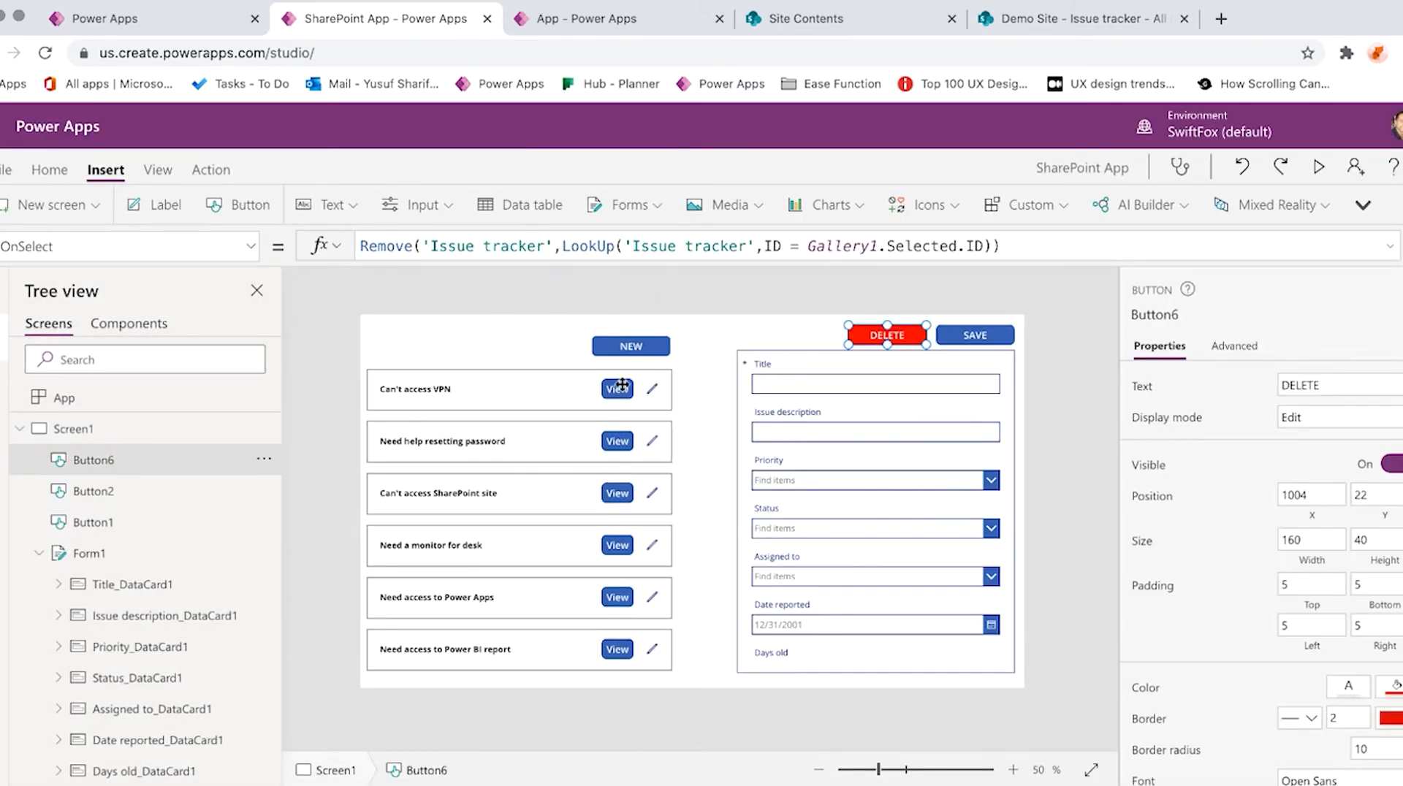
click(615, 388)
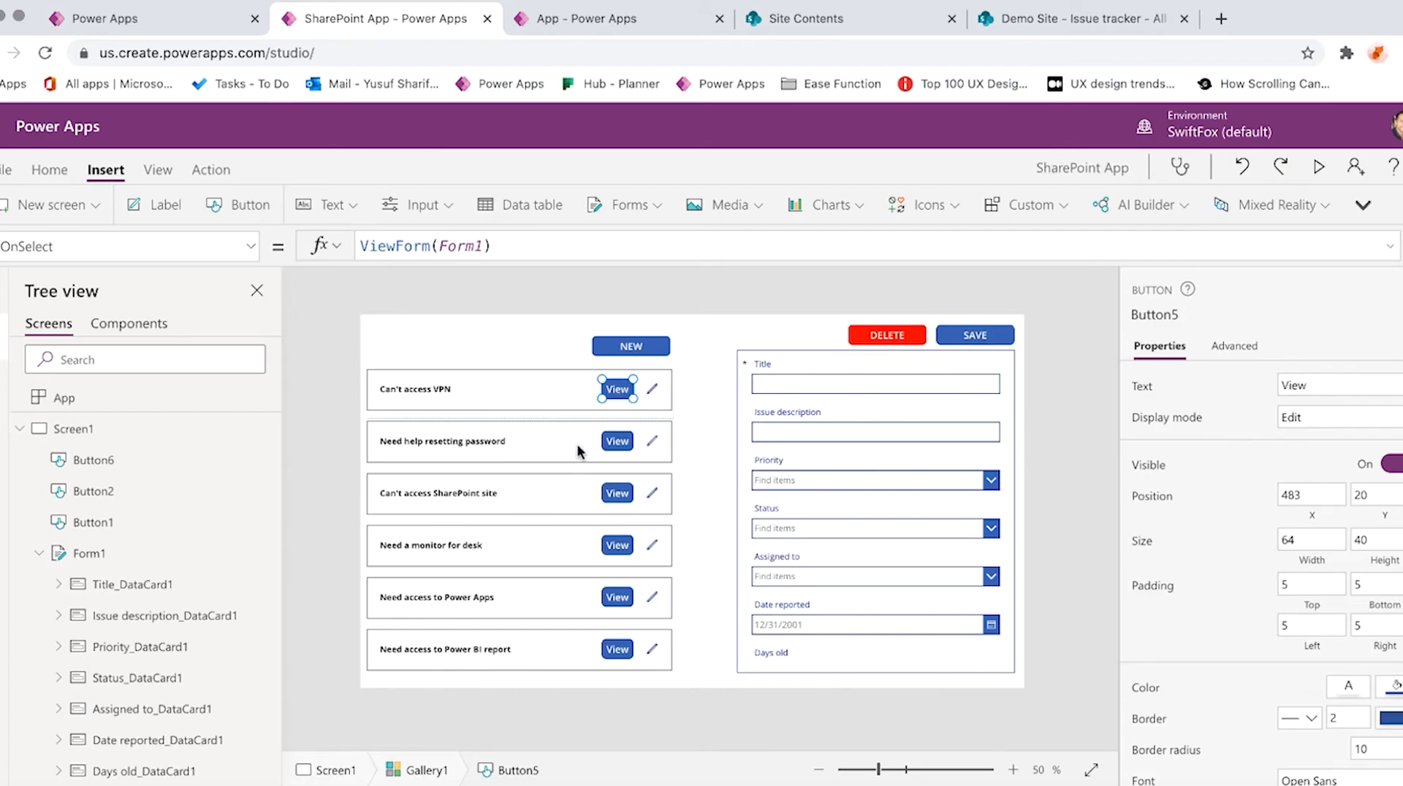
mouse_move(713, 400)
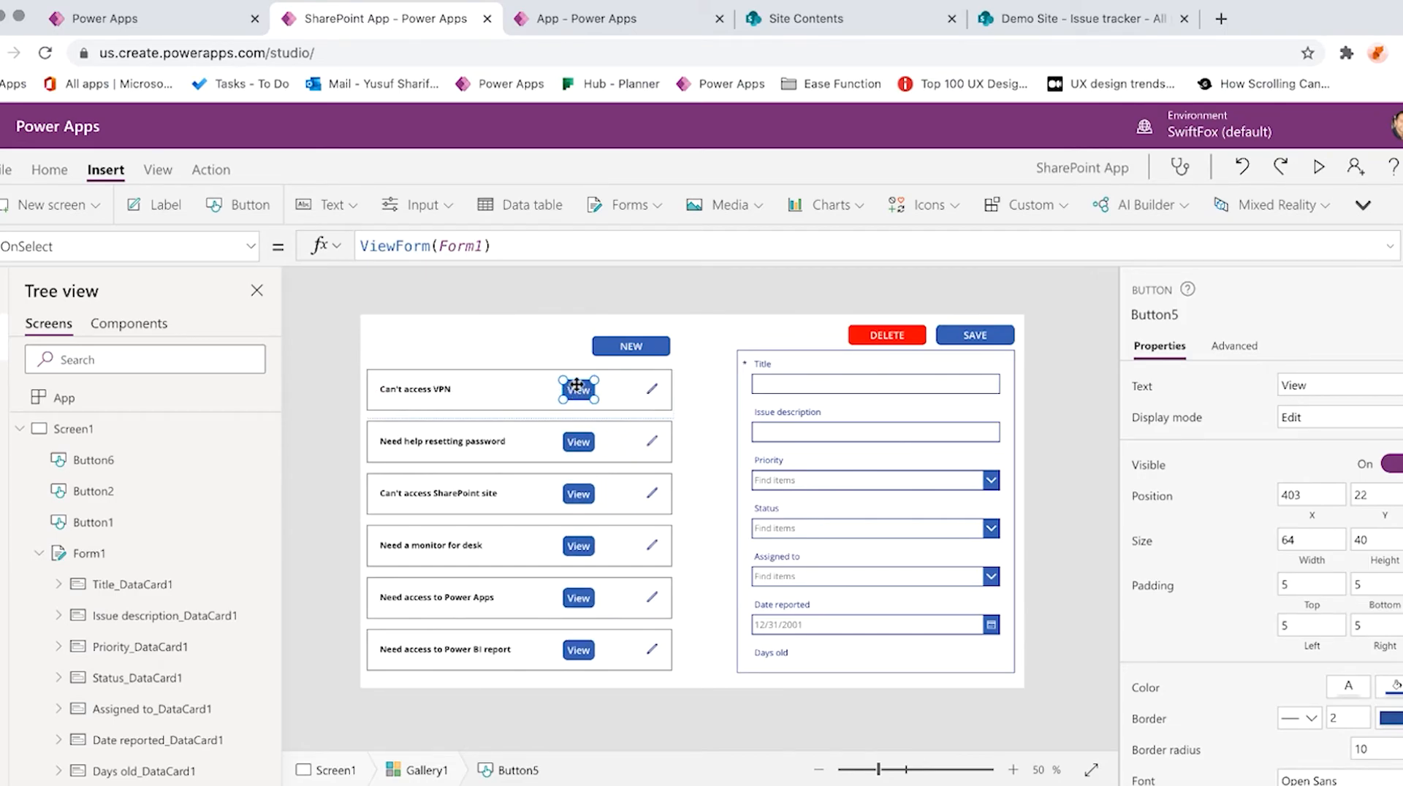
click(652, 388)
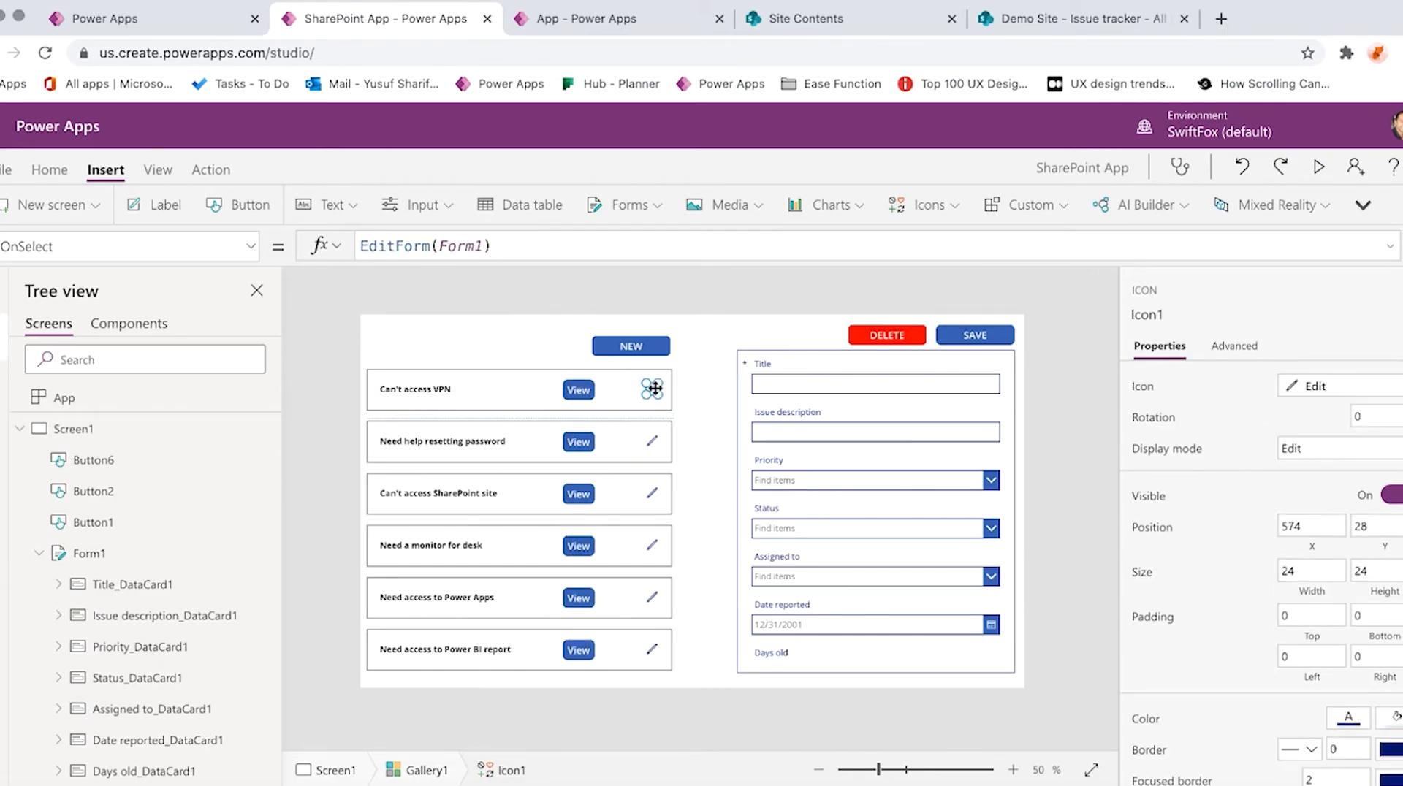
drag(654, 389, 389, 391)
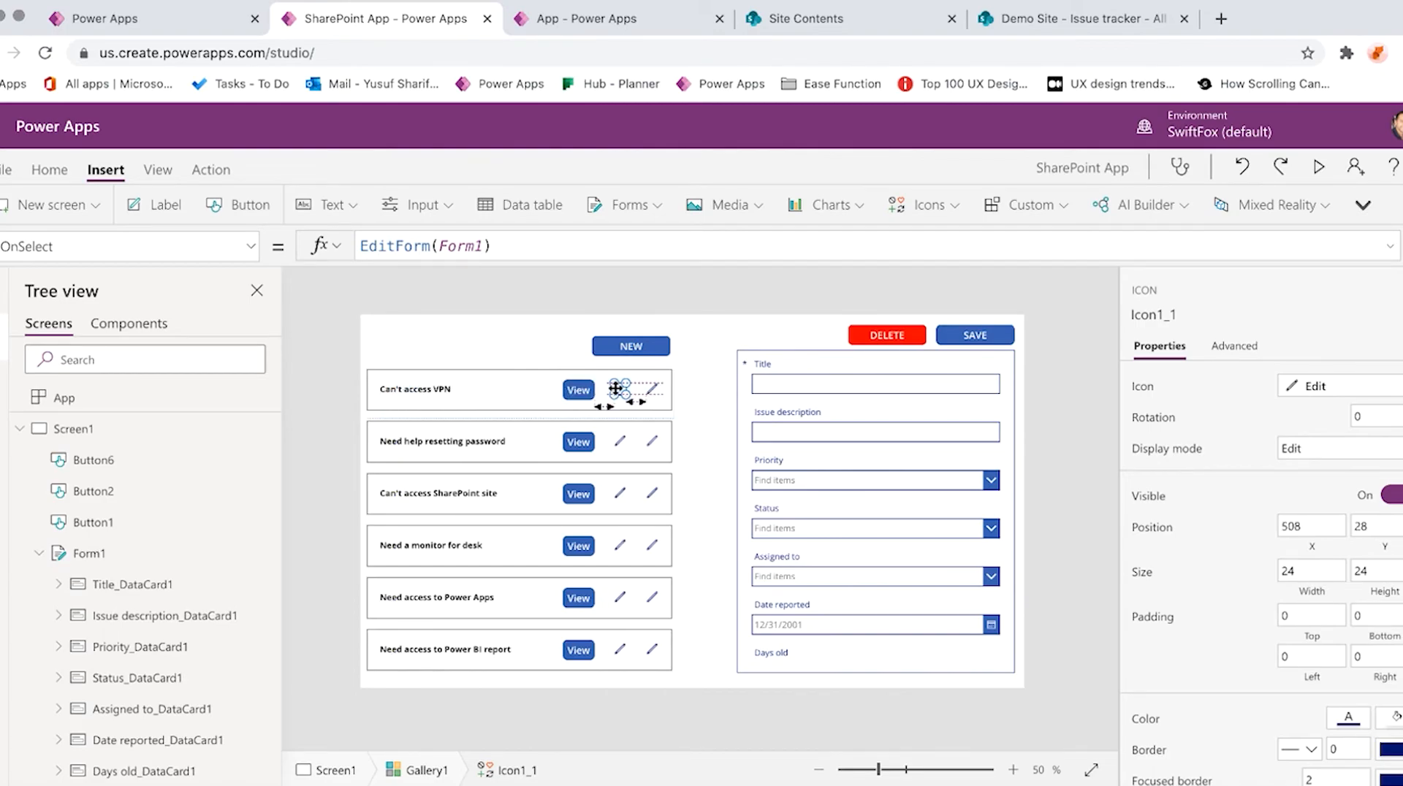
Set the copied icon's Icon property to Icon.Trash
click(126, 245)
text(Icon.de)
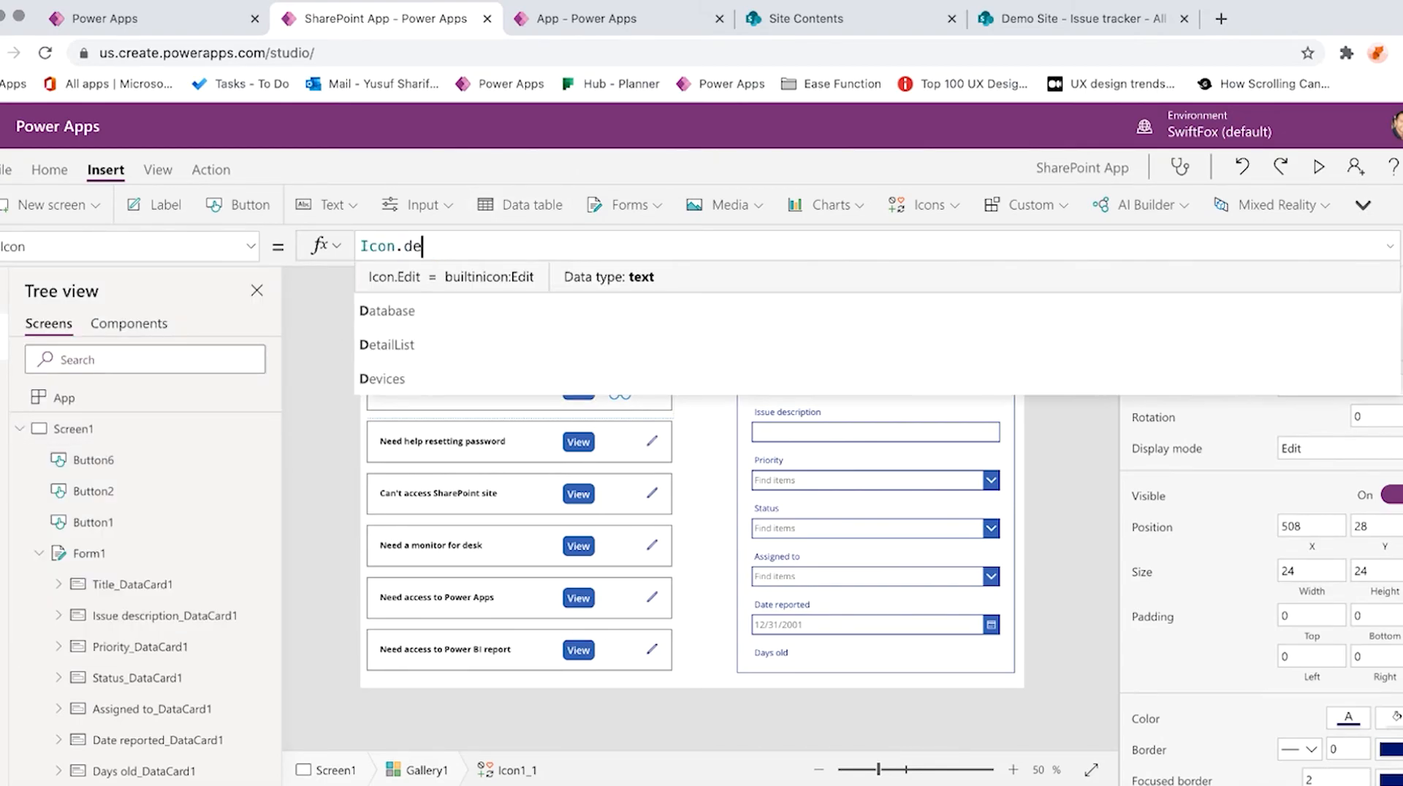
text(l)
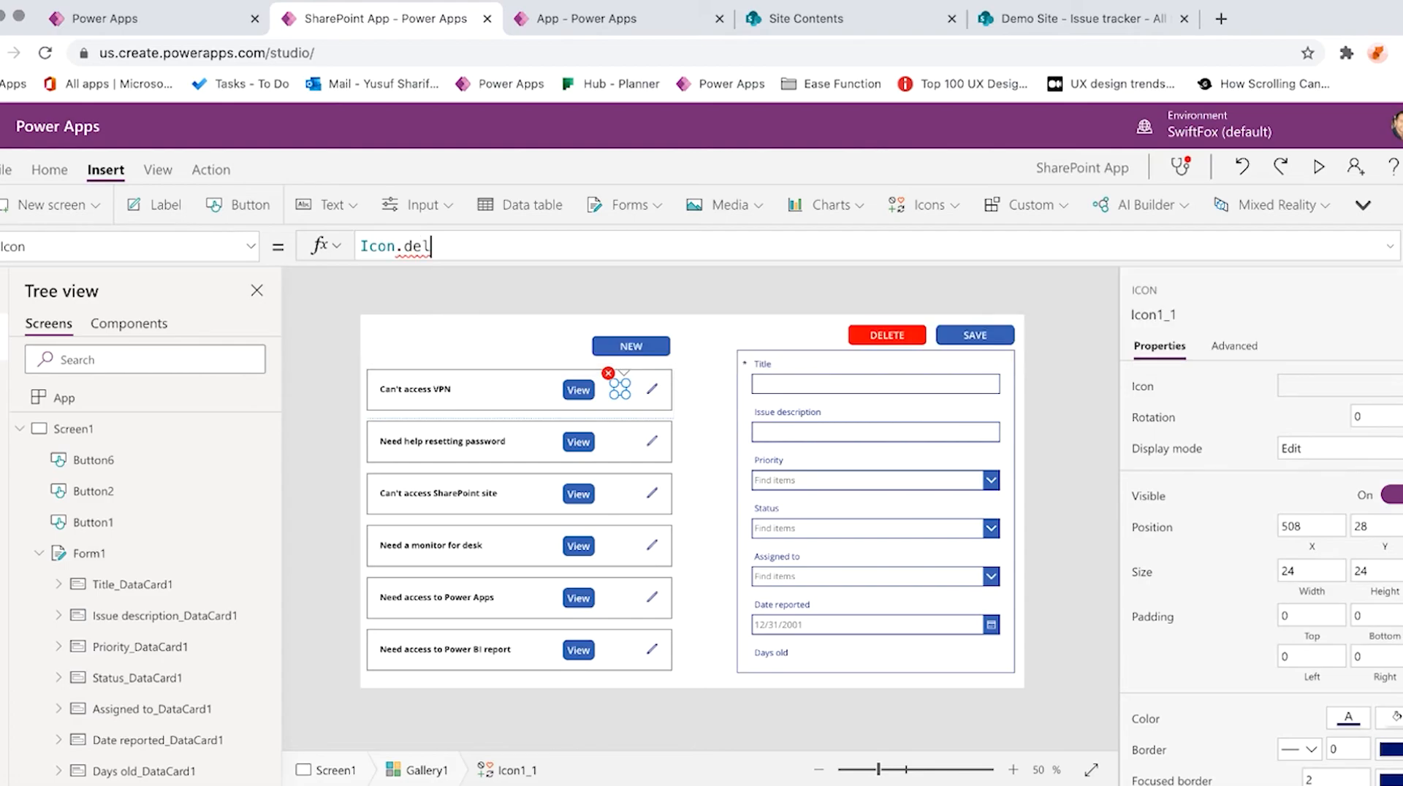
text(Icon.tr)
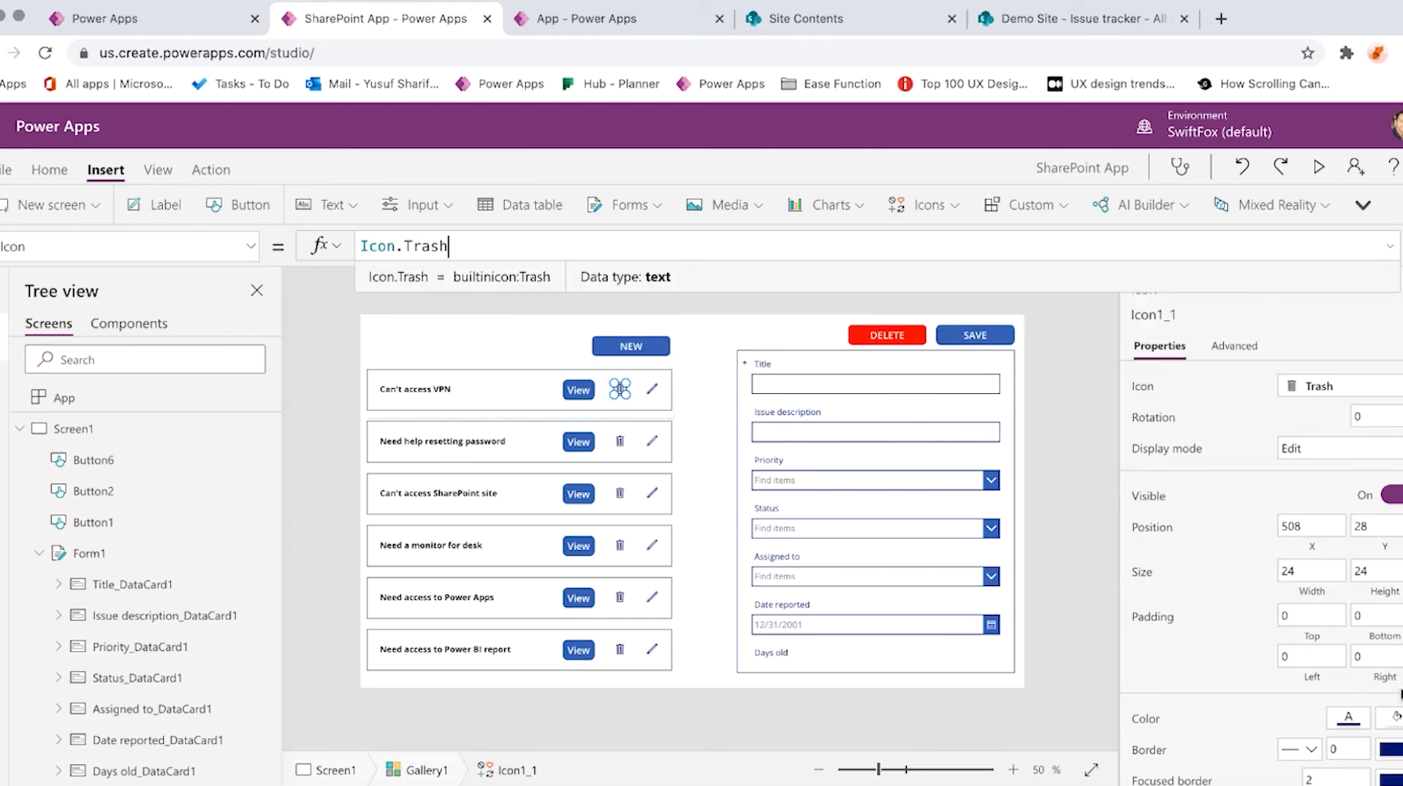
scroll(down, 3)
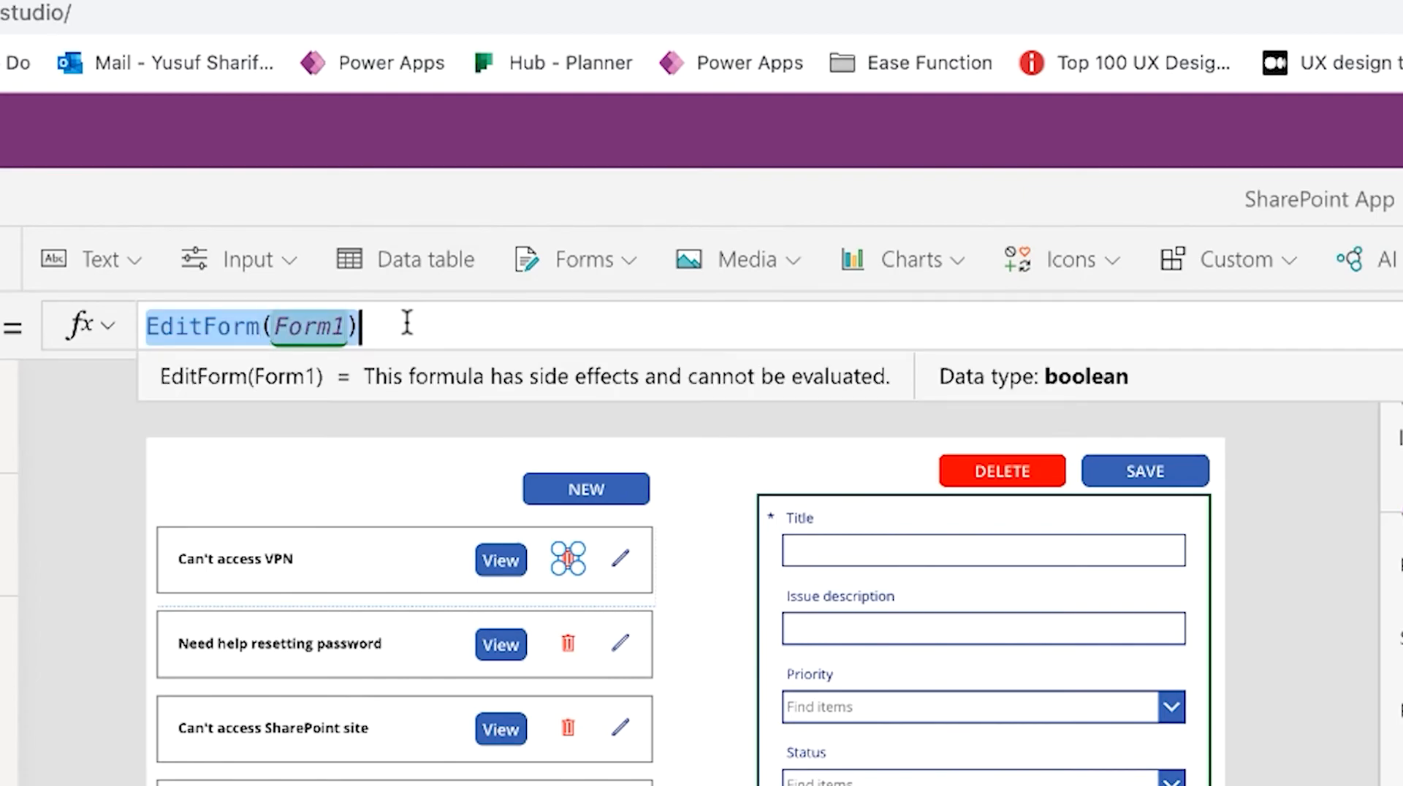
Give the trash icon OnSelect Remove('Issue tracker', LookUp('Issue tracker', ID = ThisItem.ID))
text(Remove()
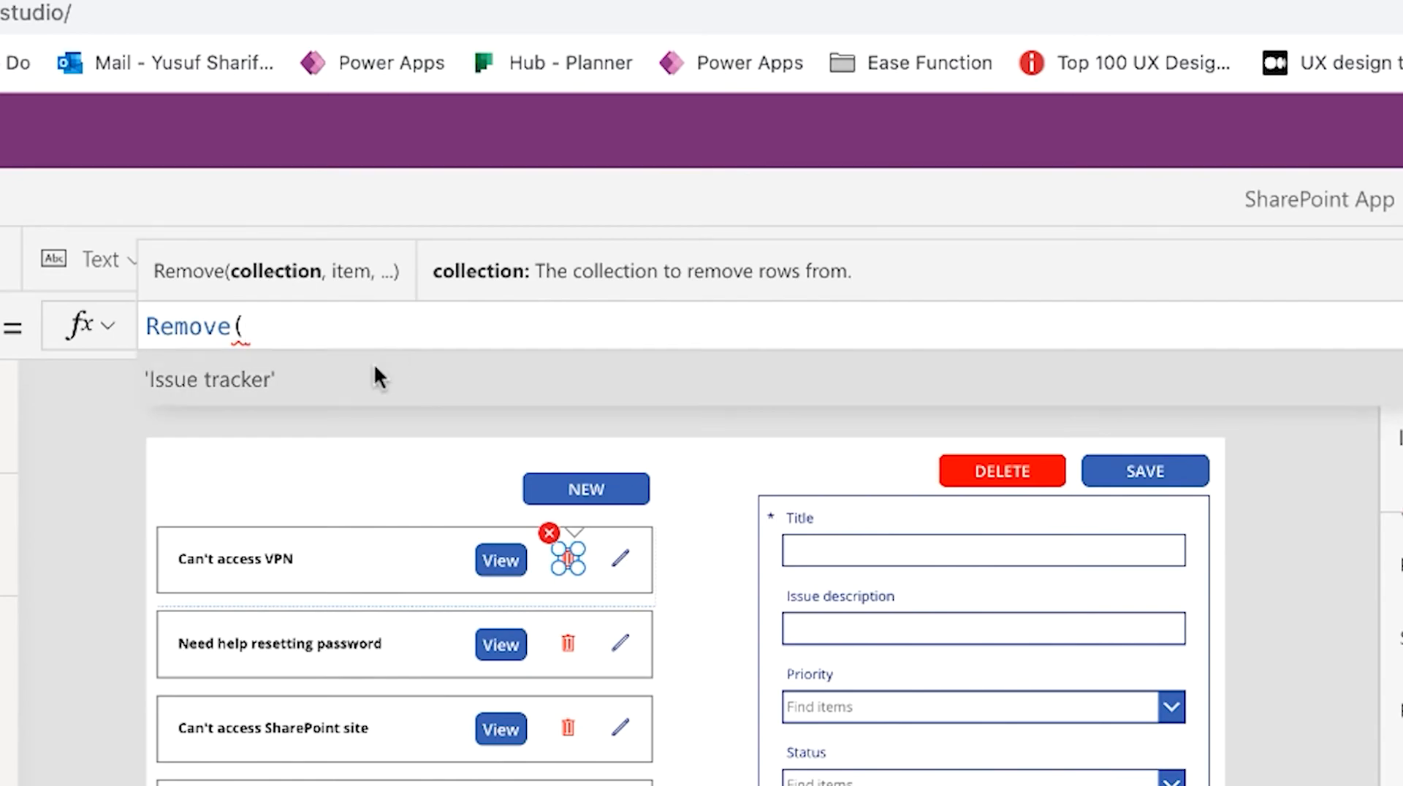
text('Issue tracker',)
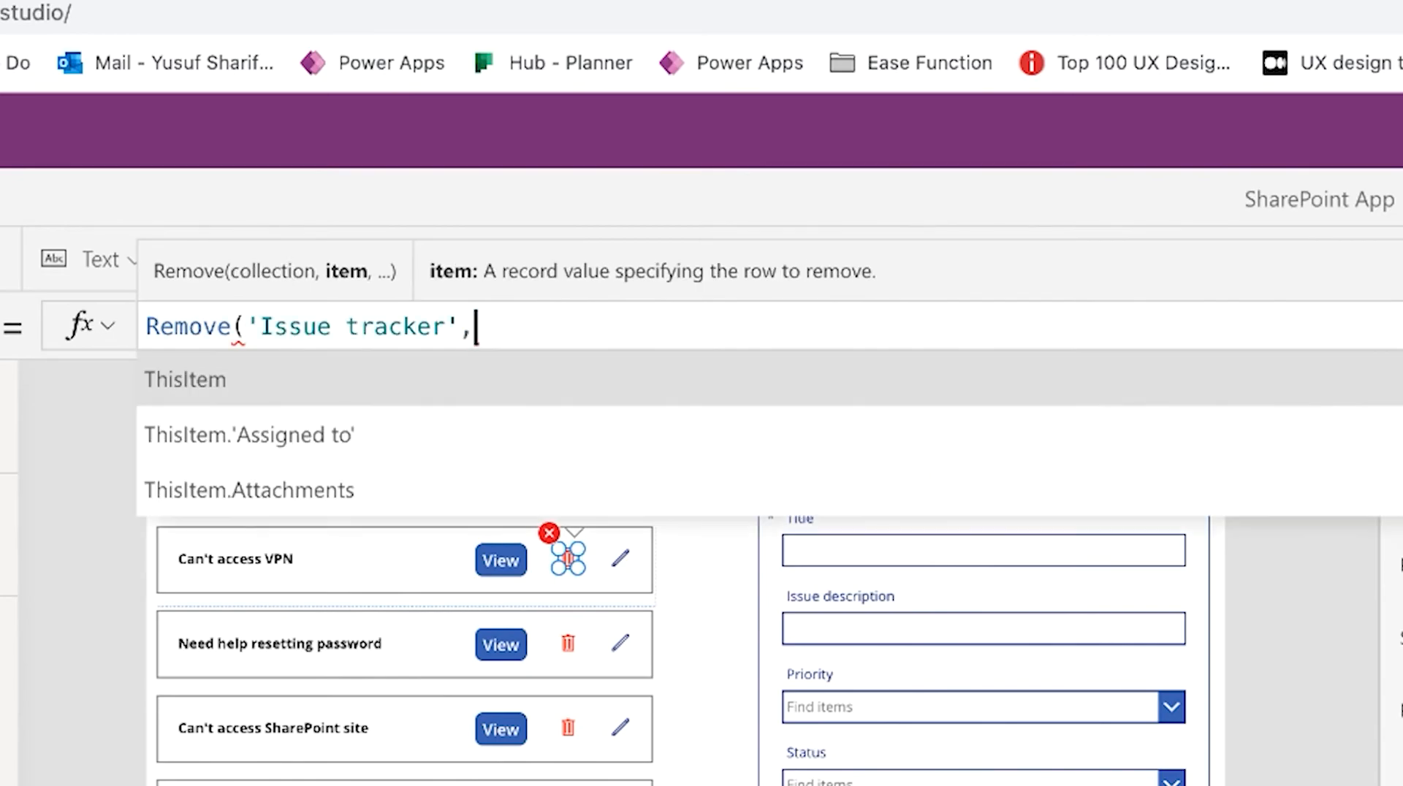
text(LookUp()
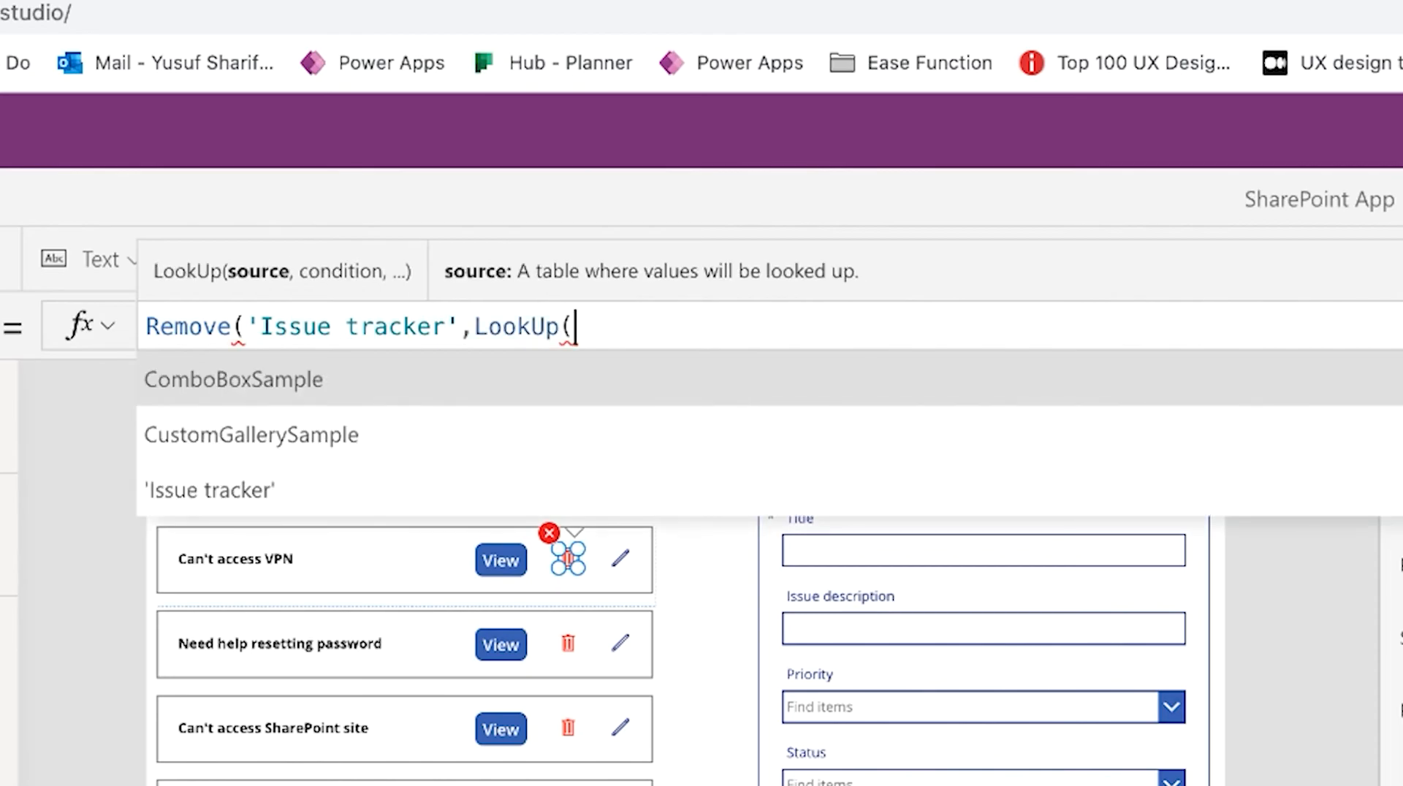
mouse_move(266, 390)
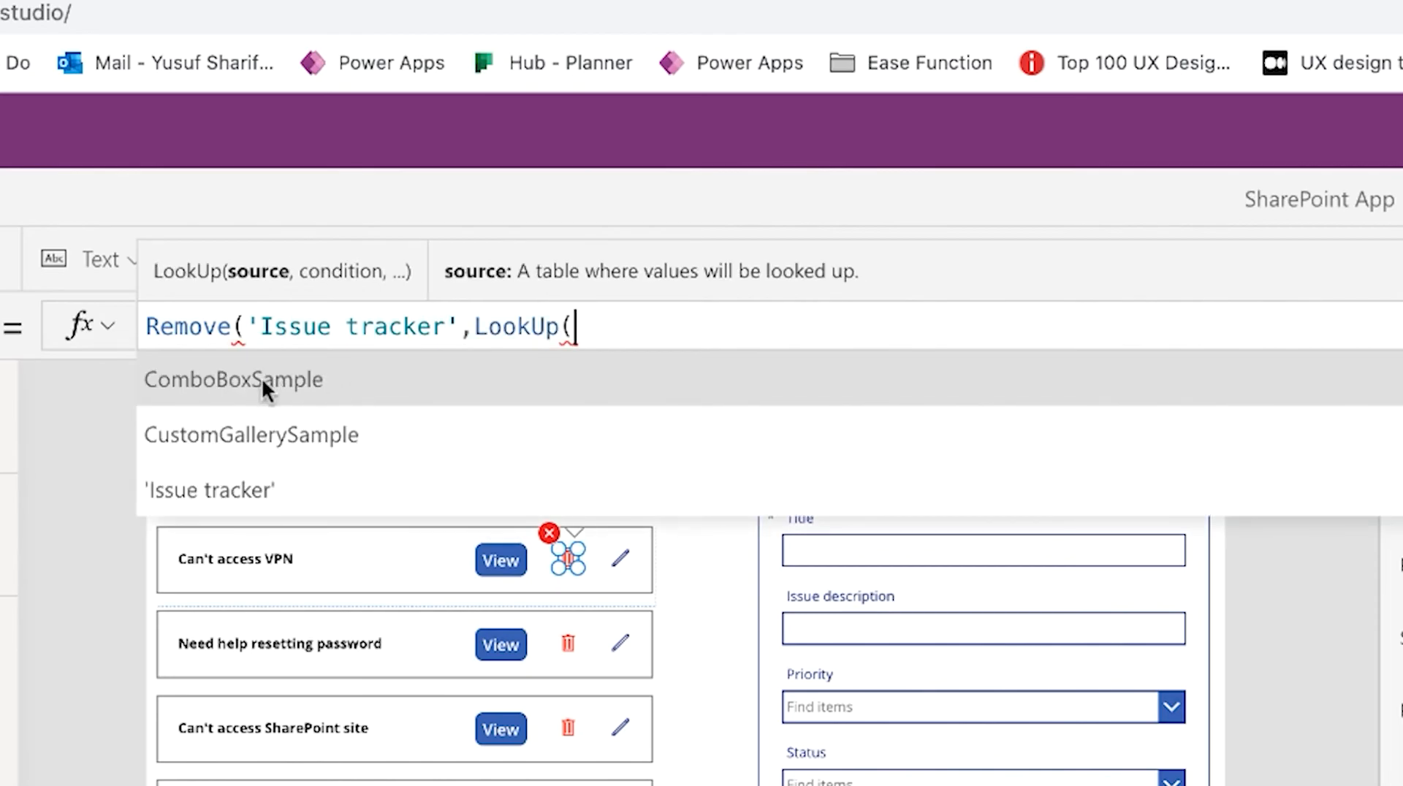
click(210, 490)
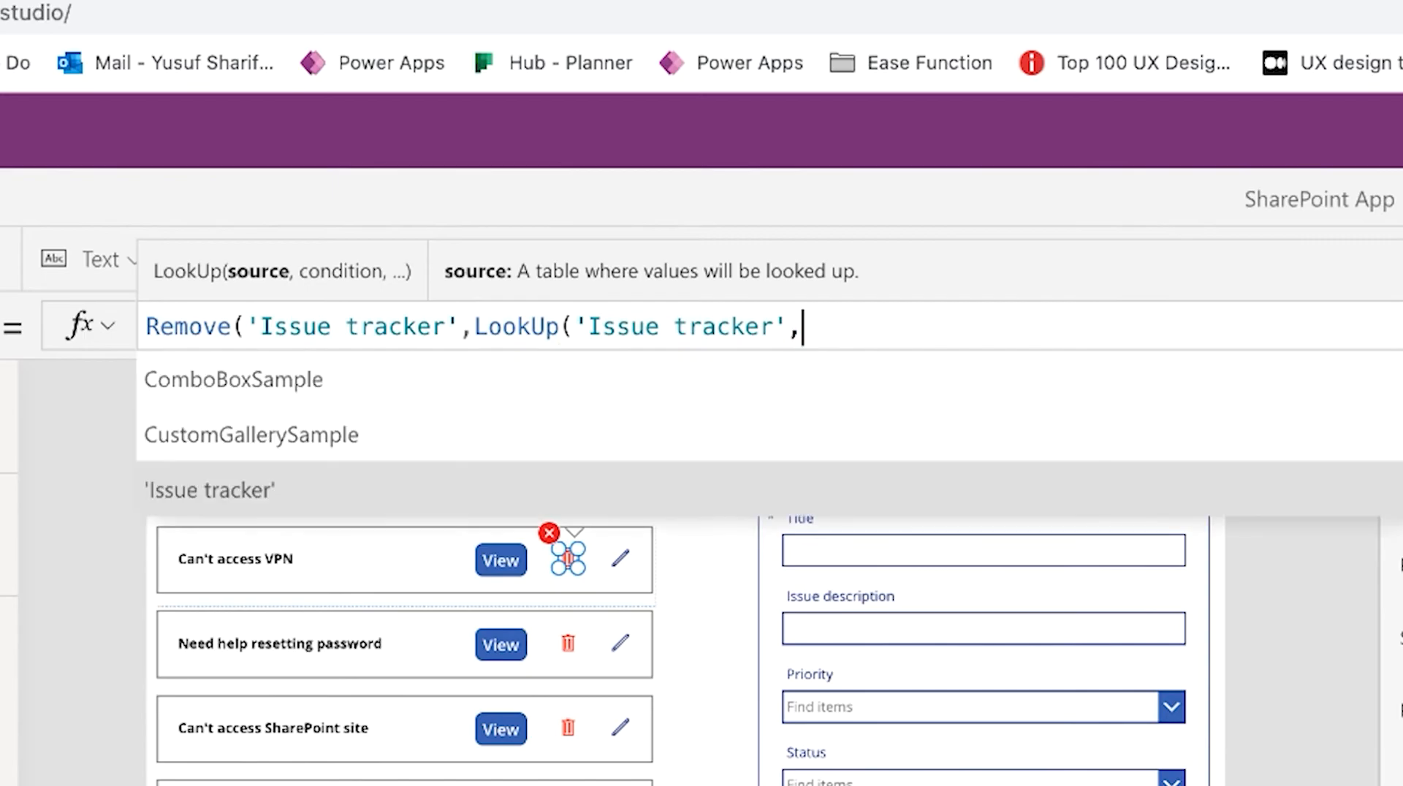
text(ID =)
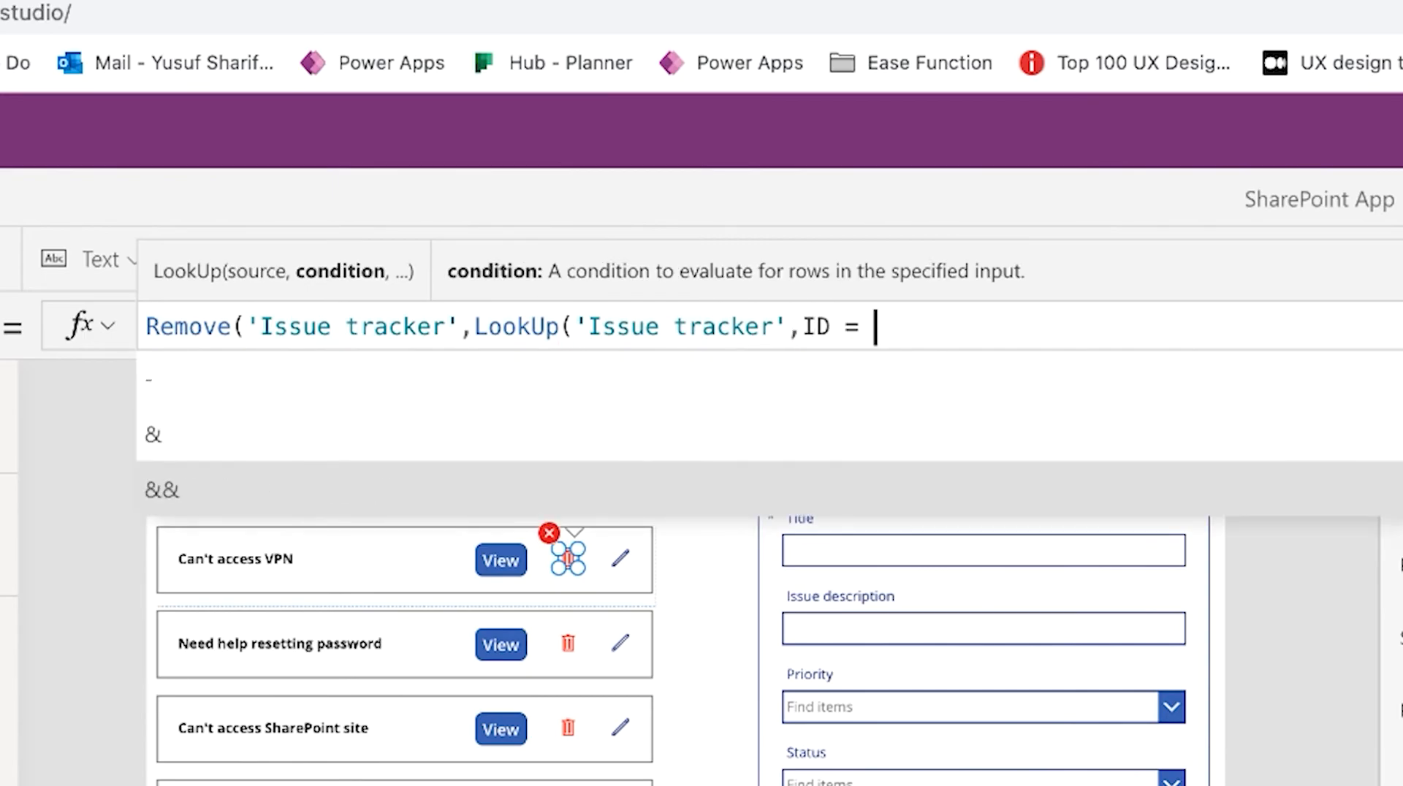
text(ThisIte)
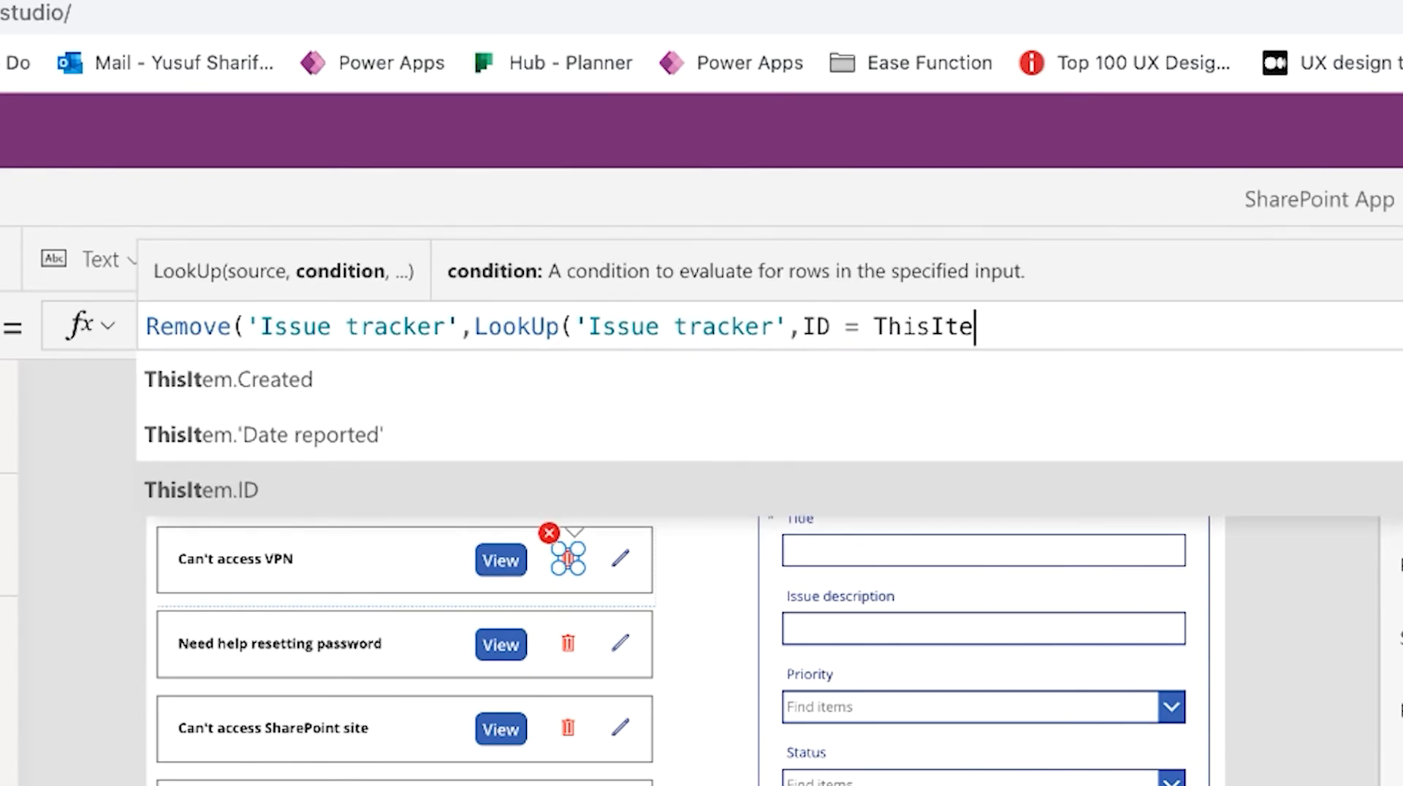
text(m.)
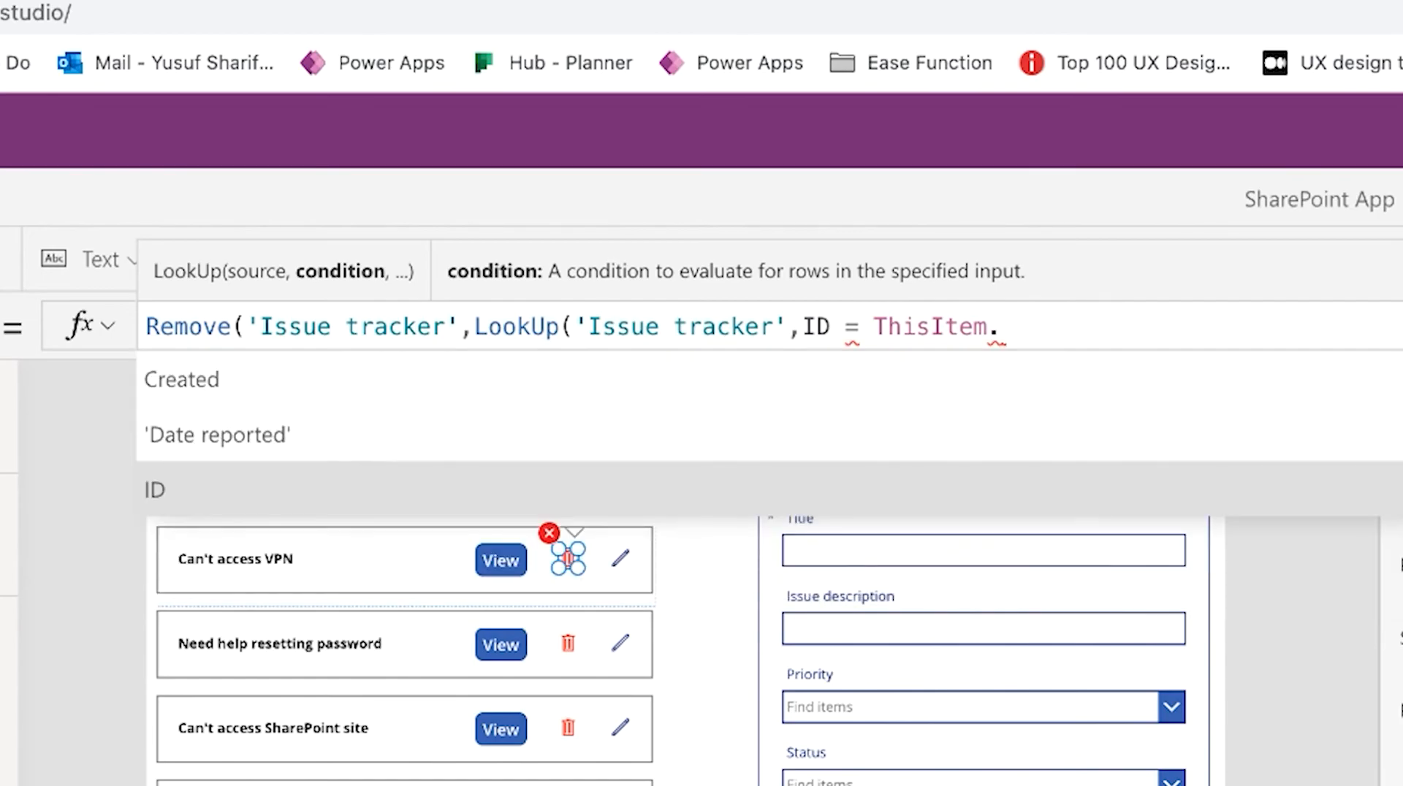
text(ID)))
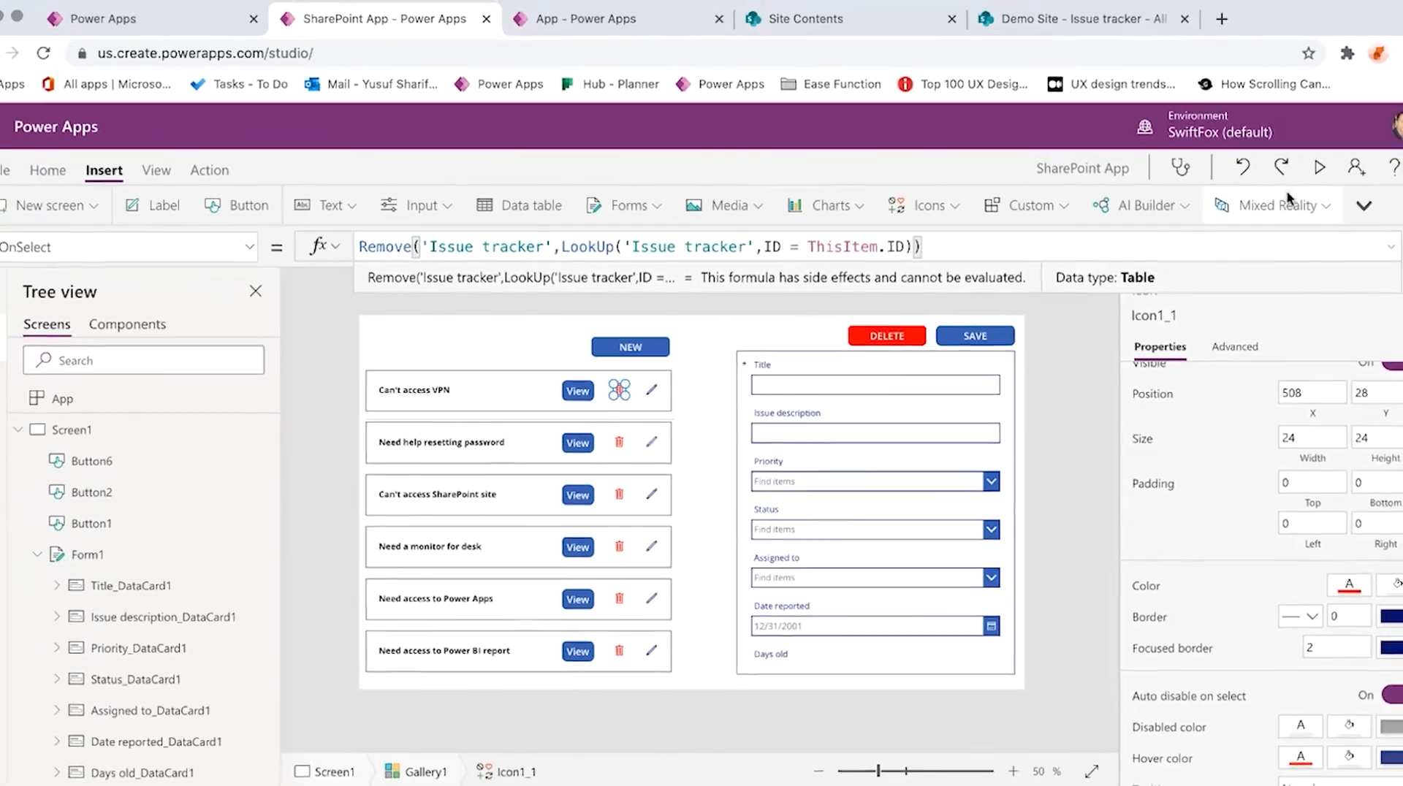
Run the app preview to try the new row icons
click(1318, 169)
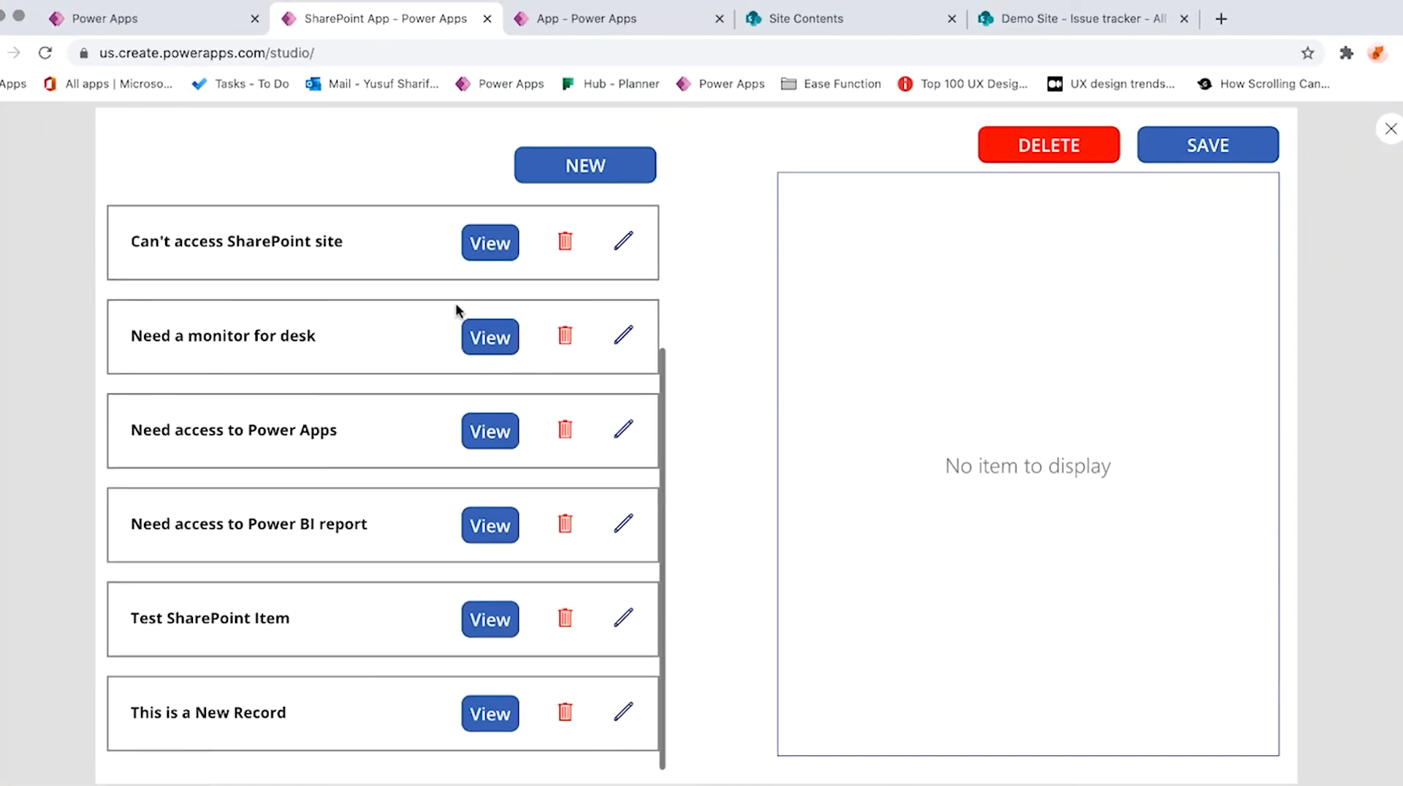